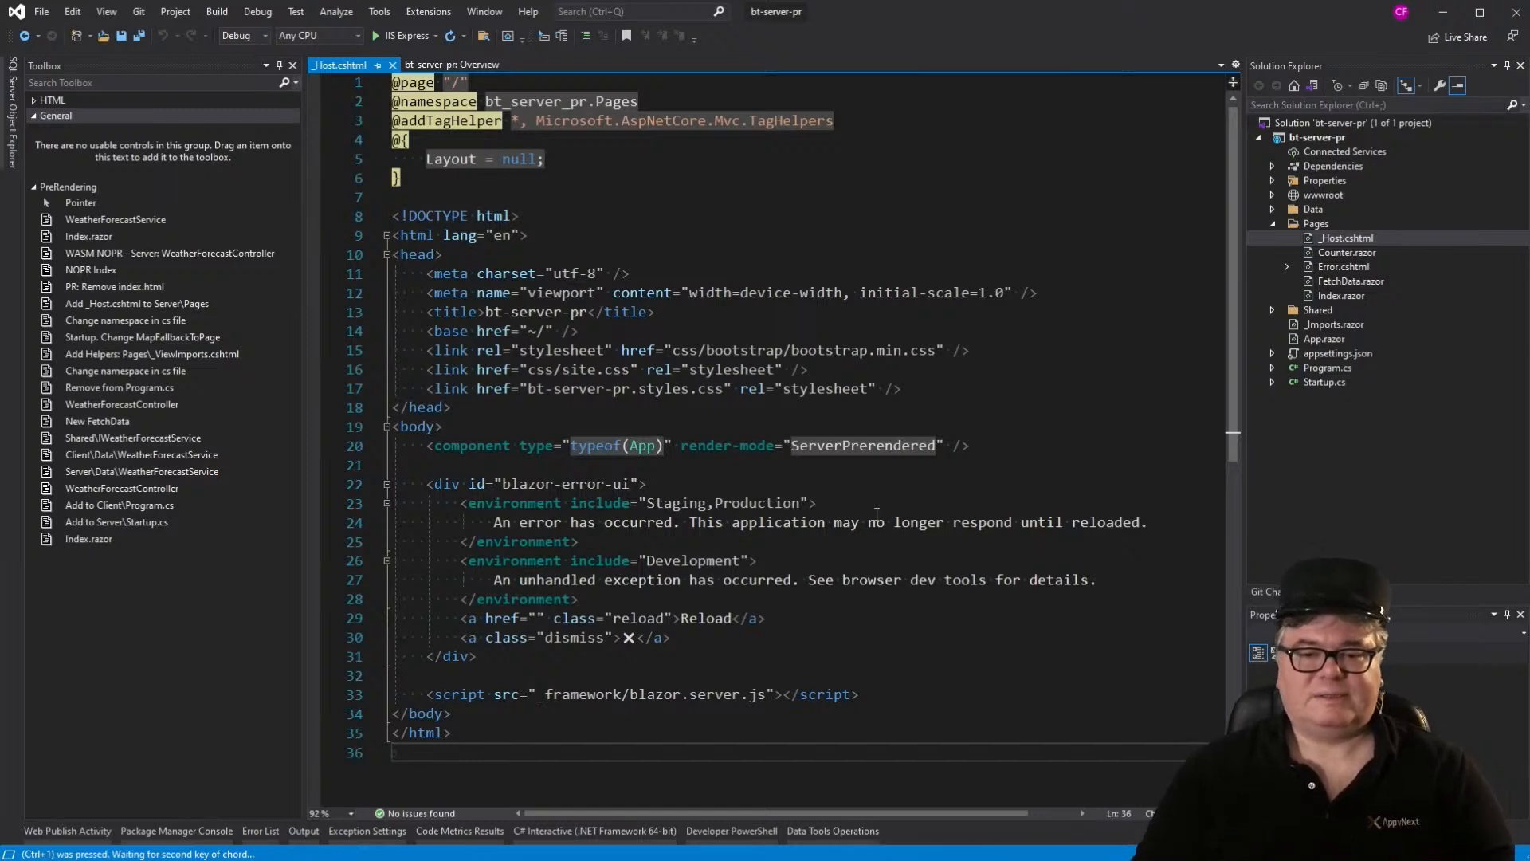
pyautogui.moveTo(1323, 237)
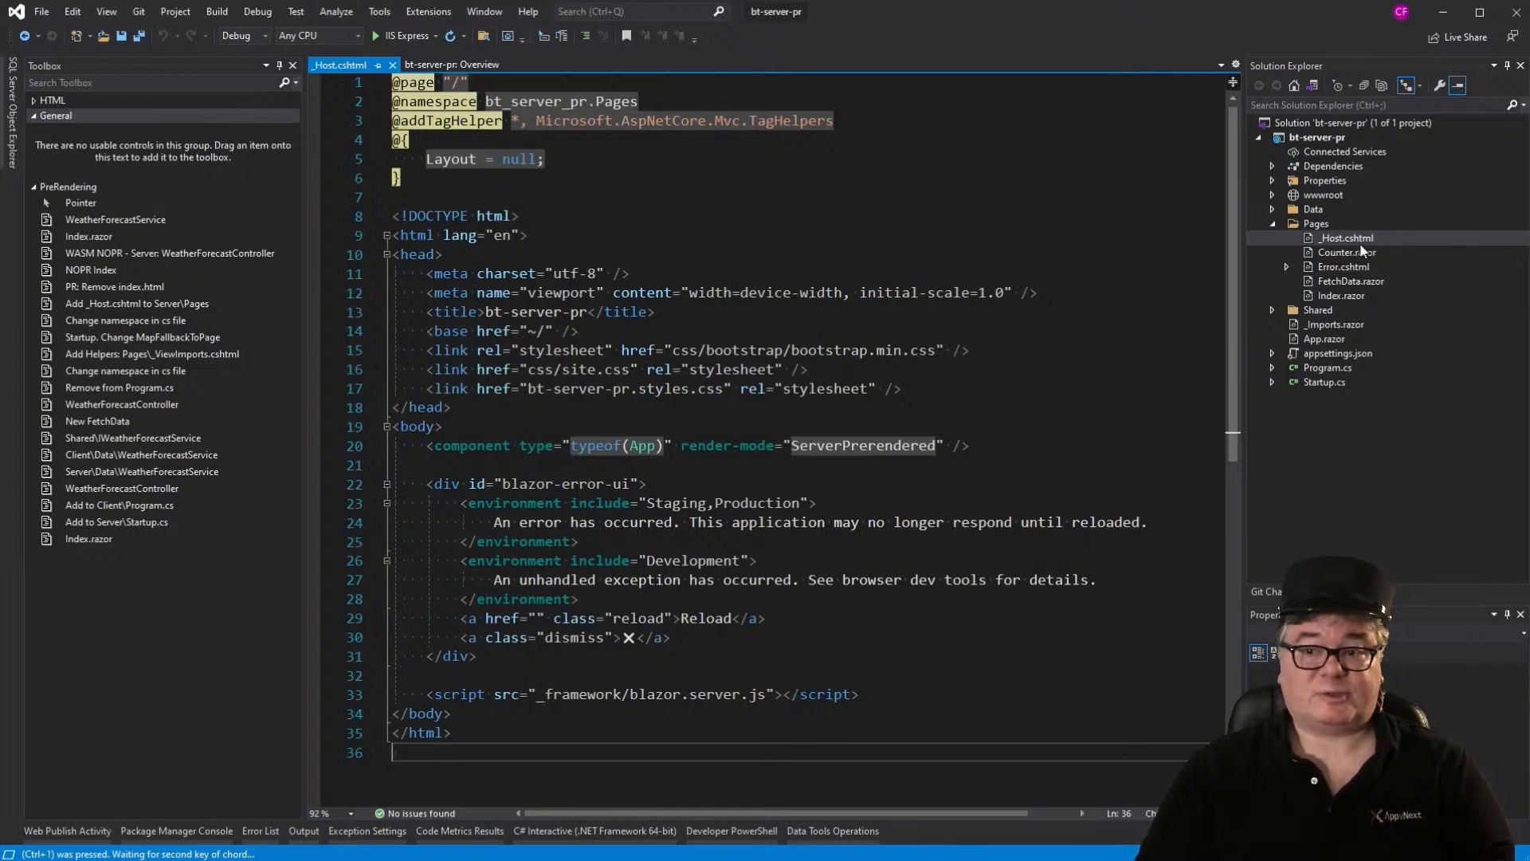
pyautogui.moveTo(1040, 422)
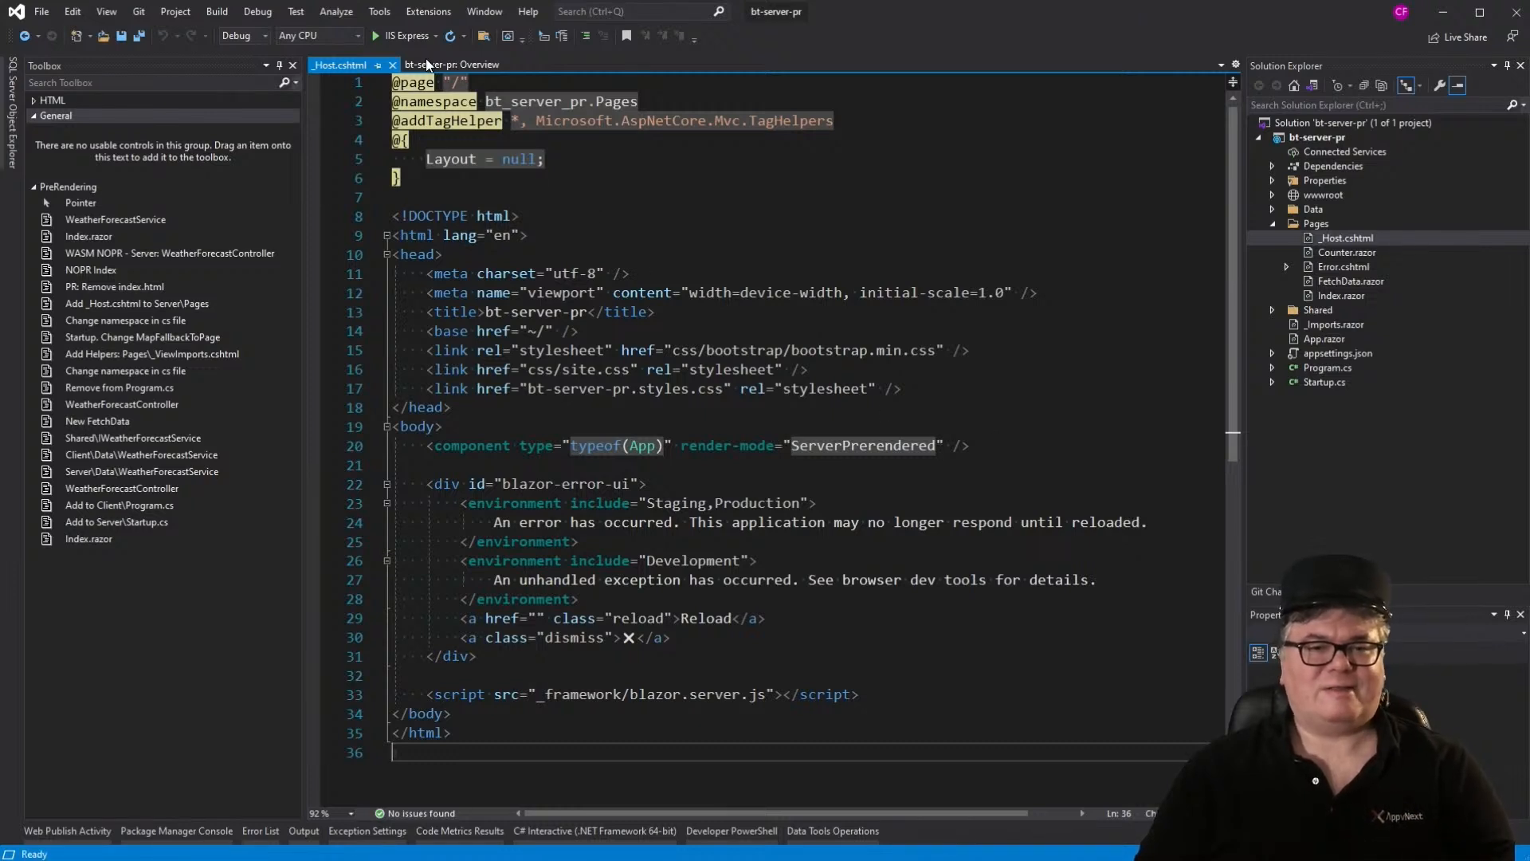
# Step: Run bt-server-pr with IIS Express and navigate to the Fetch data forecast page, zoomed in
pyautogui.click(374, 37)
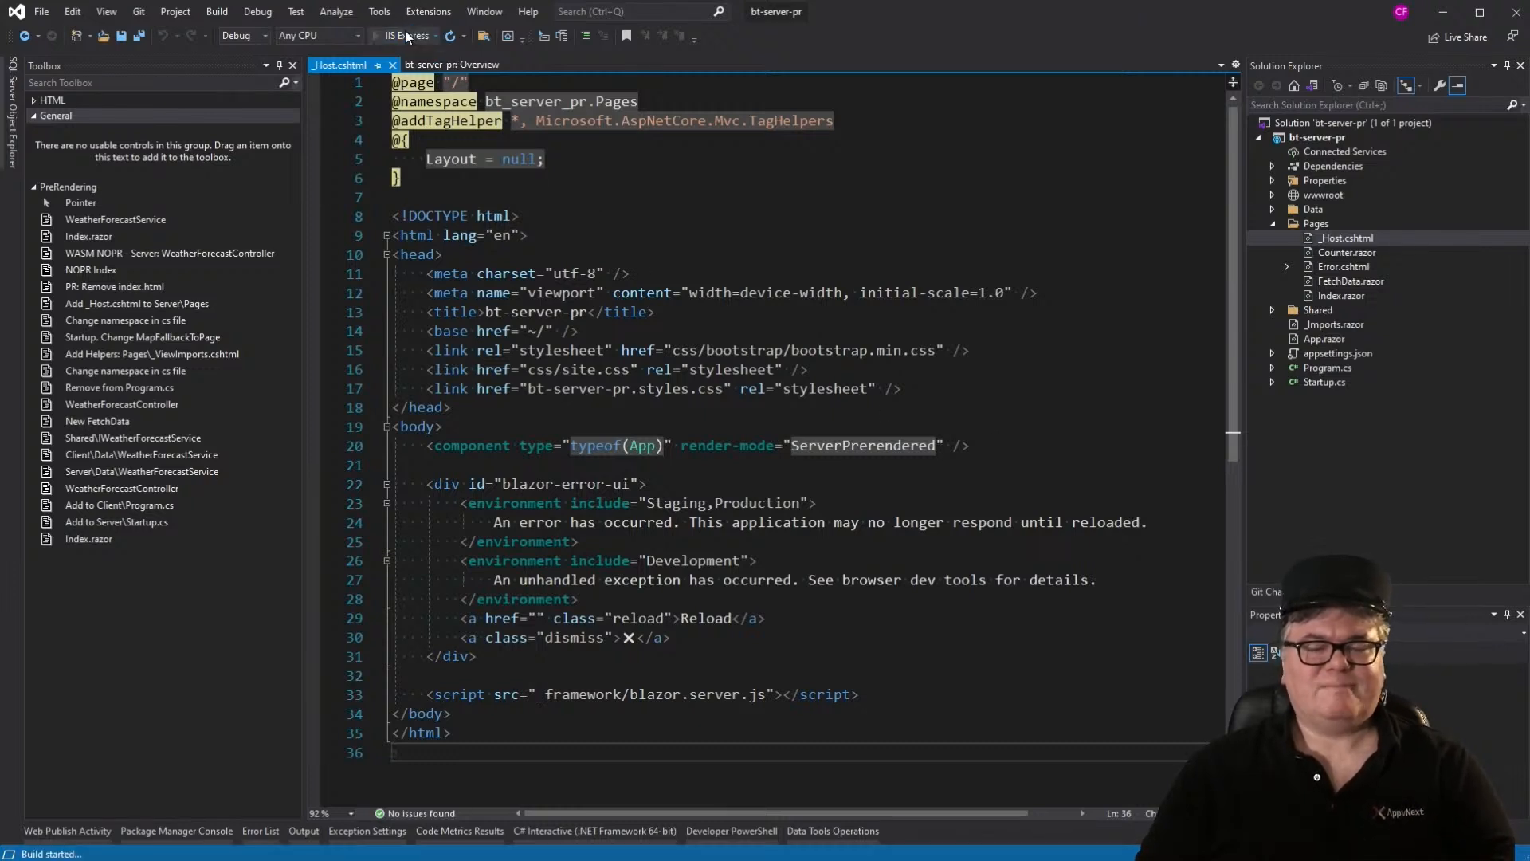
pyautogui.click(406, 36)
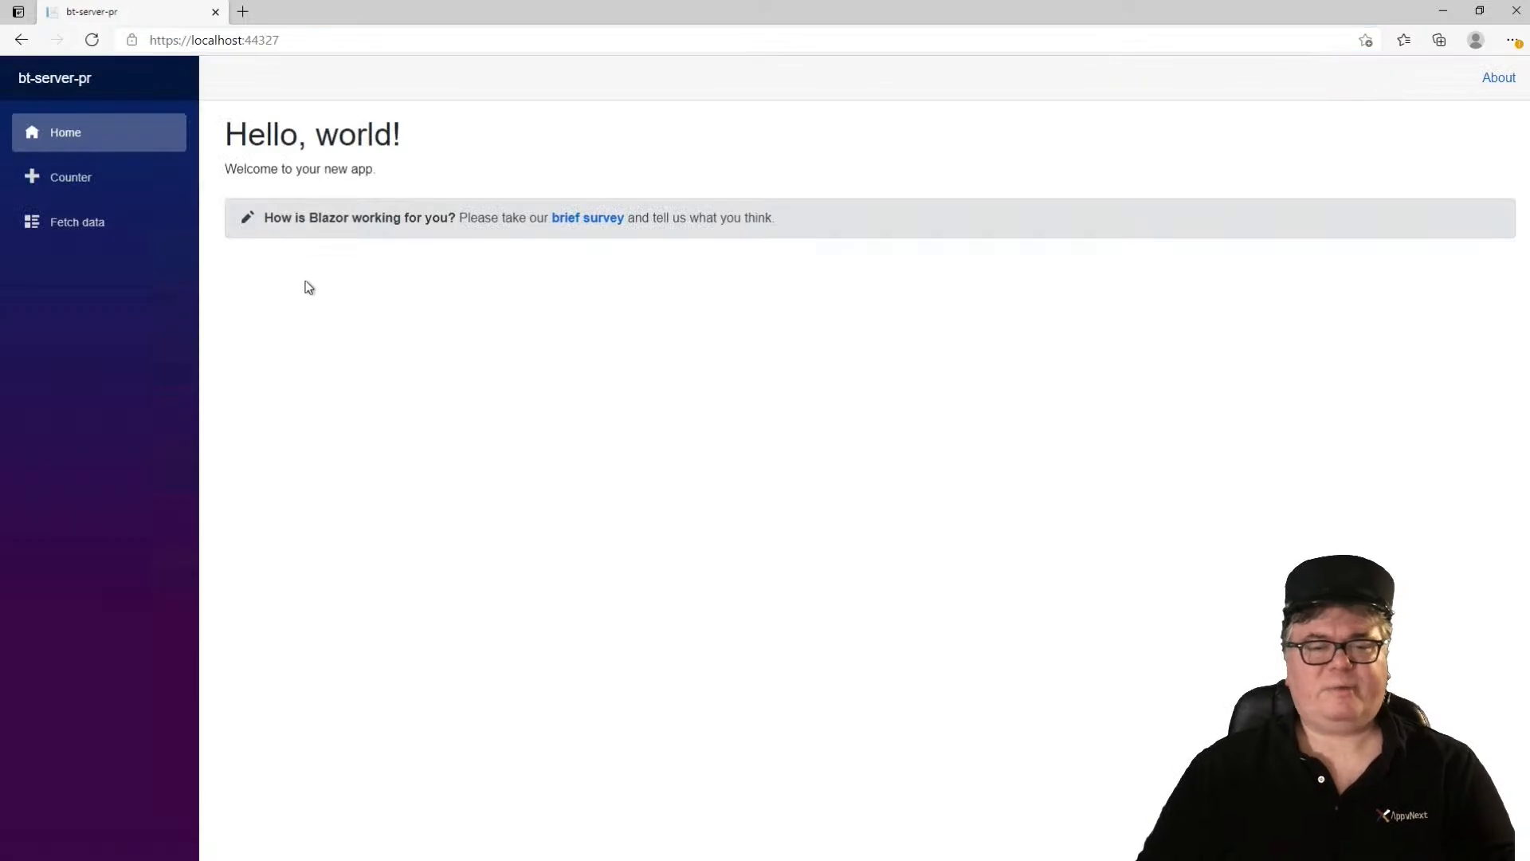
pyautogui.click(77, 222)
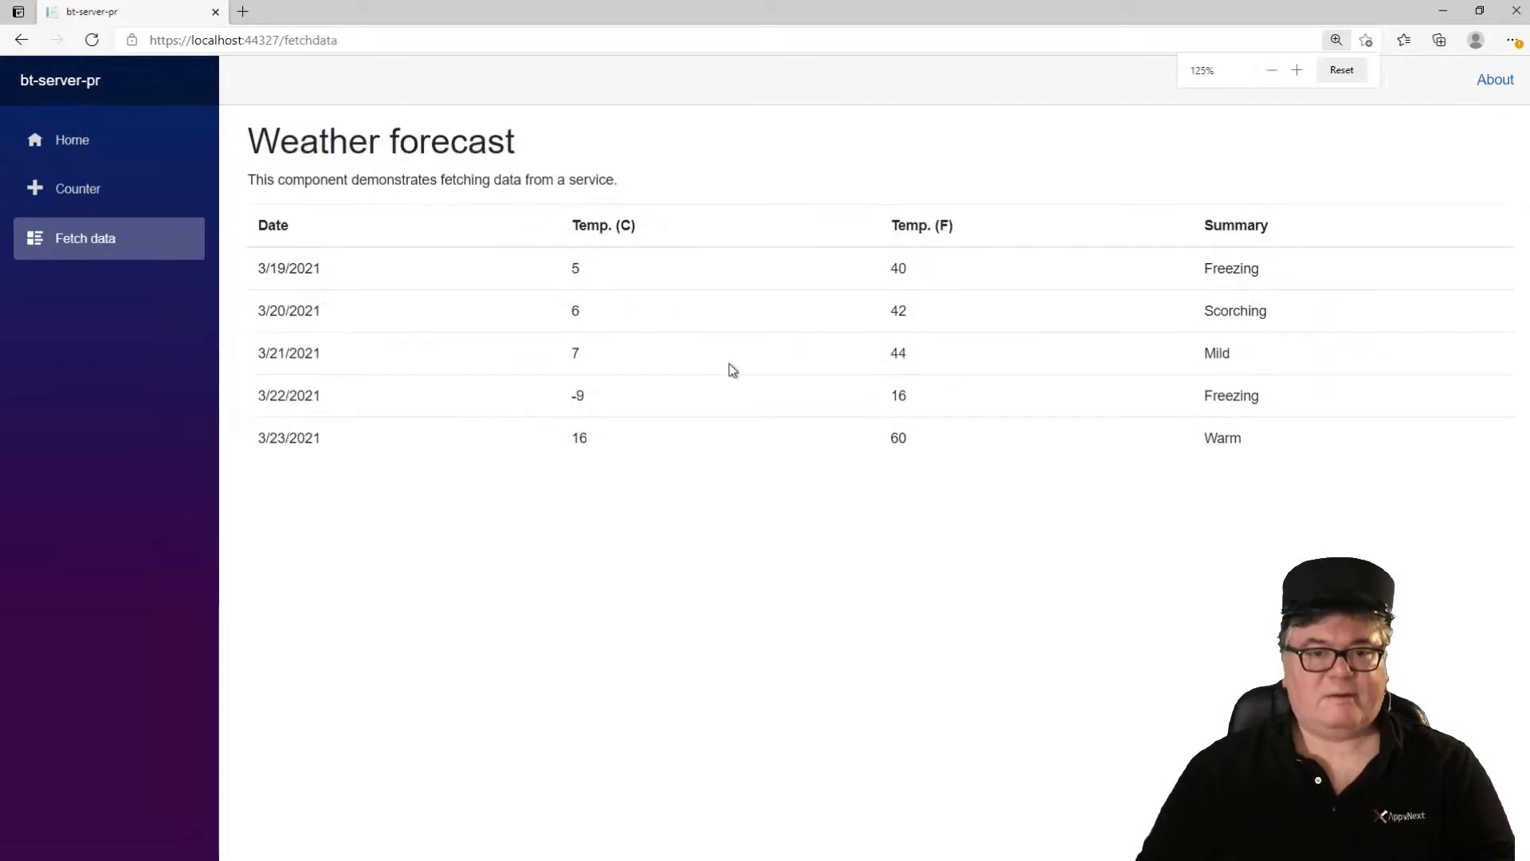
pyautogui.click(1297, 69)
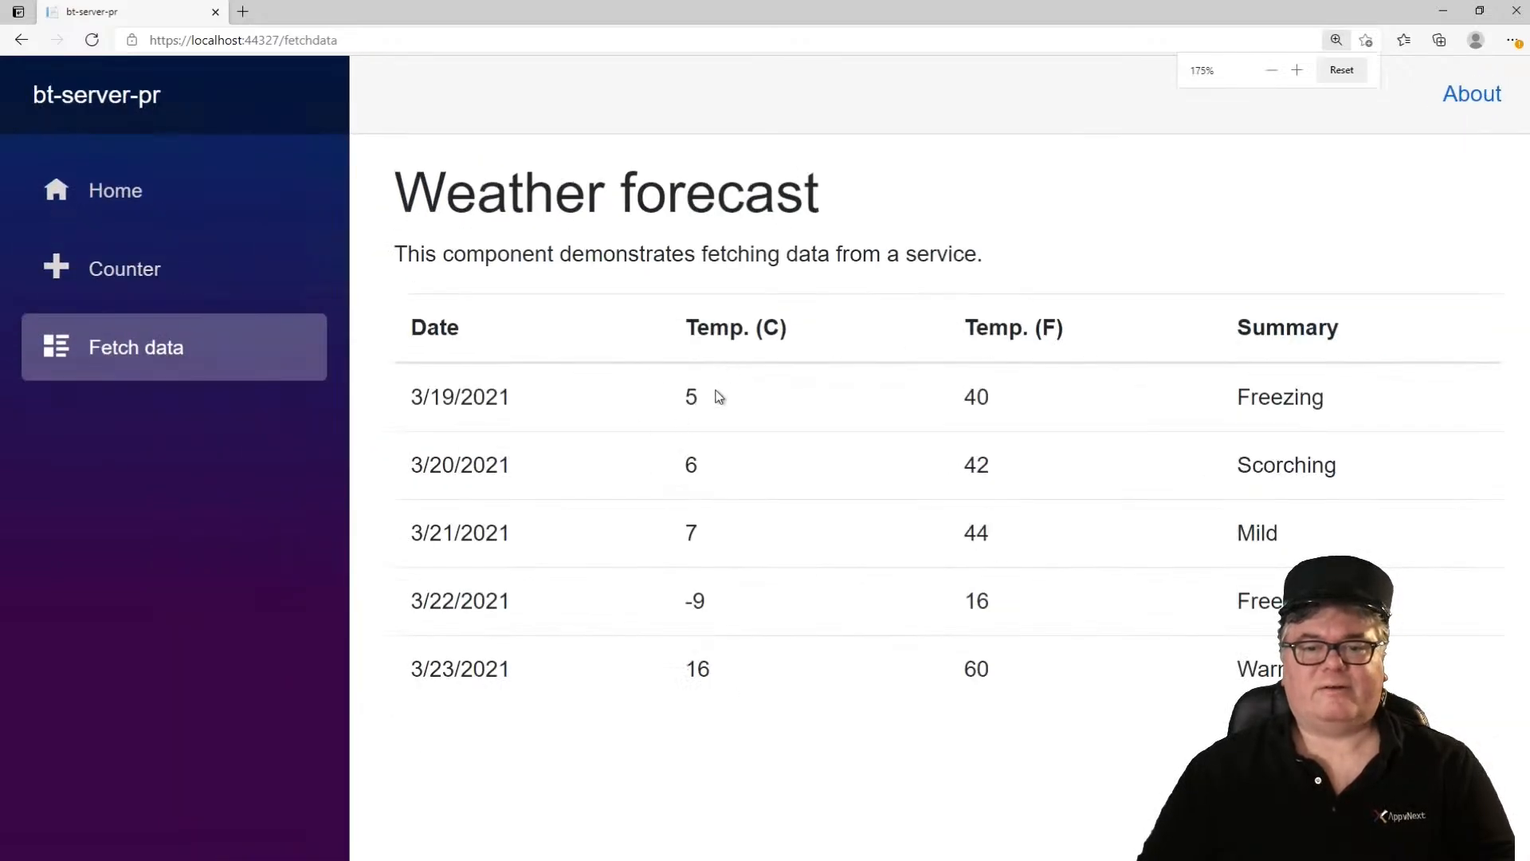
# Step: Reload the Fetch data page several times to see newly generated forecasts each time
pyautogui.click(92, 40)
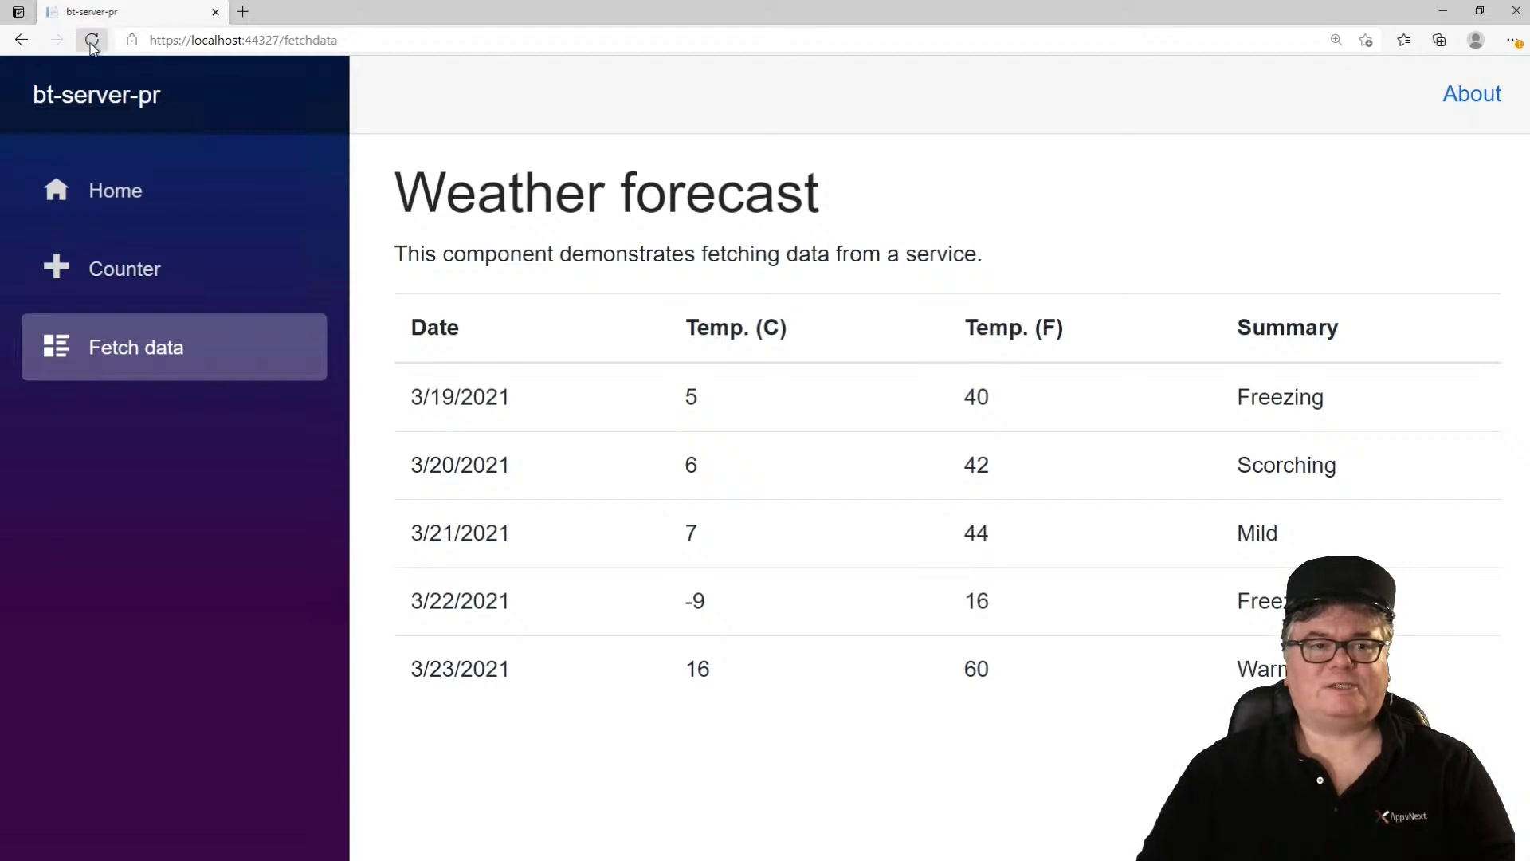
pyautogui.click(90, 40)
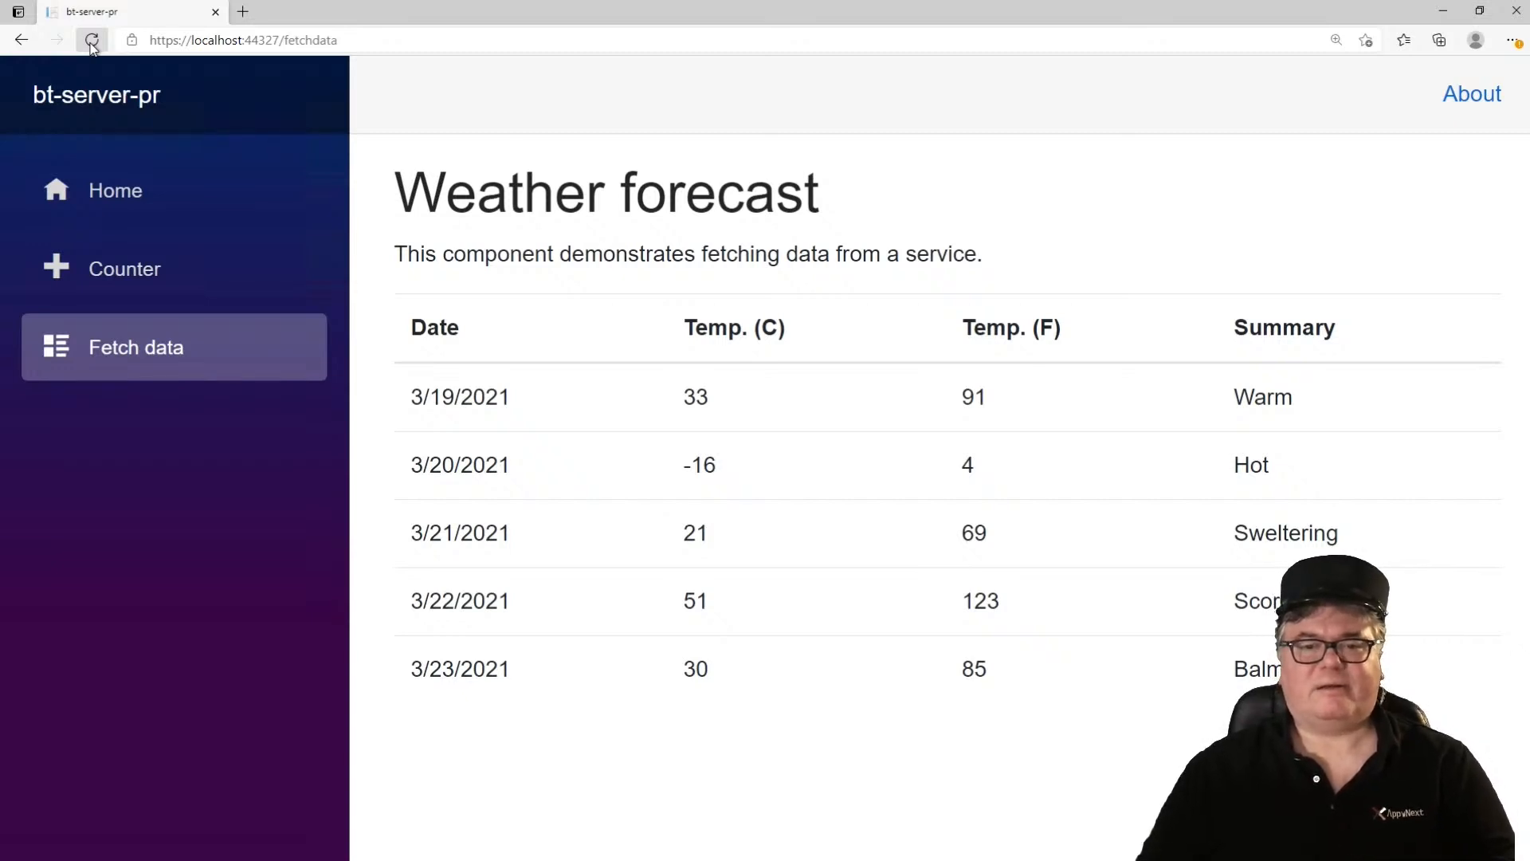
pyautogui.click(89, 40)
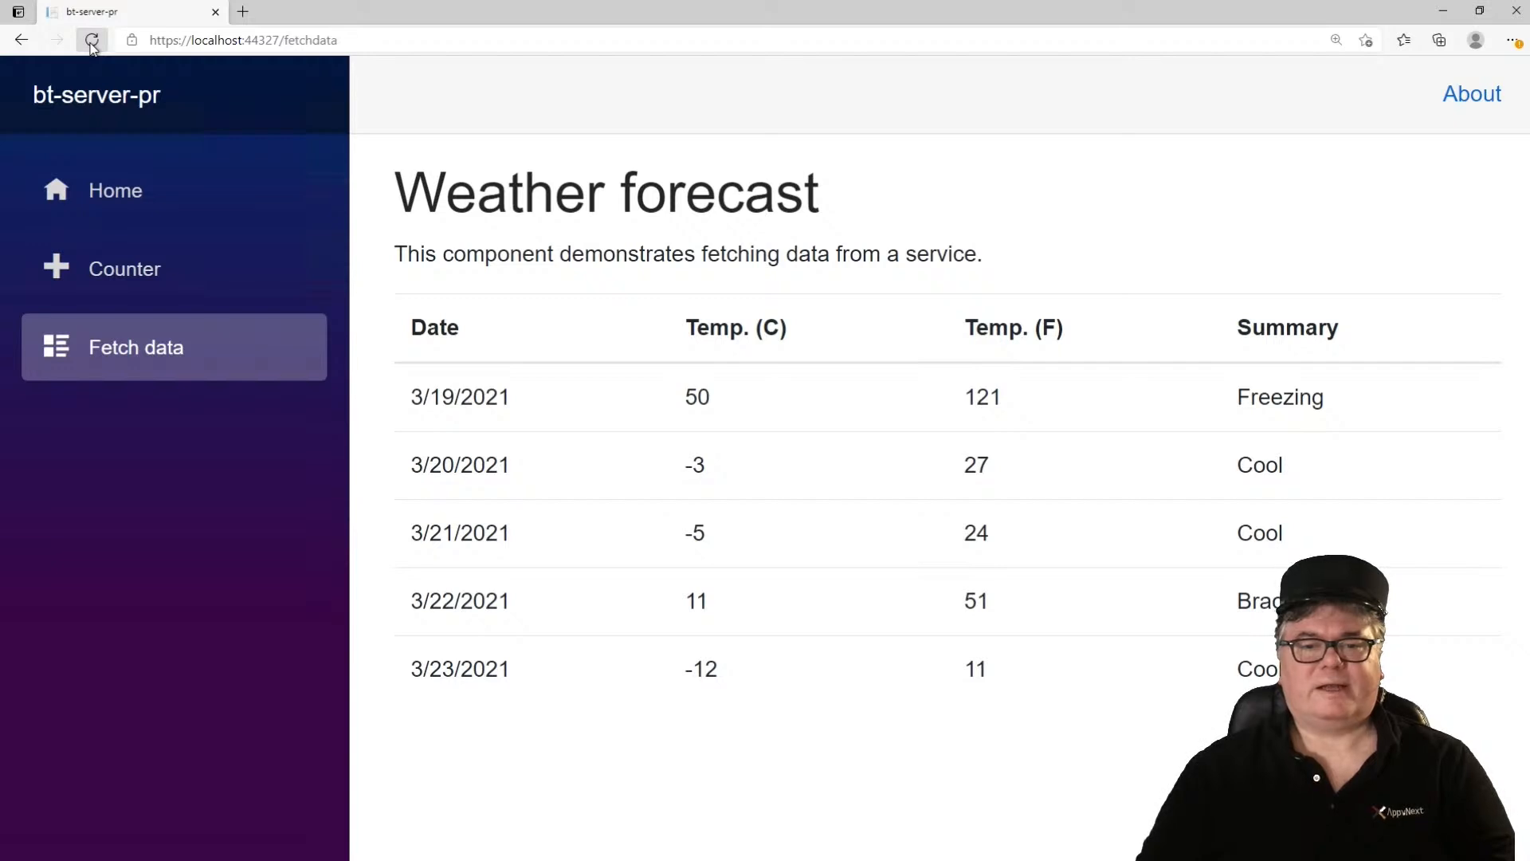
pyautogui.click(91, 40)
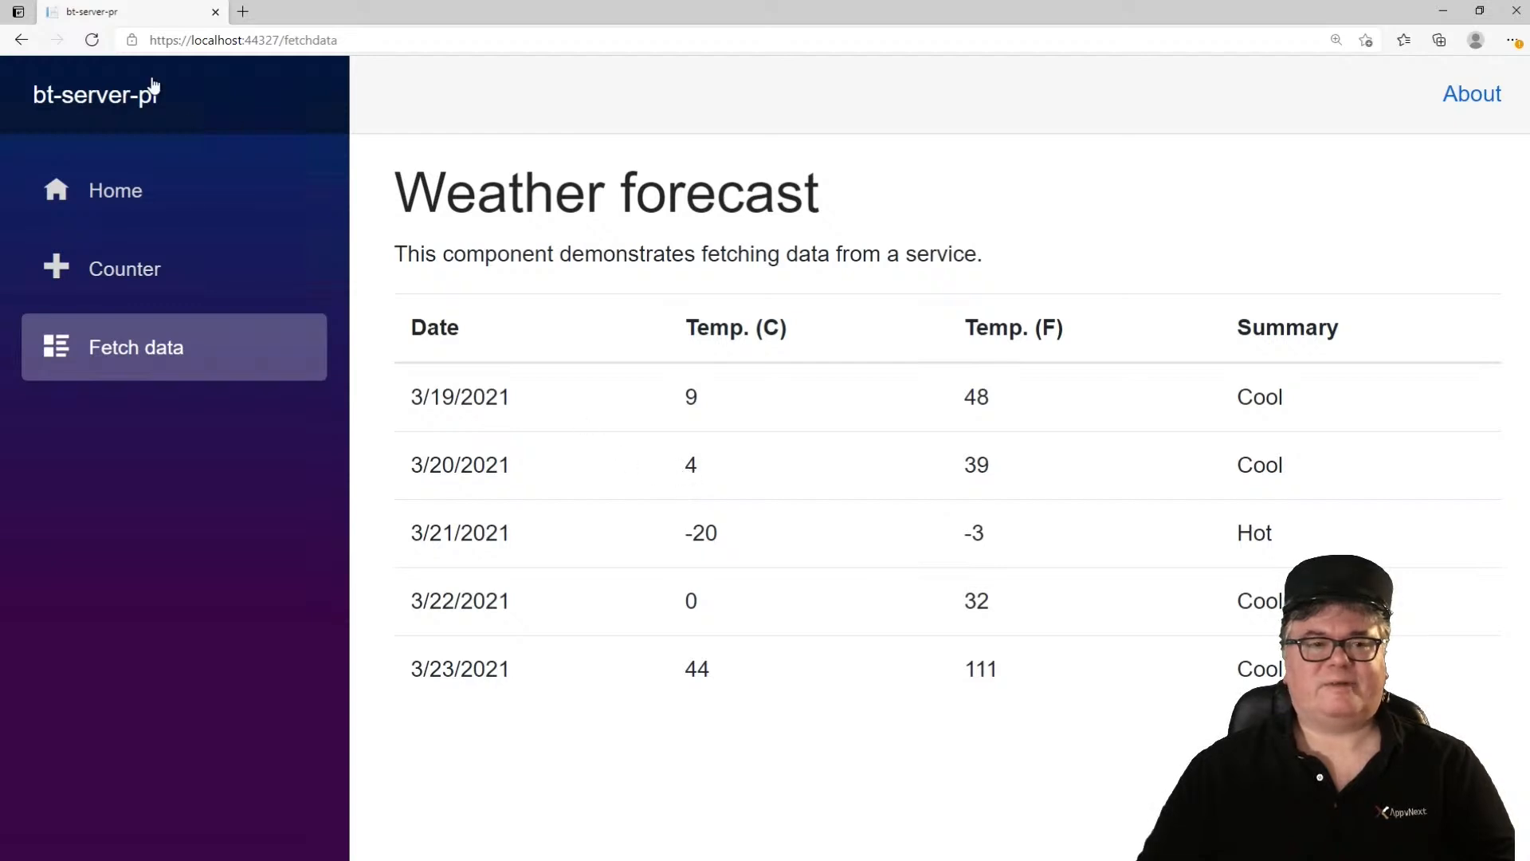
pyautogui.moveTo(1330, 34)
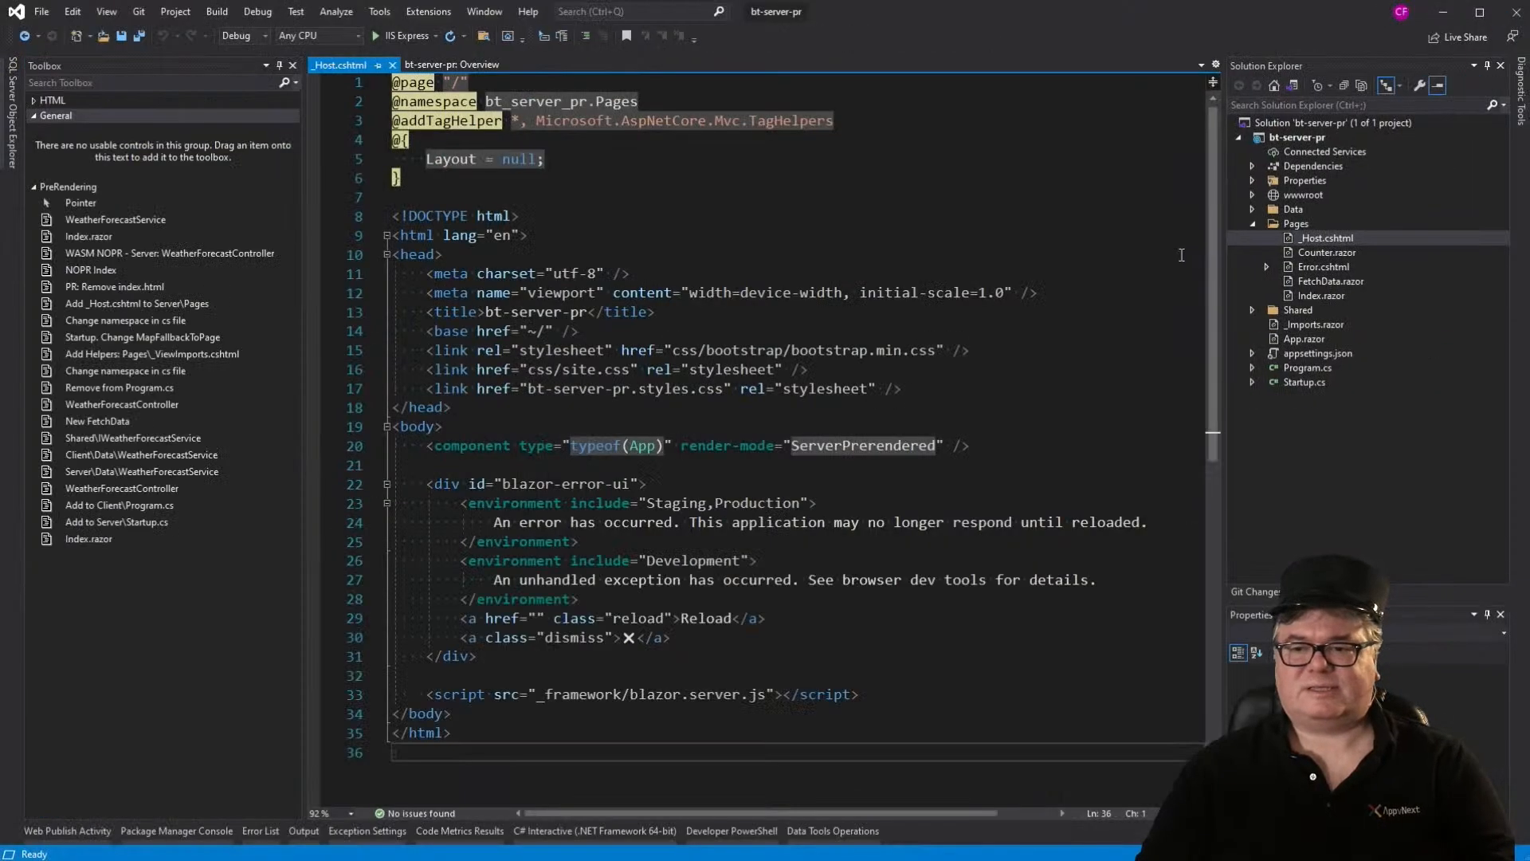
# Step: In Data/WeatherForecastService.cs change Enumerable.Range(1, 5) to (1, 10) and save
pyautogui.click(1265, 208)
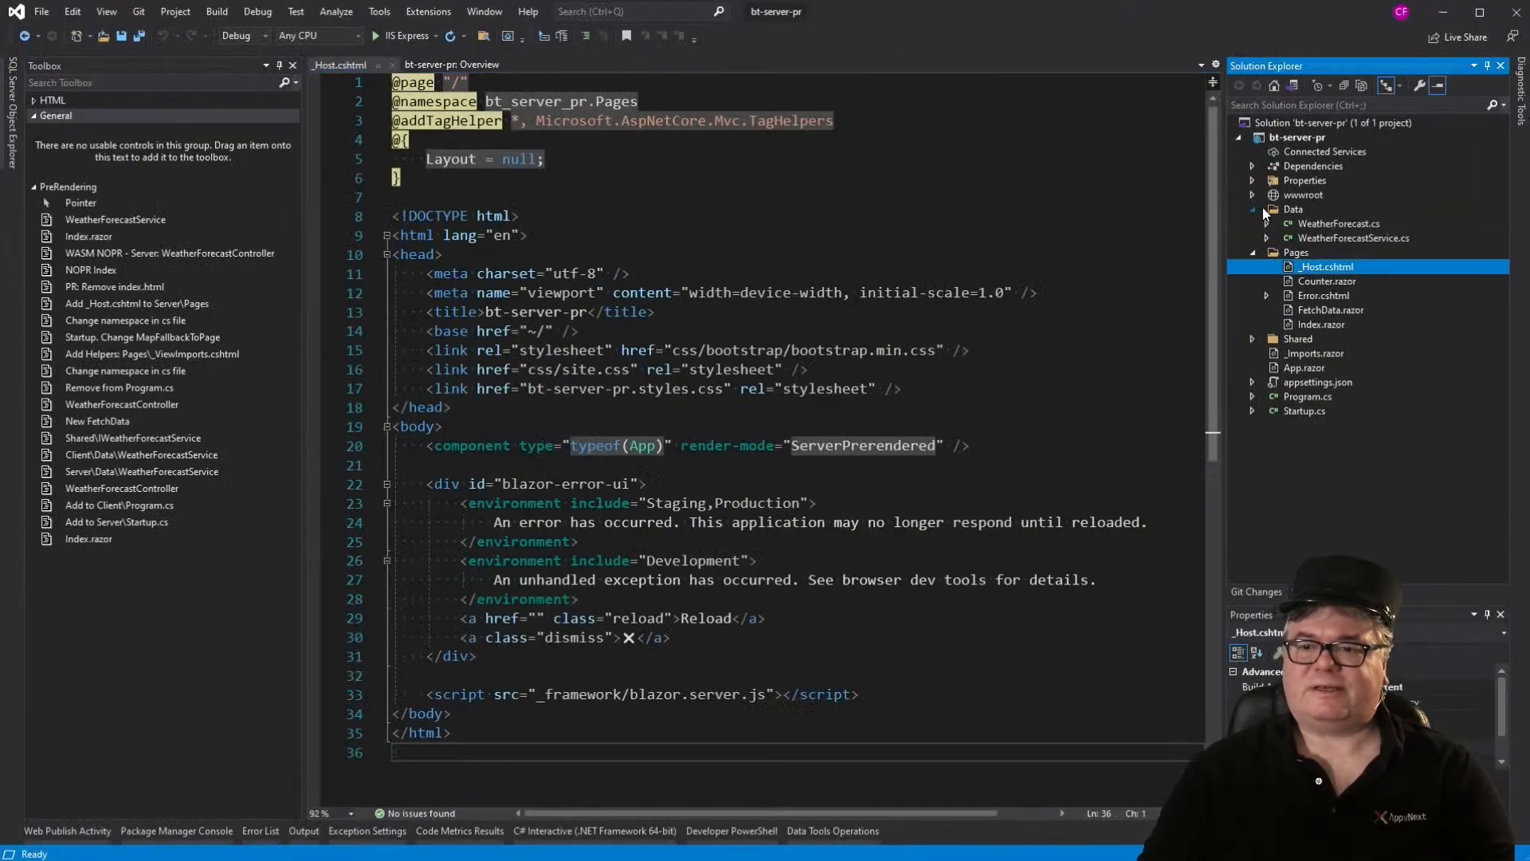
pyautogui.click(1353, 237)
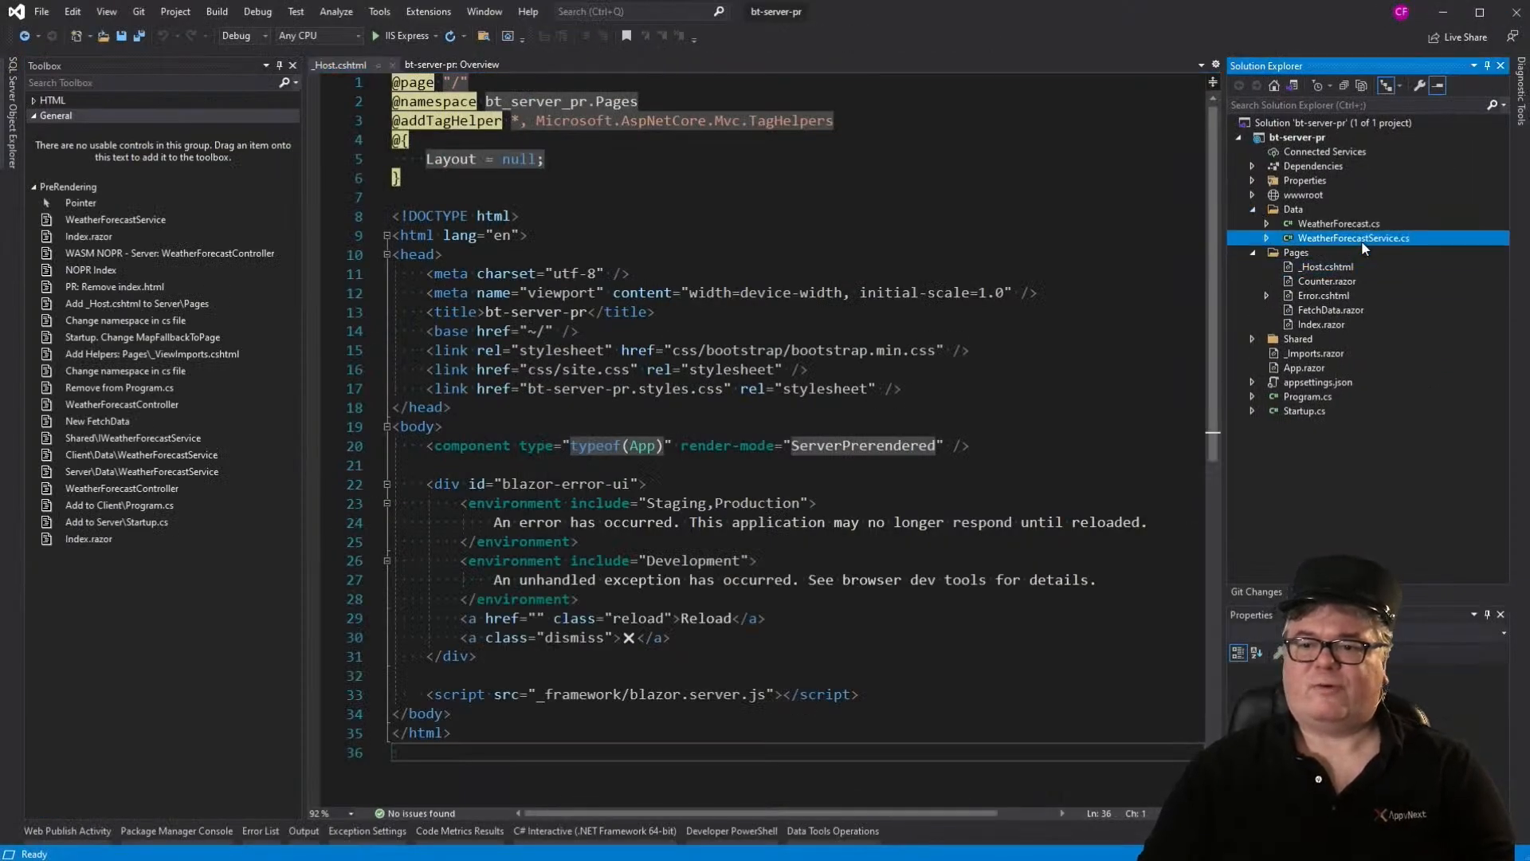
pyautogui.doubleClick(1353, 238)
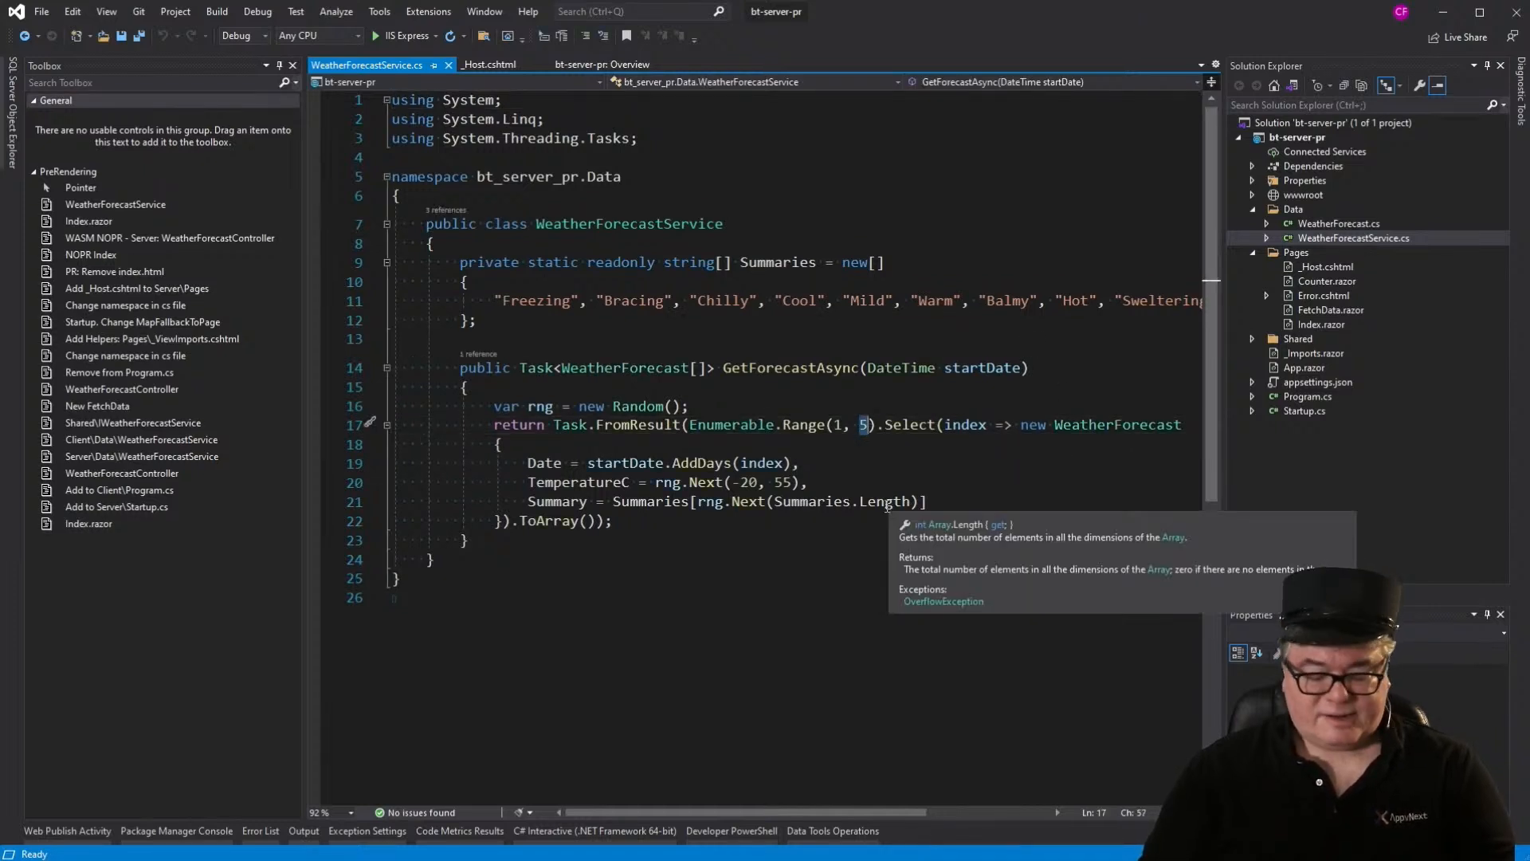
pyautogui.write('0')
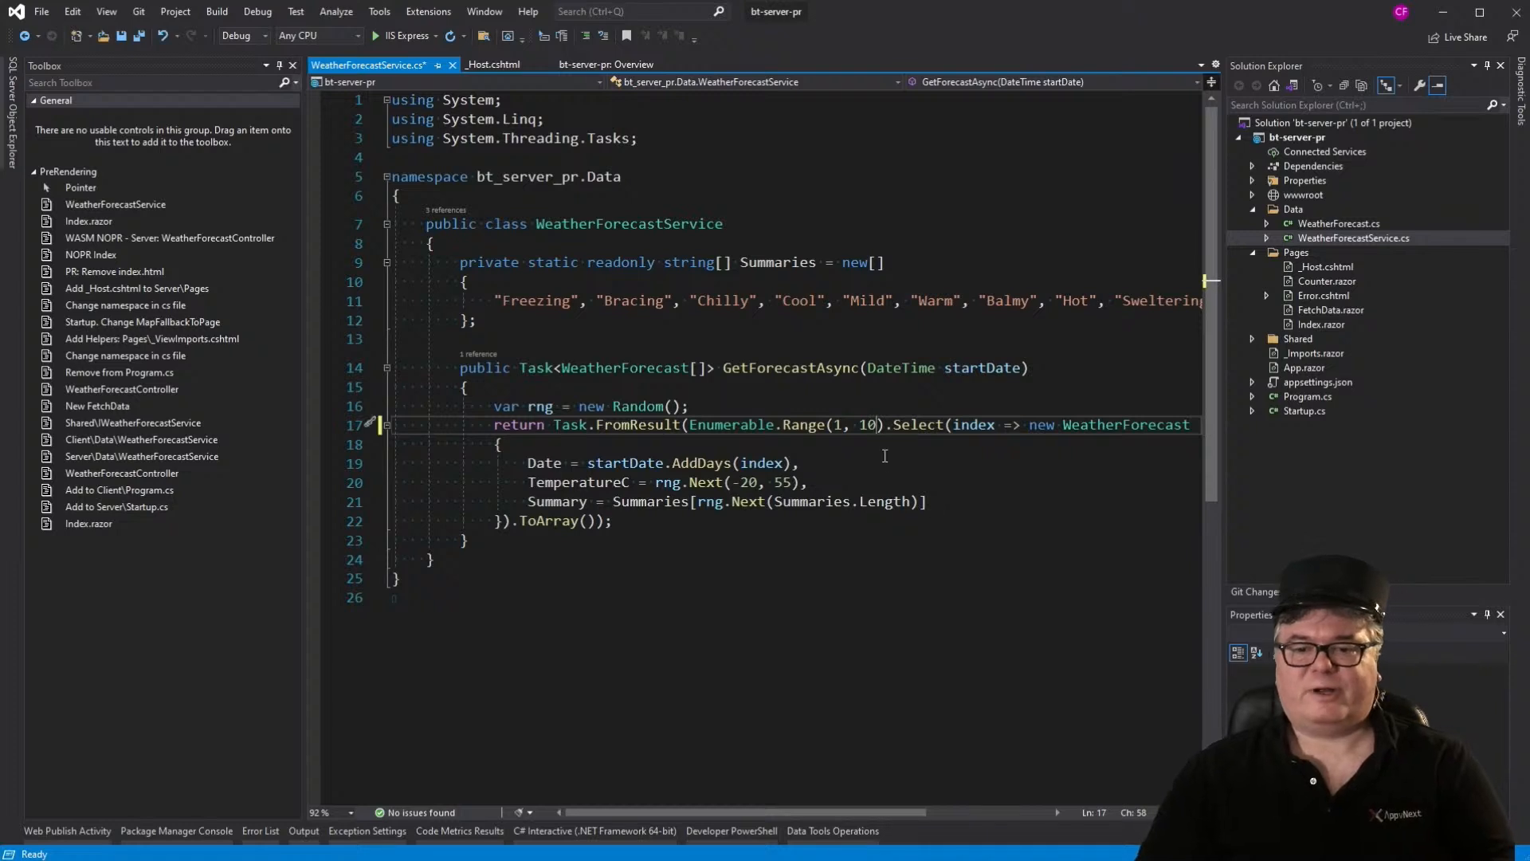
pyautogui.press('ctrl+s')
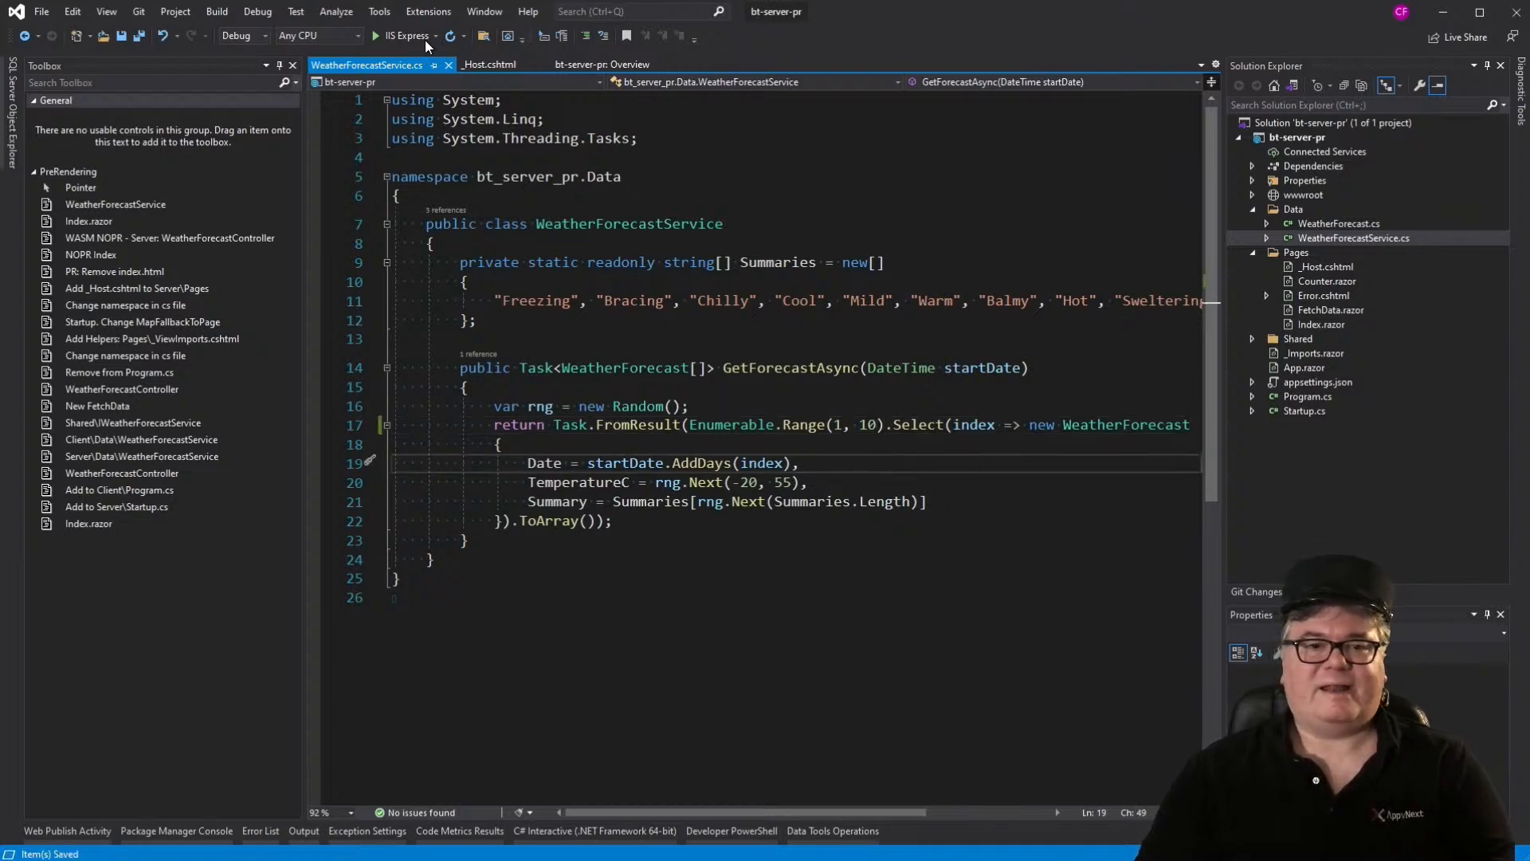
# Step: Rerun the app and reload the Fetch data page a few times, now listing 10 forecast days
pyautogui.click(375, 37)
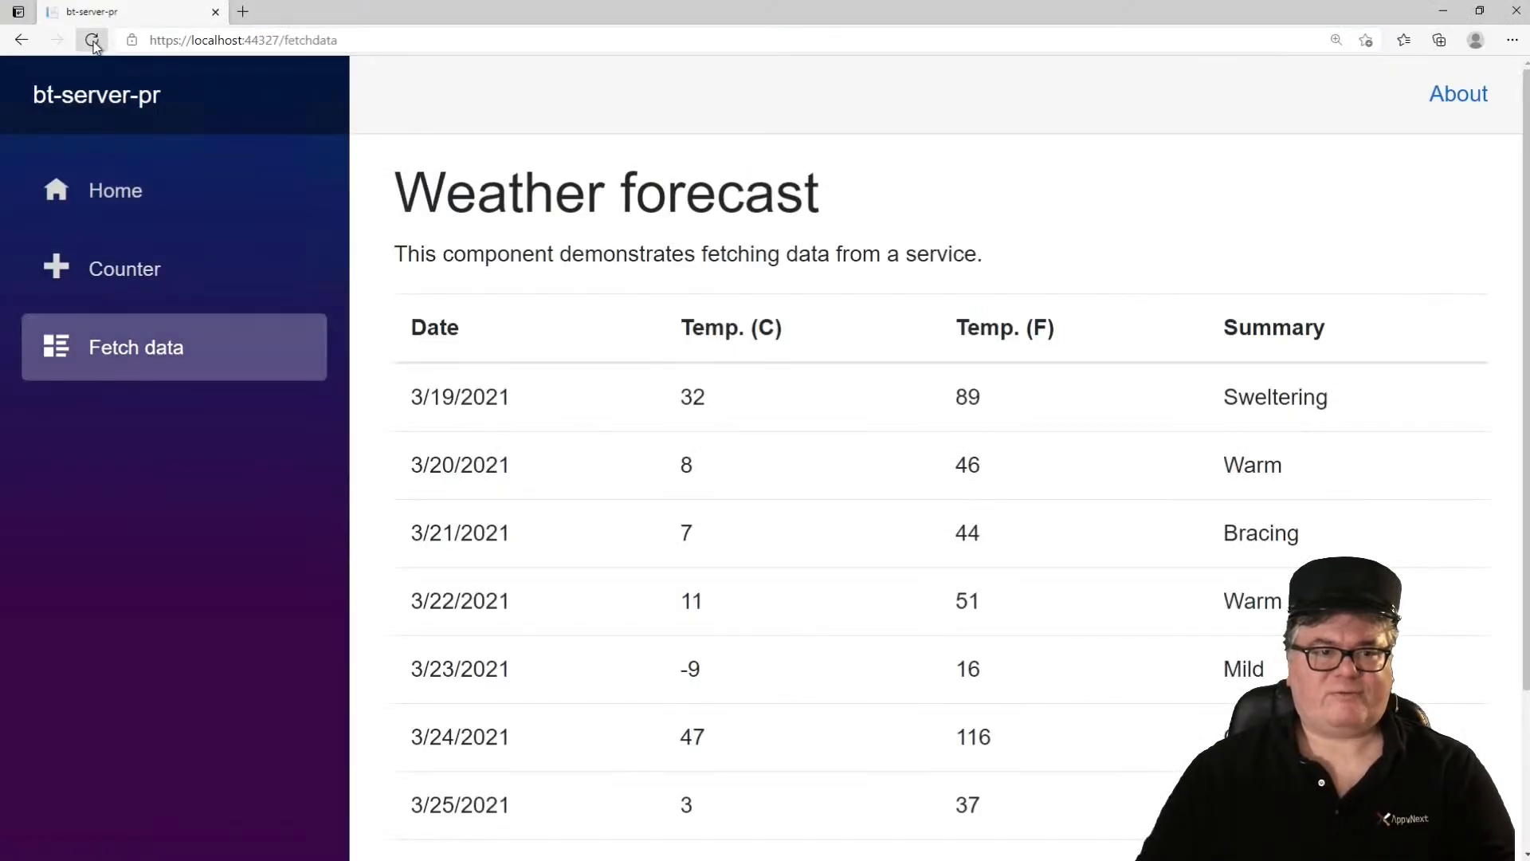
pyautogui.click(92, 40)
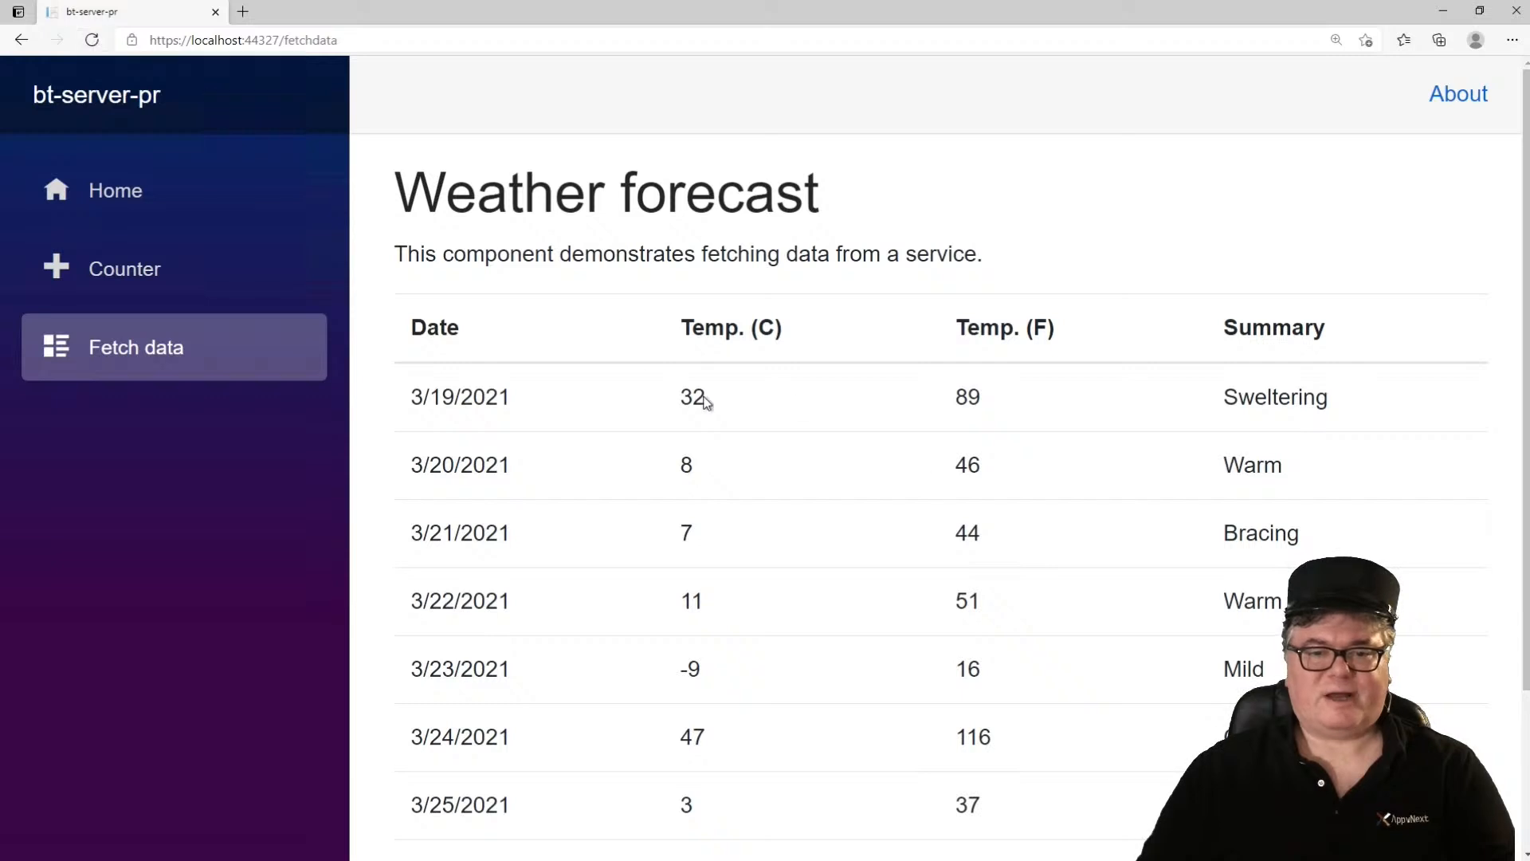
pyautogui.moveTo(93, 40)
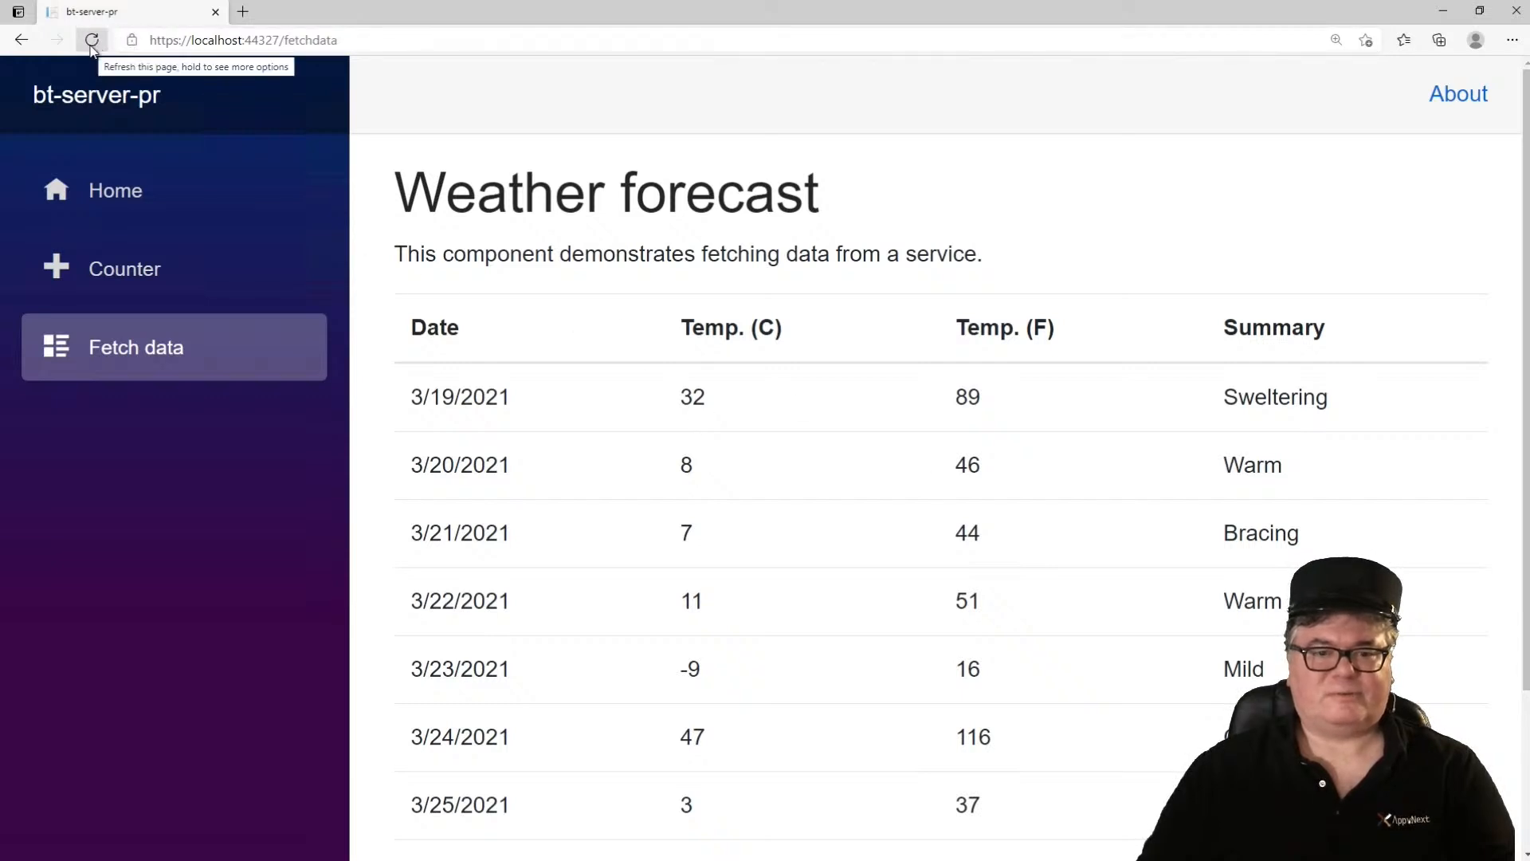
pyautogui.click(93, 40)
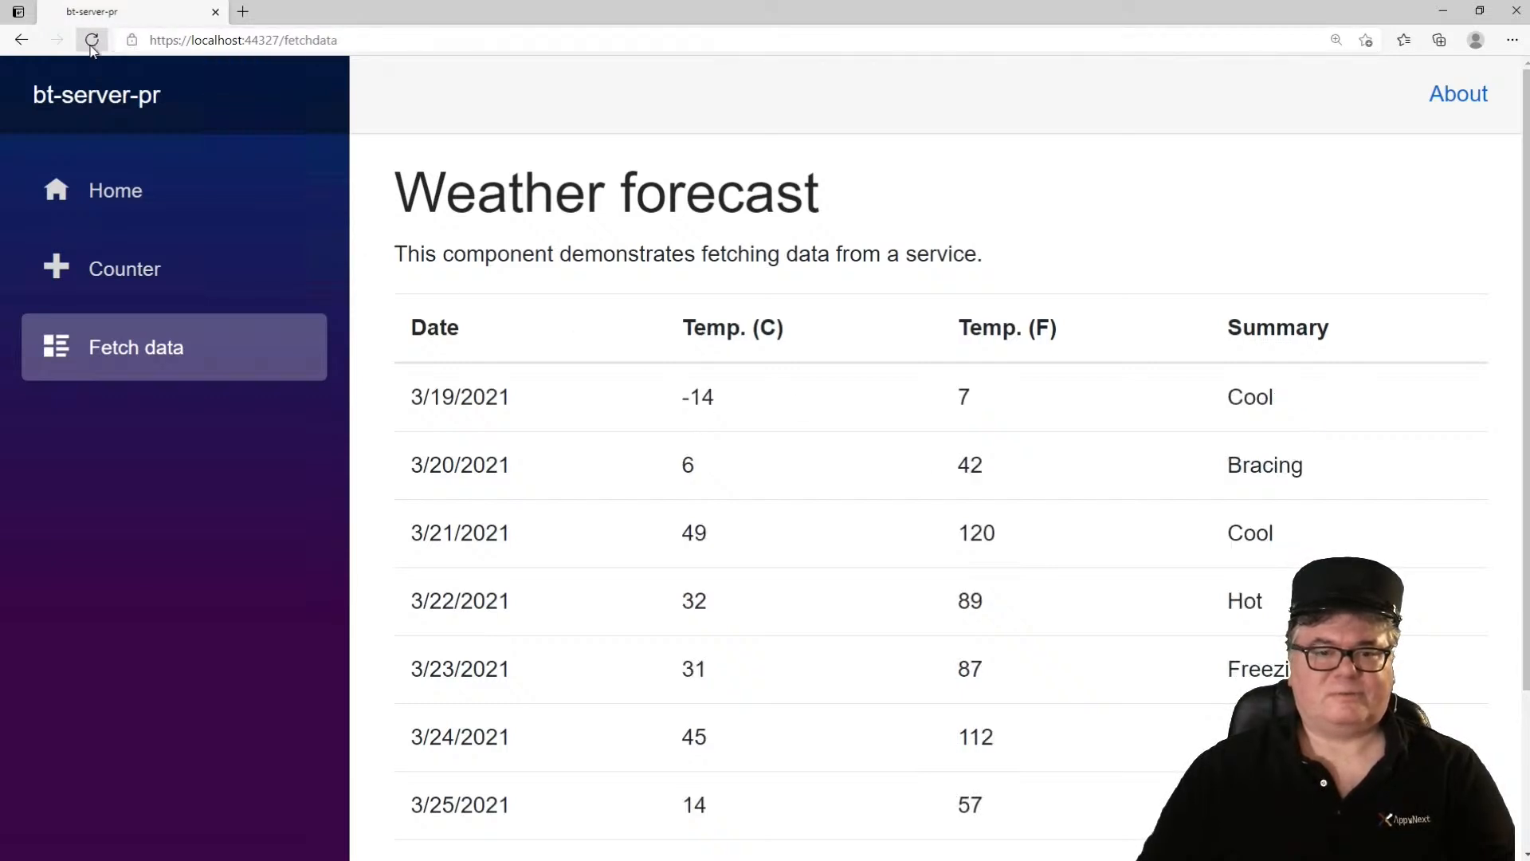
pyautogui.click(93, 40)
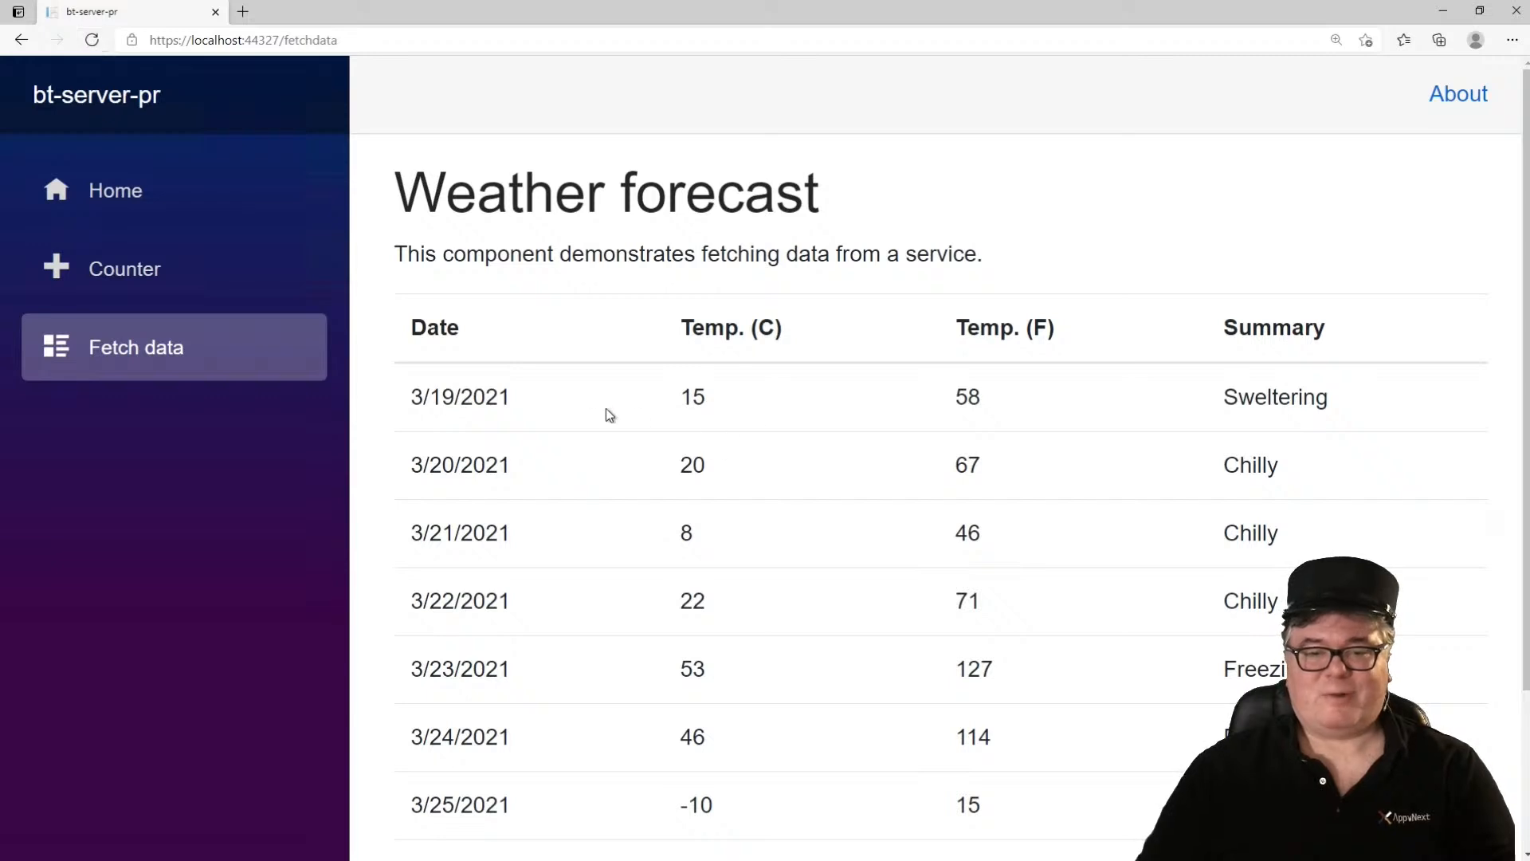
pyautogui.moveTo(737, 433)
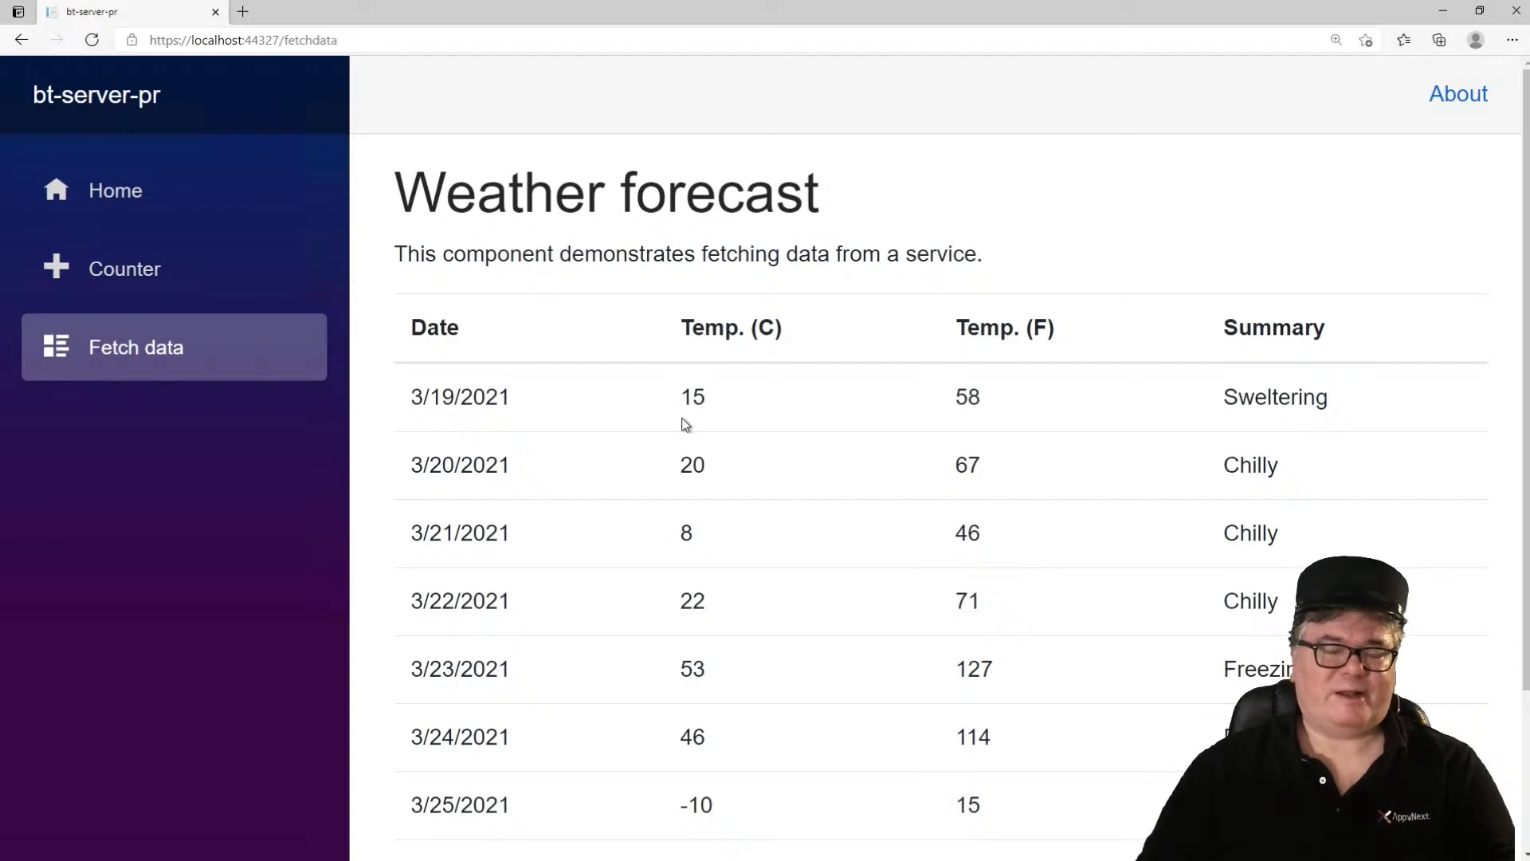
pyautogui.moveTo(722, 439)
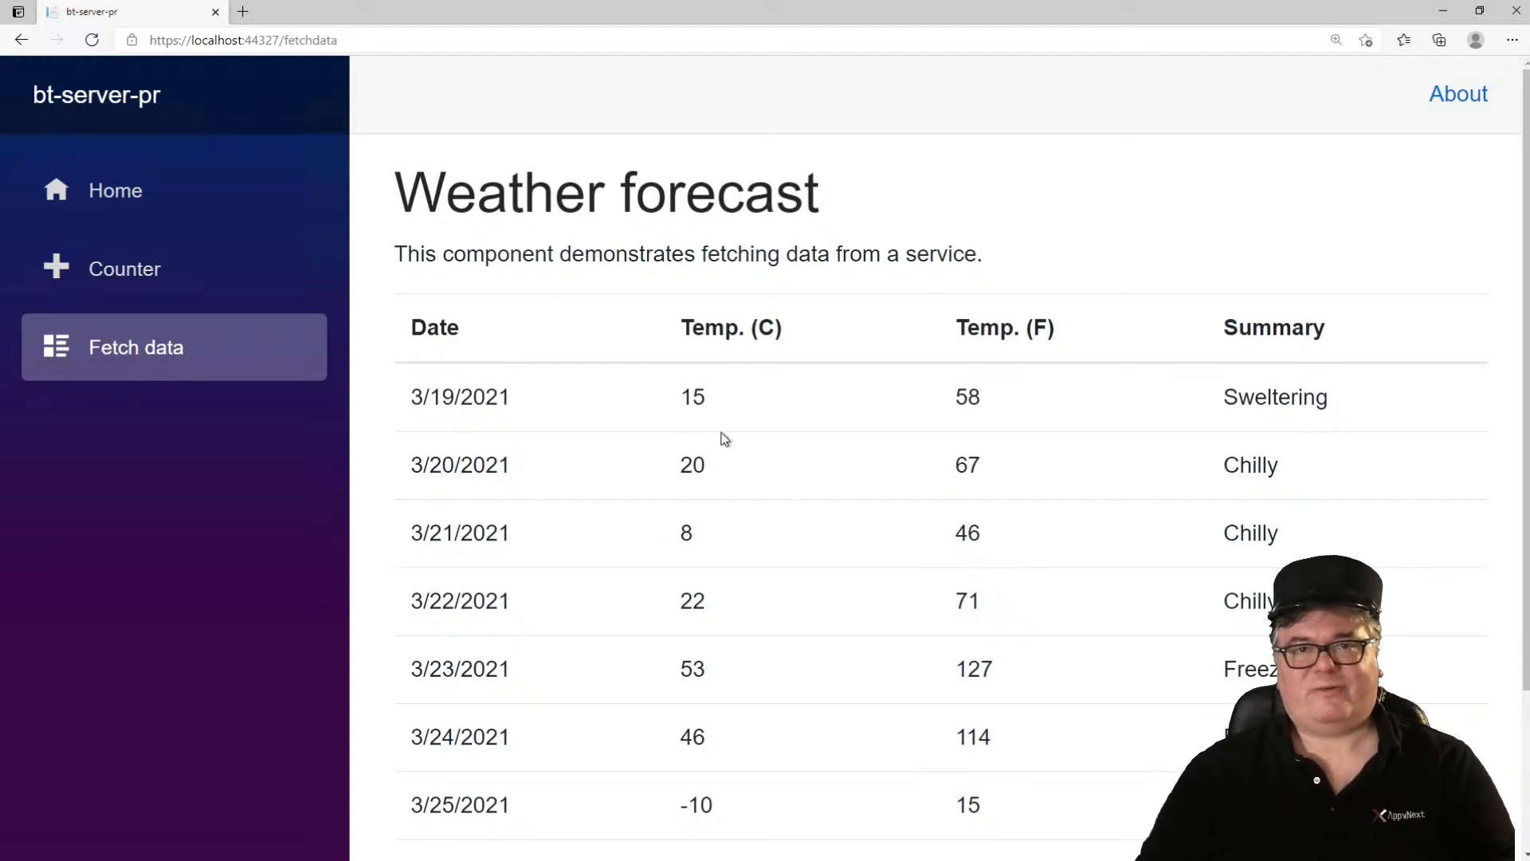
pyautogui.moveTo(690, 421)
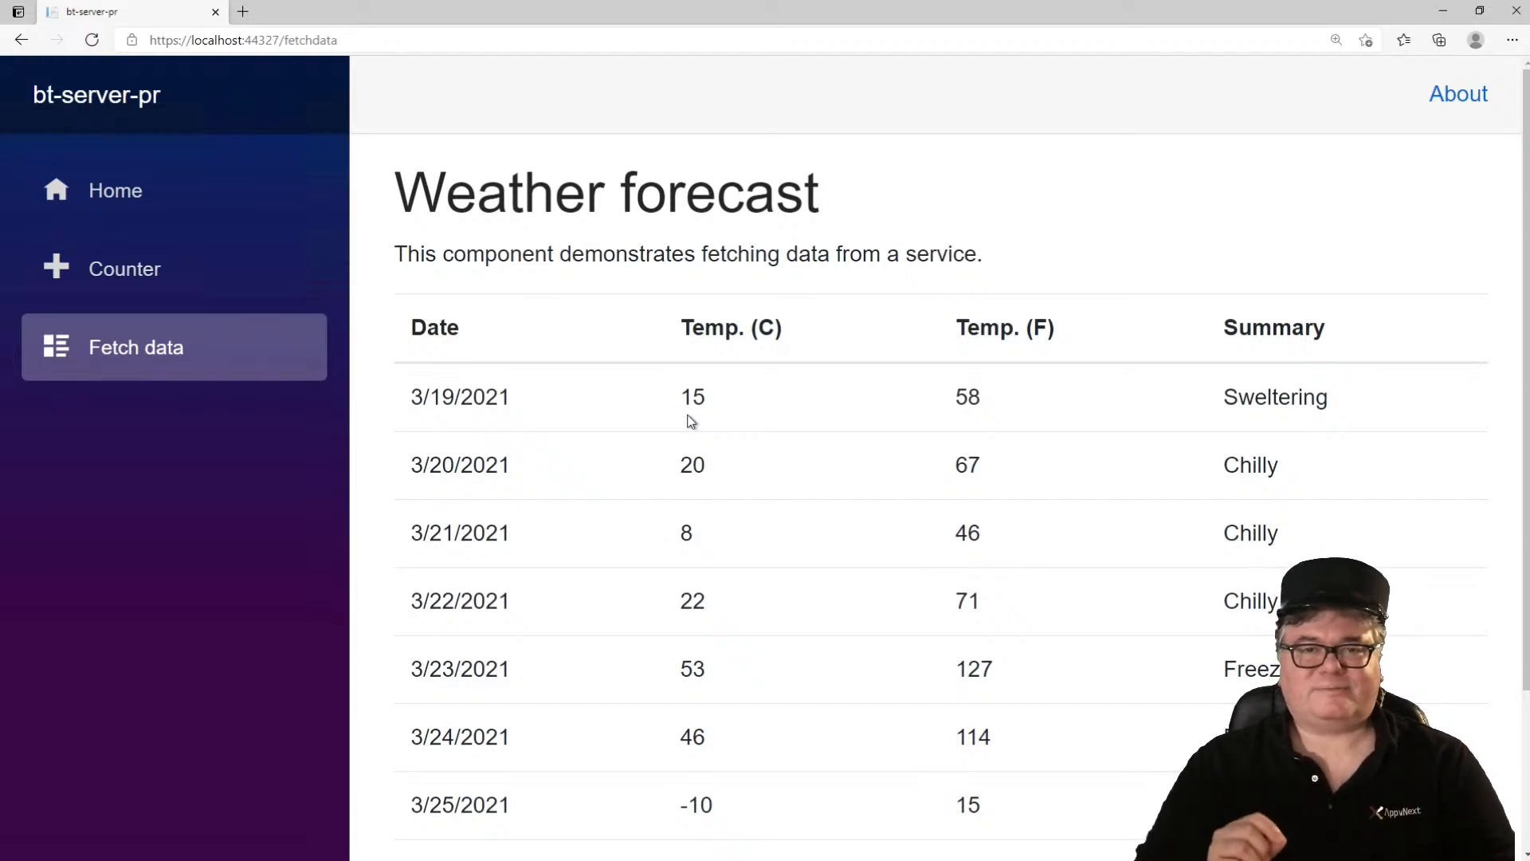
# Step: From the home page reopen Fetch data and reload it twice for fresh random forecasts
pyautogui.click(114, 190)
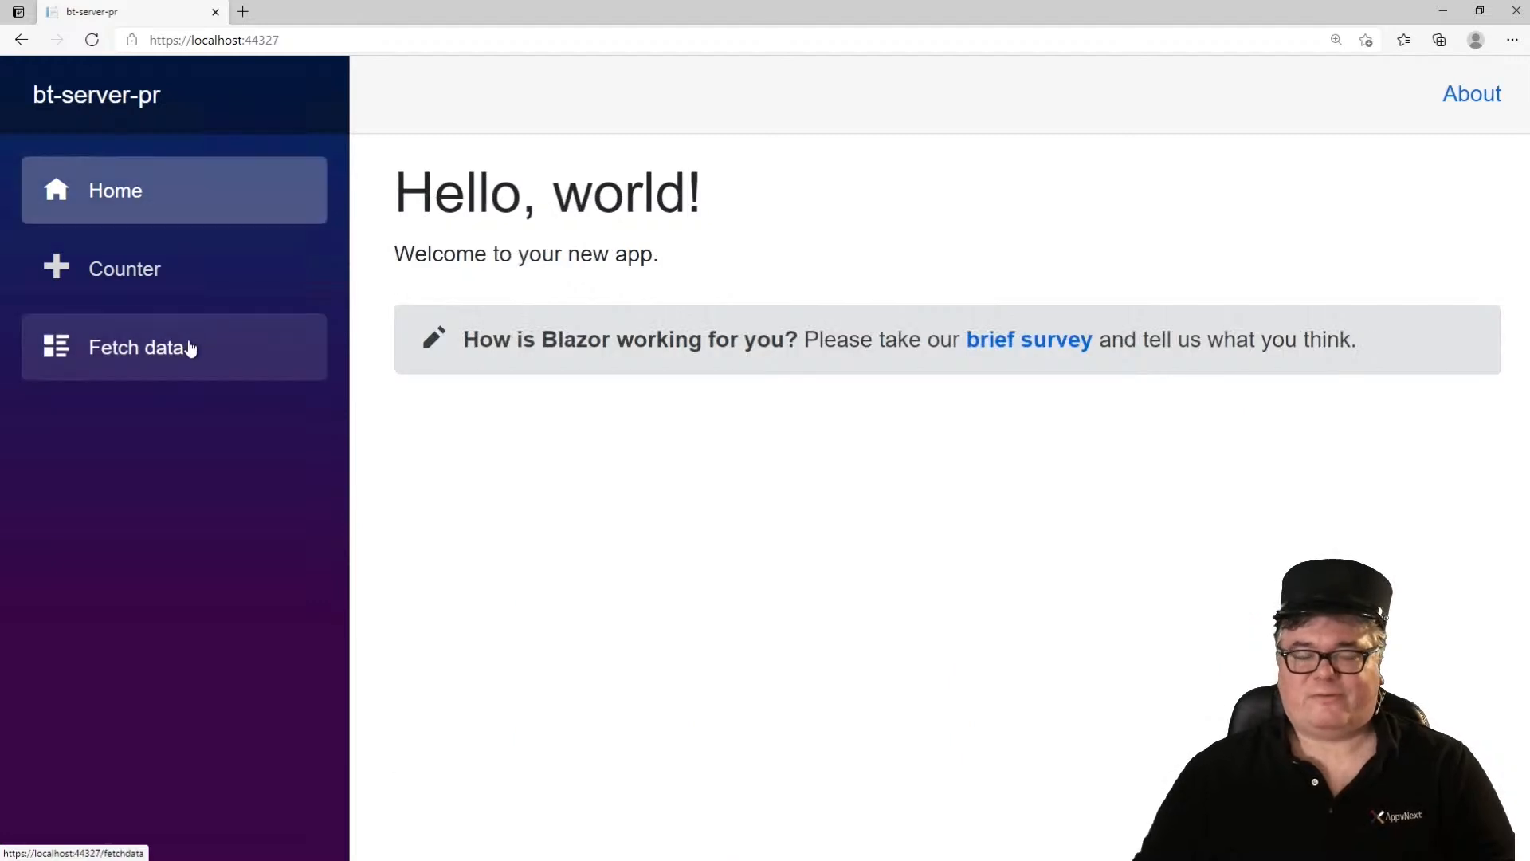
pyautogui.click(137, 346)
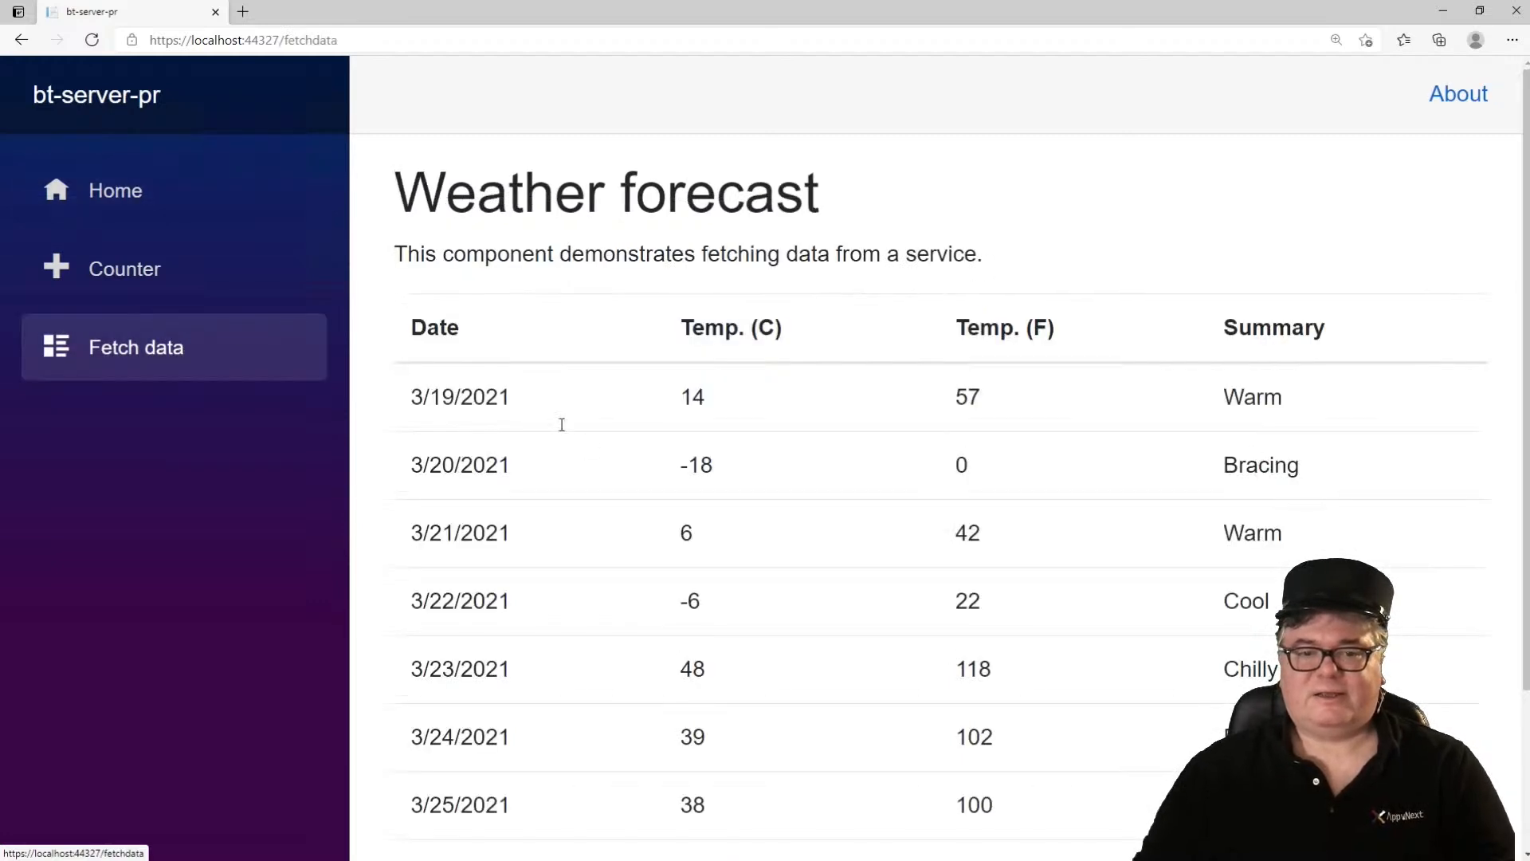
pyautogui.moveTo(711, 272)
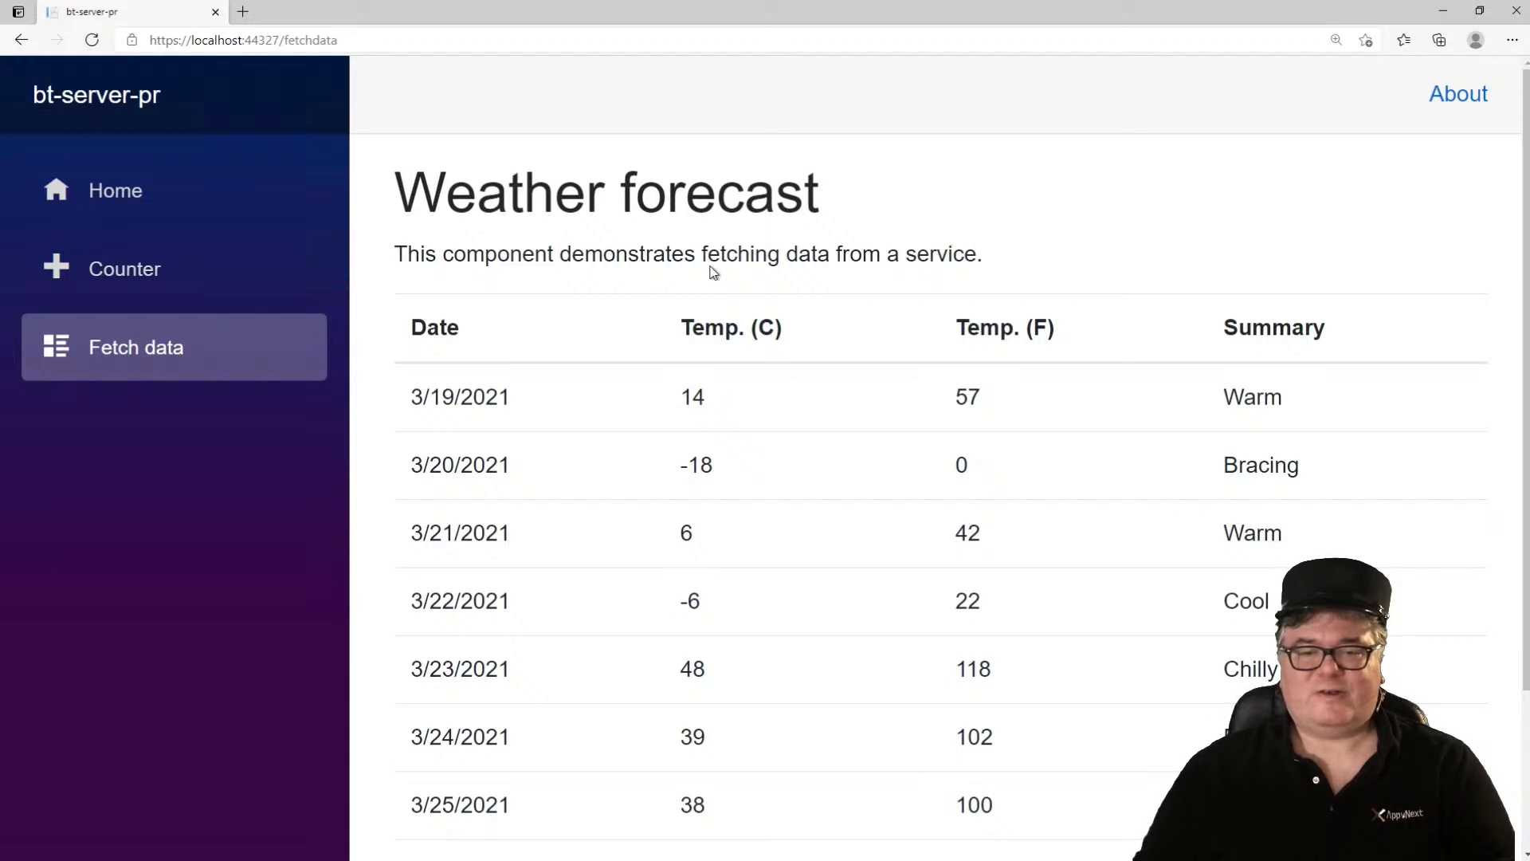
pyautogui.moveTo(789, 501)
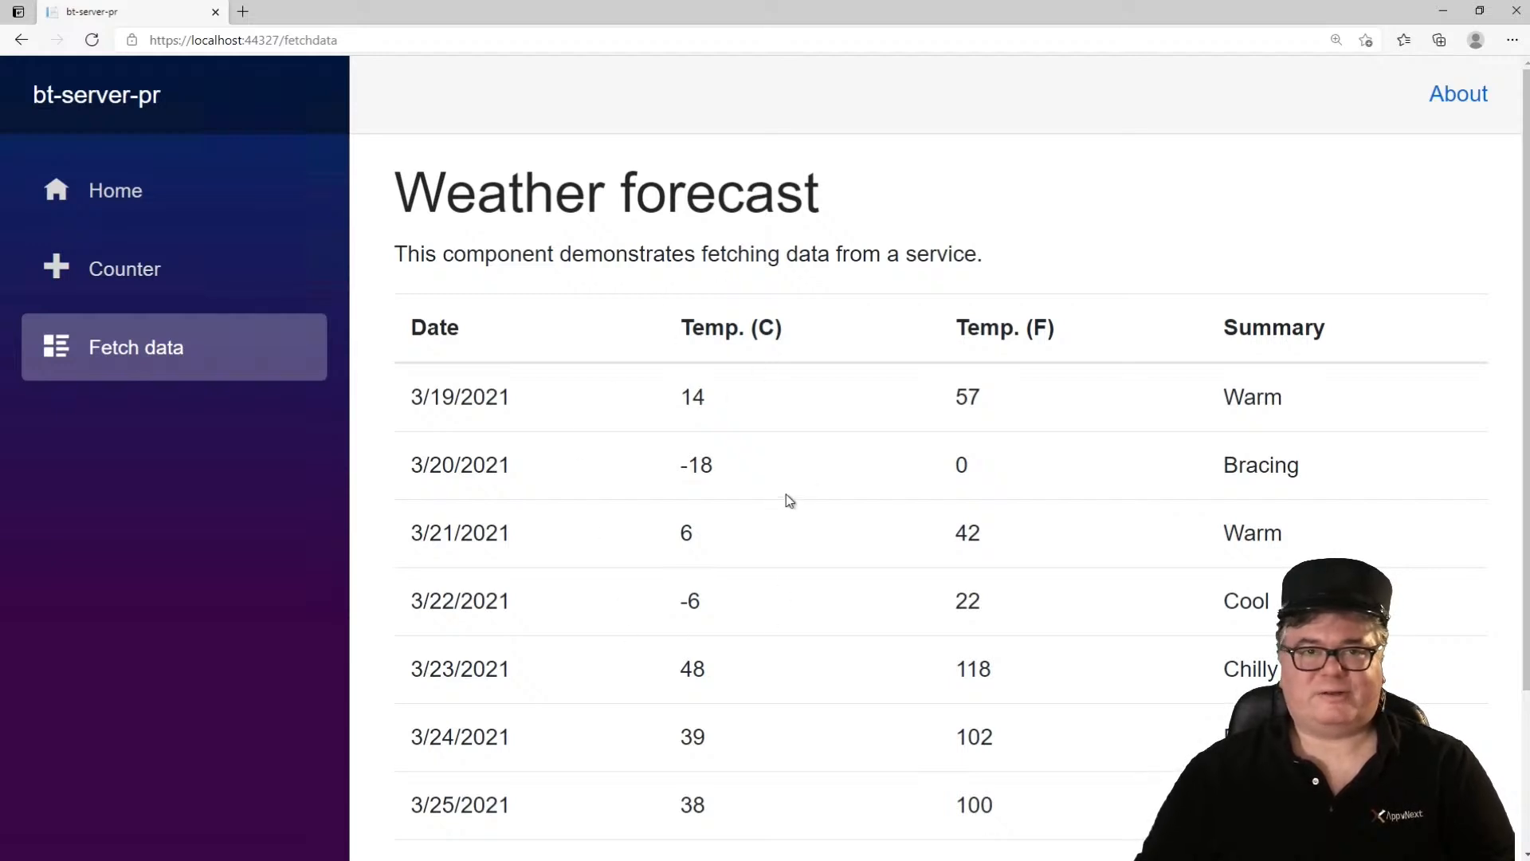
pyautogui.moveTo(636, 485)
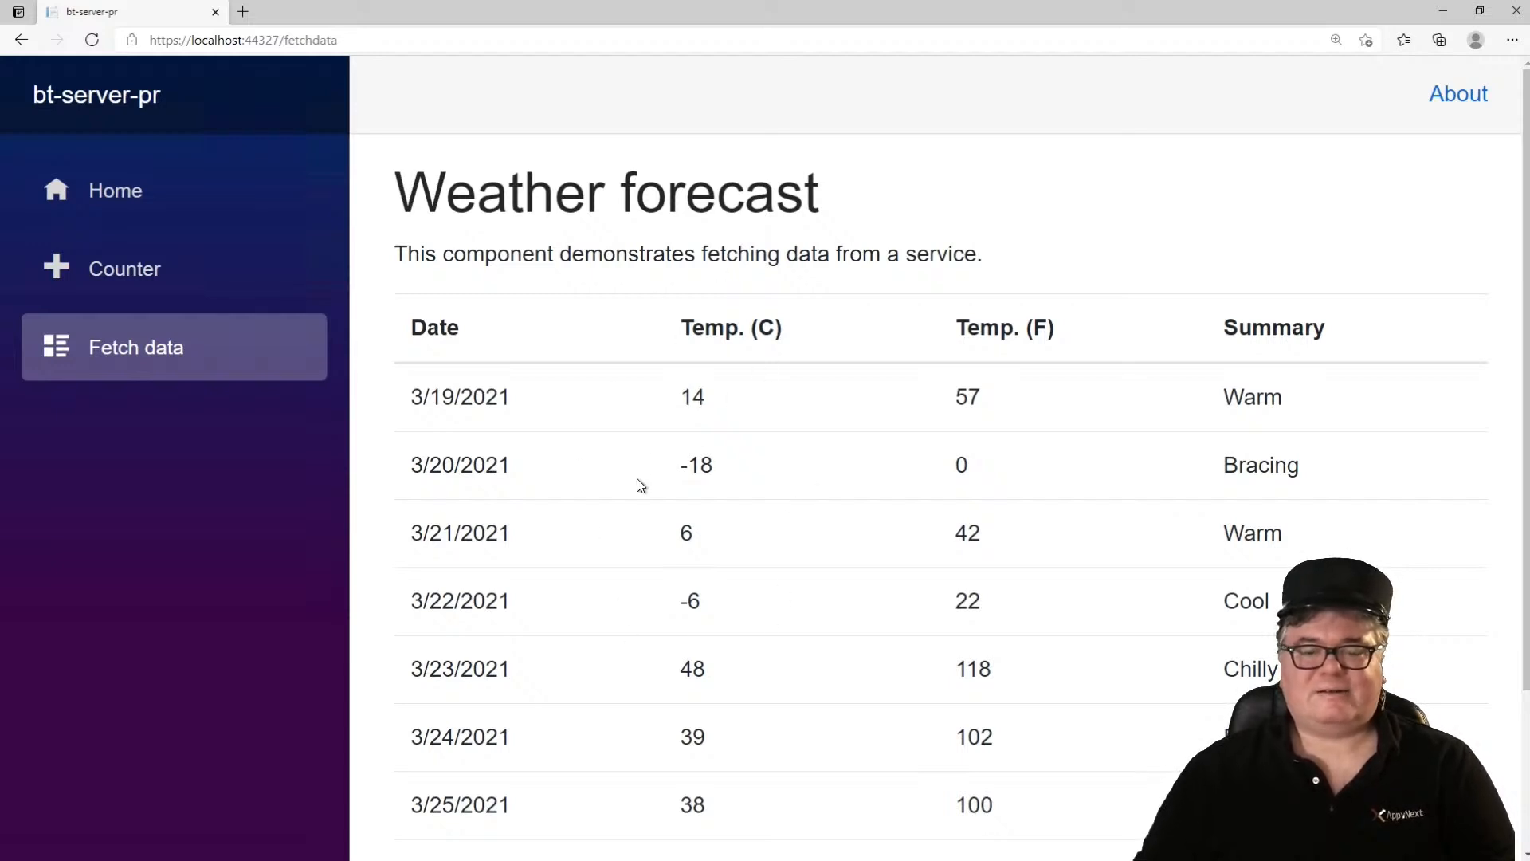
pyautogui.moveTo(624, 490)
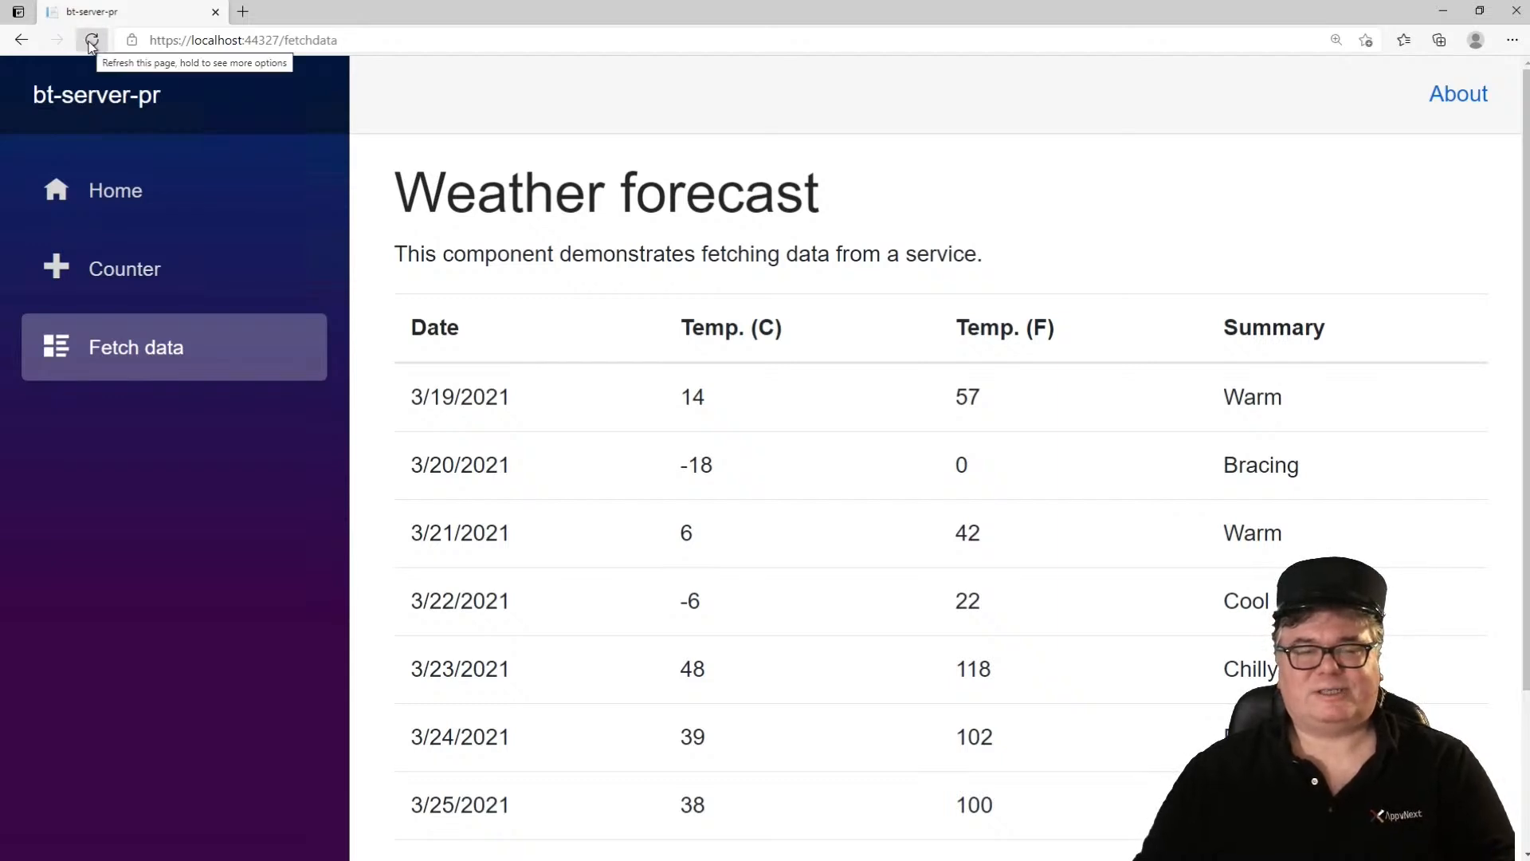
pyautogui.click(91, 40)
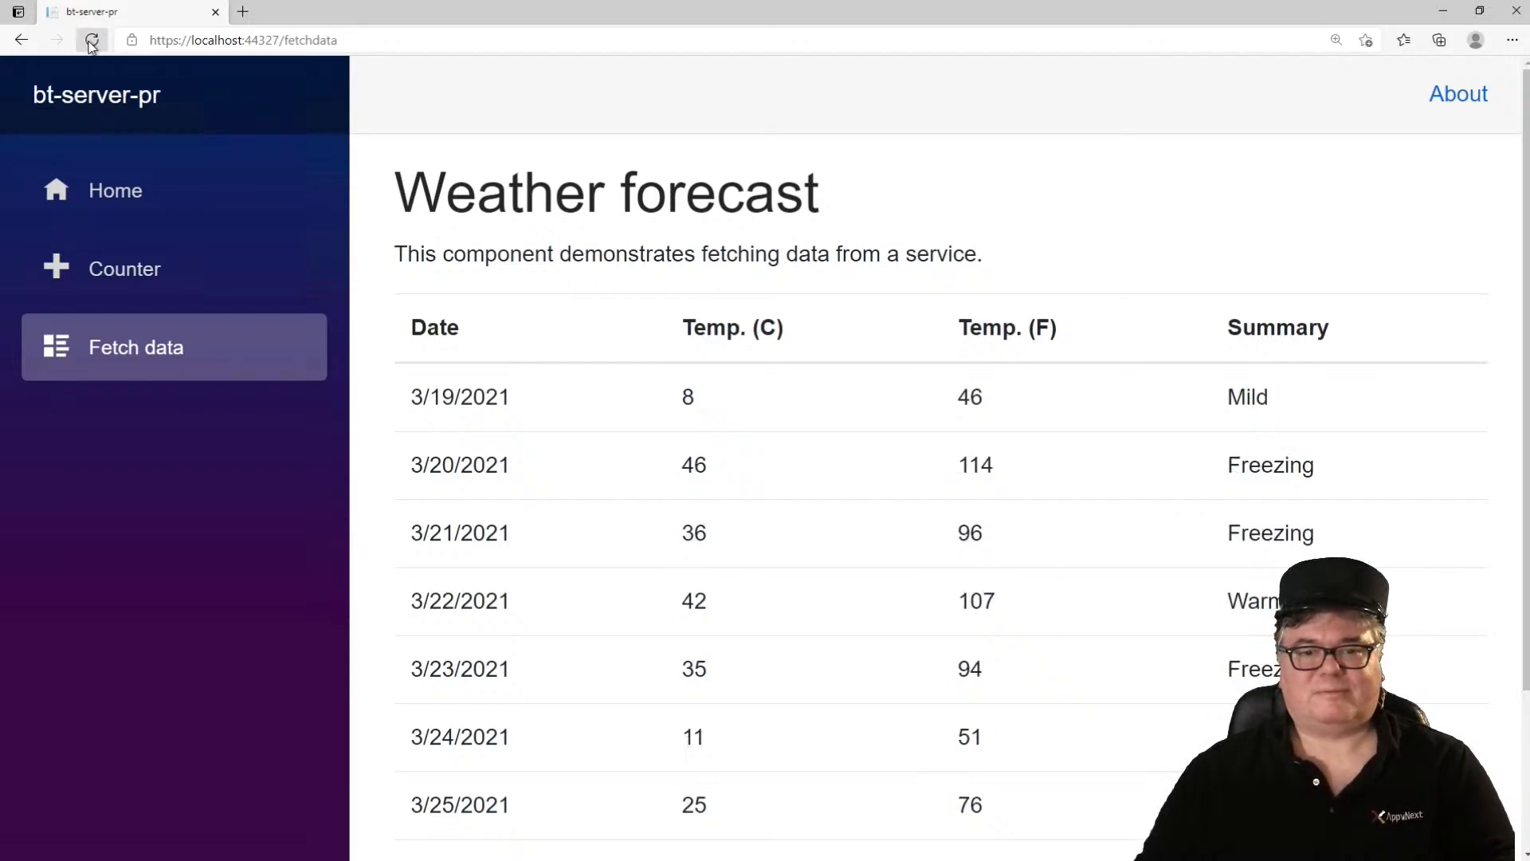
pyautogui.click(91, 40)
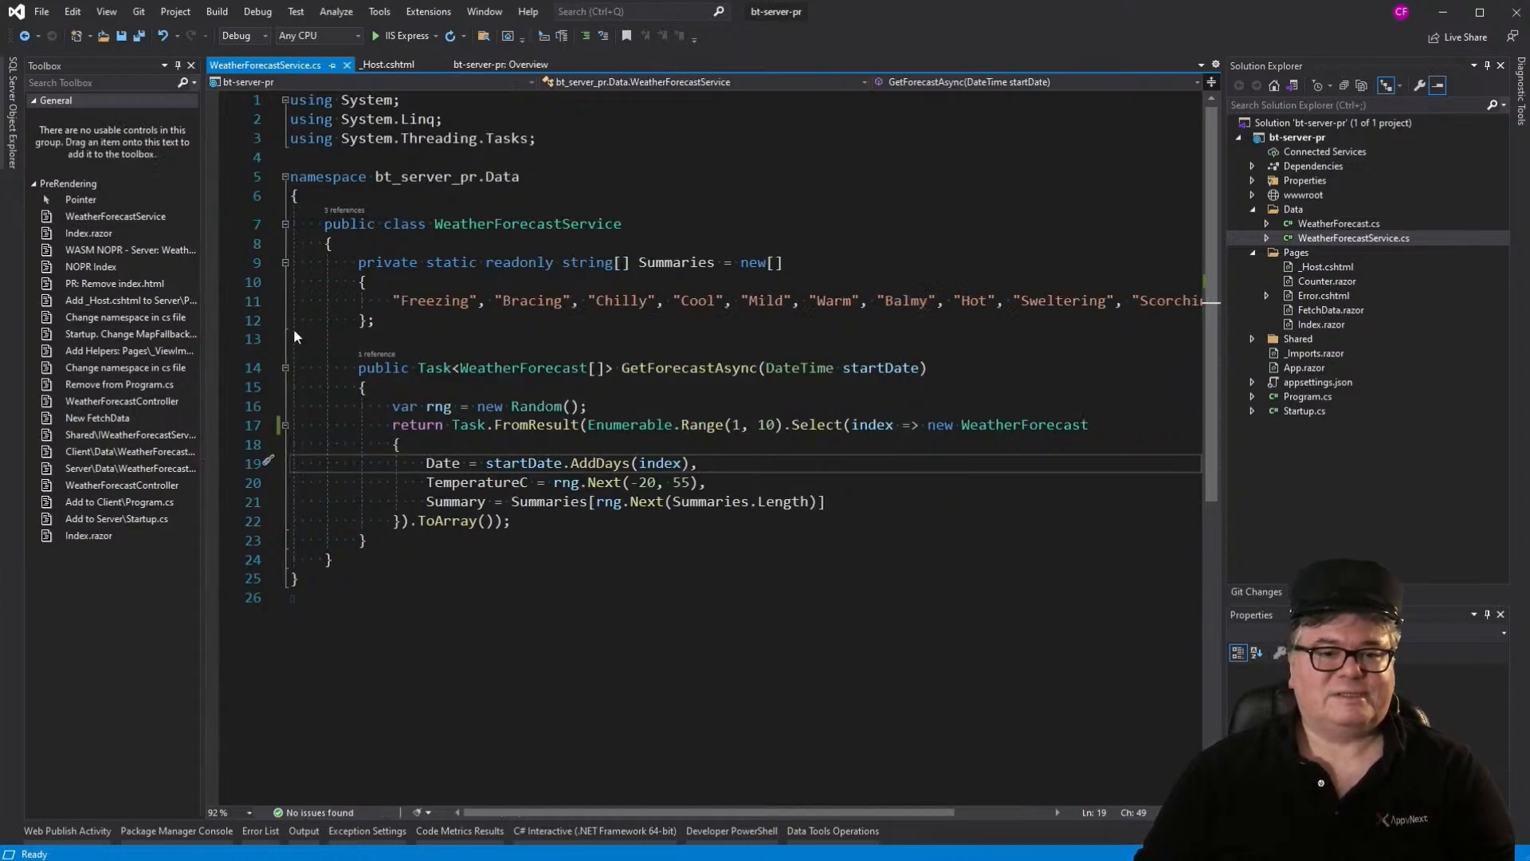
# Step: Replace WeatherForecastService with the IMemoryCache version caching "WeatherData" for one second
pyautogui.press('ctrl+a')
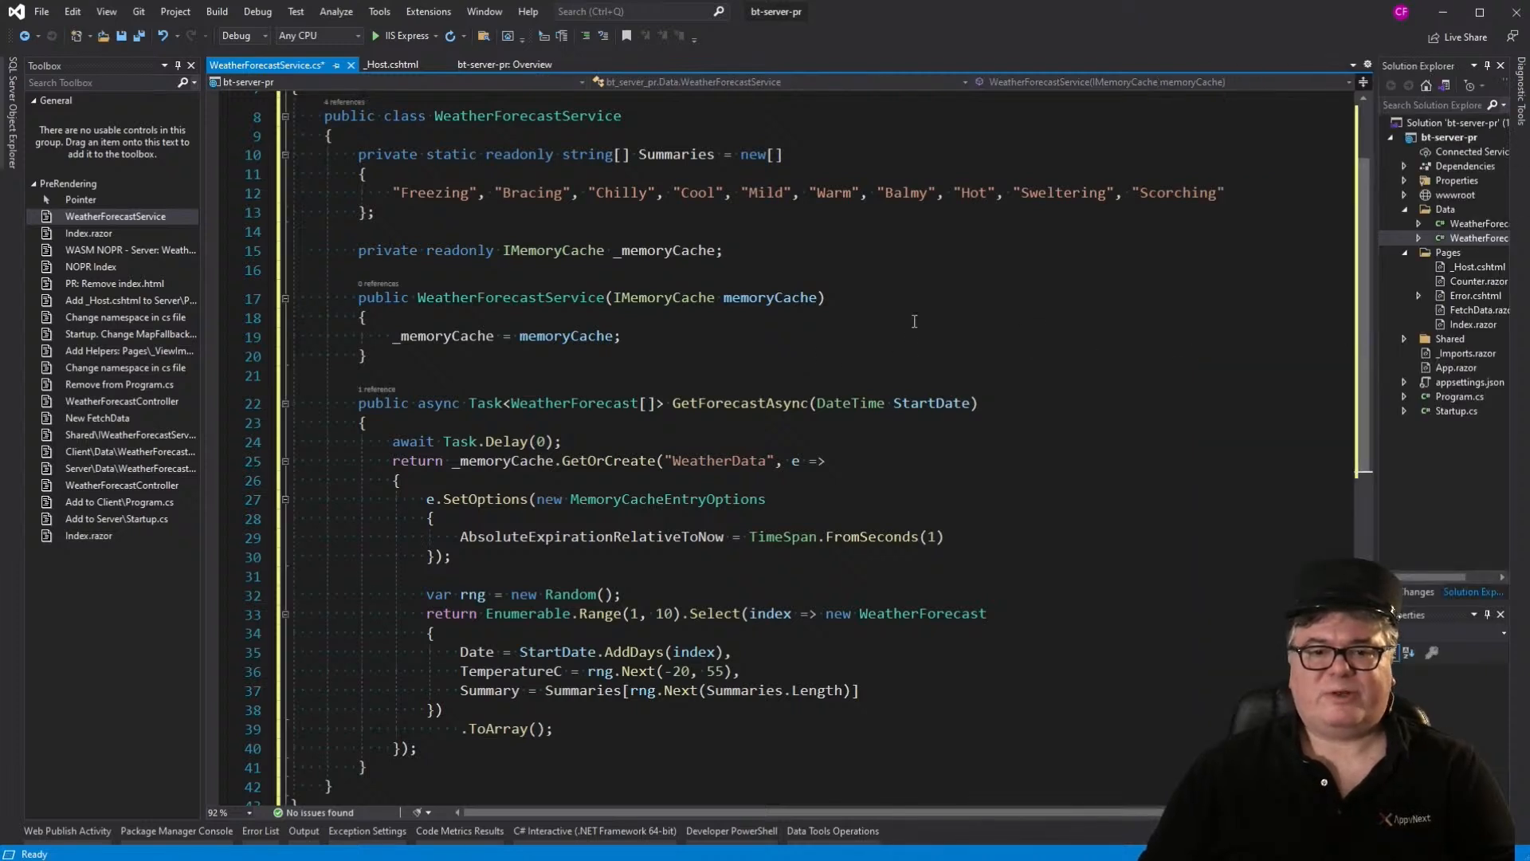
pyautogui.moveTo(943, 431)
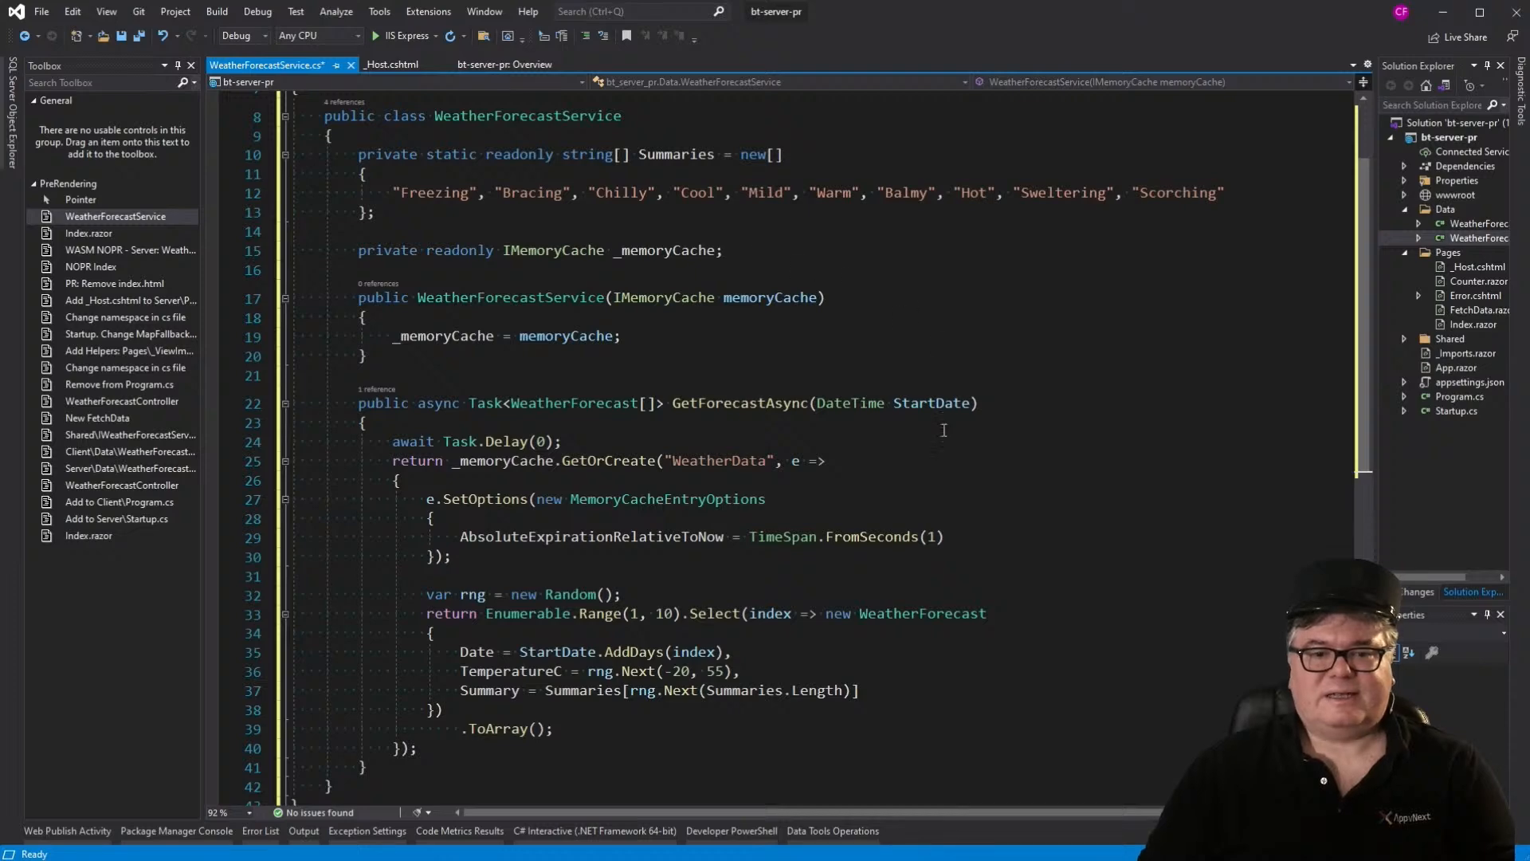
pyautogui.scroll(-3)
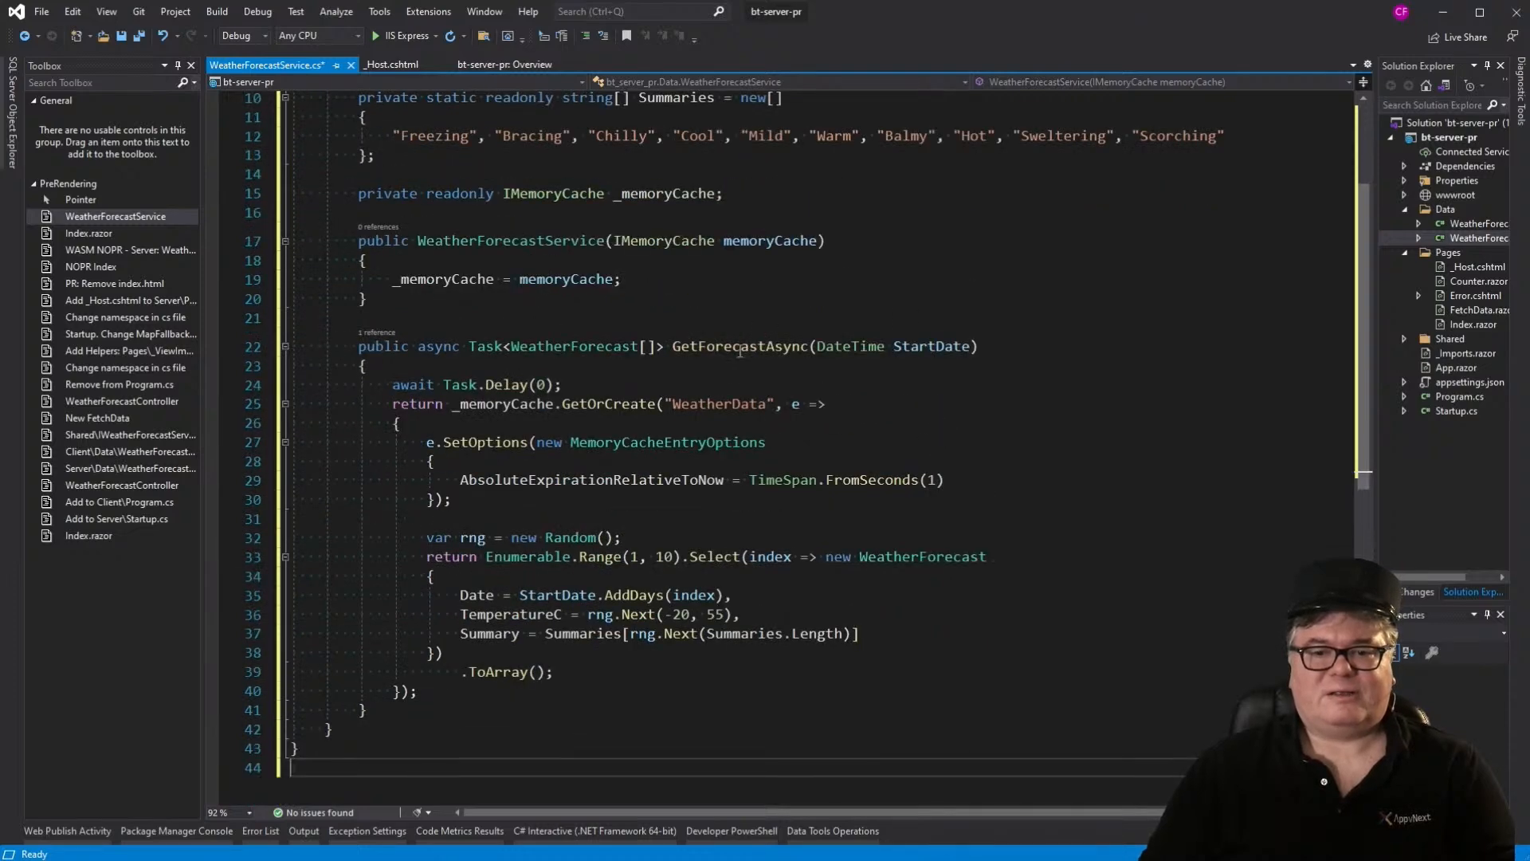
pyautogui.moveTo(971, 448)
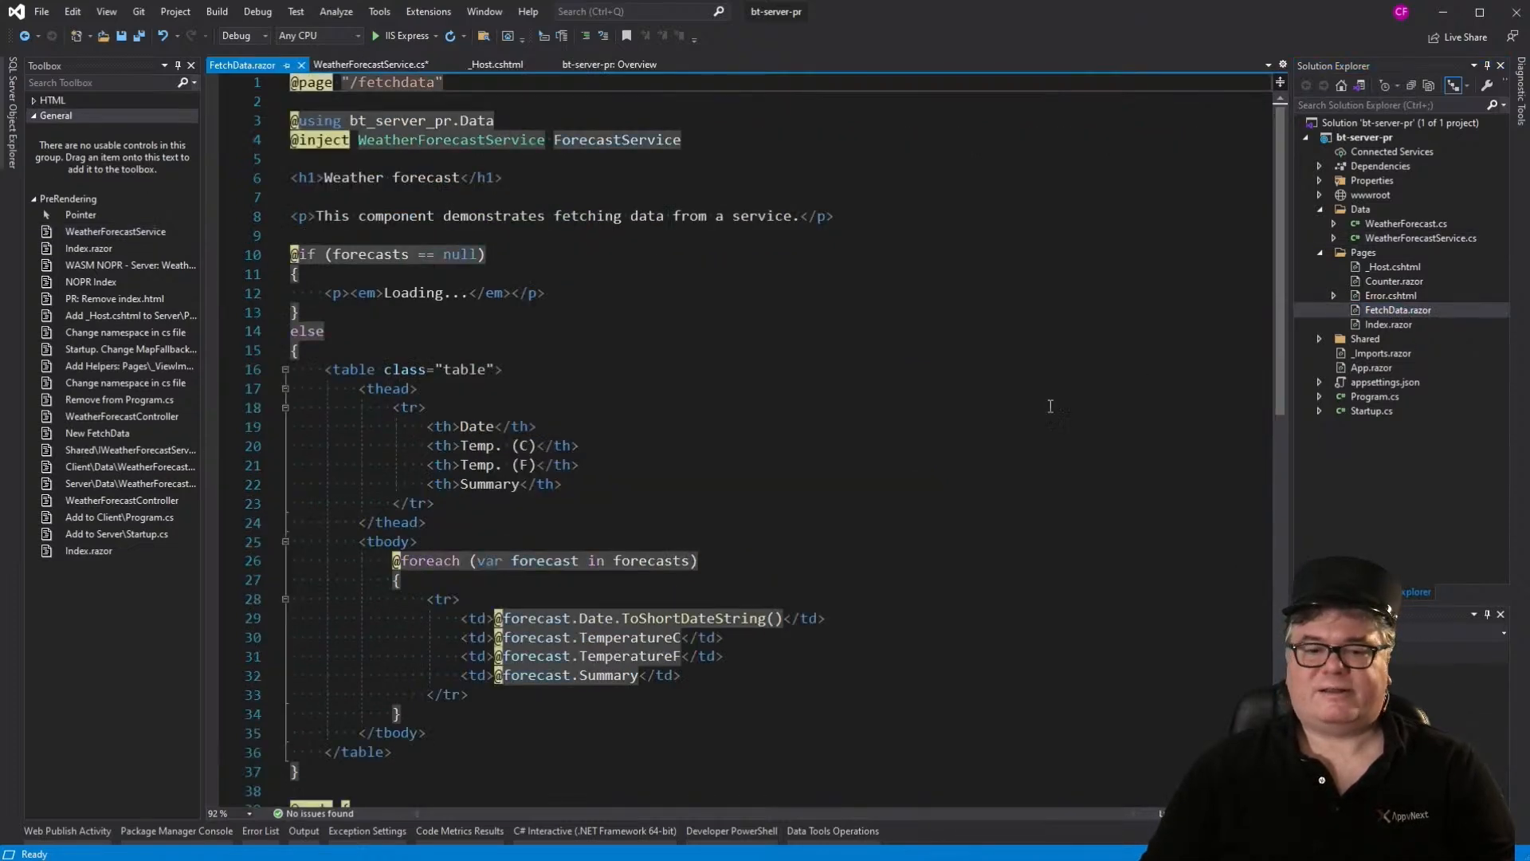
# Step: Add System.Diagnostics.Debug.WriteLine("------------ INIT"); to FetchData's OnInitializedAsync and save
pyautogui.scroll(-3)
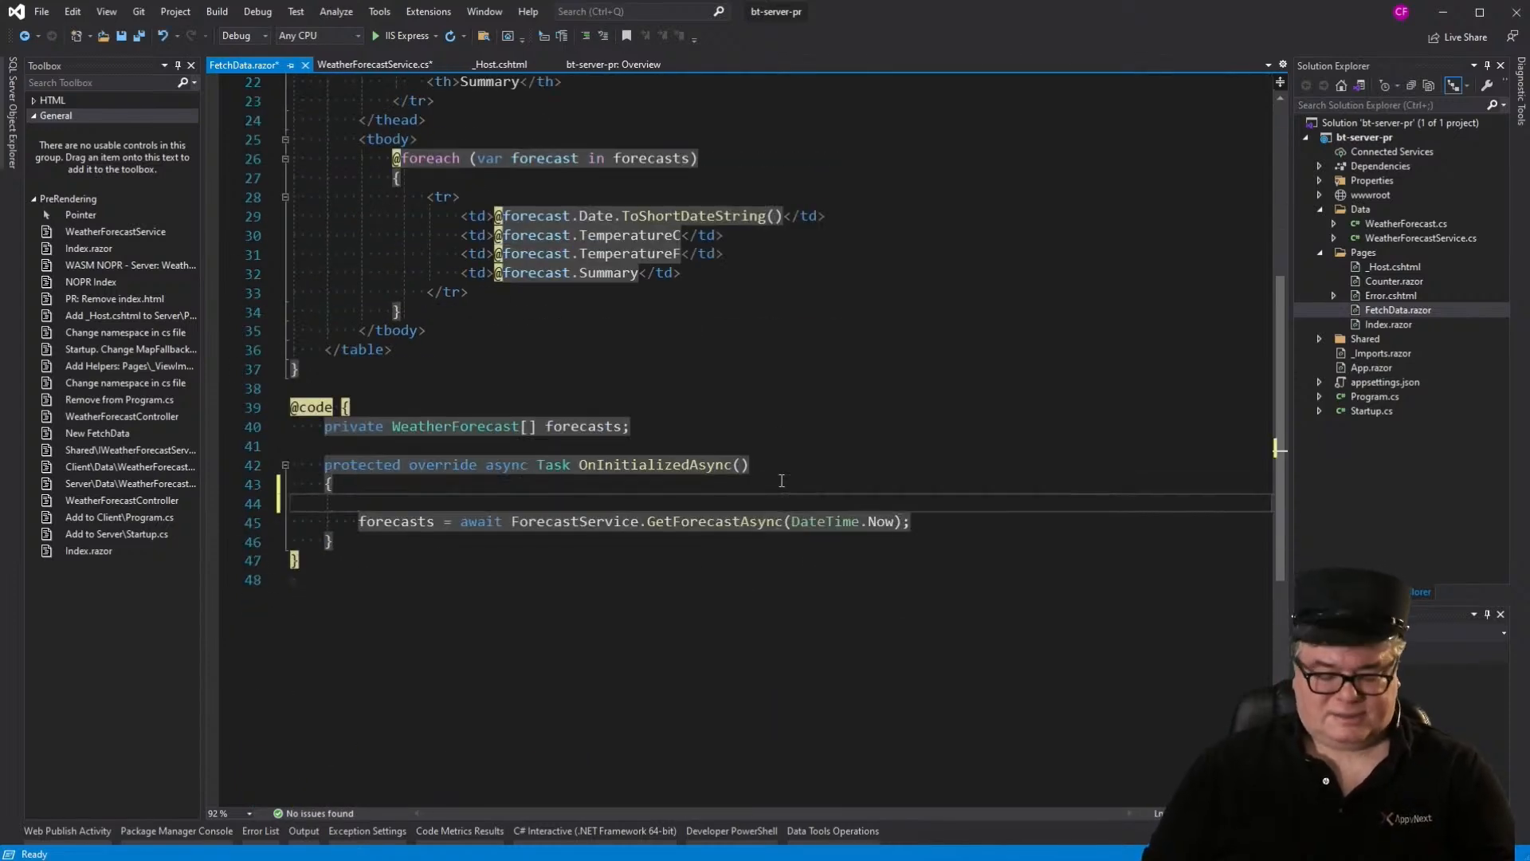
pyautogui.write('Syste')
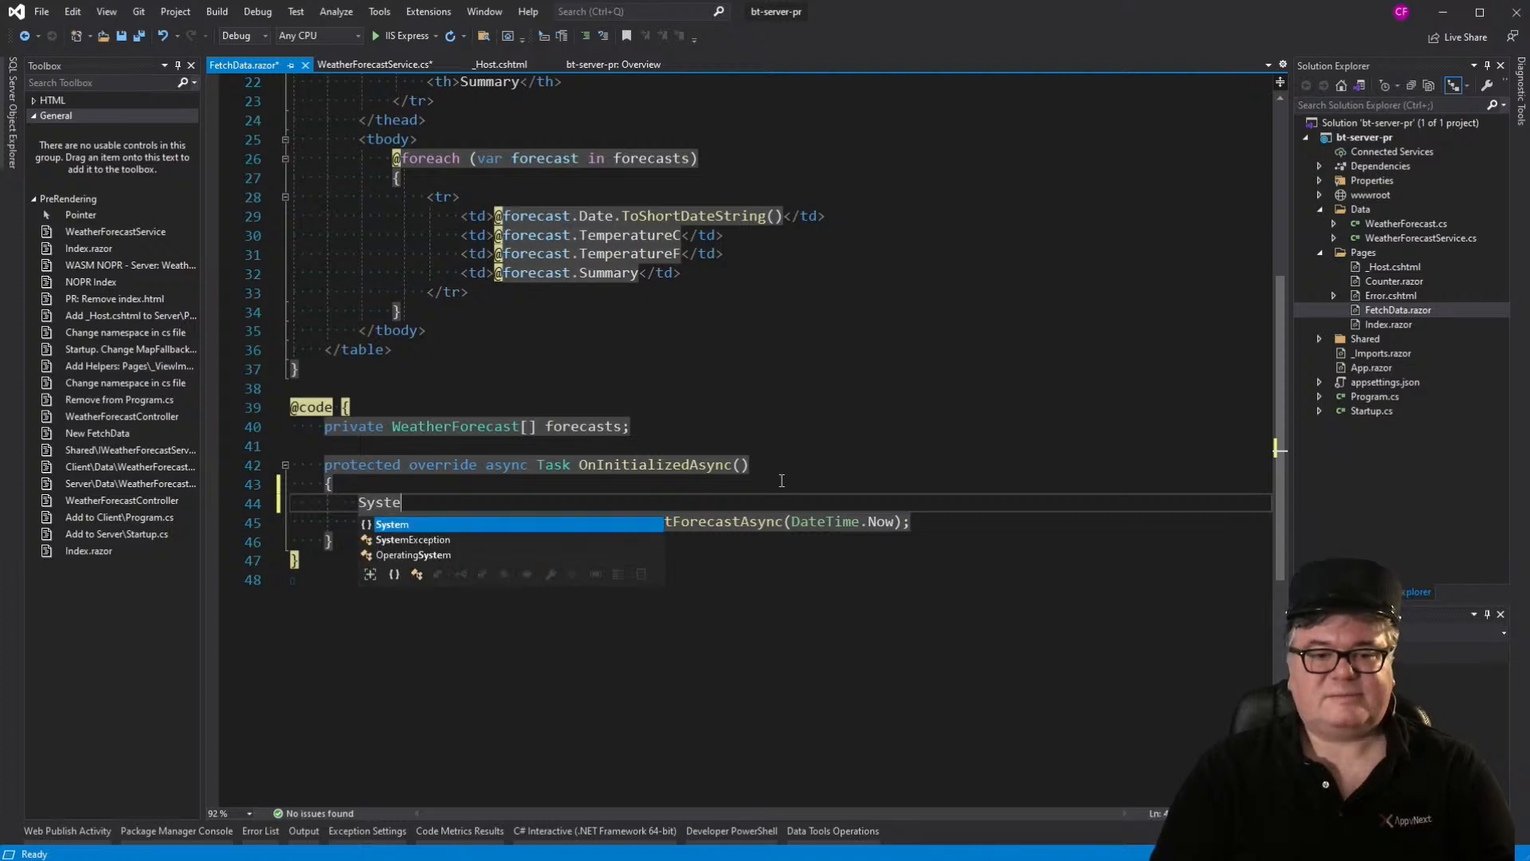
pyautogui.write('.Diagnostics.')
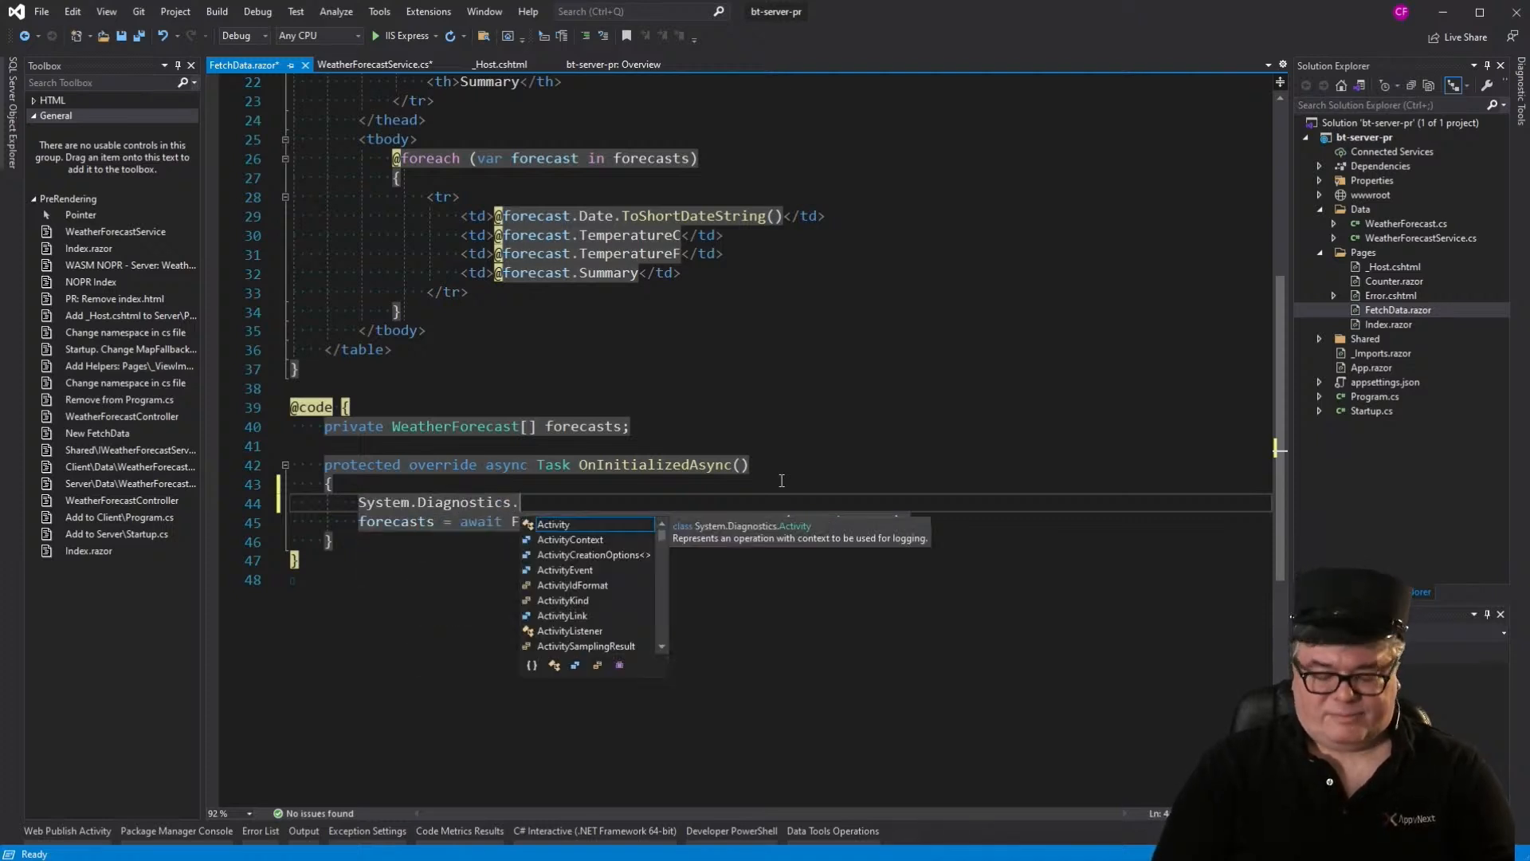
pyautogui.write('Debug.WriteLine("-------------')
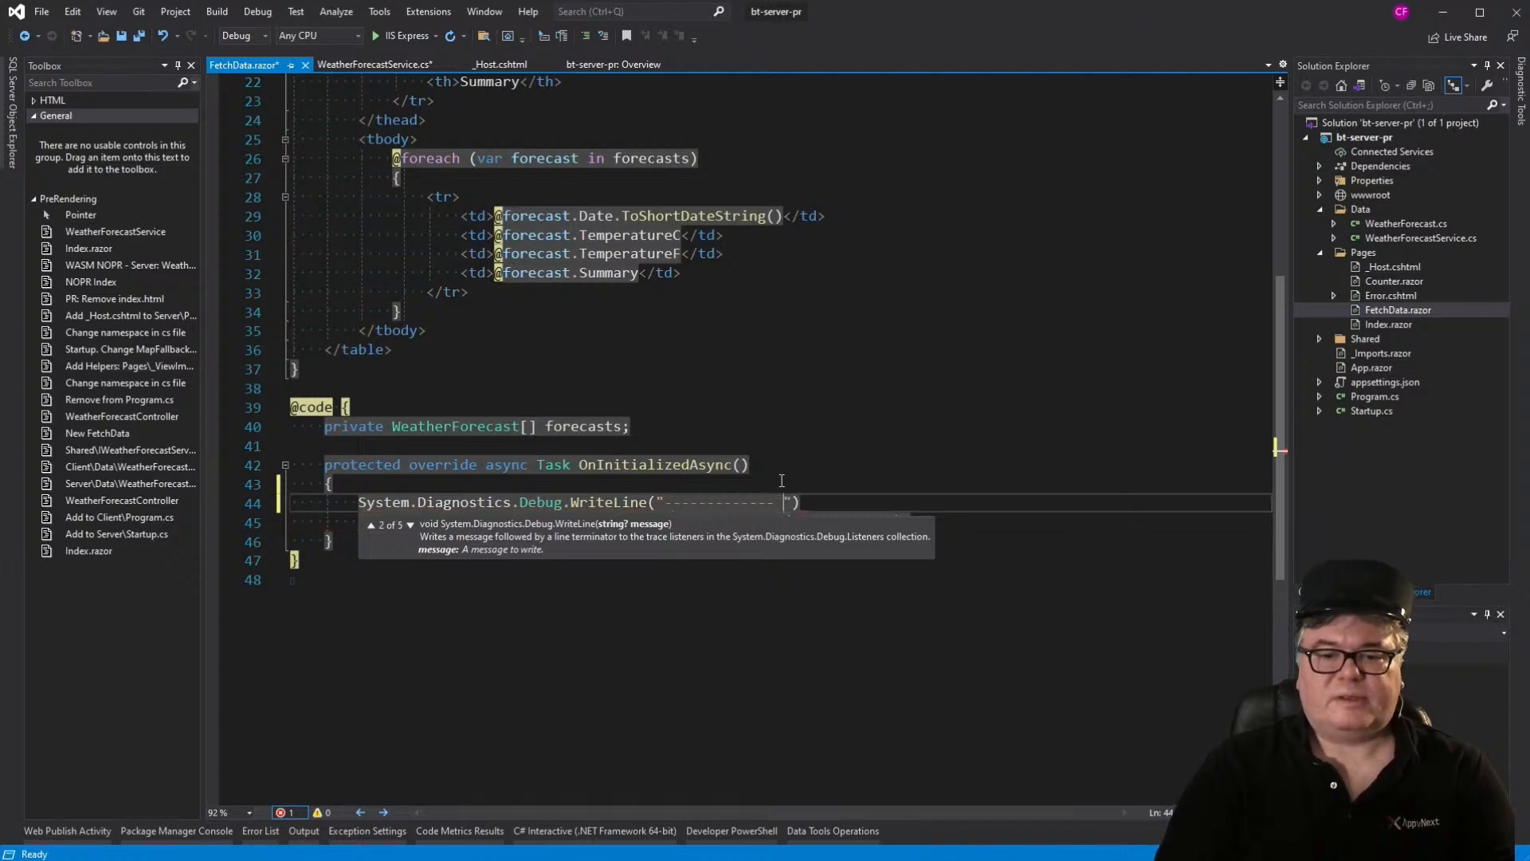
pyautogui.write('INIT')
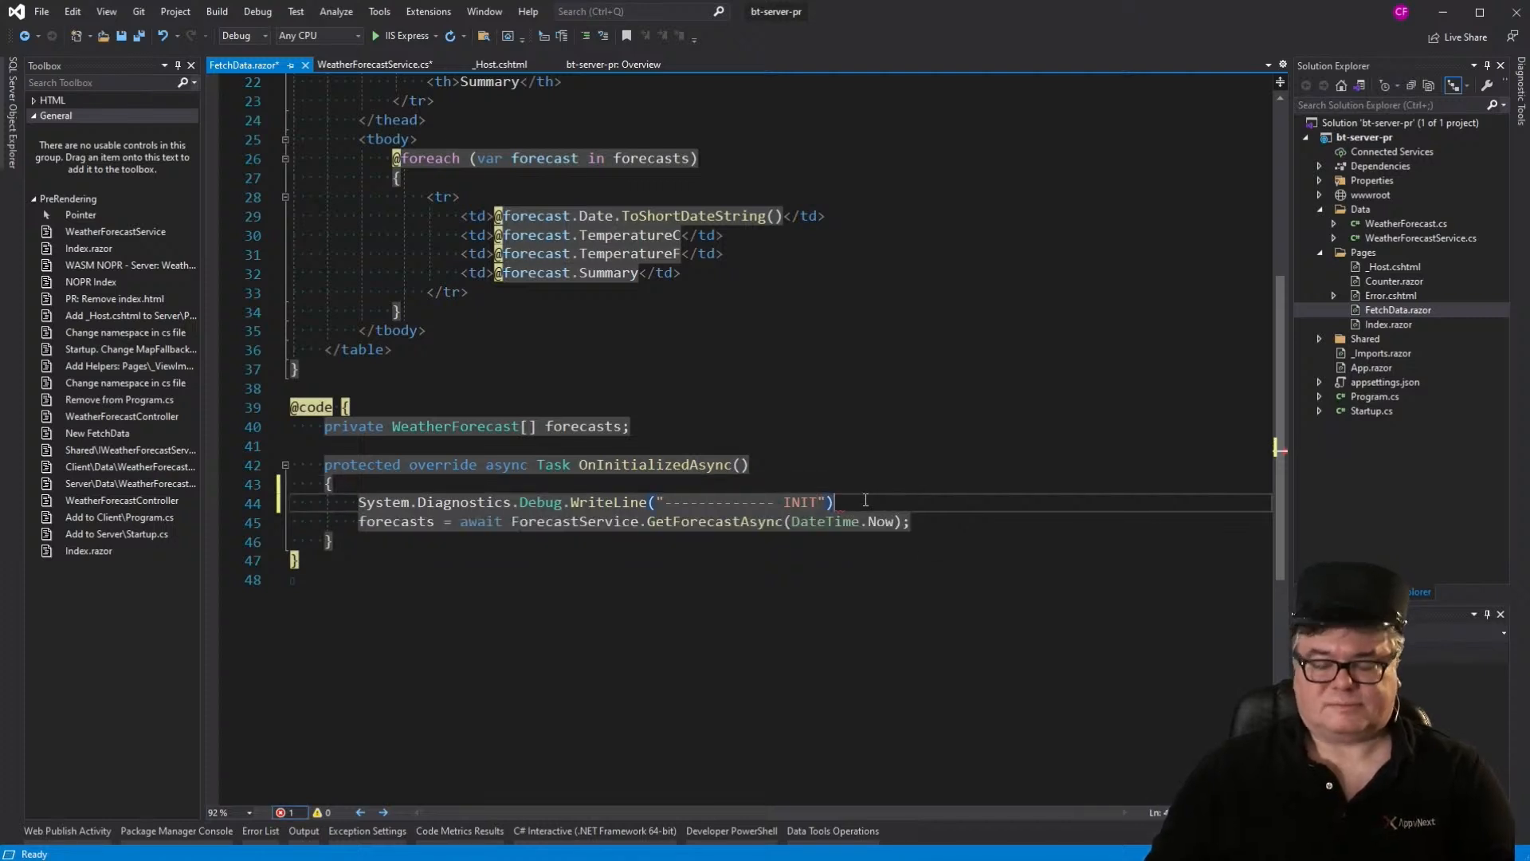
pyautogui.write(';')
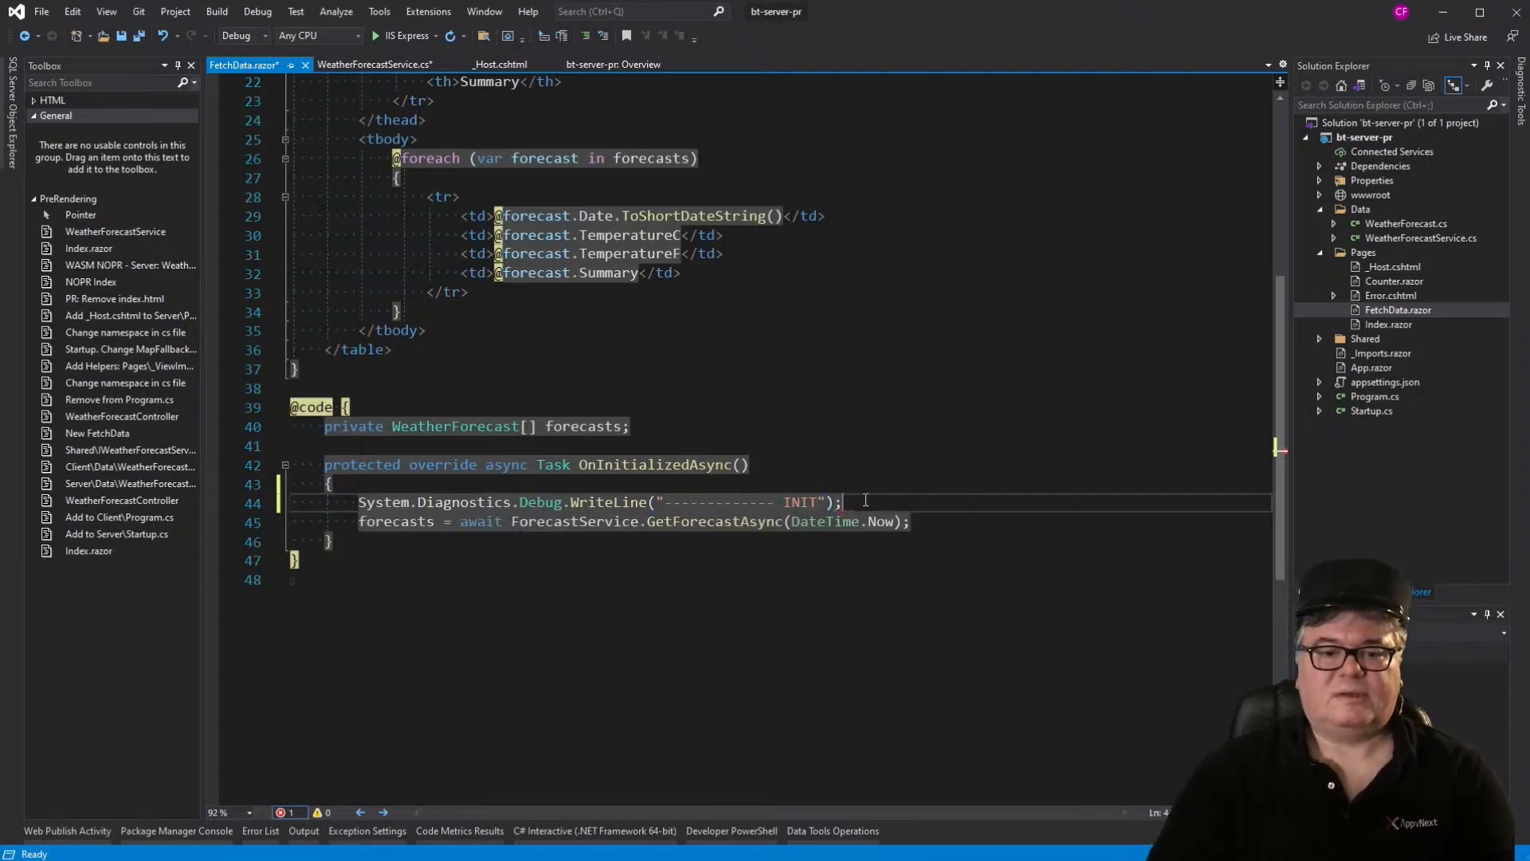
pyautogui.press('ctrl+s')
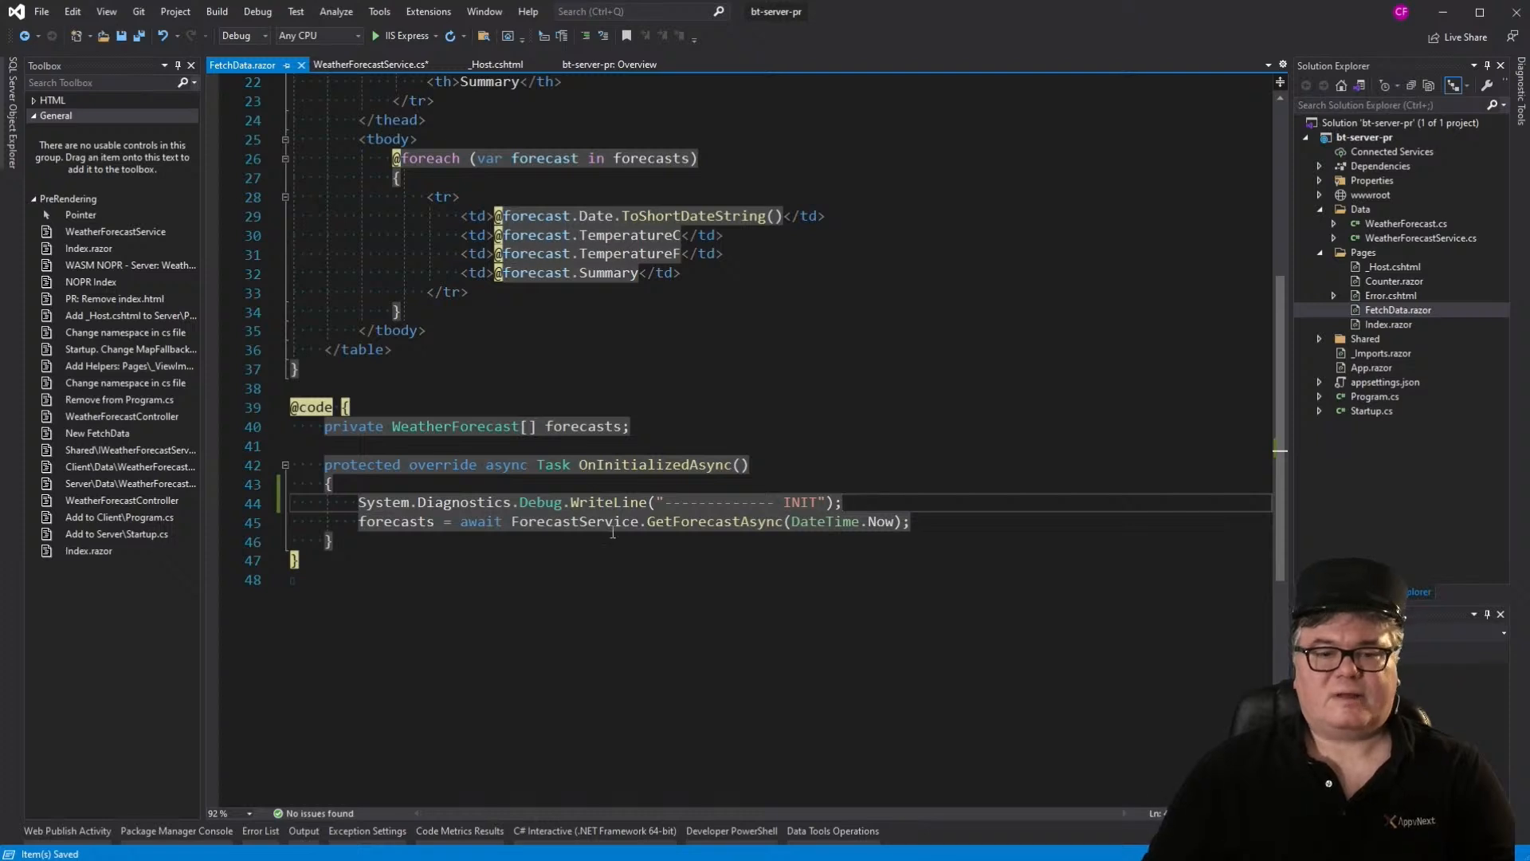
pyautogui.moveTo(568, 597)
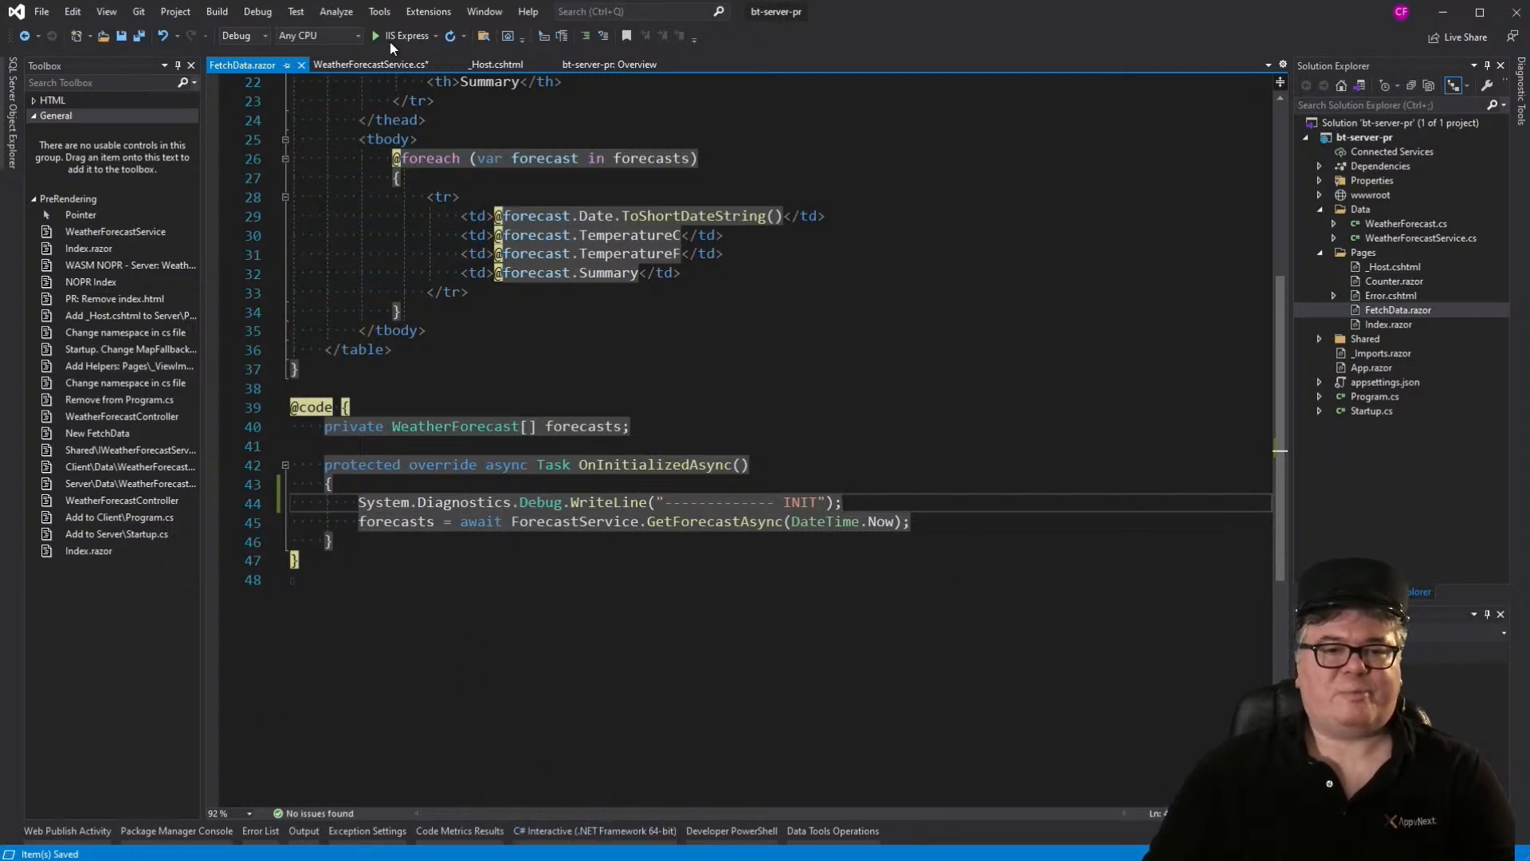
# Step: Run the app, navigate to Fetch data and reload it so INIT appears in the debug output
pyautogui.click(376, 37)
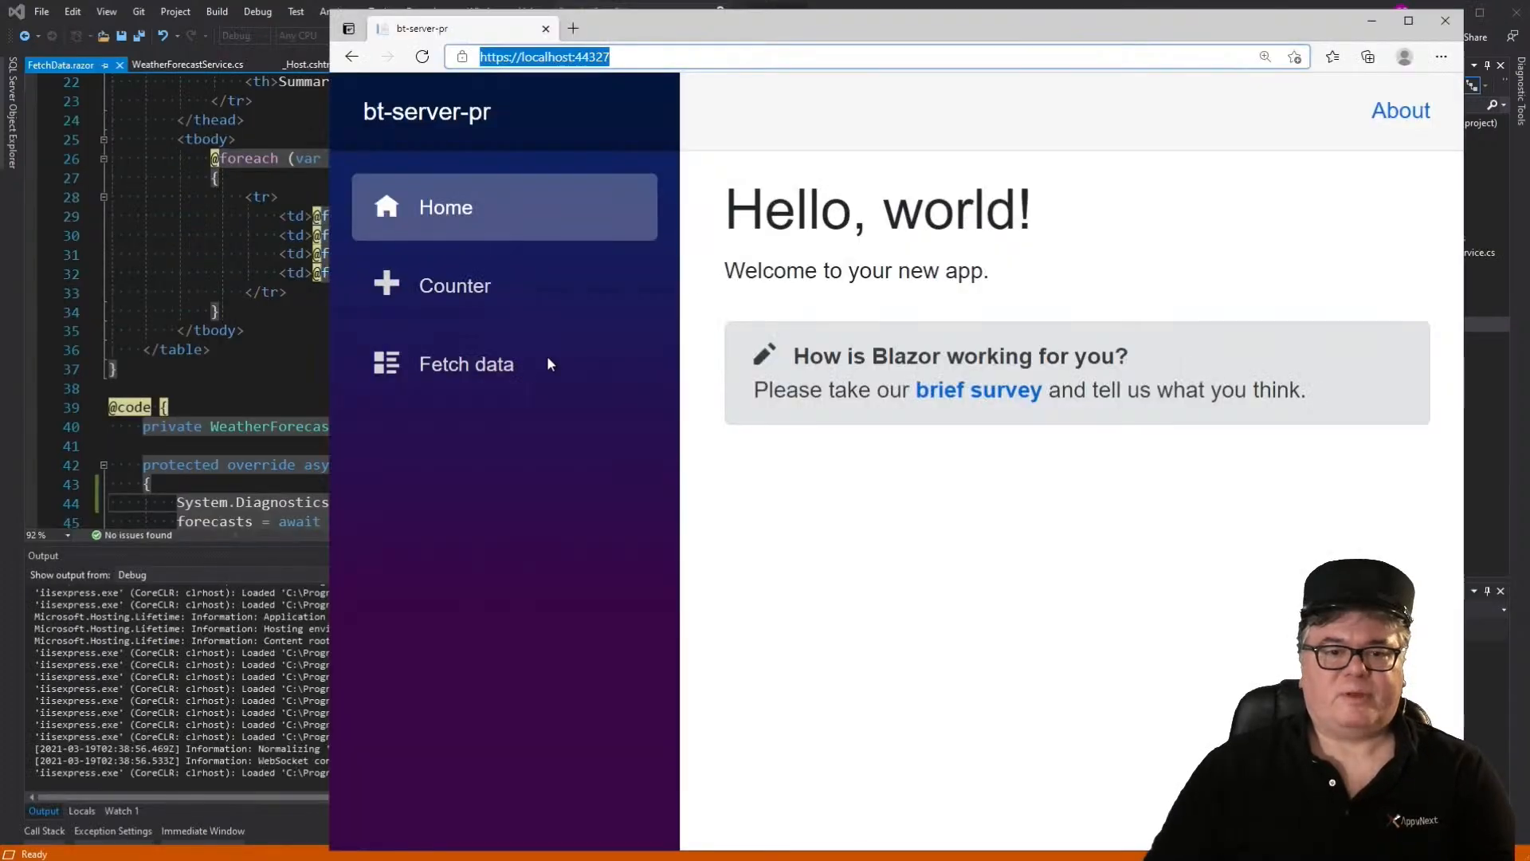
pyautogui.click(467, 363)
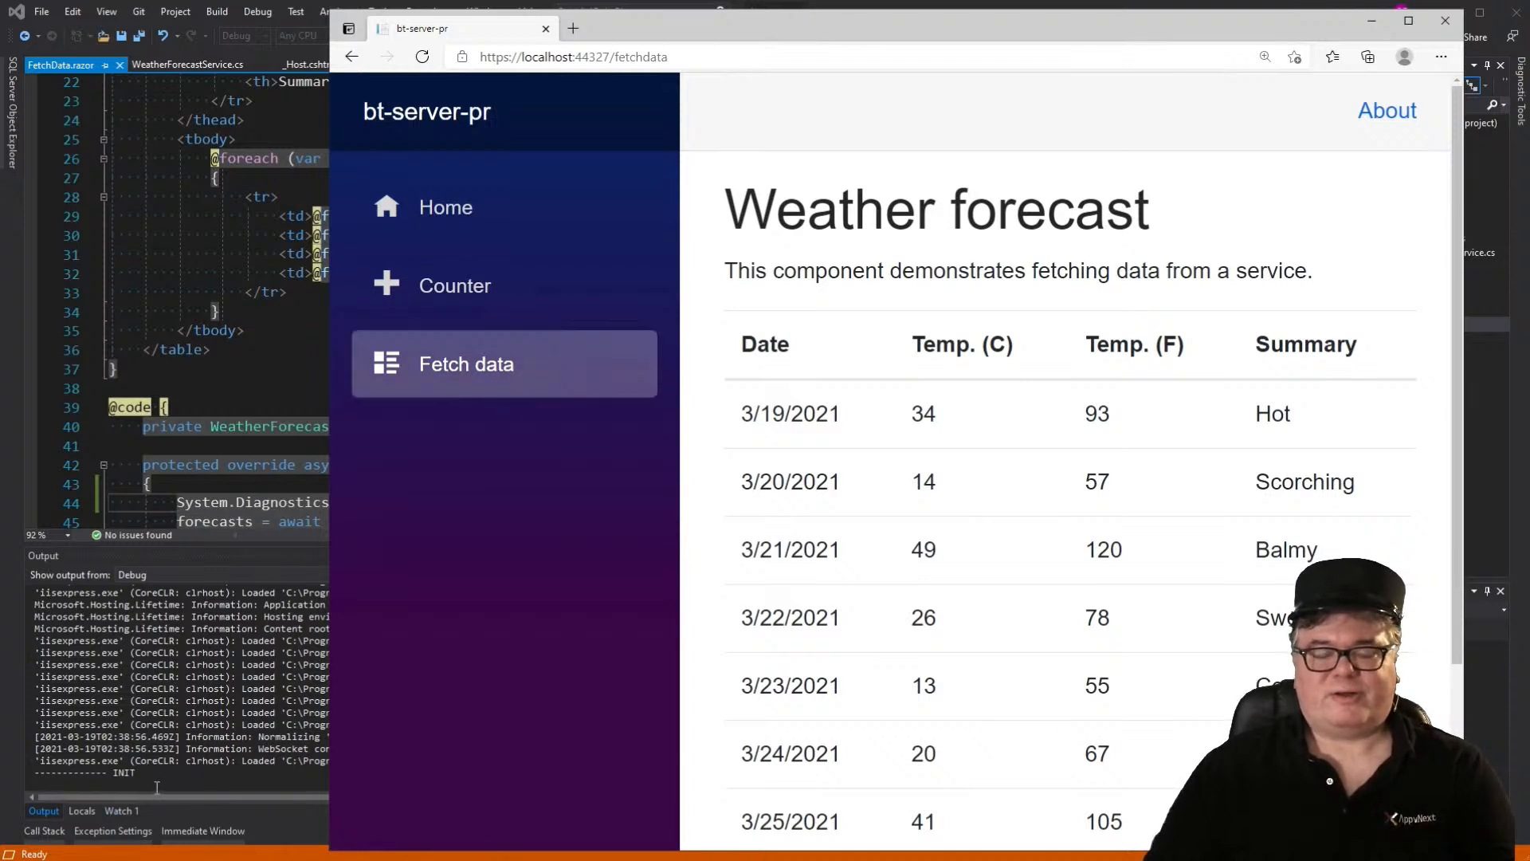
pyautogui.moveTo(421, 57)
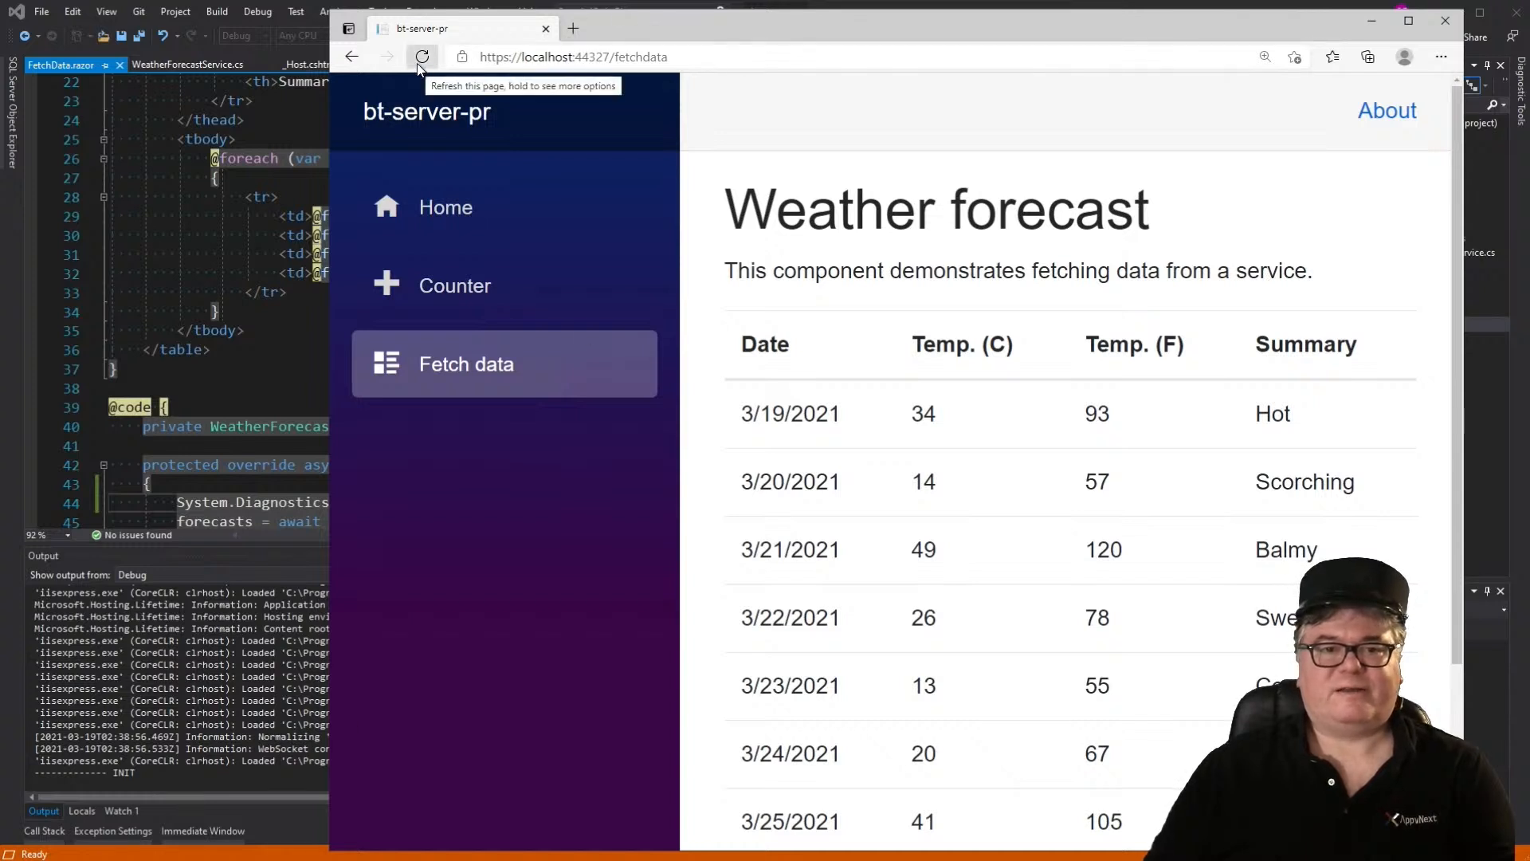
pyautogui.click(421, 57)
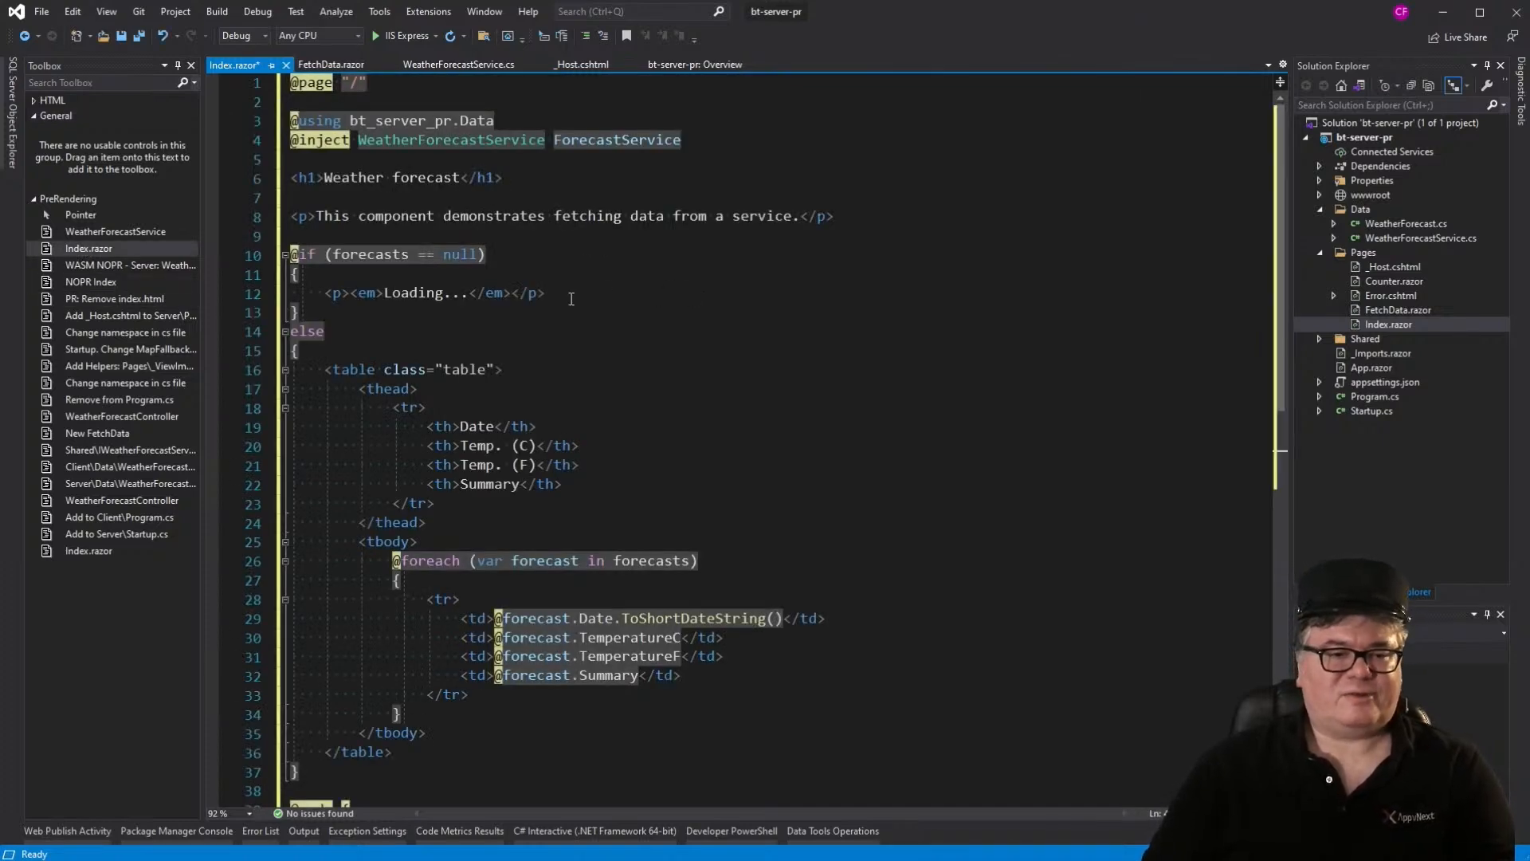
# Step: Save Index.razor with the FetchData markup at route "/" and launch the app with IIS Express
pyautogui.press('ctrl+s')
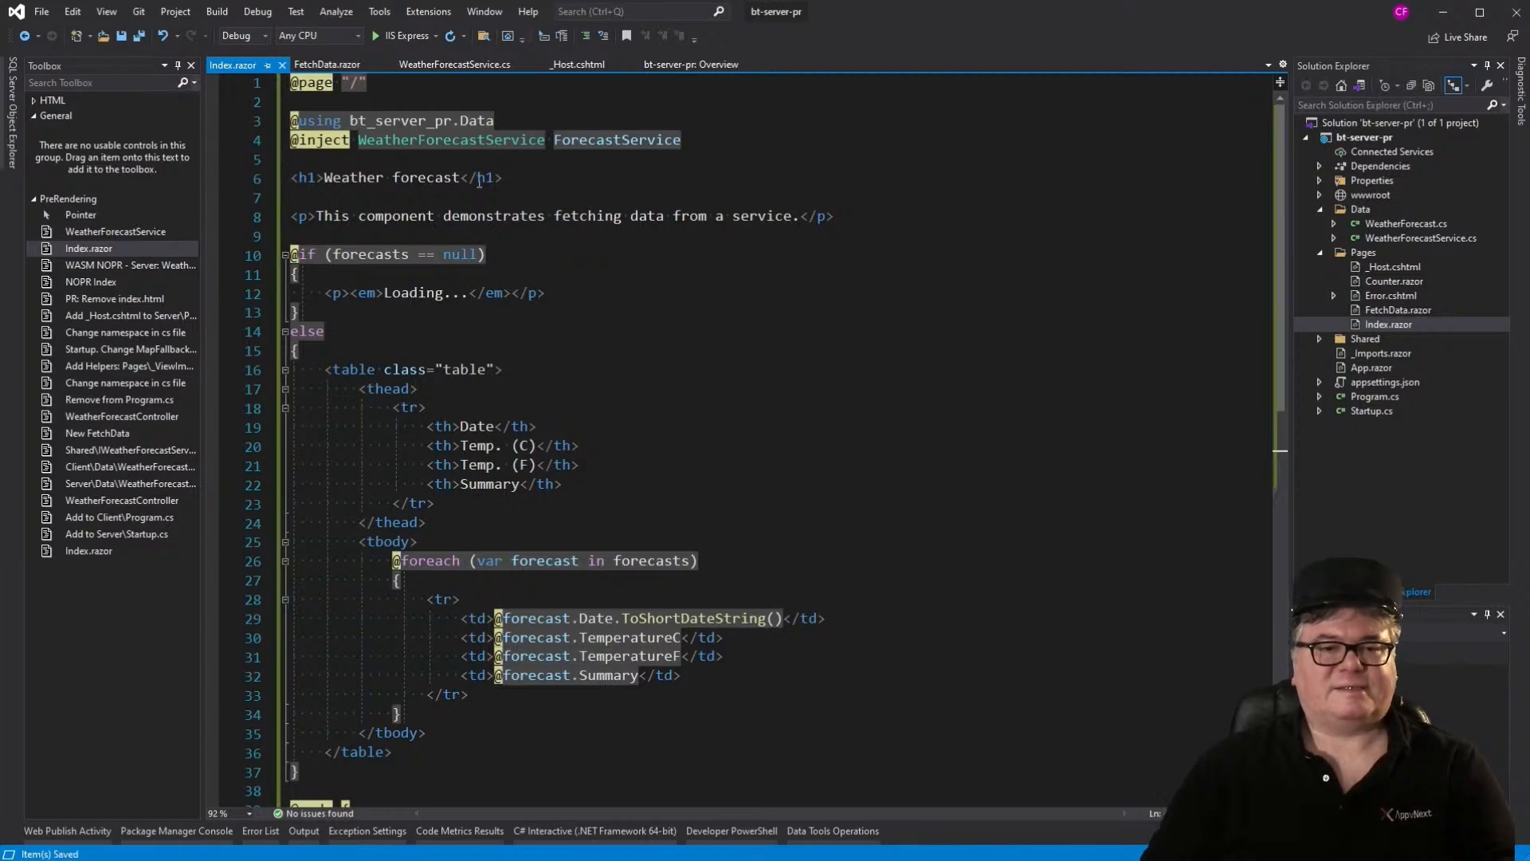
pyautogui.scroll(-3)
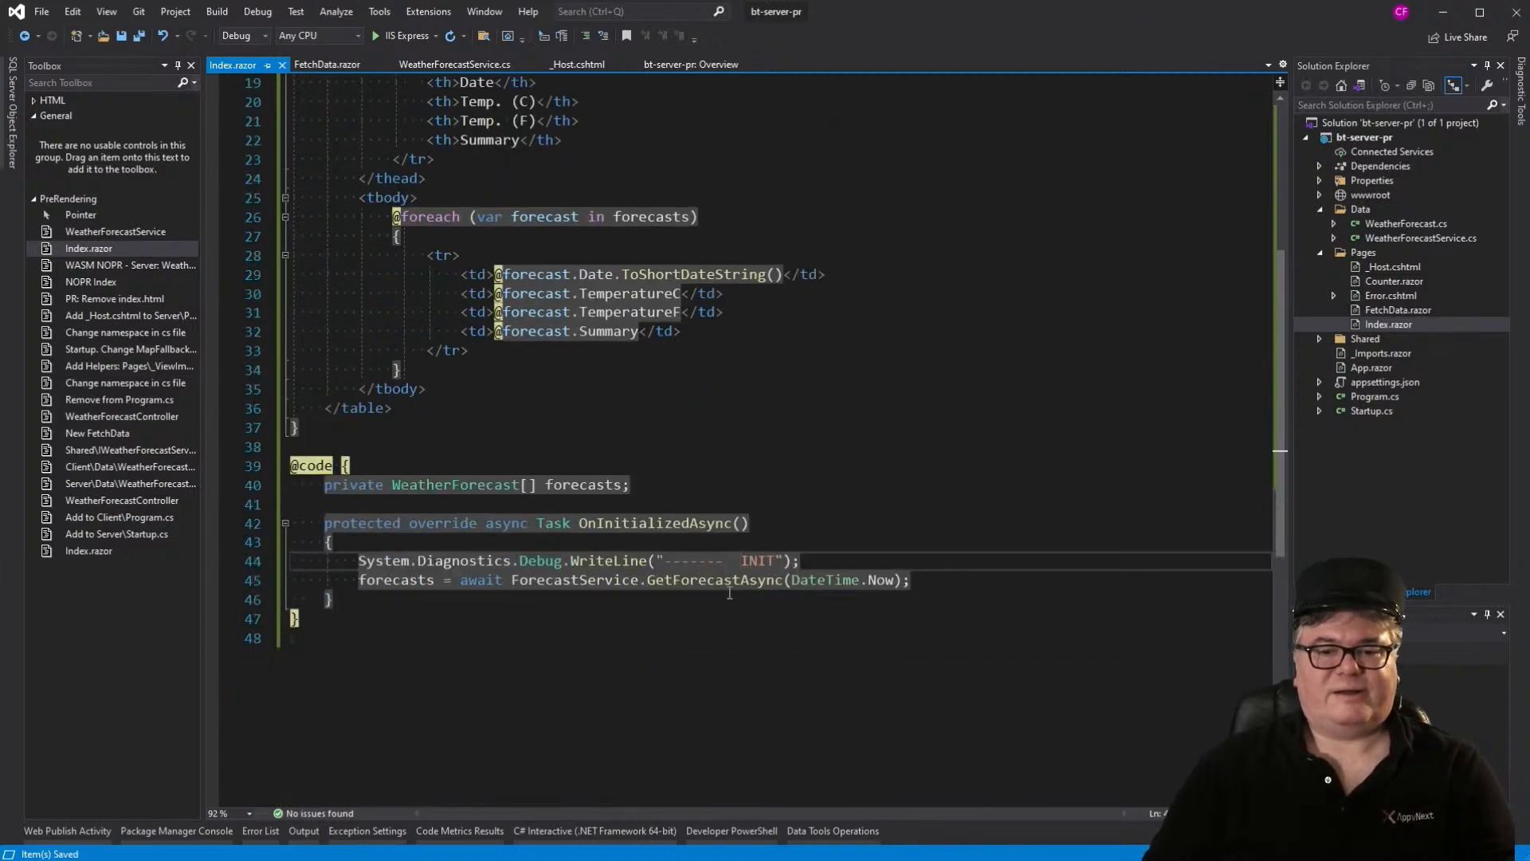
pyautogui.click(403, 37)
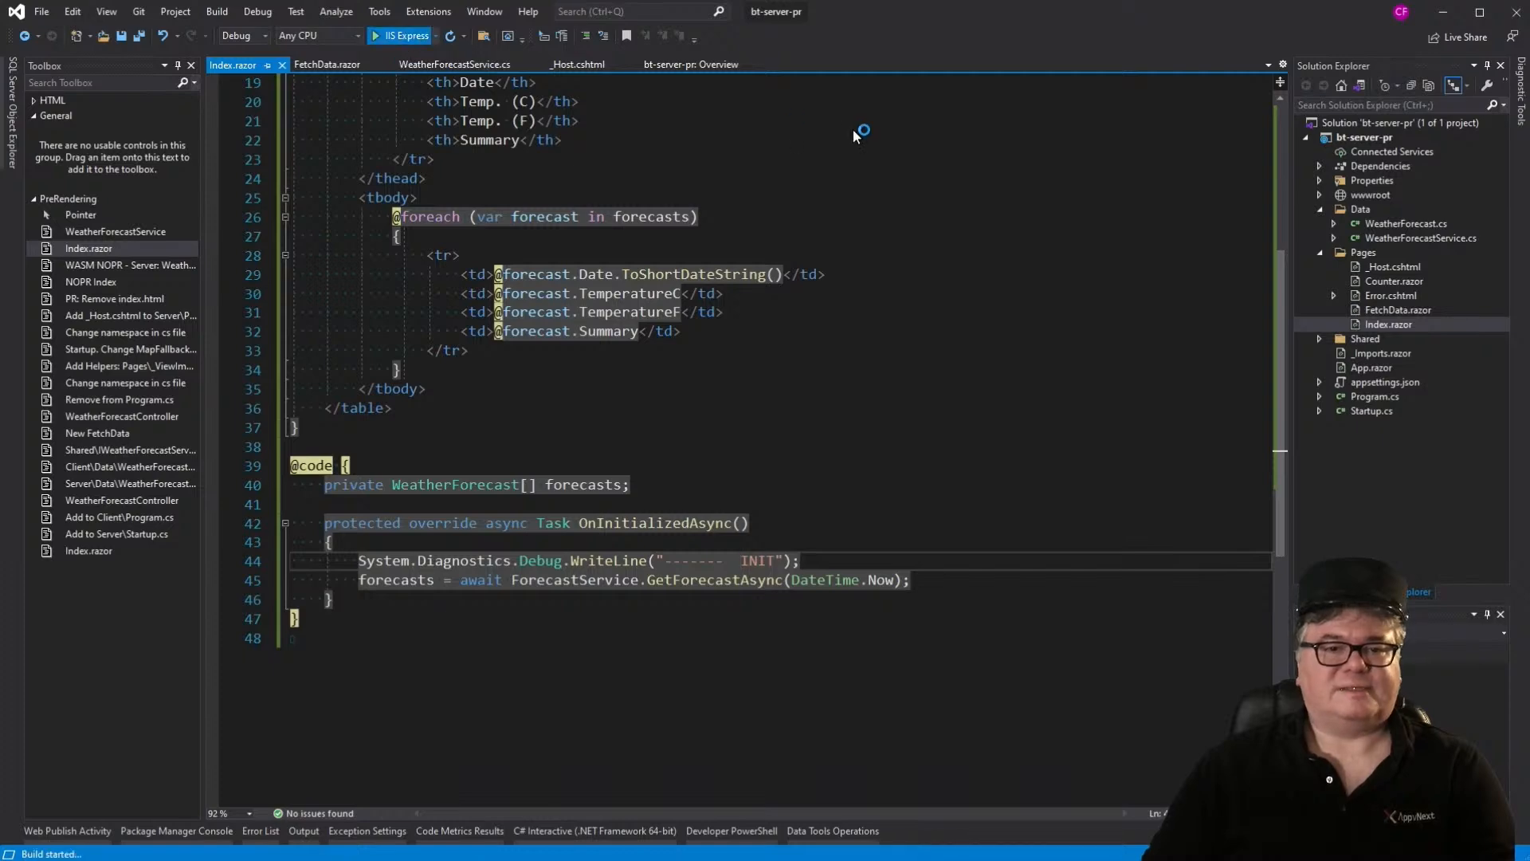
pyautogui.click(401, 37)
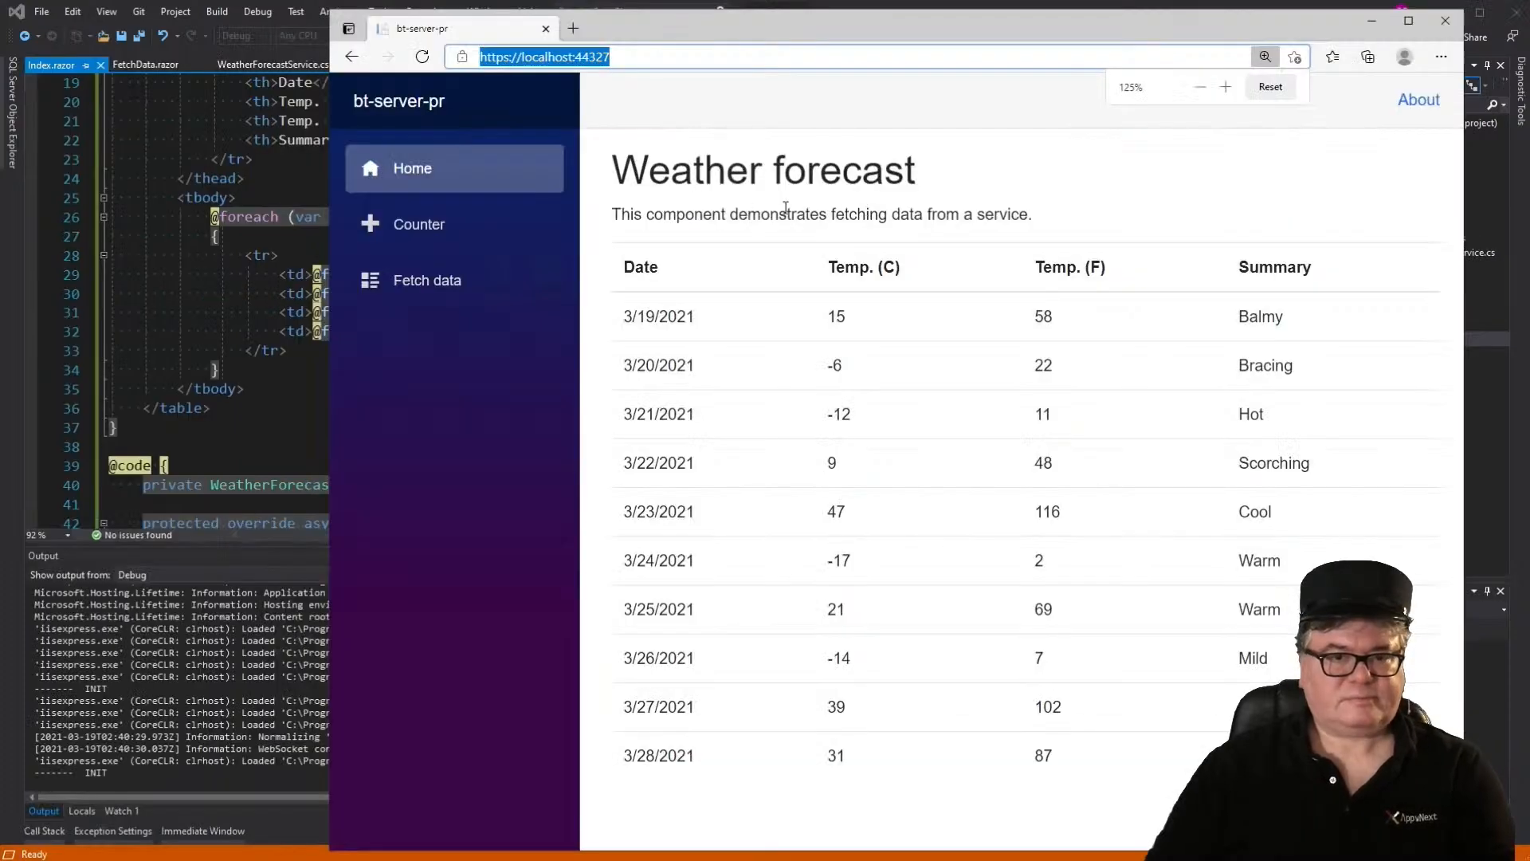
# Step: Reload the forecast home page repeatedly, logging INIT twice each time, then close the Edge window
pyautogui.click(1226, 87)
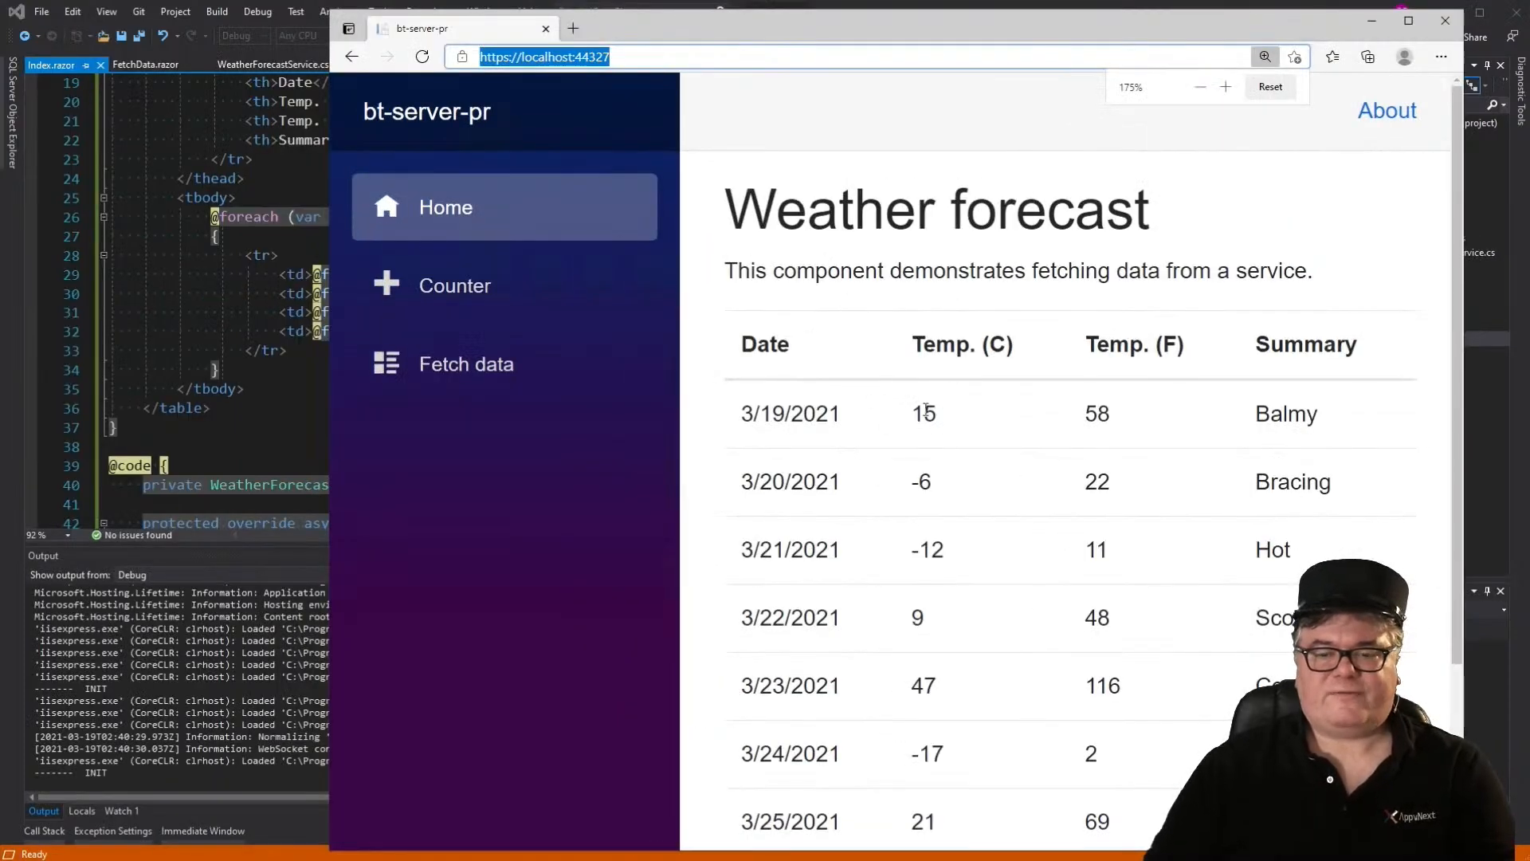
pyautogui.click(421, 57)
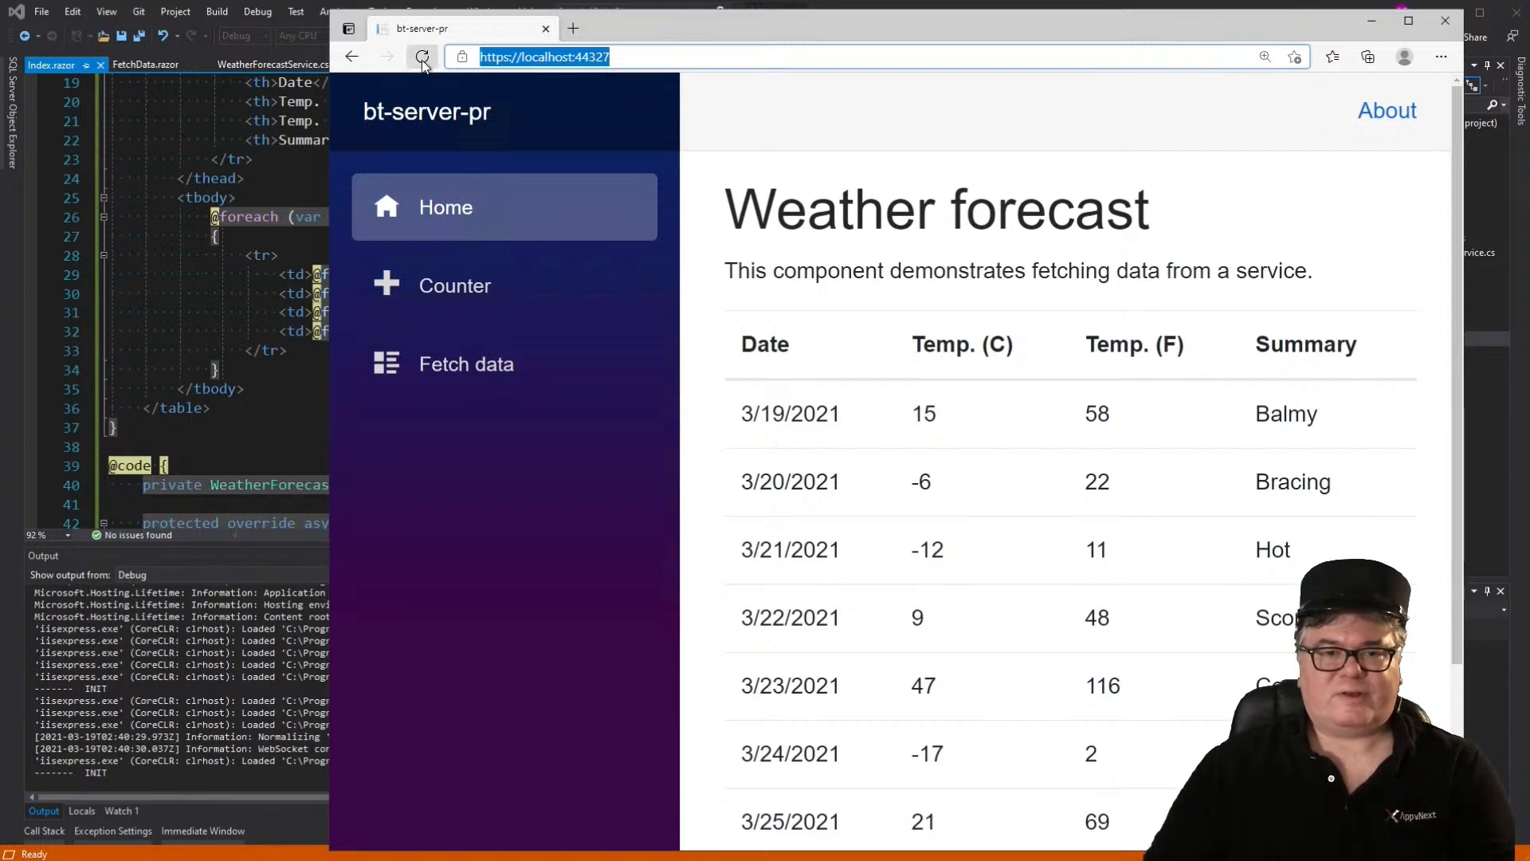
pyautogui.click(422, 57)
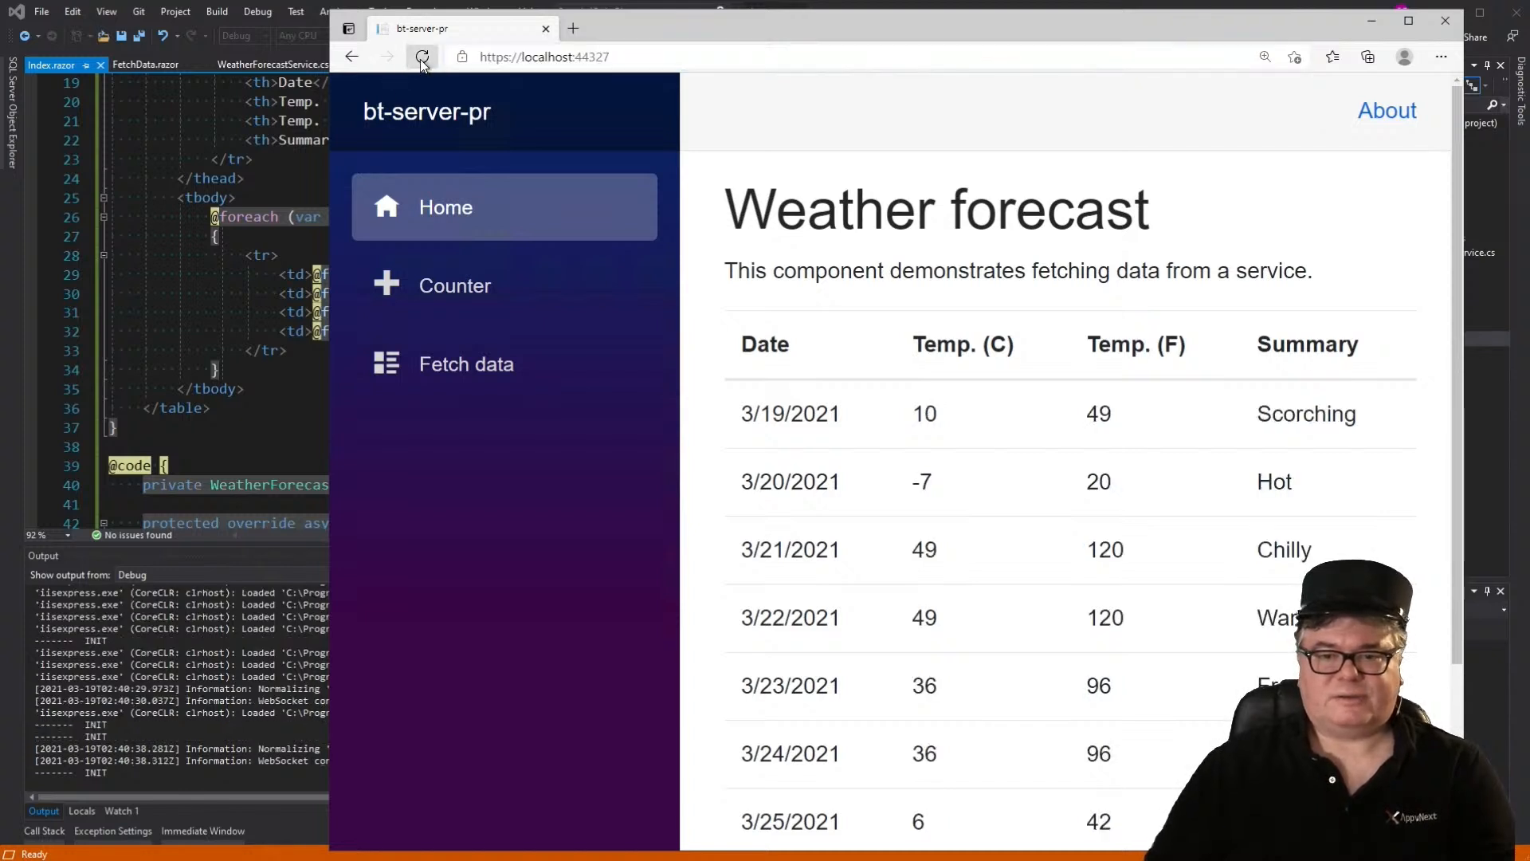
pyautogui.click(420, 57)
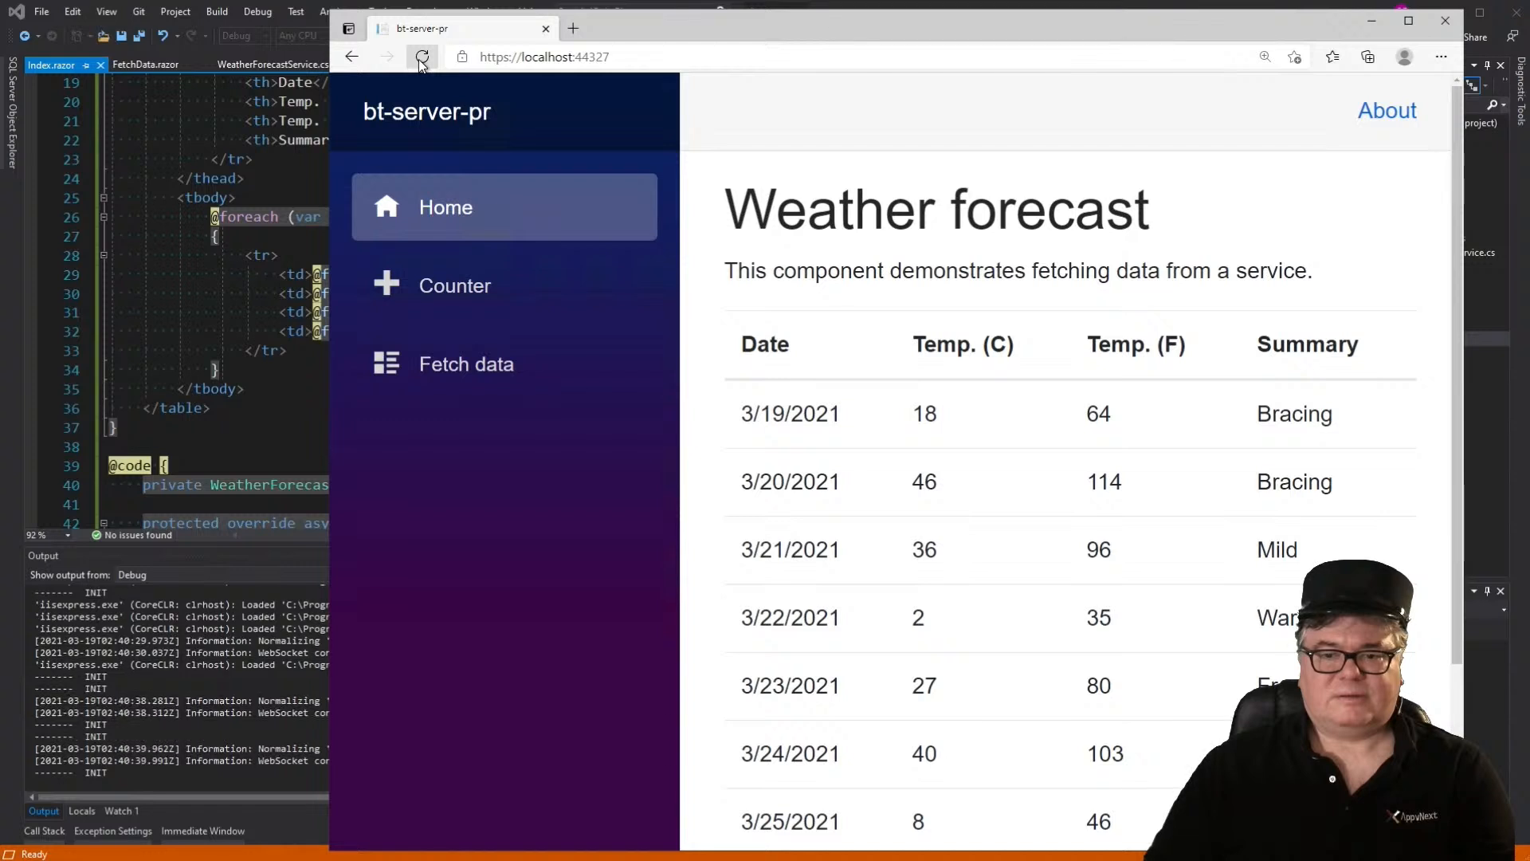
pyautogui.click(421, 57)
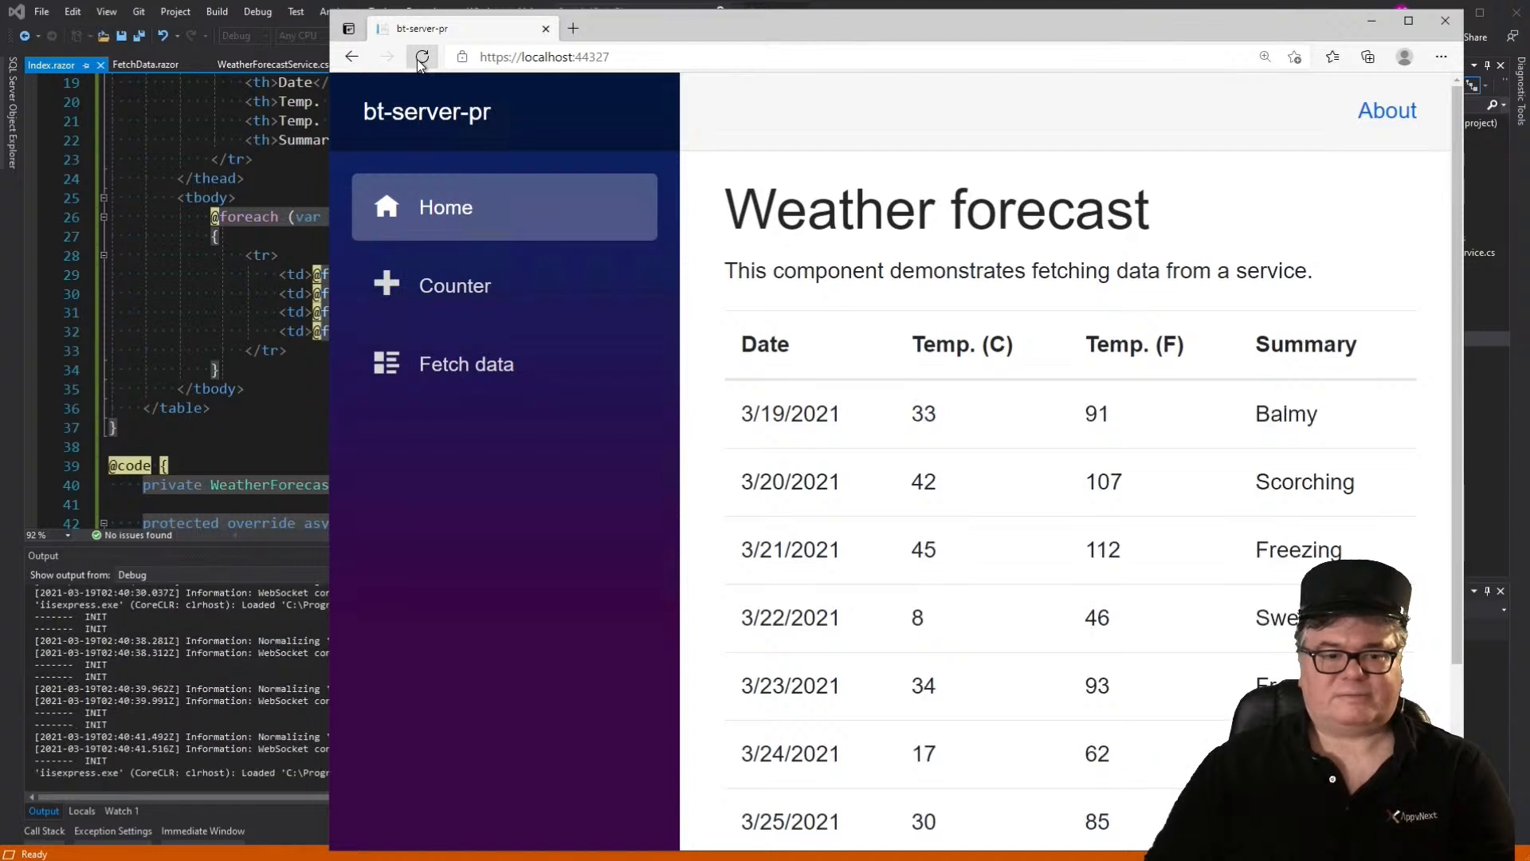
pyautogui.click(421, 58)
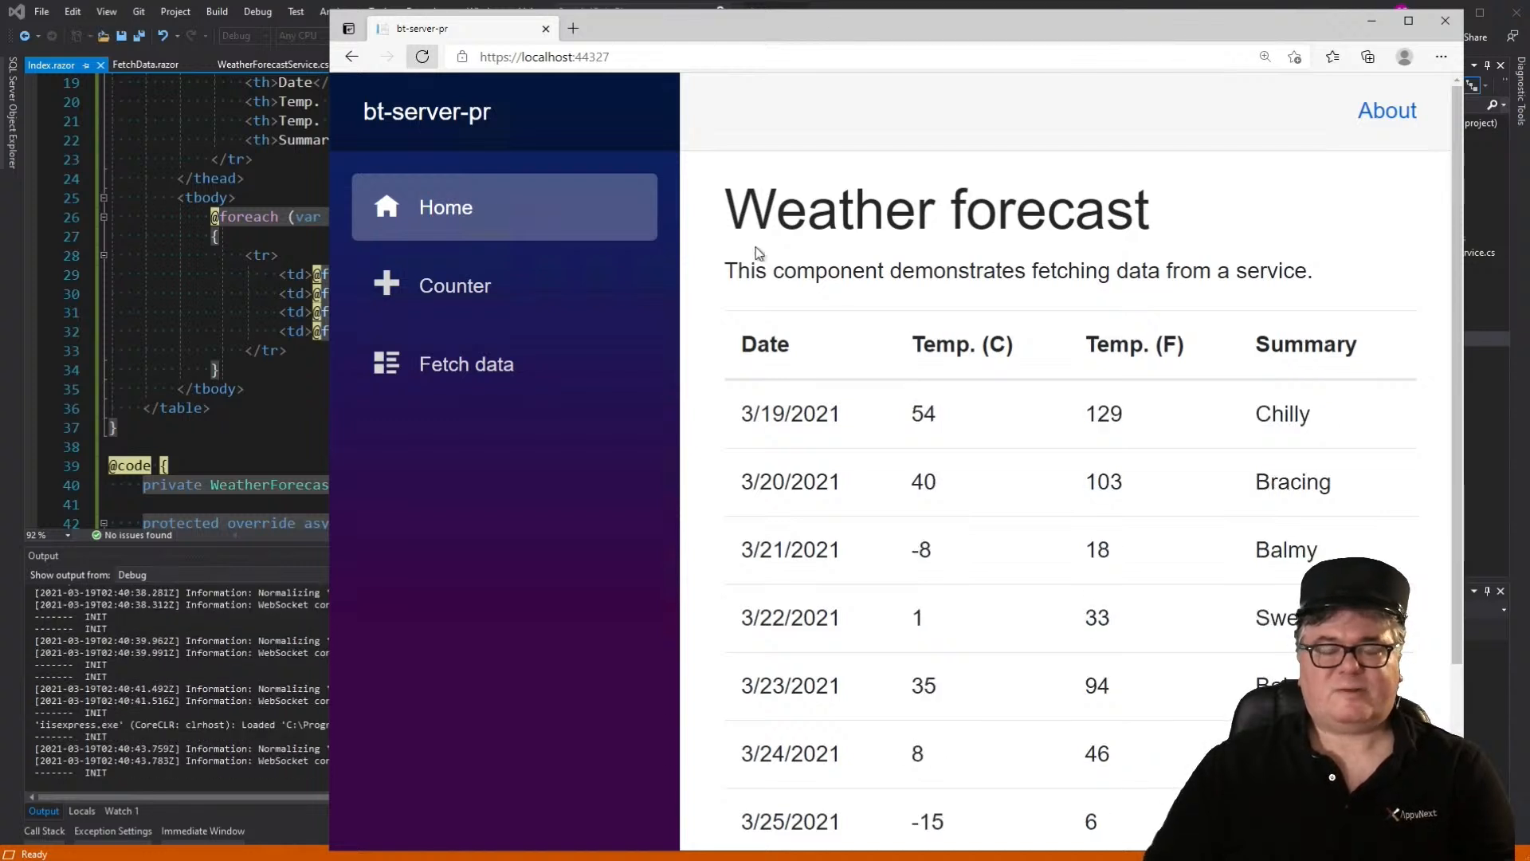
pyautogui.moveTo(864, 429)
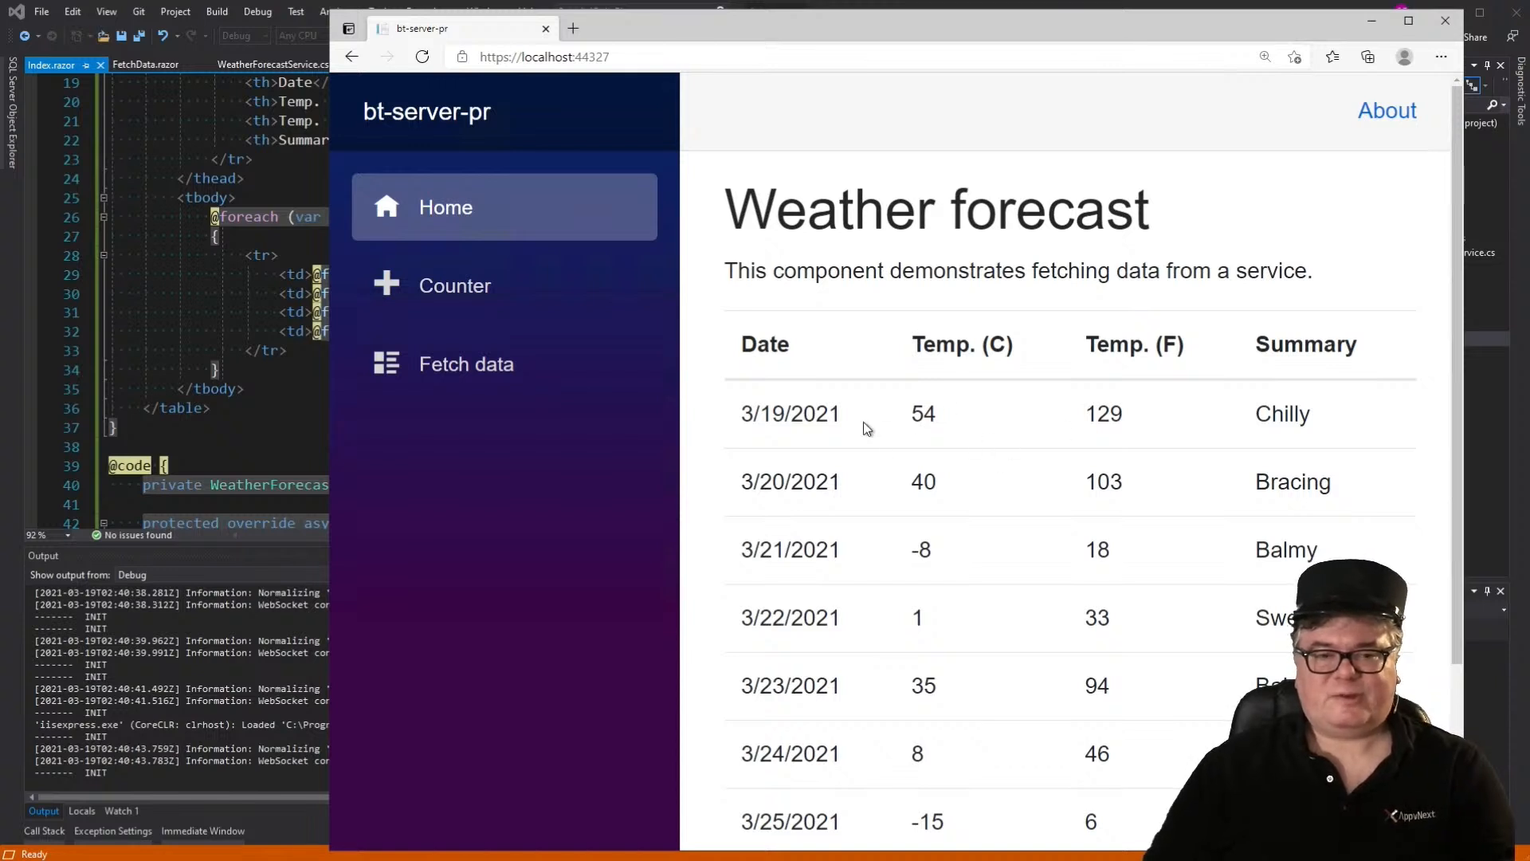
pyautogui.moveTo(949, 446)
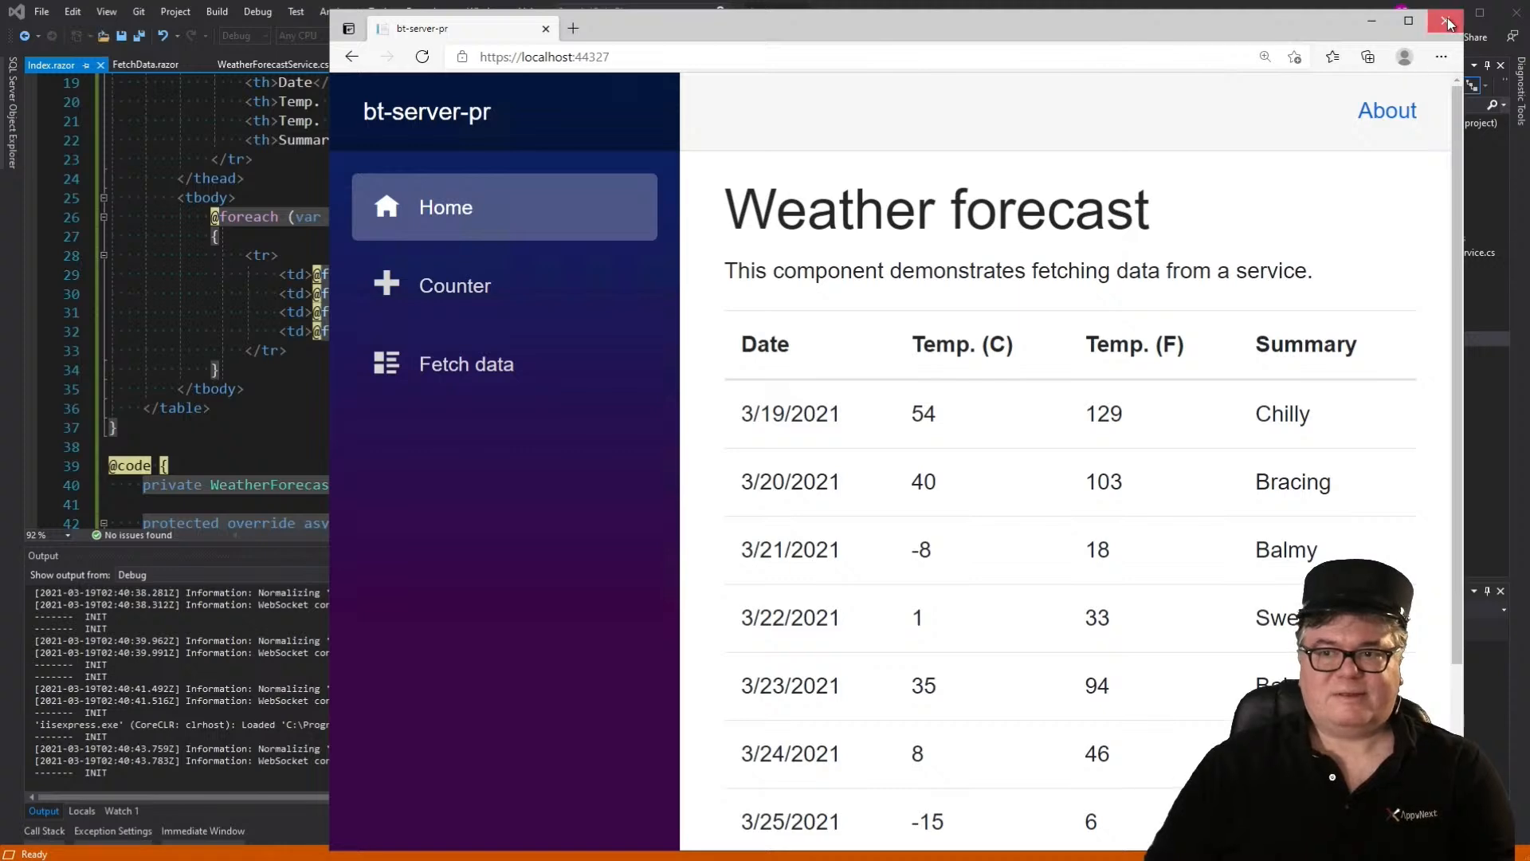
pyautogui.click(1449, 21)
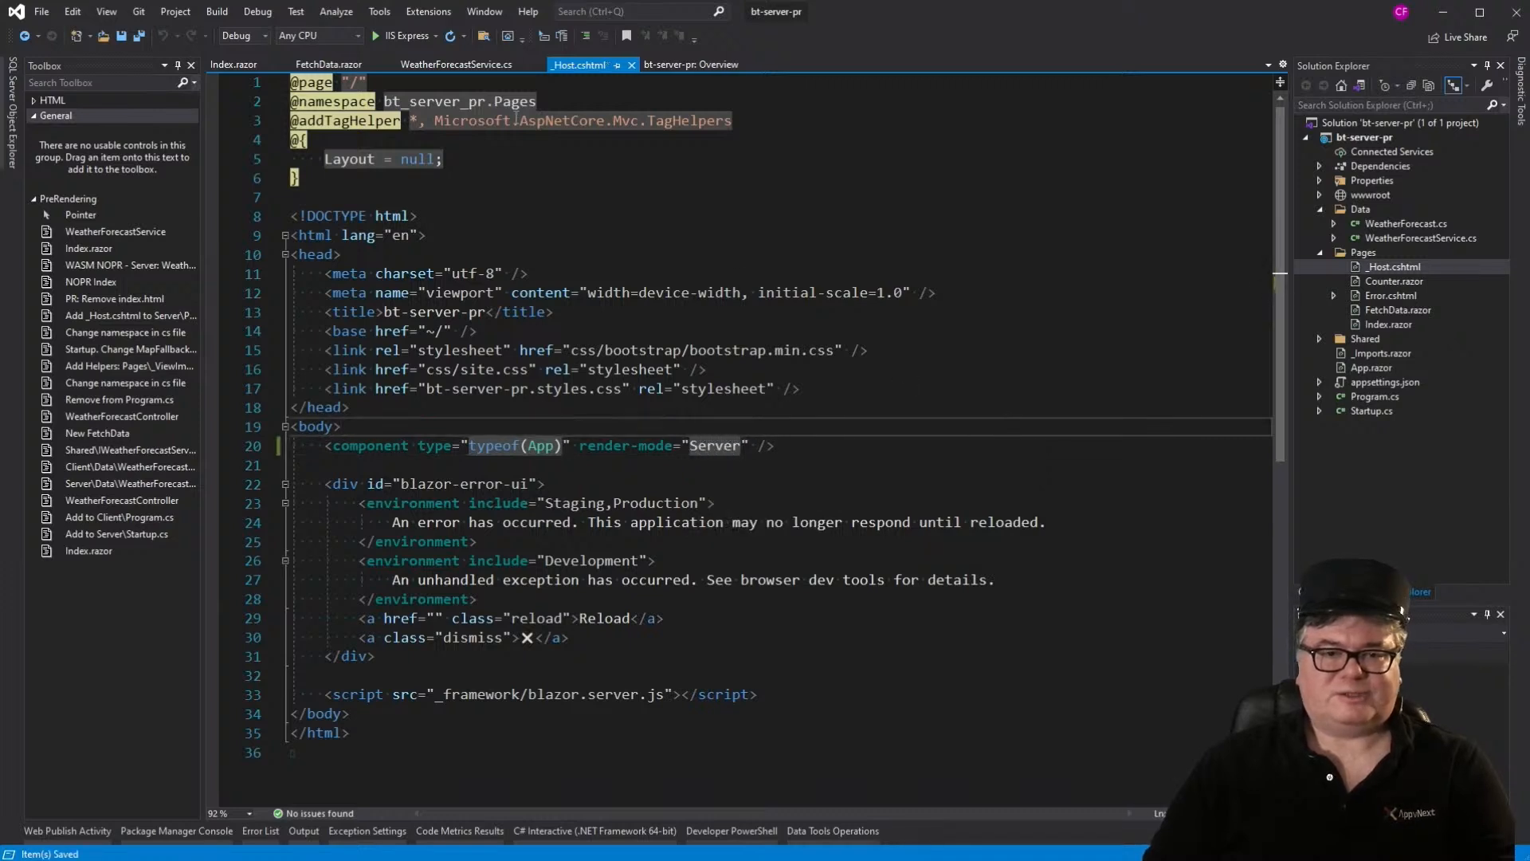
# Step: Relaunch bt-server-pr in the debugger with _Host.cshtml rendering App in Server mode
pyautogui.click(376, 37)
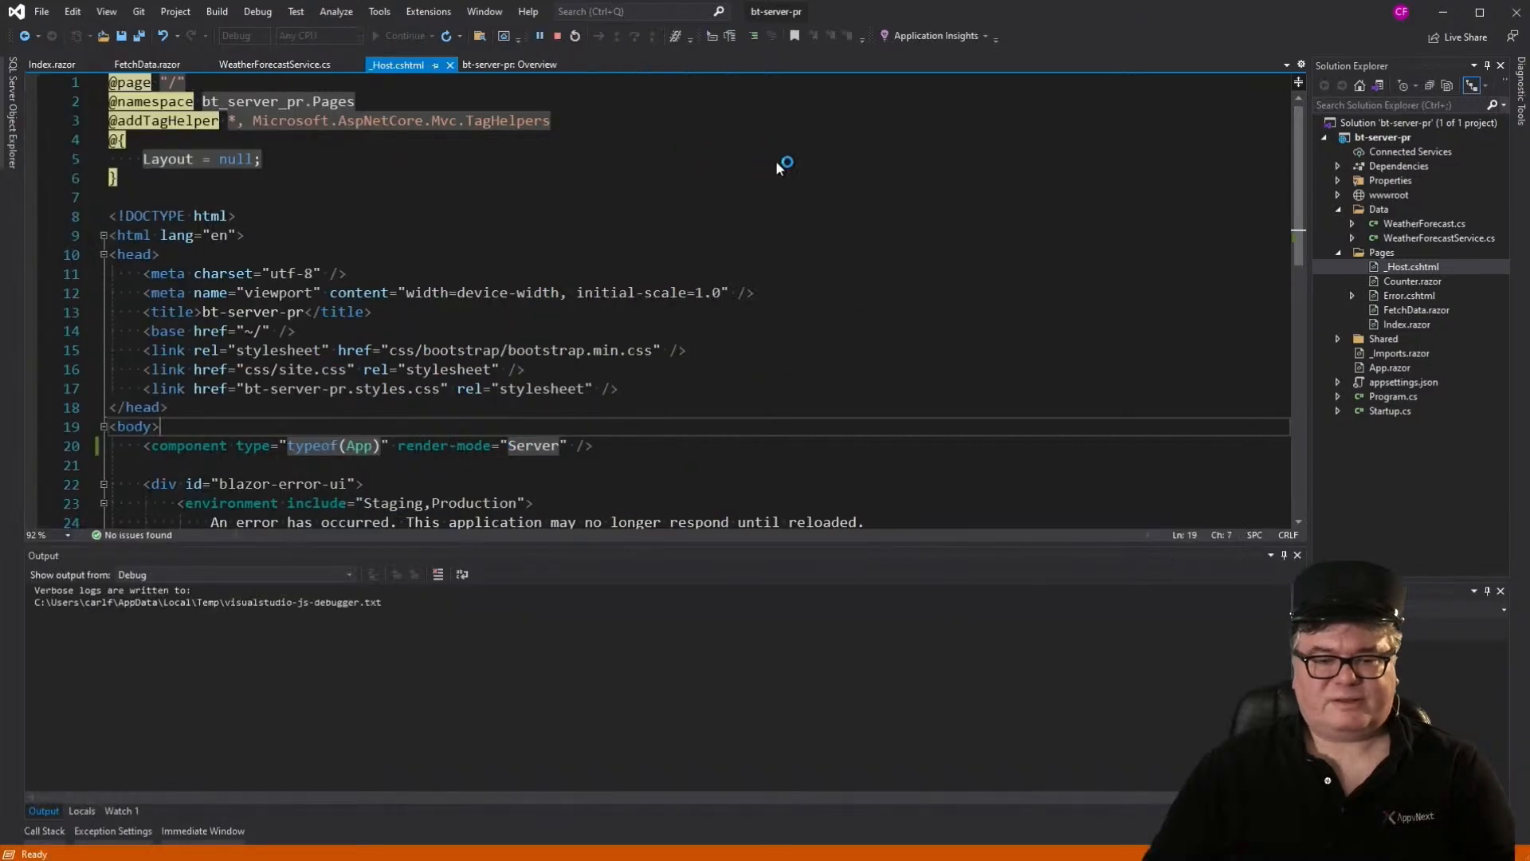
pyautogui.click(409, 36)
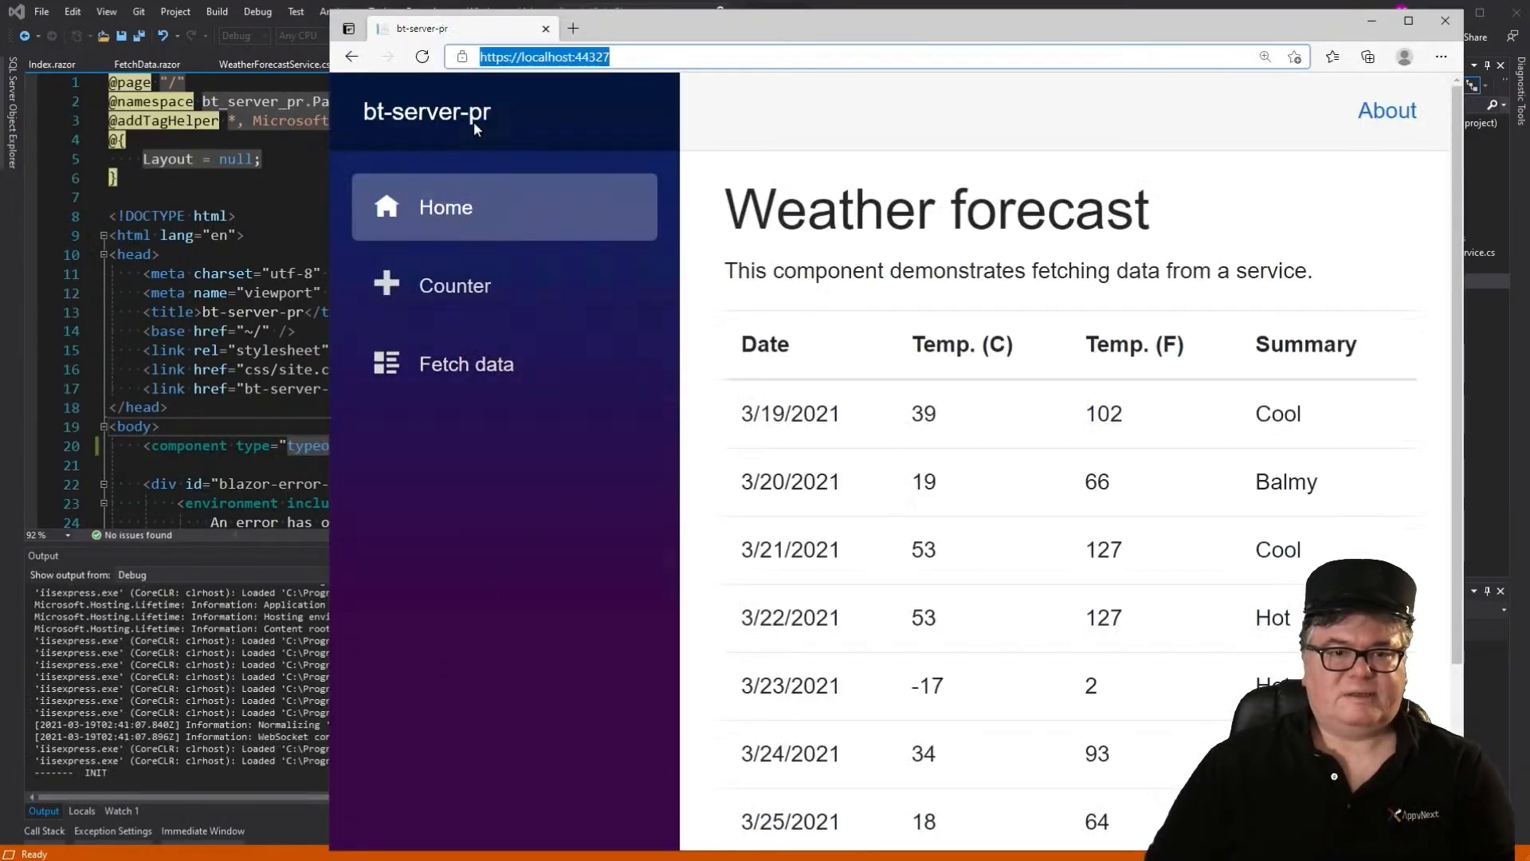
# Step: Reload the bt-server-pr home page four times, each showing new random temperatures and summaries
pyautogui.click(421, 56)
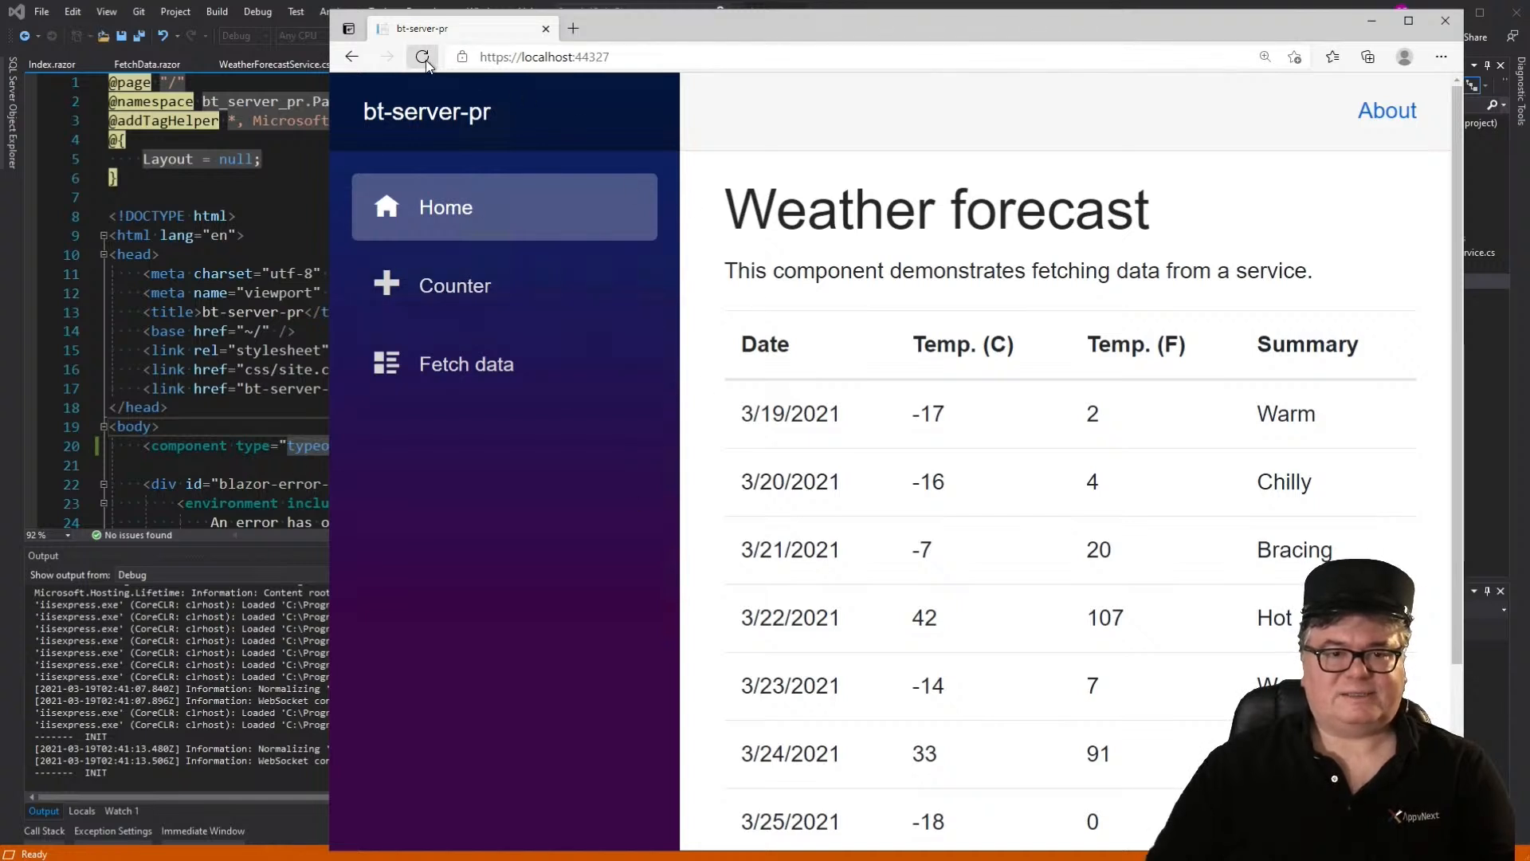
pyautogui.click(421, 56)
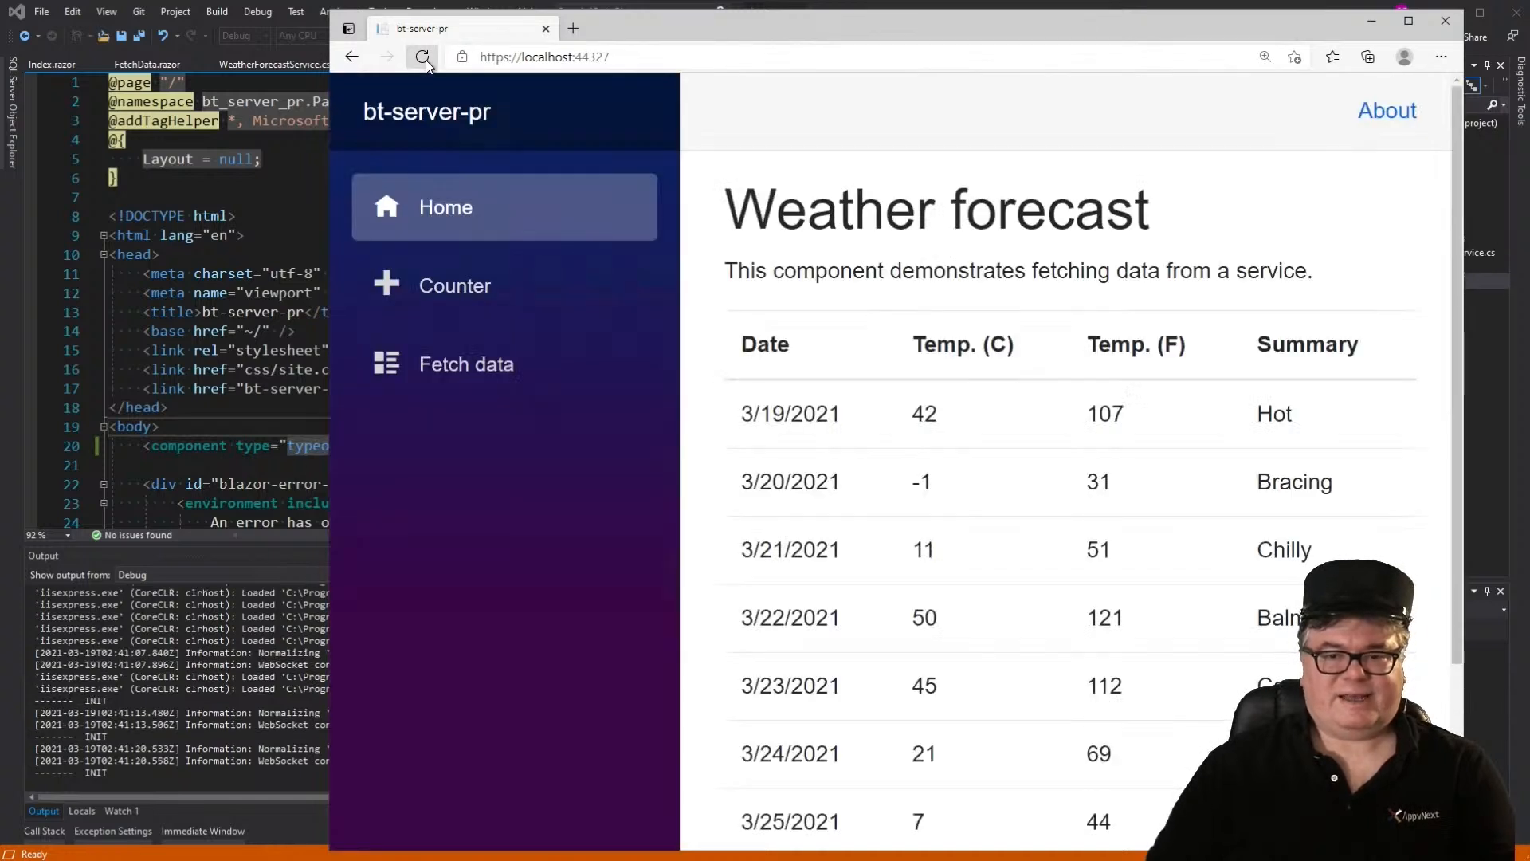
pyautogui.click(421, 57)
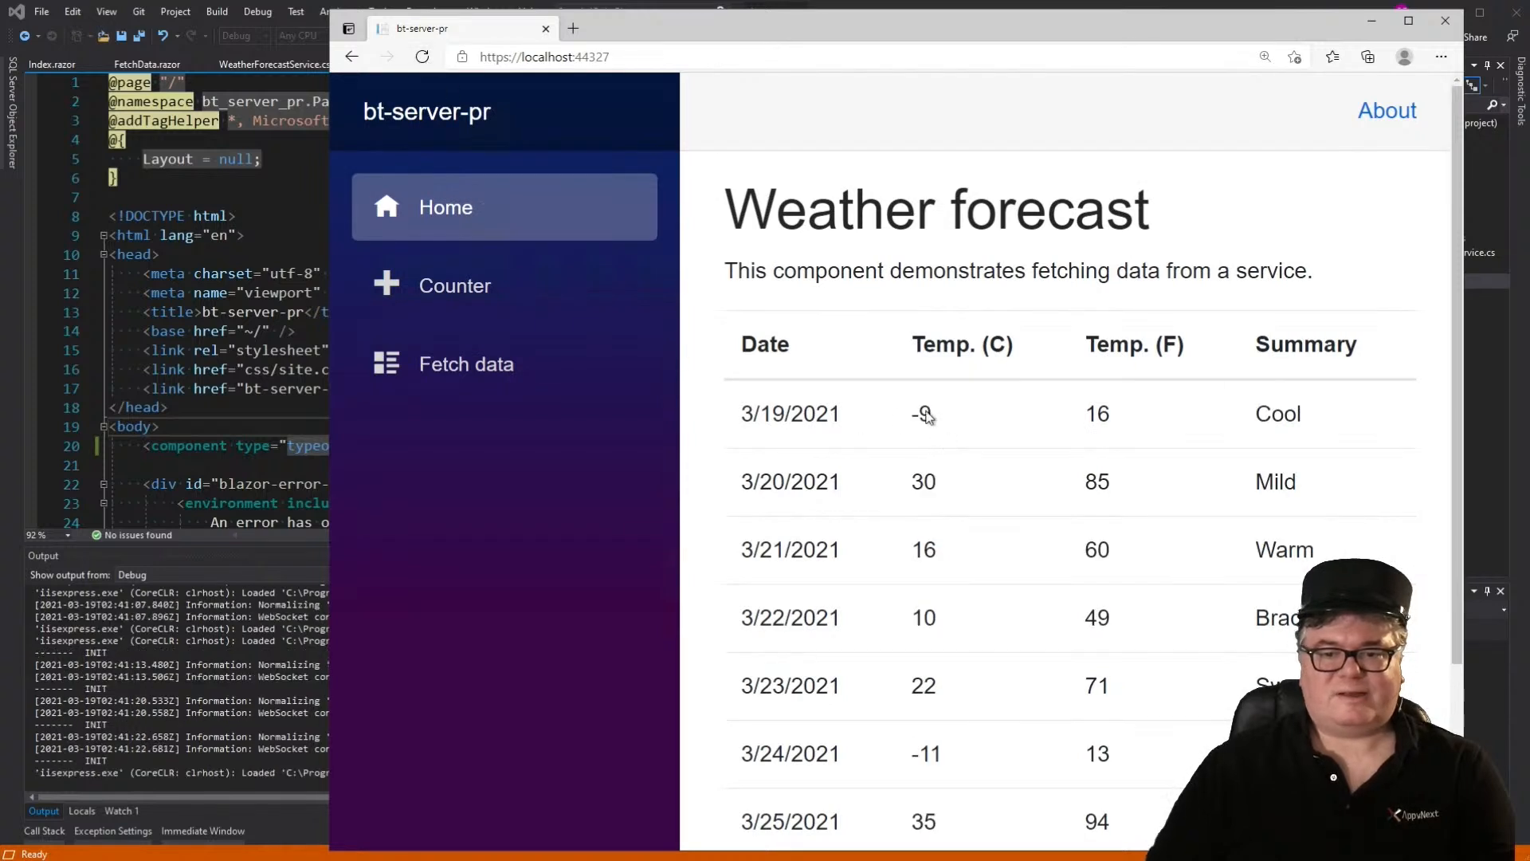
pyautogui.moveTo(953, 529)
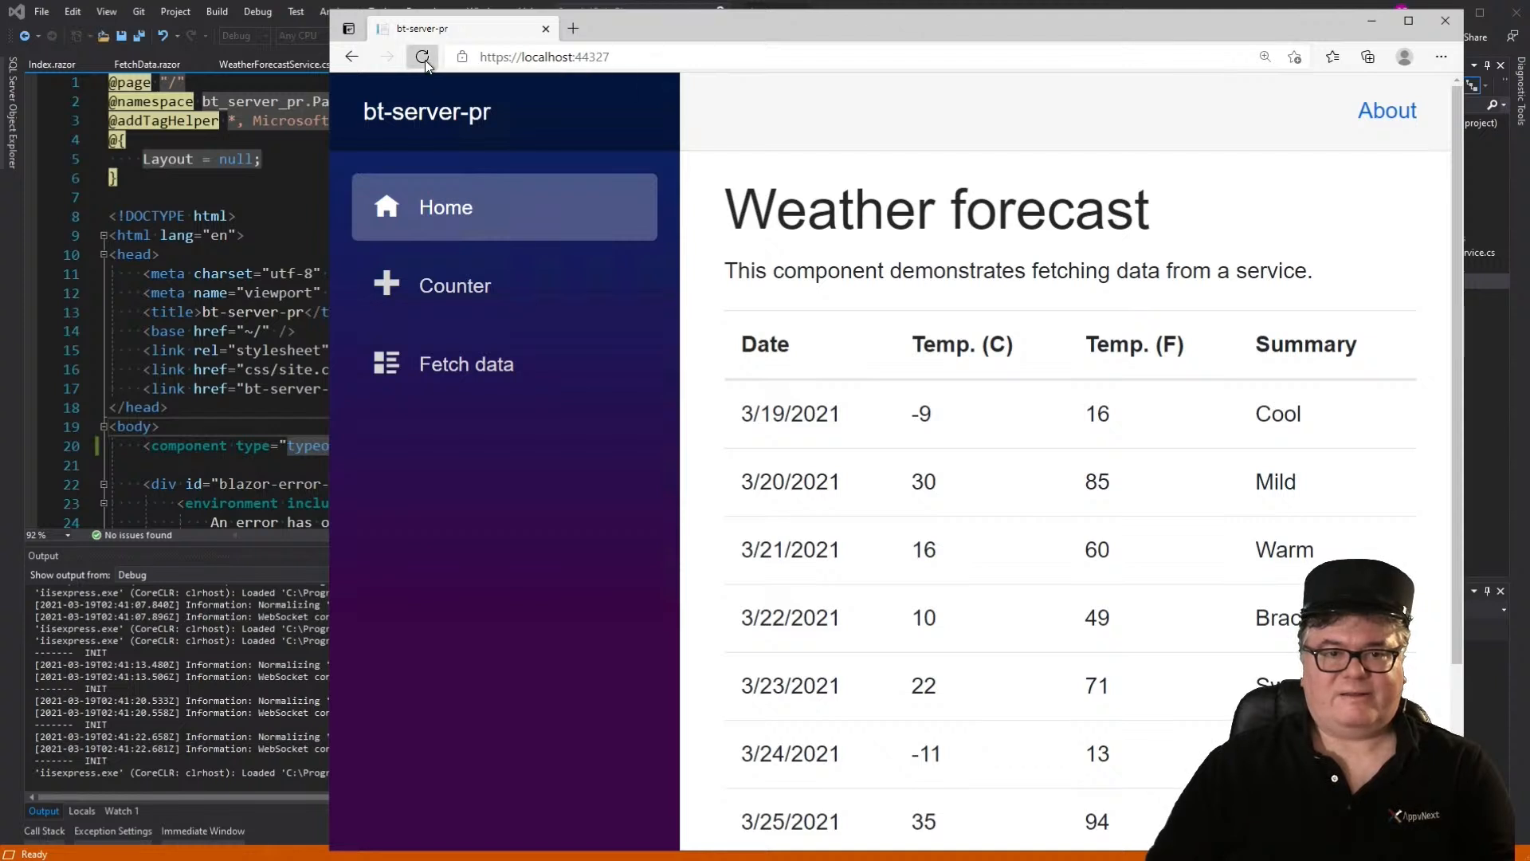
pyautogui.click(422, 57)
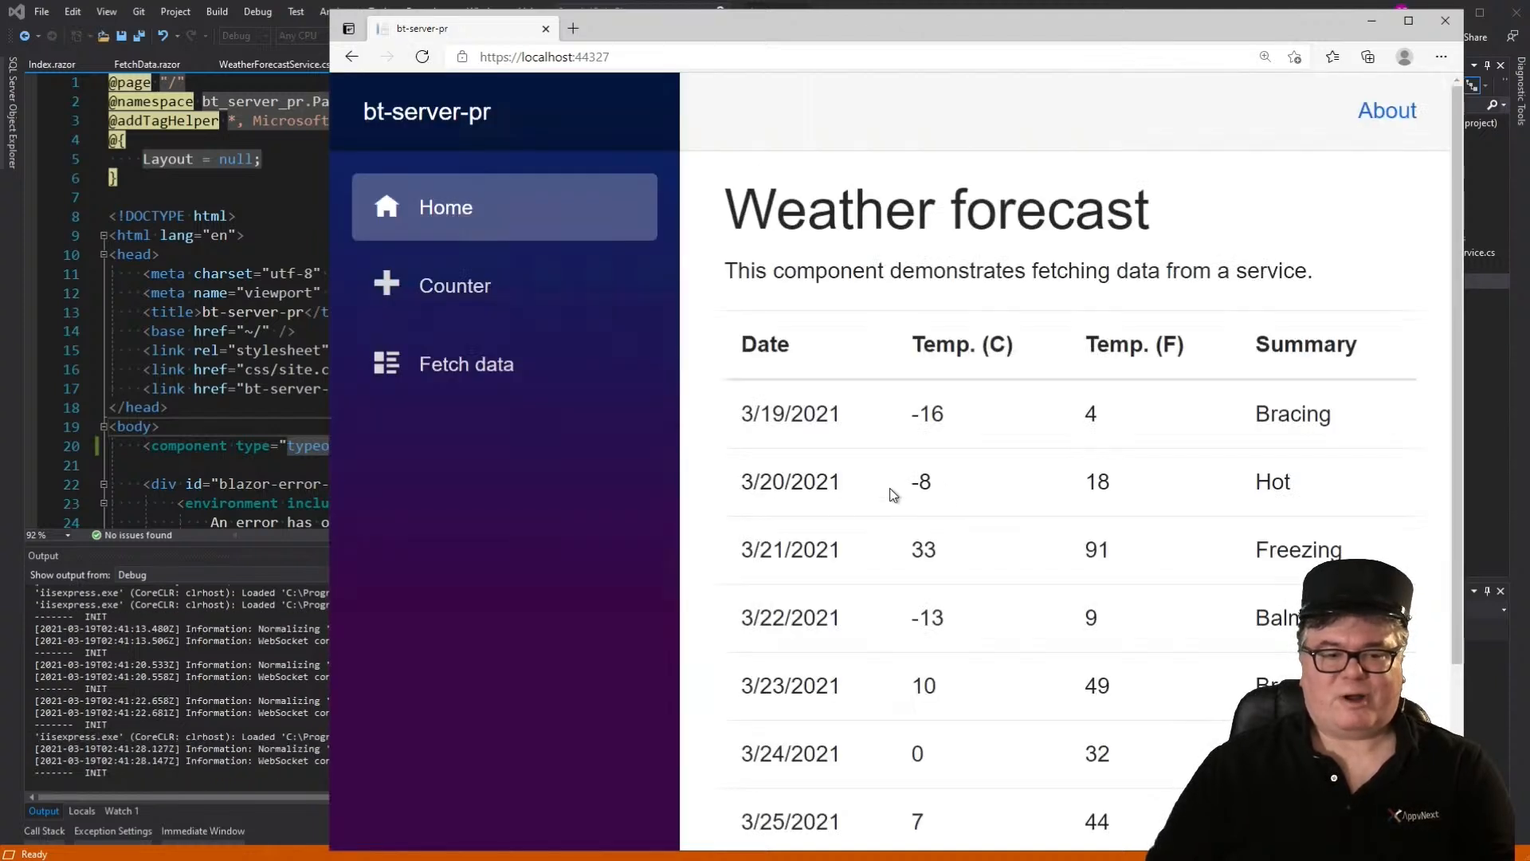
pyautogui.moveTo(303, 681)
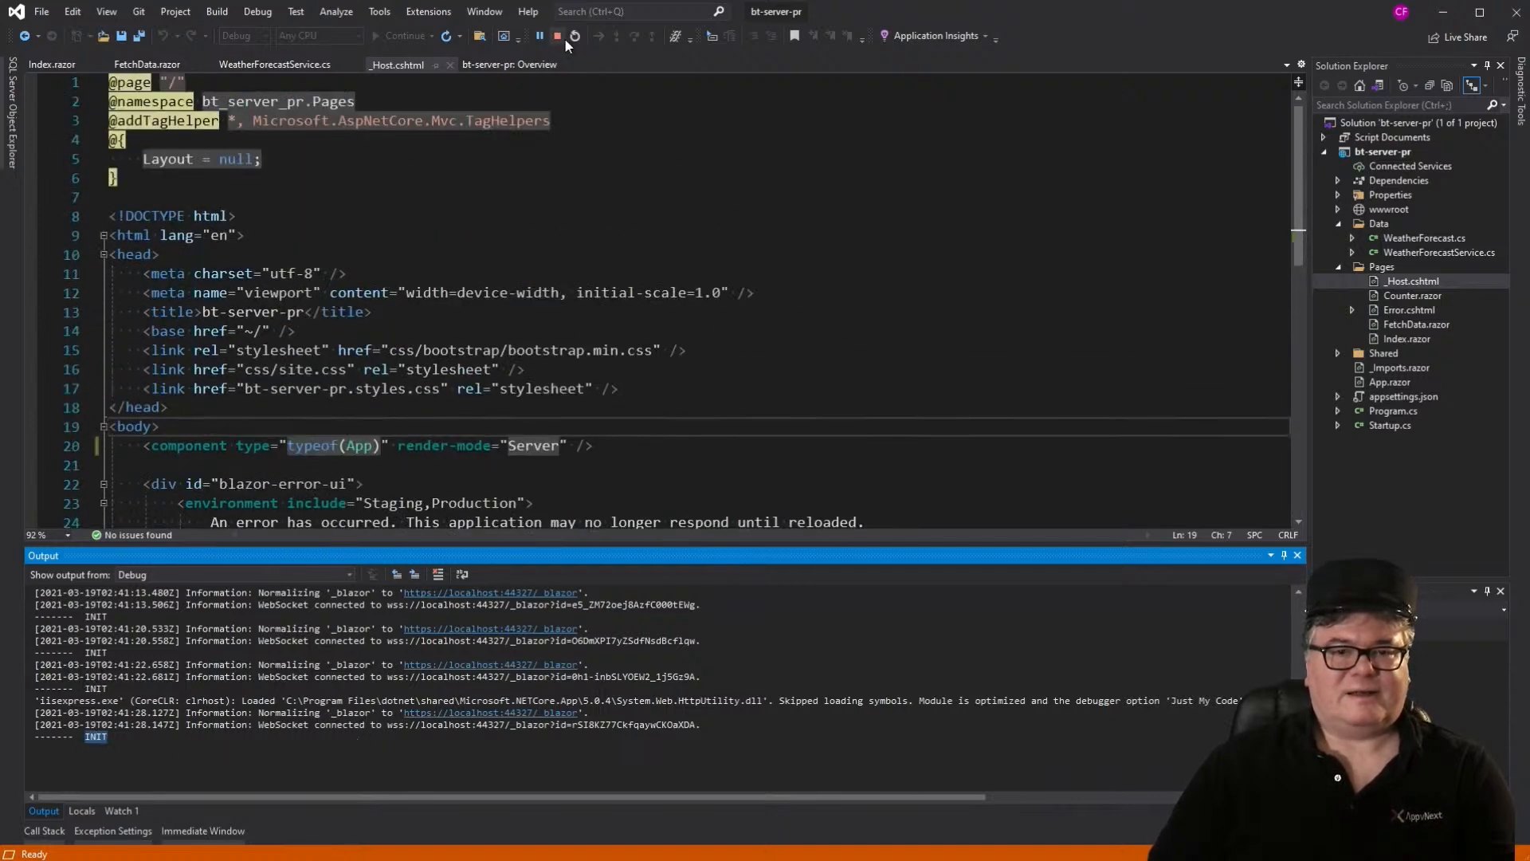
# Step: Stop debugging the running bt-server-pr app
pyautogui.click(556, 37)
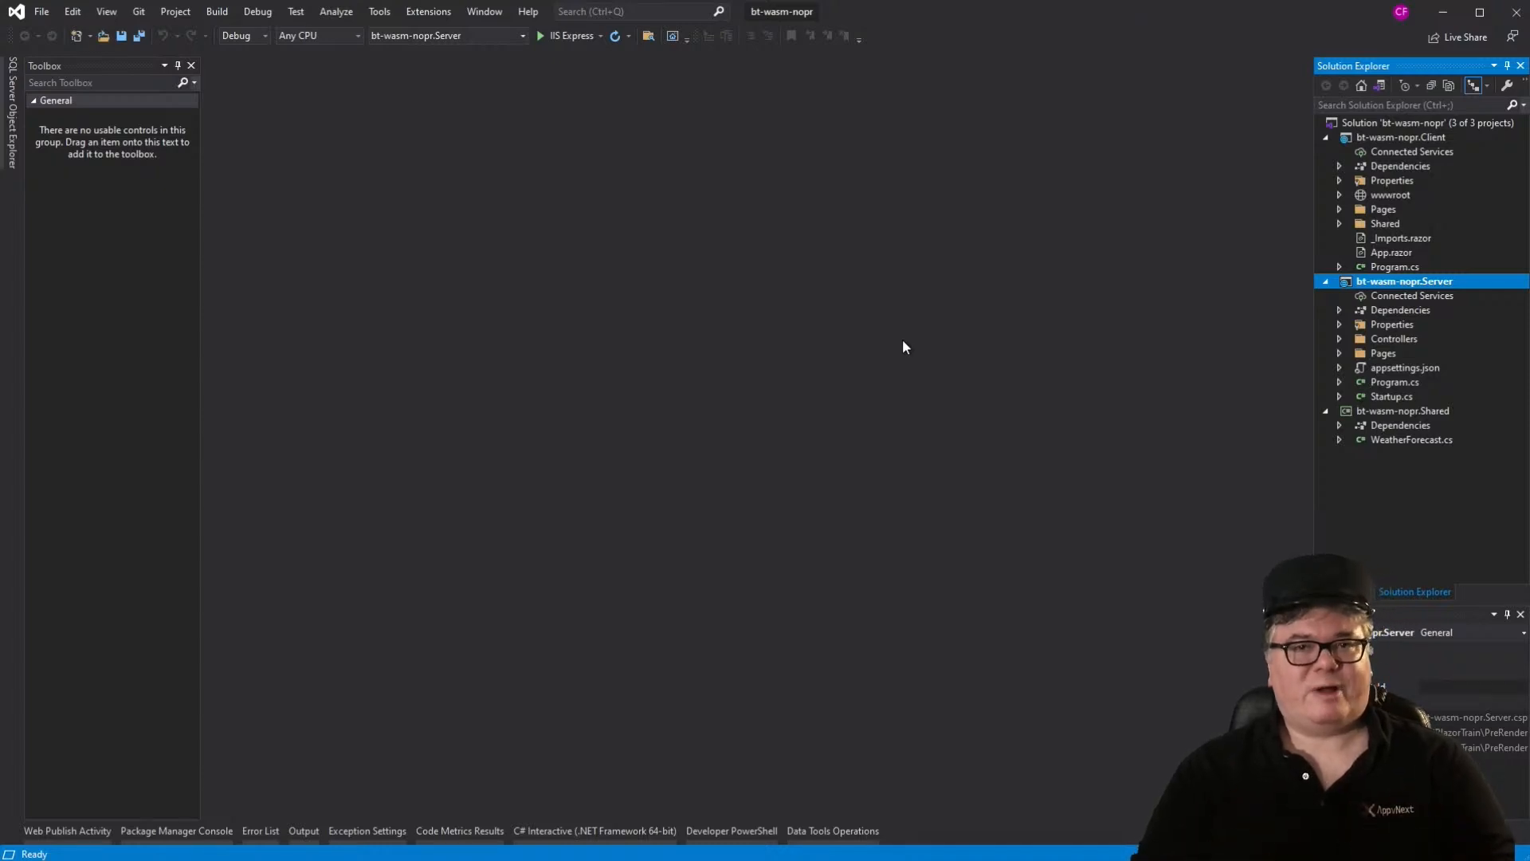
pyautogui.moveTo(1129, 267)
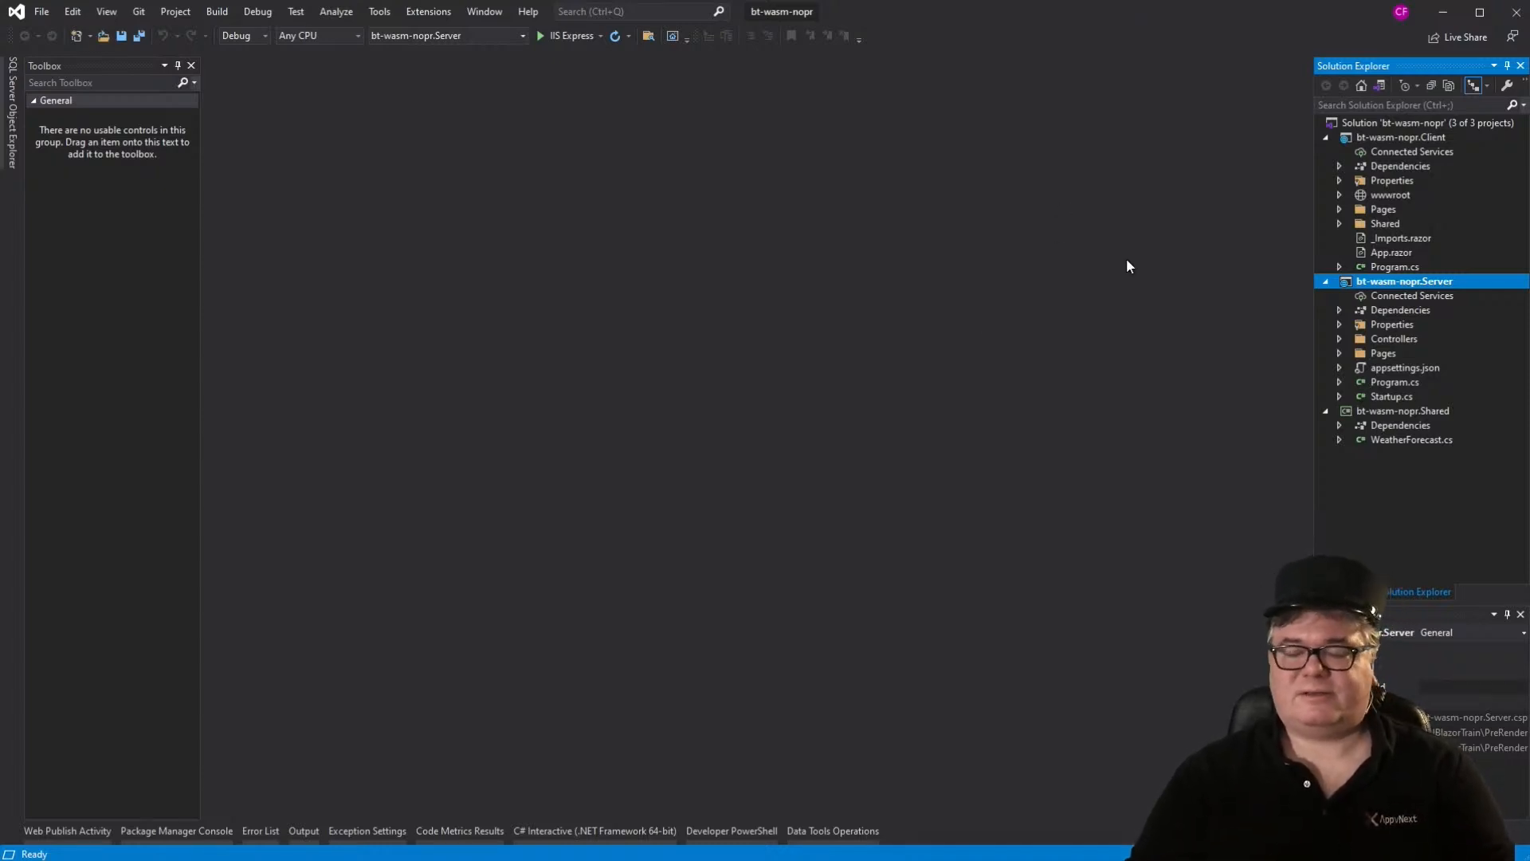
# Step: Open WeatherForecastController.cs from the Server project's Controllers folder to review its Get method
pyautogui.click(1340, 338)
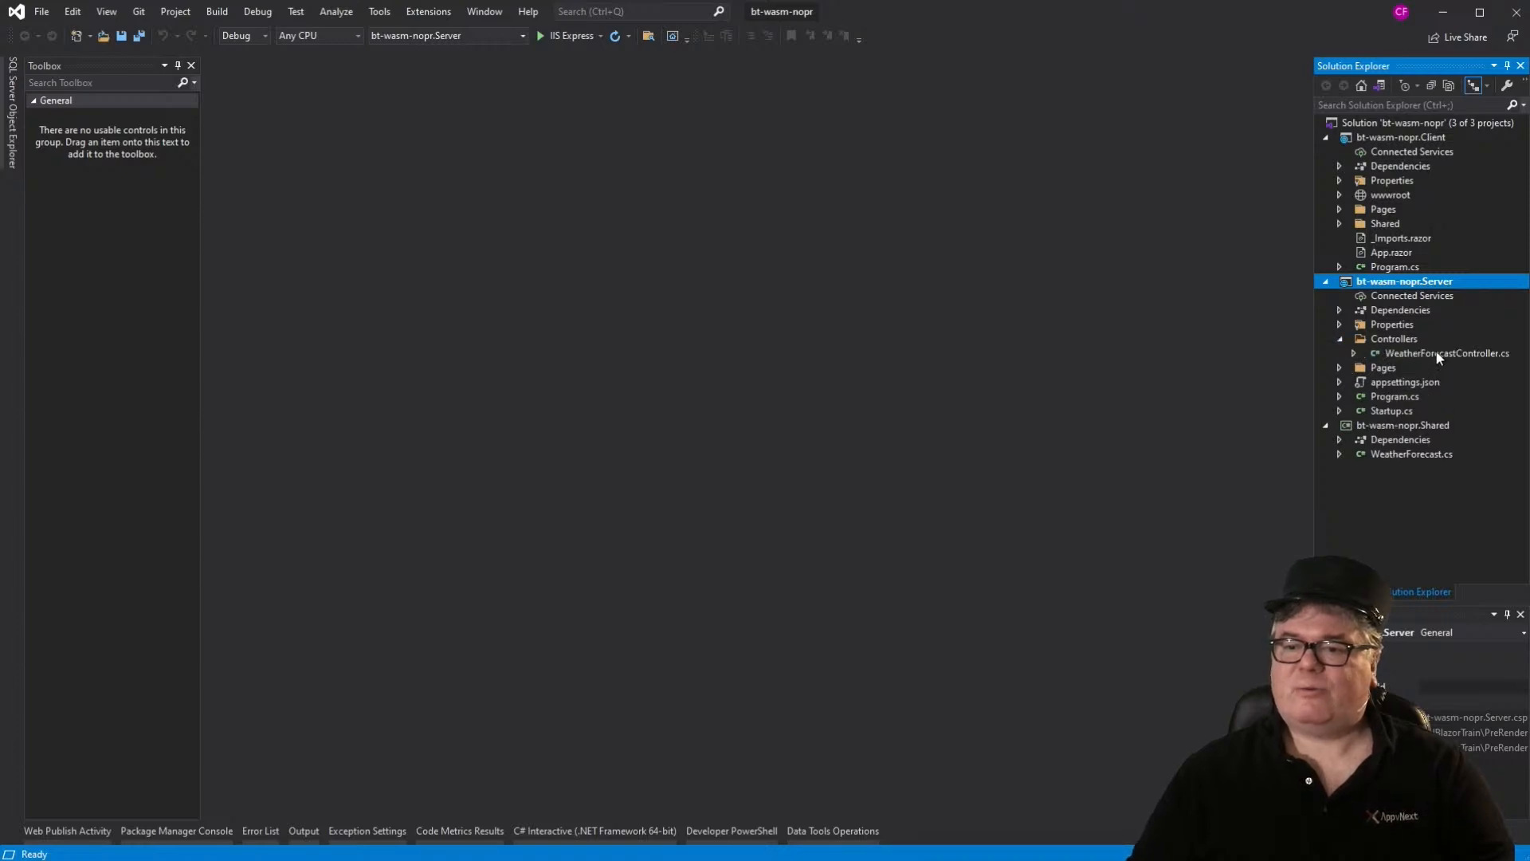
pyautogui.doubleClick(1447, 352)
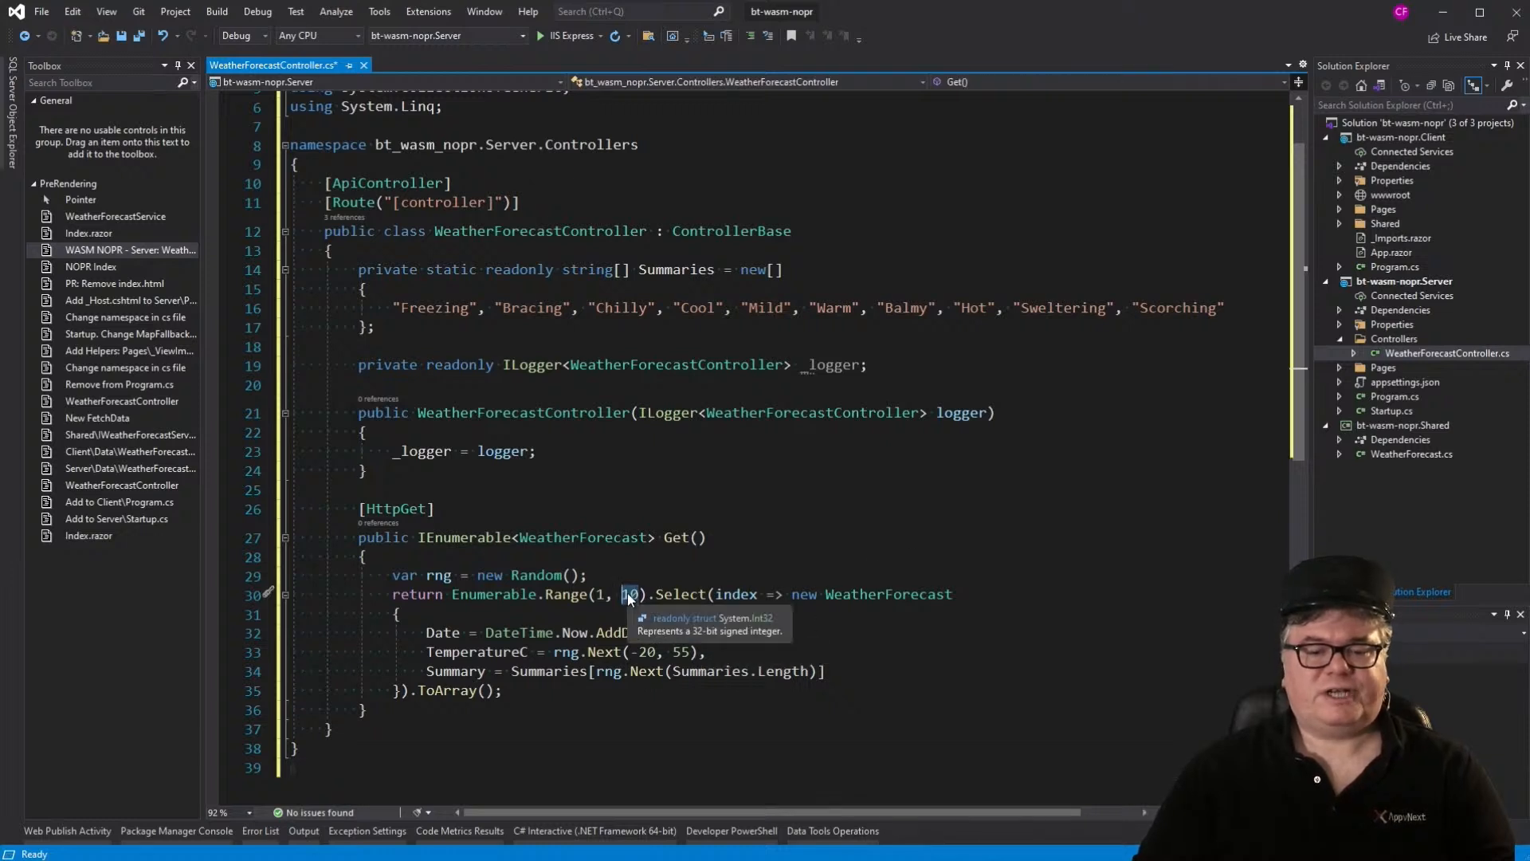
pyautogui.moveTo(635, 610)
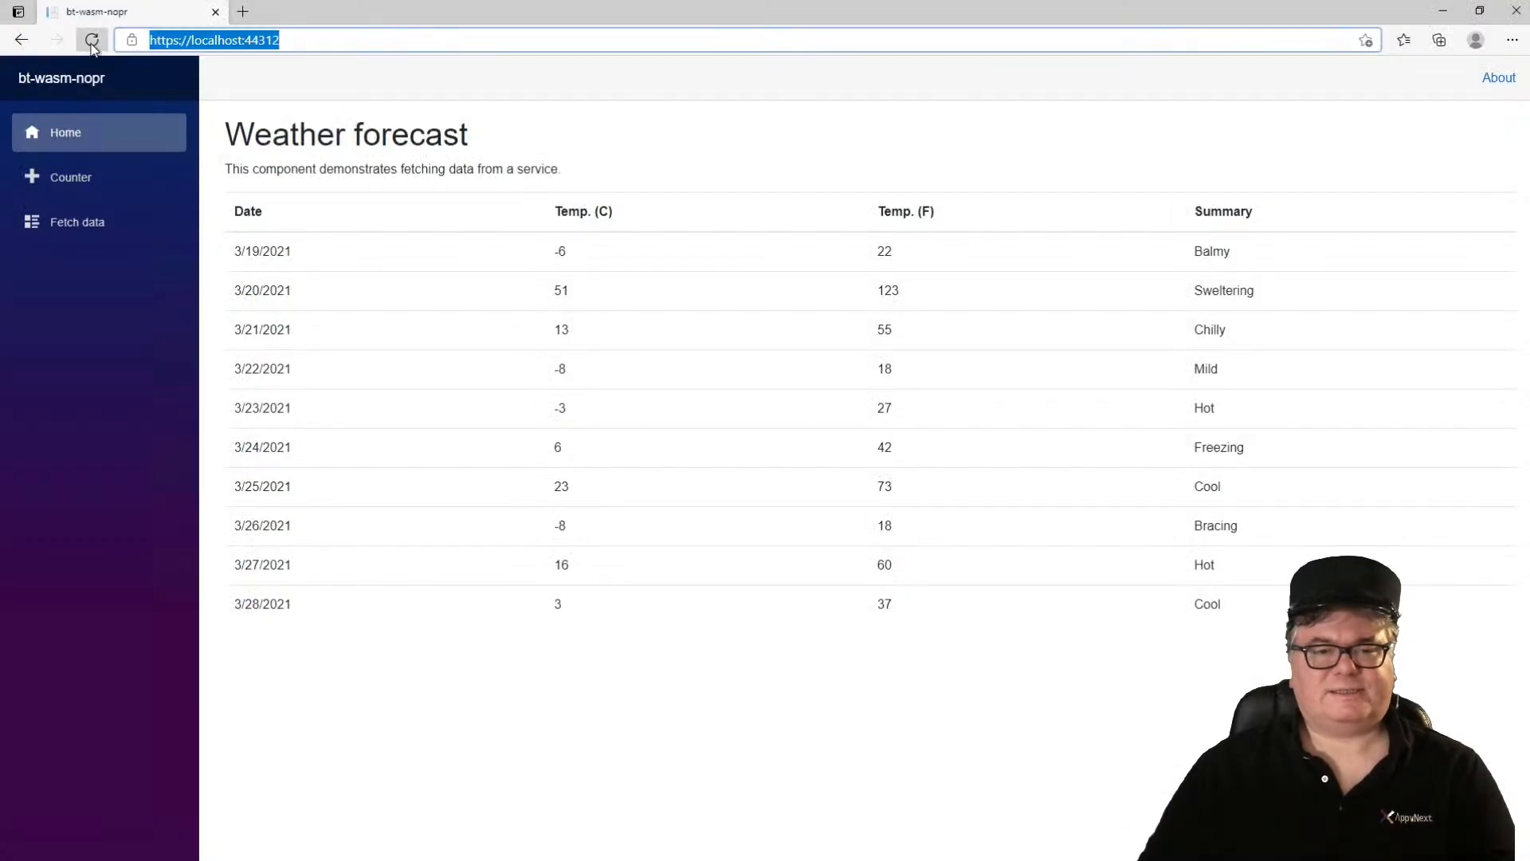
# Step: Reload the bt-wasm-nopr forecast three times for fresh random data, then close Edge
pyautogui.click(93, 40)
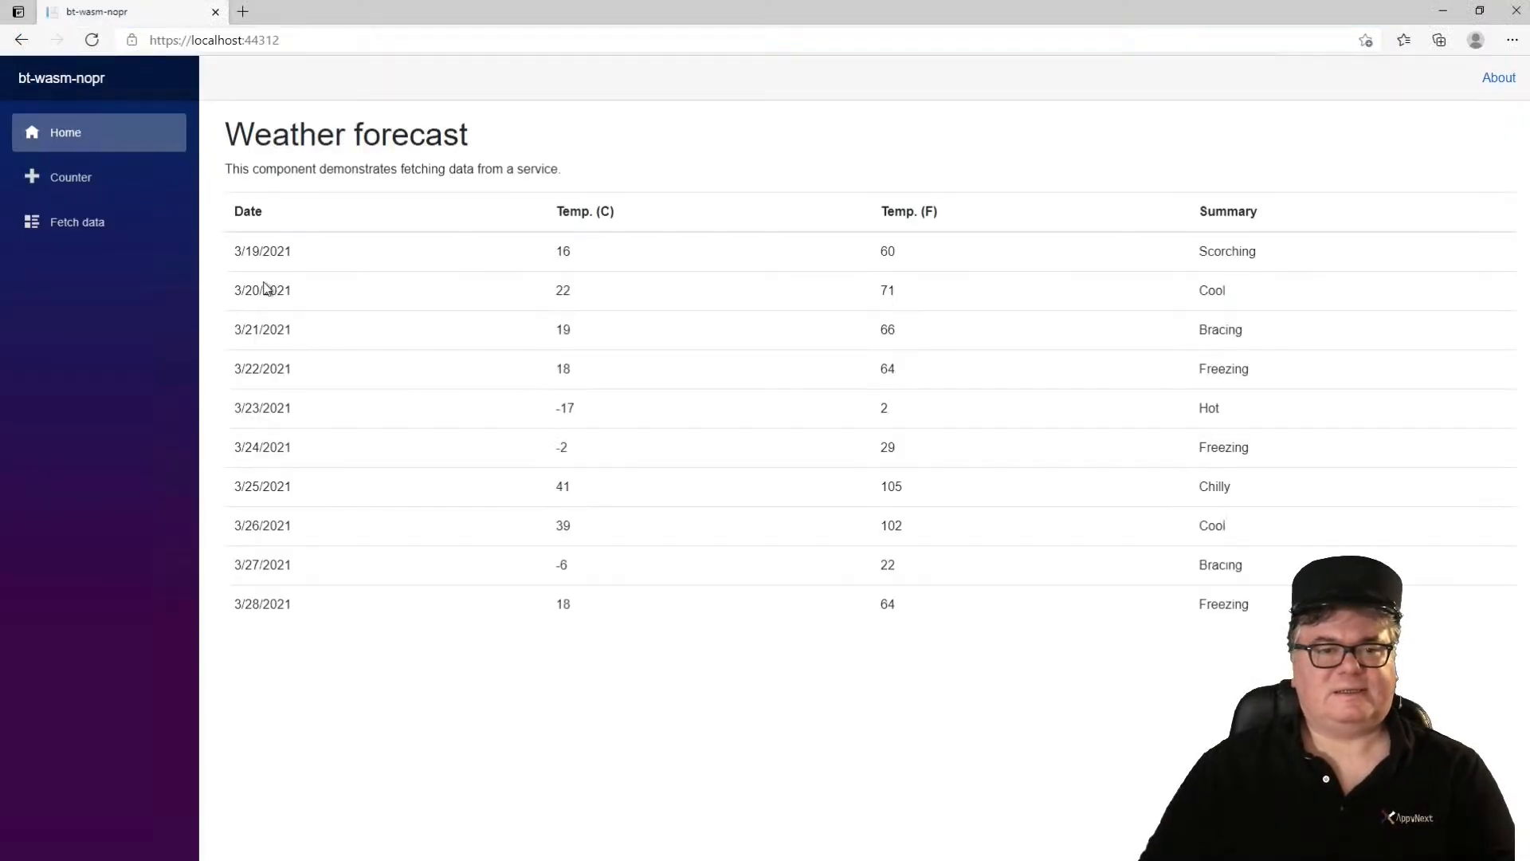
pyautogui.moveTo(304, 250)
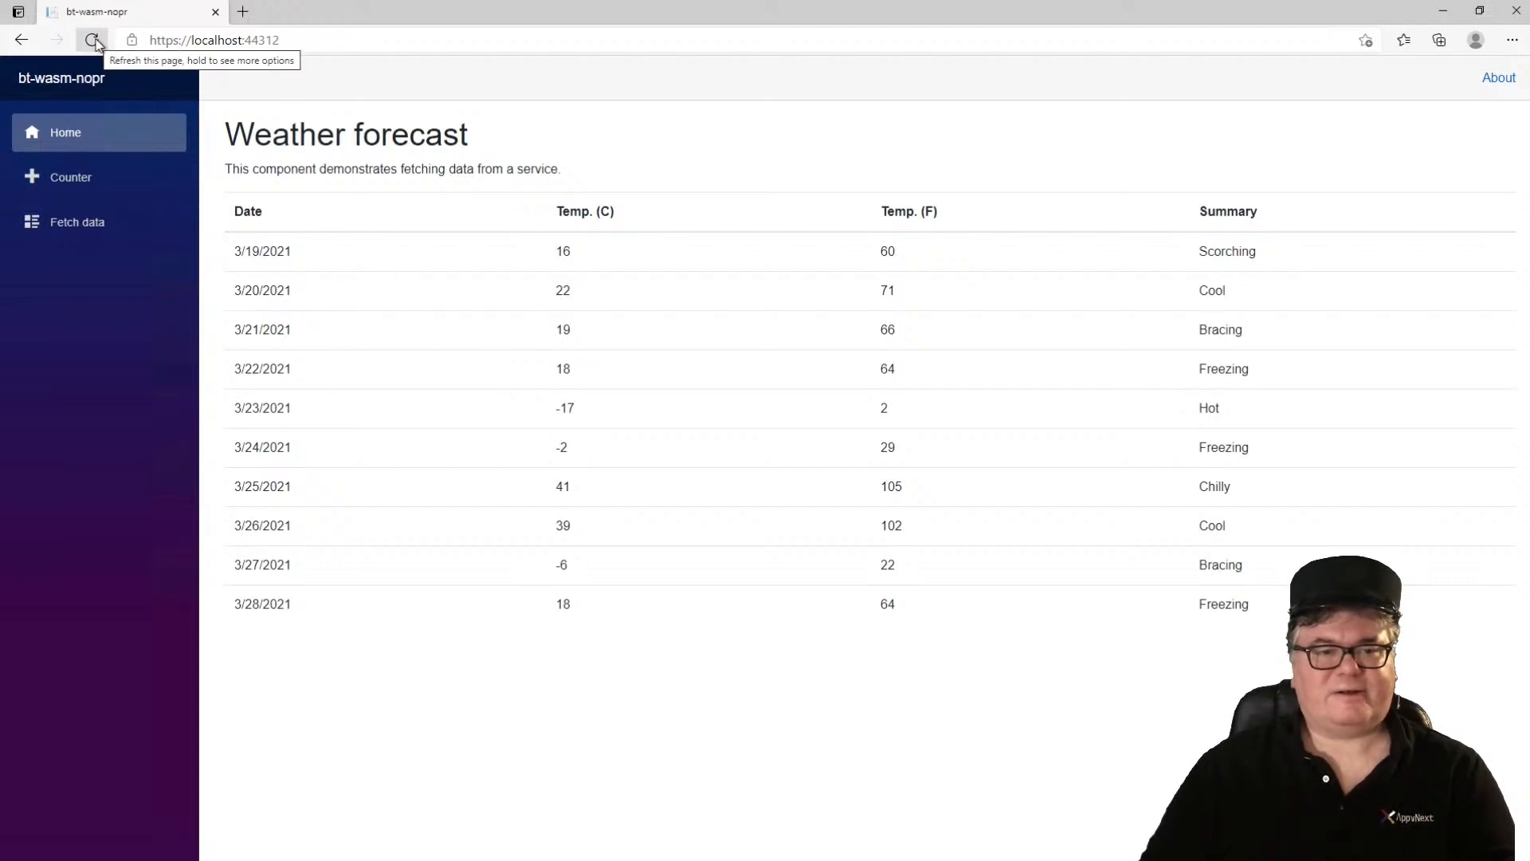
pyautogui.click(92, 40)
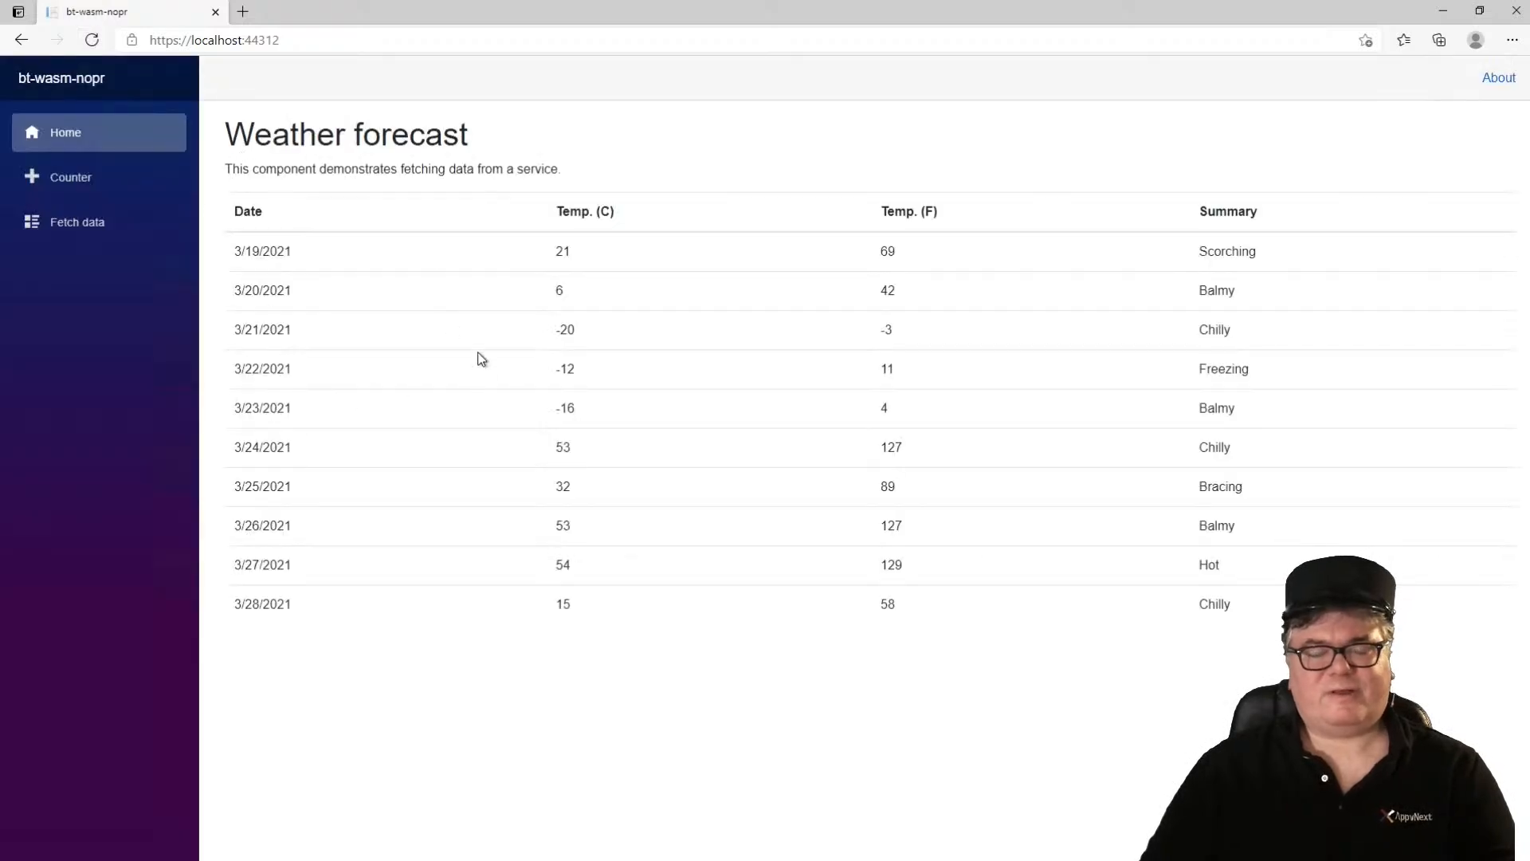
pyautogui.moveTo(506, 328)
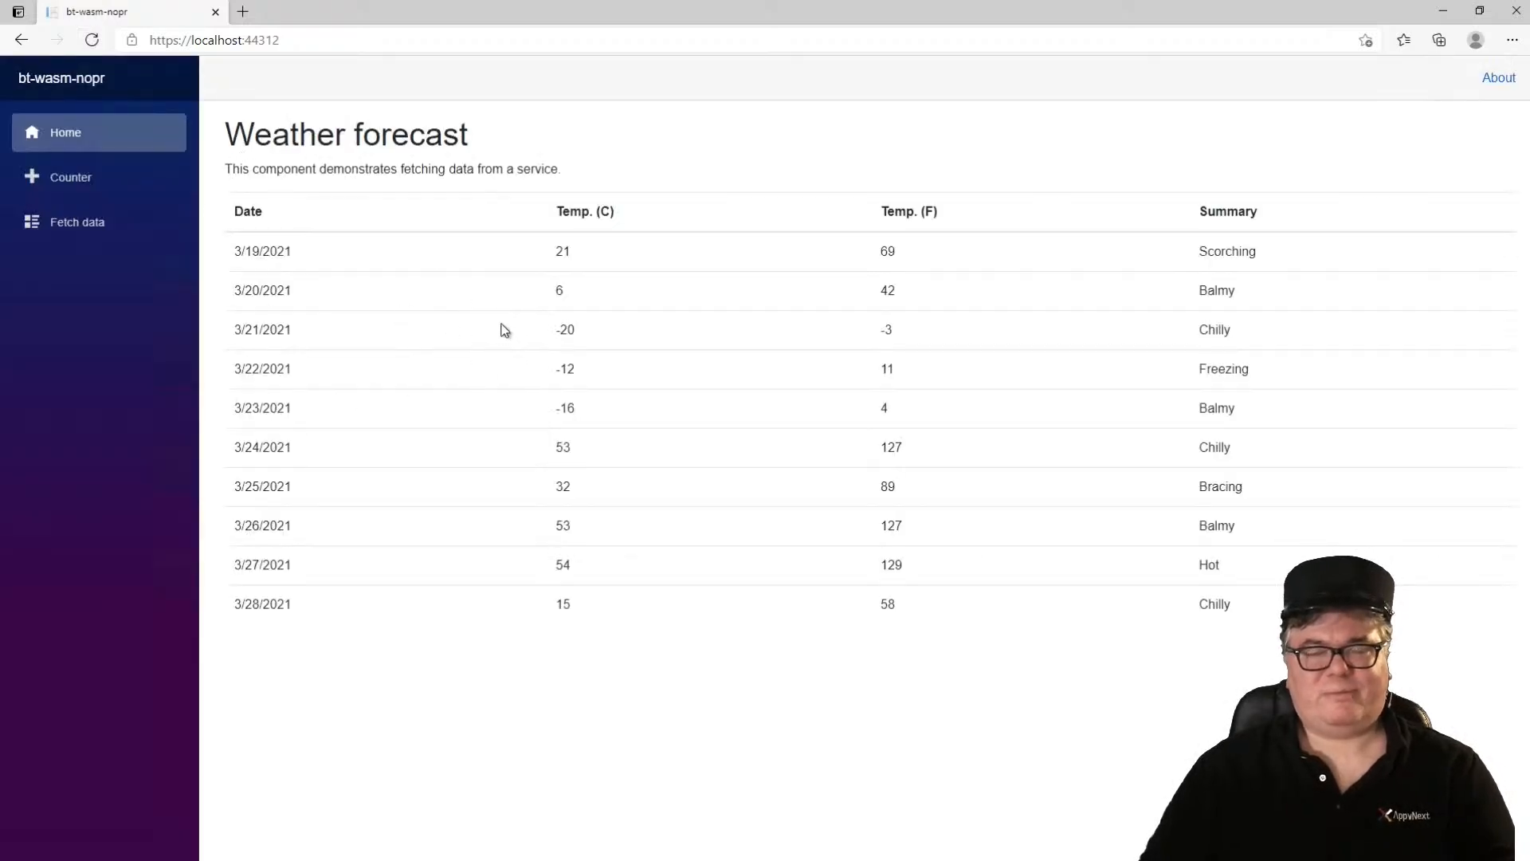
pyautogui.moveTo(498, 315)
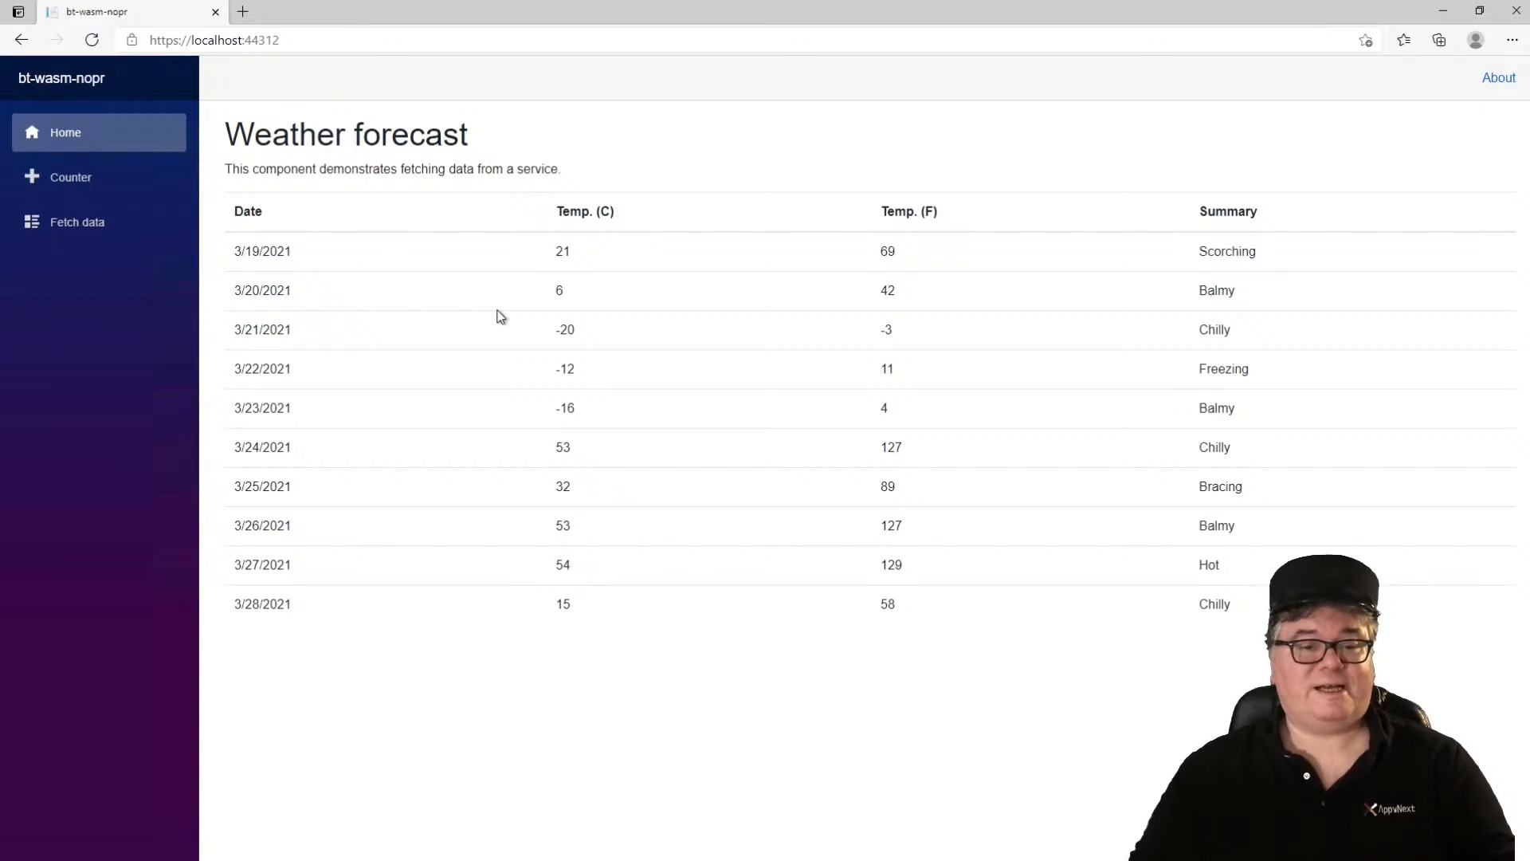
pyautogui.click(93, 40)
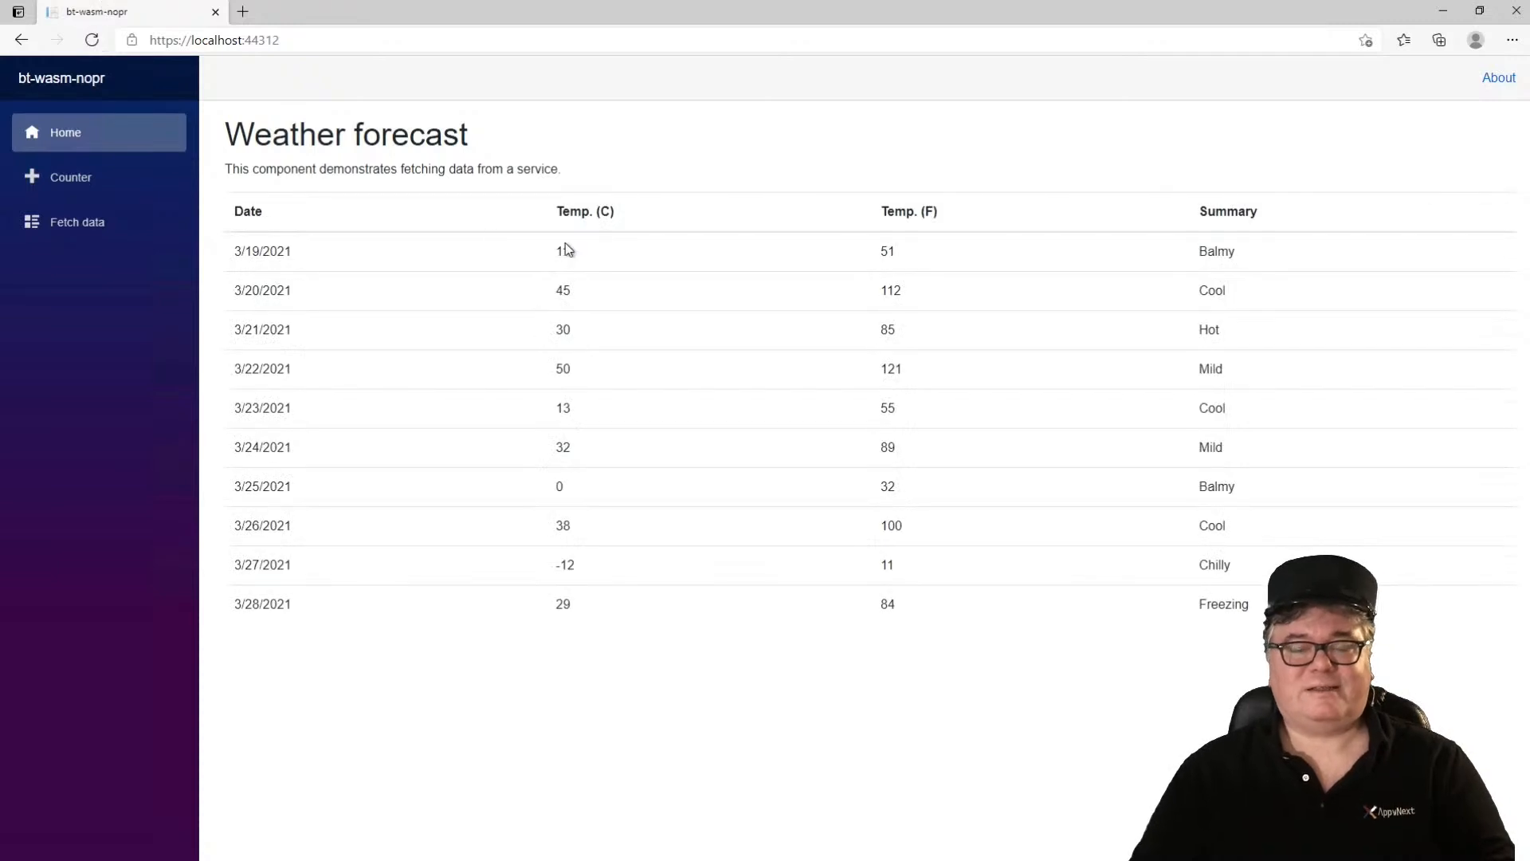
pyautogui.moveTo(817, 171)
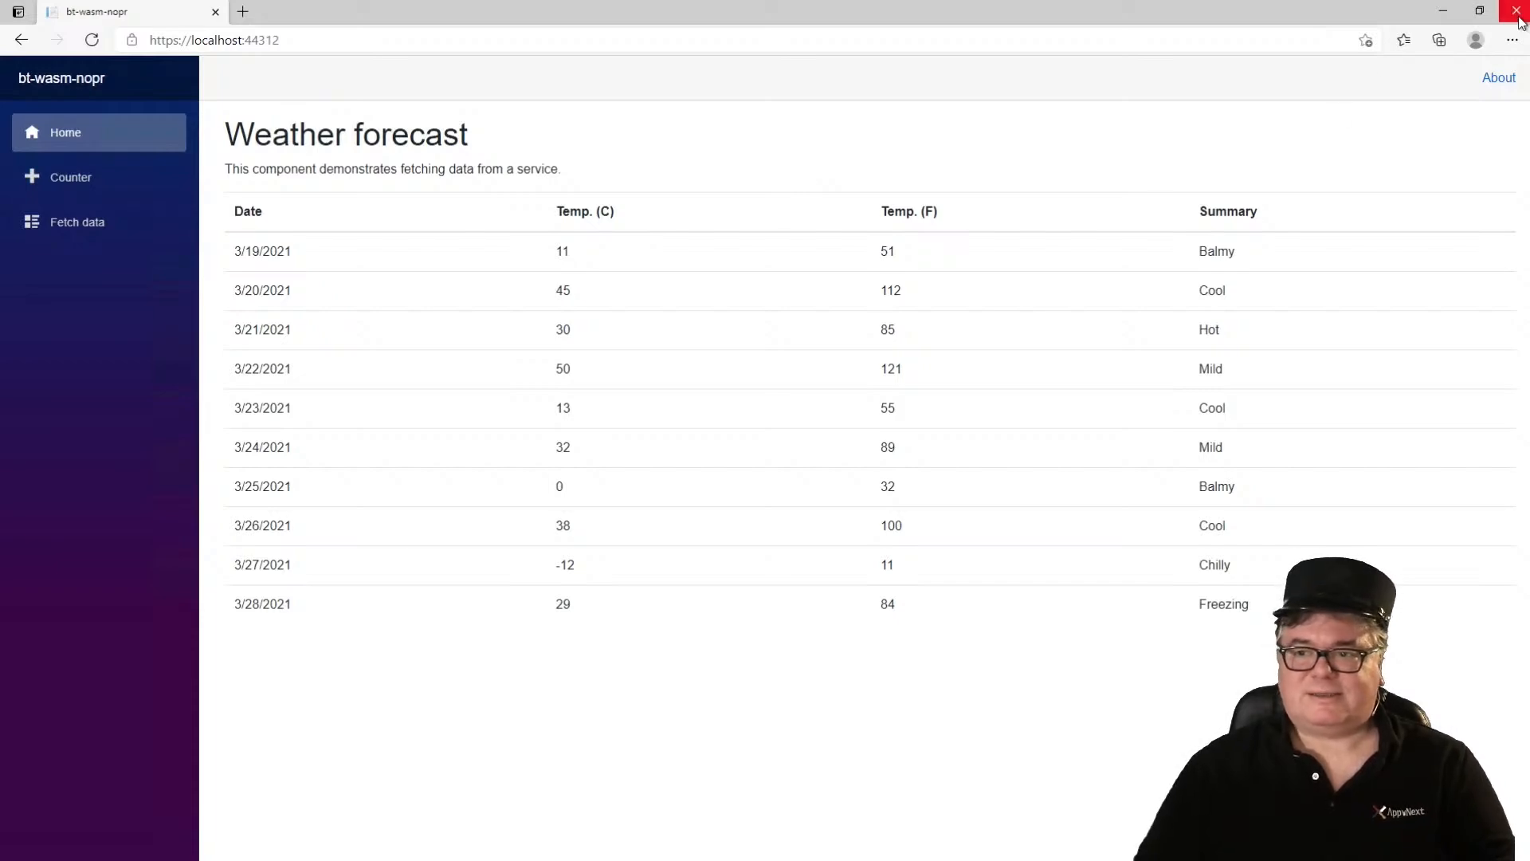
pyautogui.click(1519, 11)
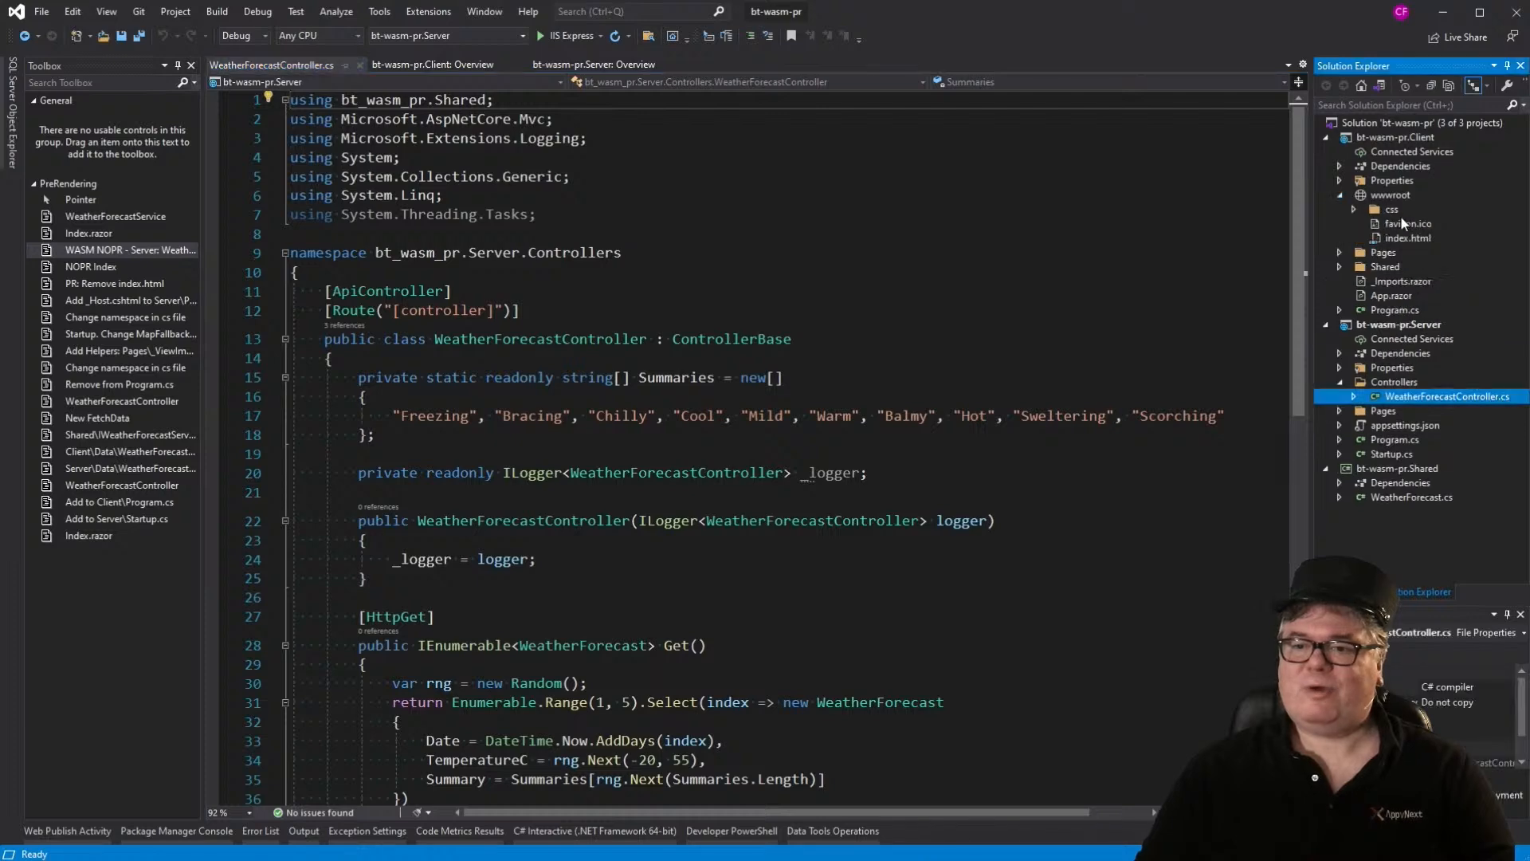
# Step: Permanently delete index.html from the Client project's wwwroot folder
pyautogui.click(1407, 237)
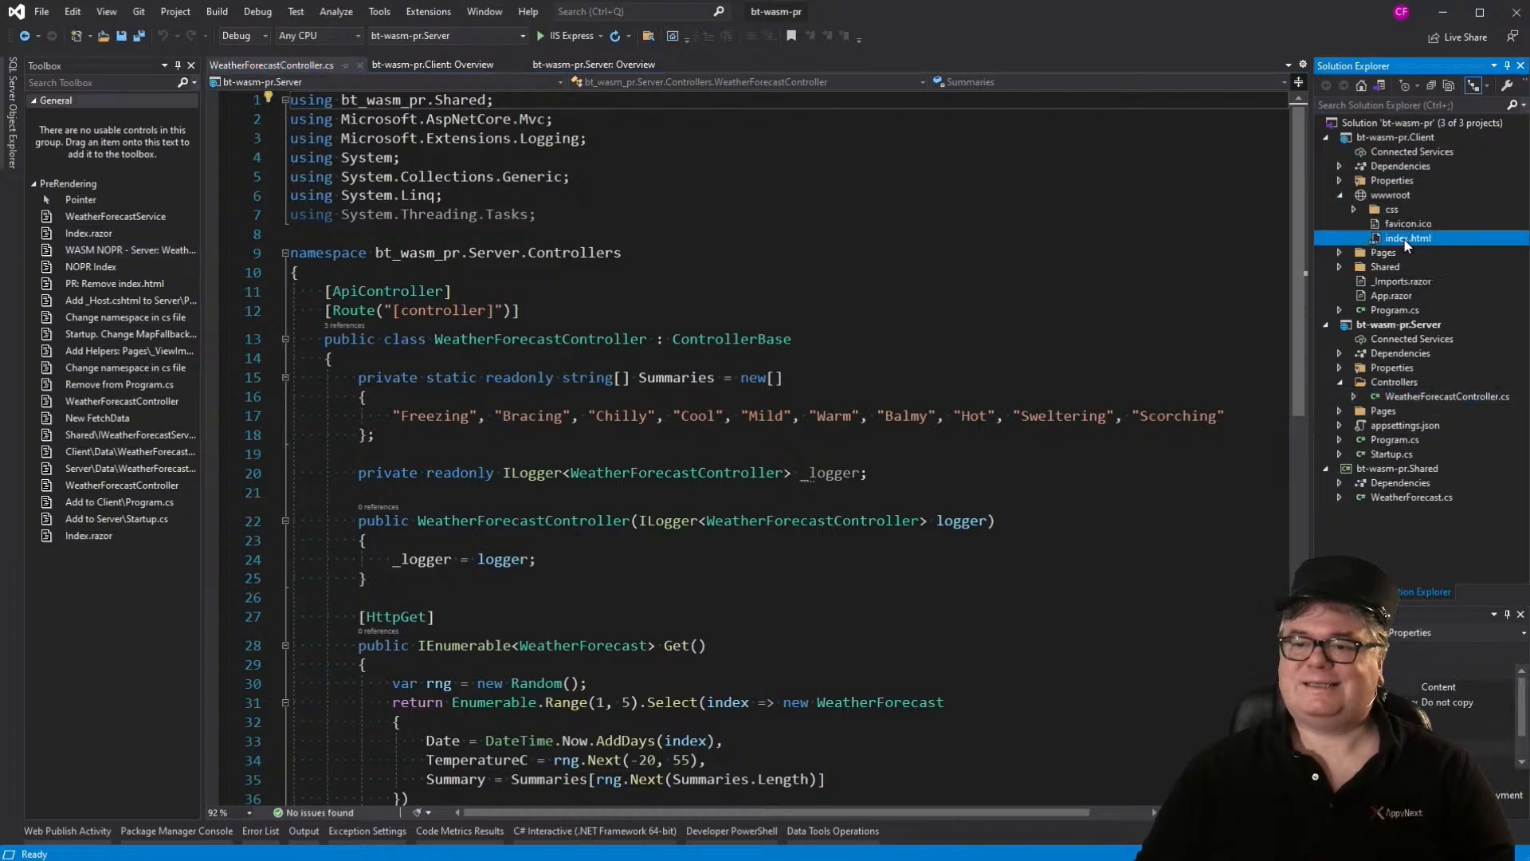
pyautogui.rightClick(1407, 237)
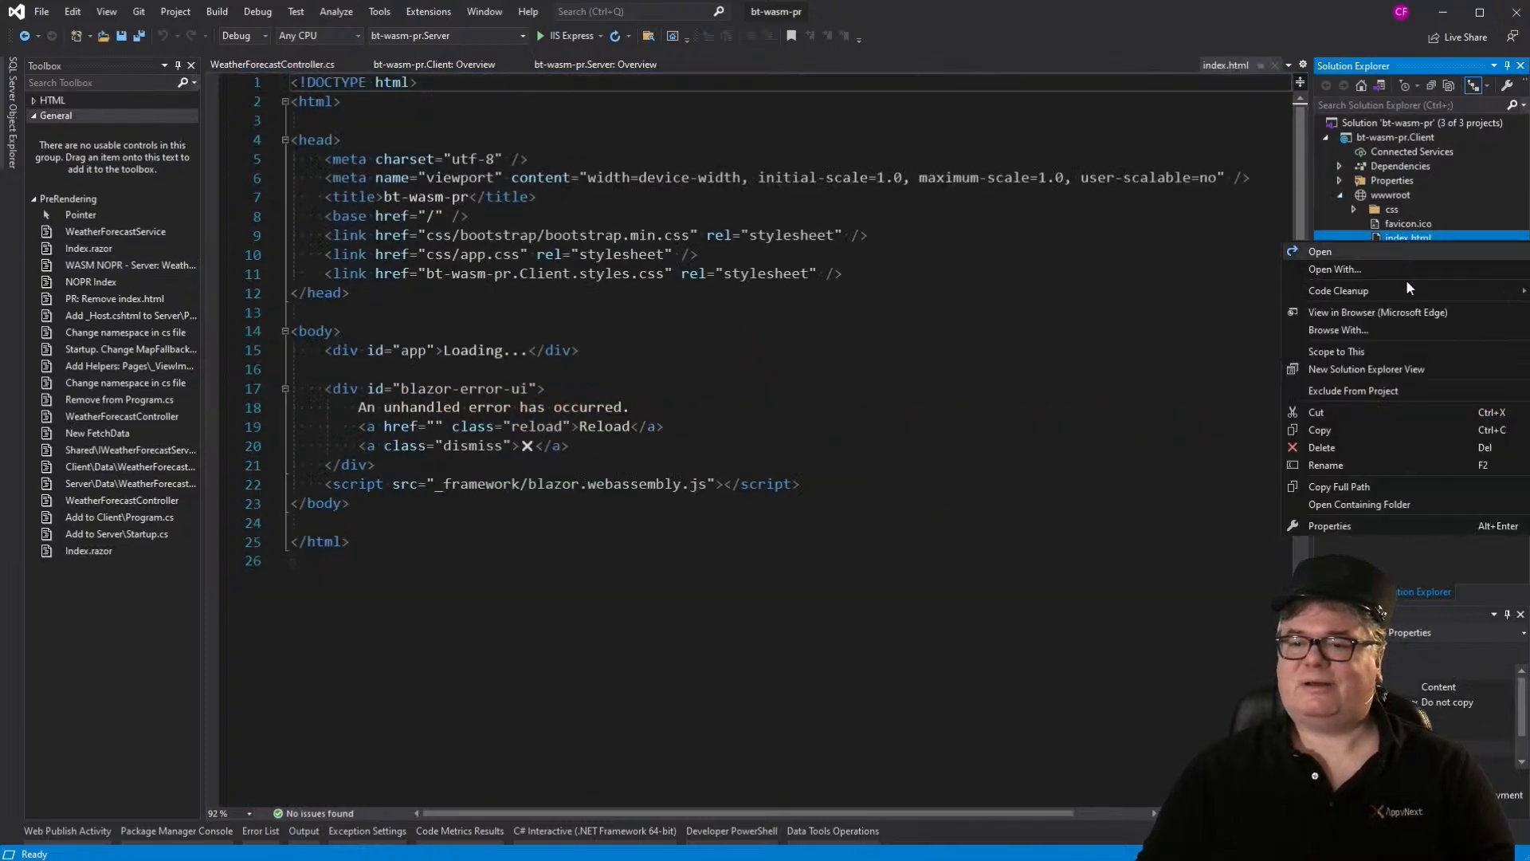
pyautogui.click(1322, 446)
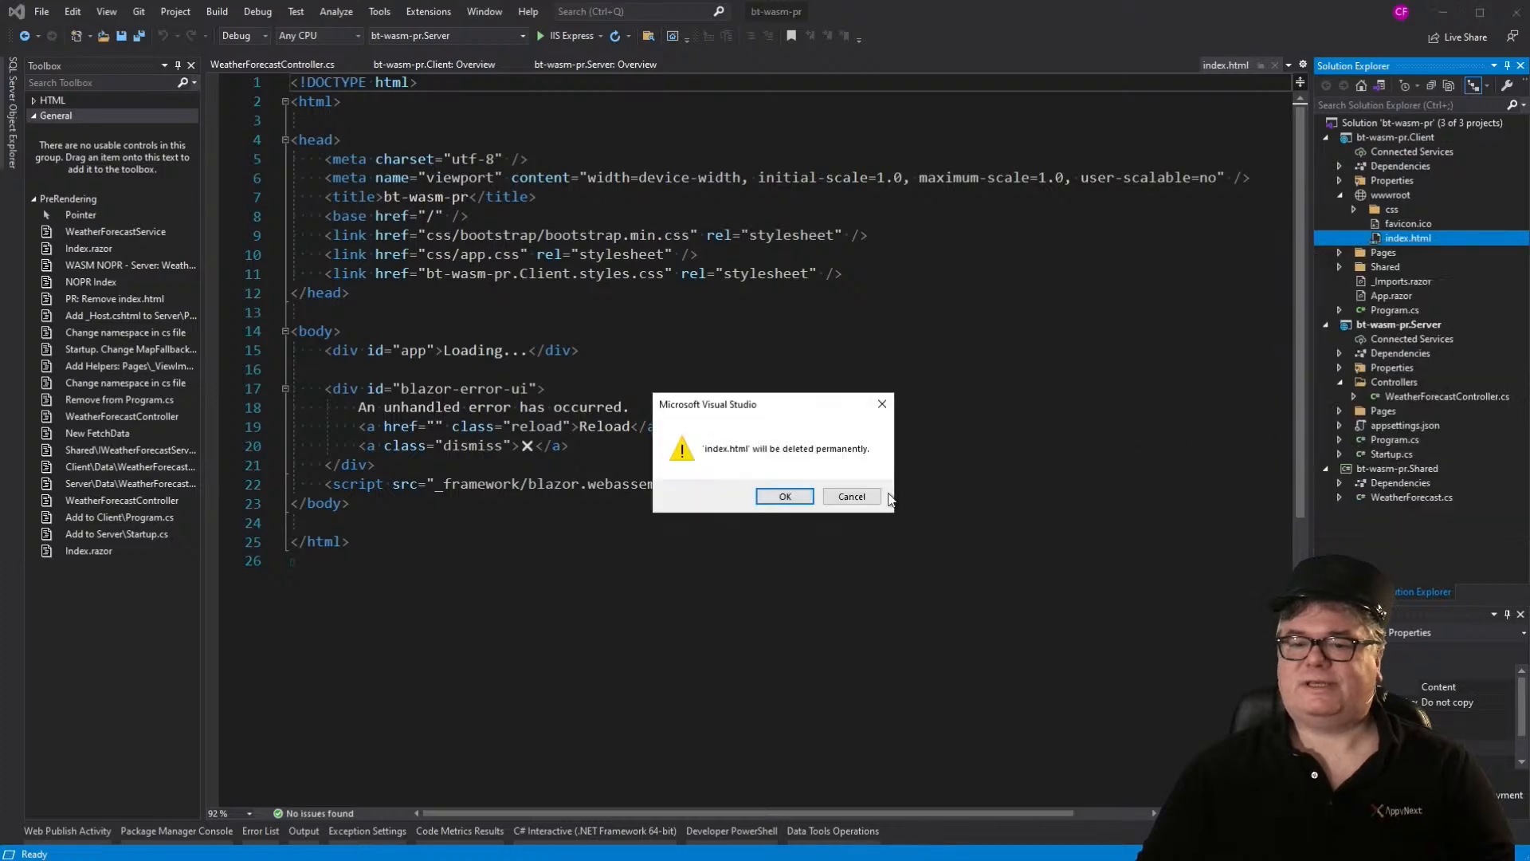
pyautogui.click(784, 496)
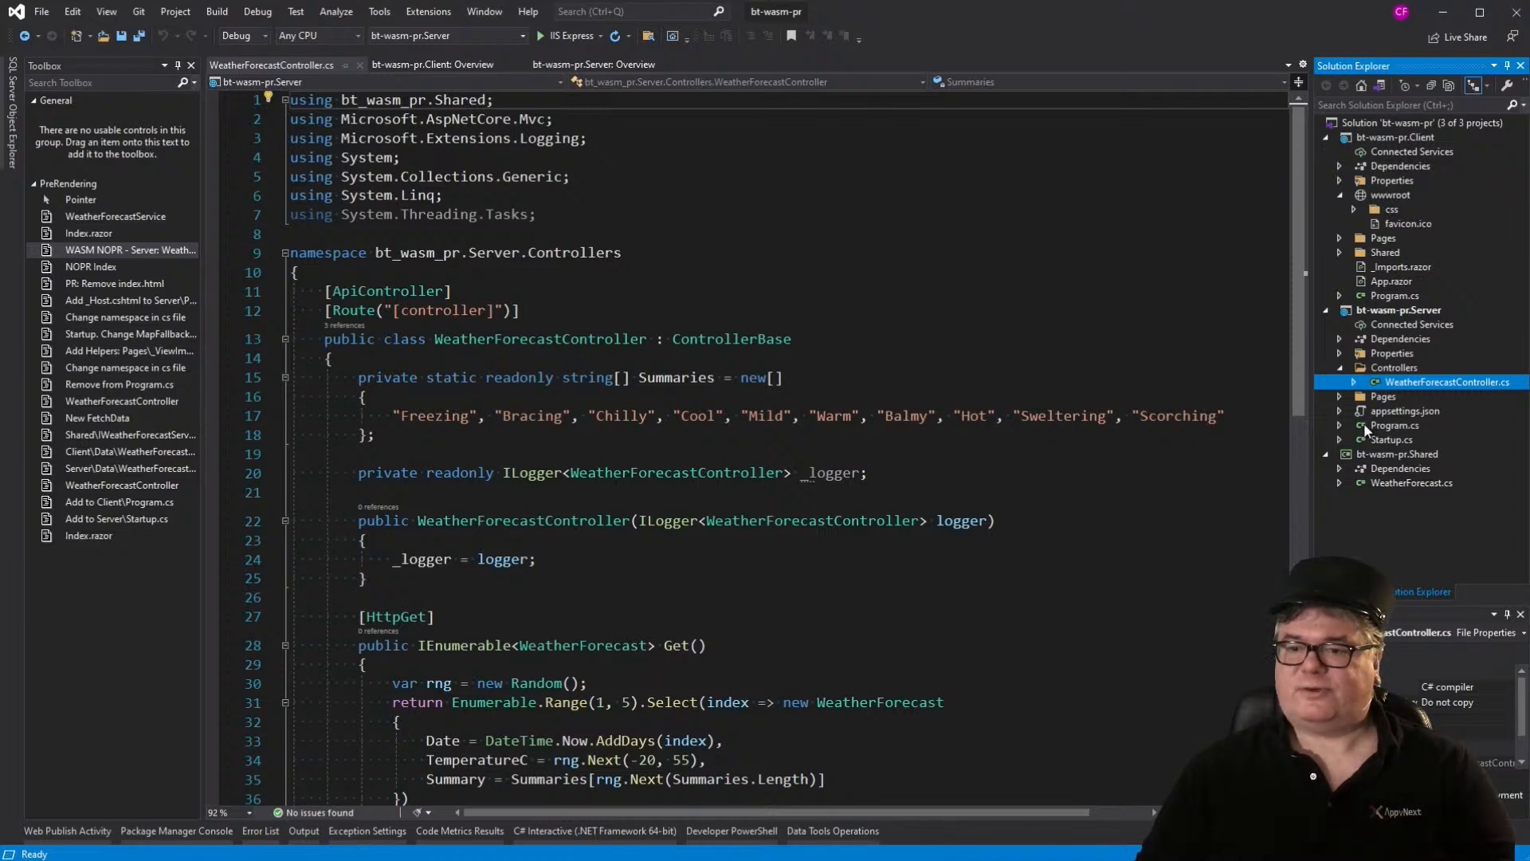
pyautogui.click(1341, 397)
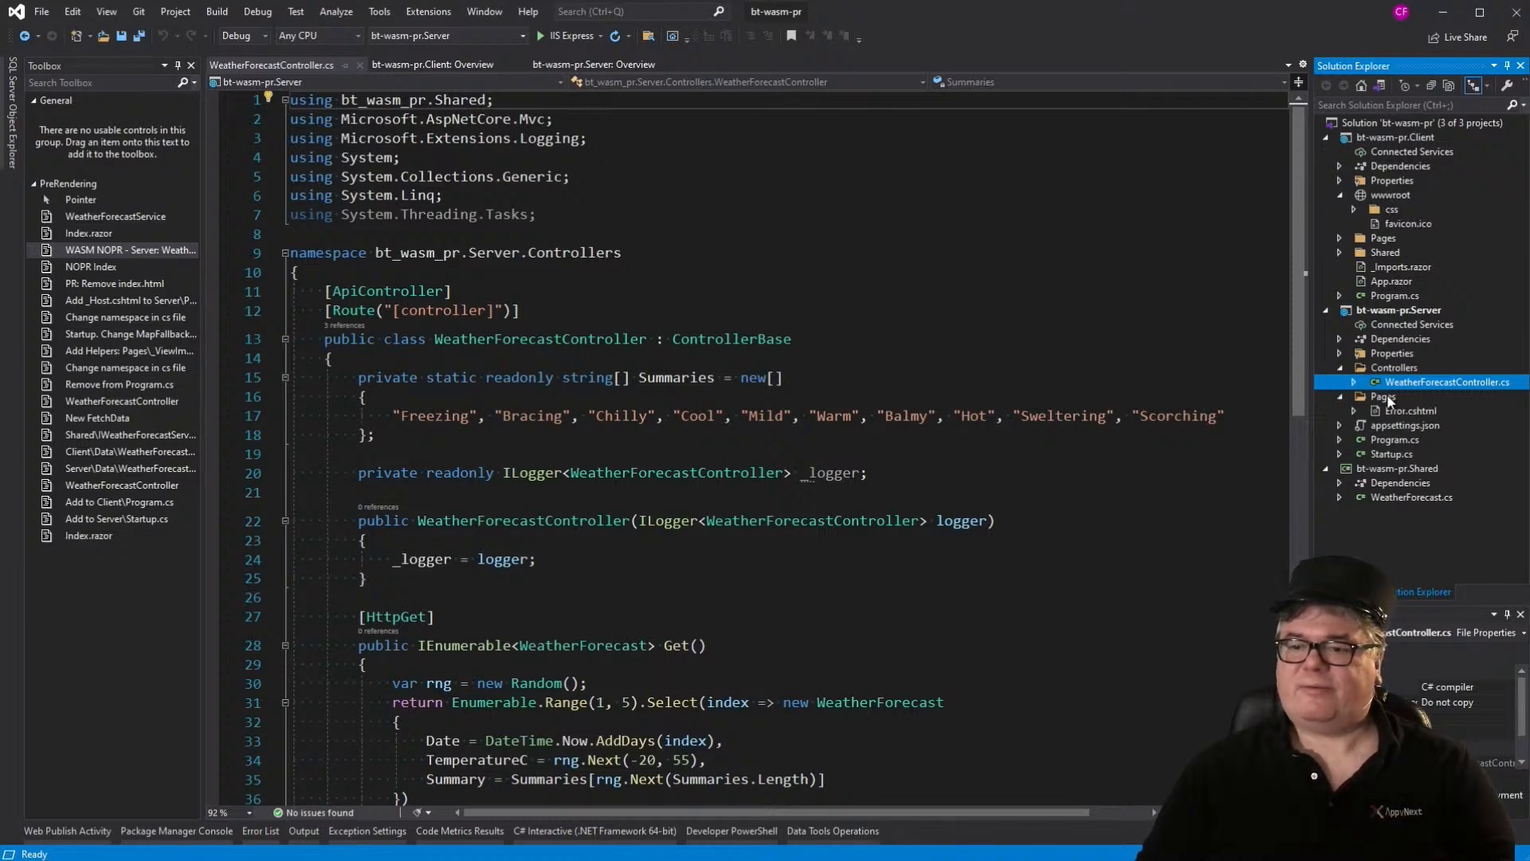
# Step: Add an empty Razor Page to the Server project's Pages folder for the _Host page
pyautogui.rightClick(1447, 381)
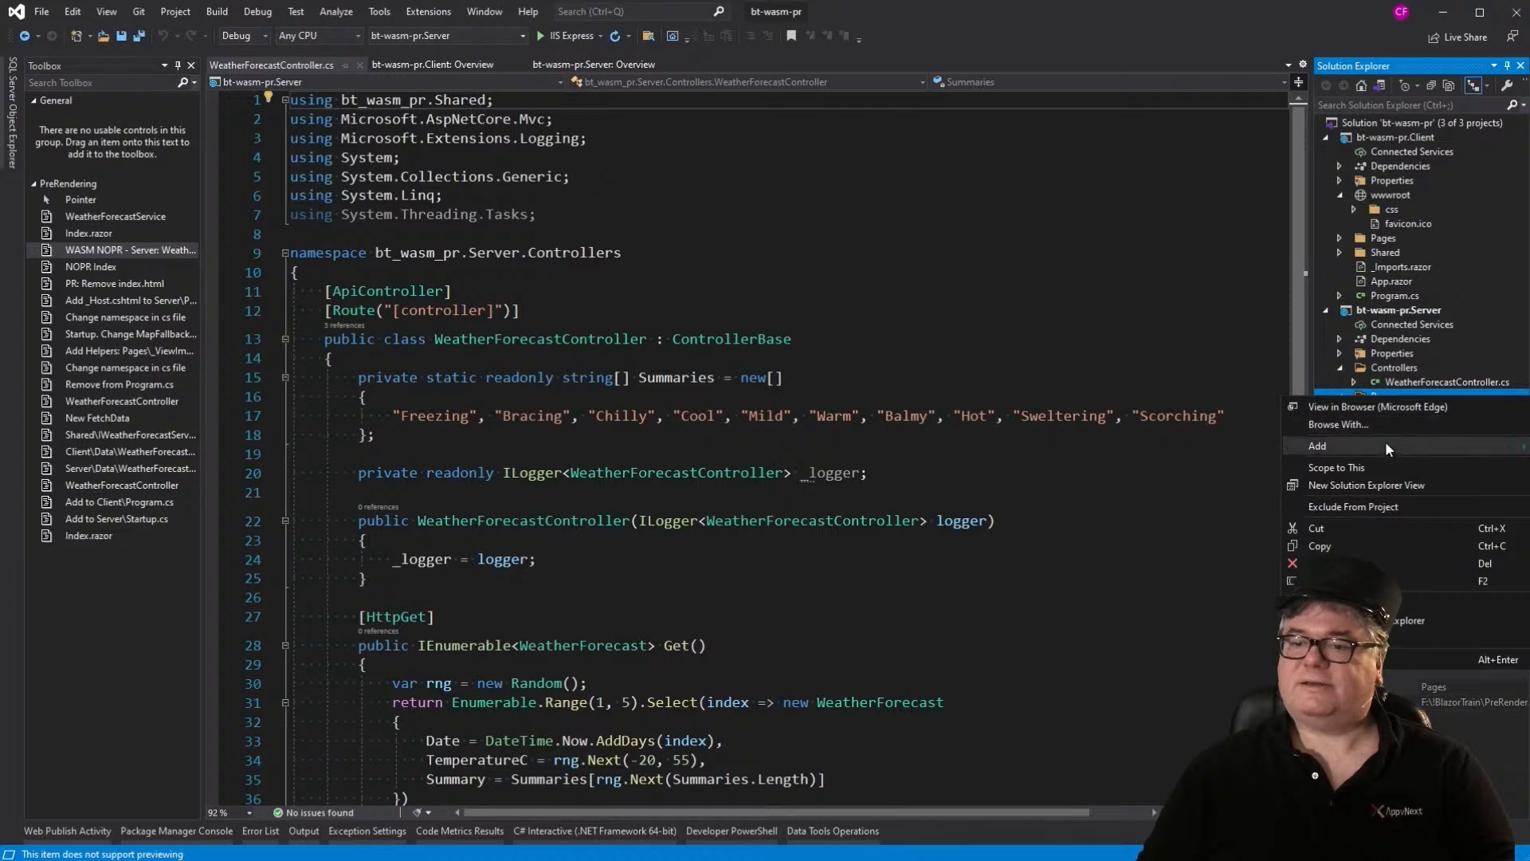
pyautogui.click(1383, 397)
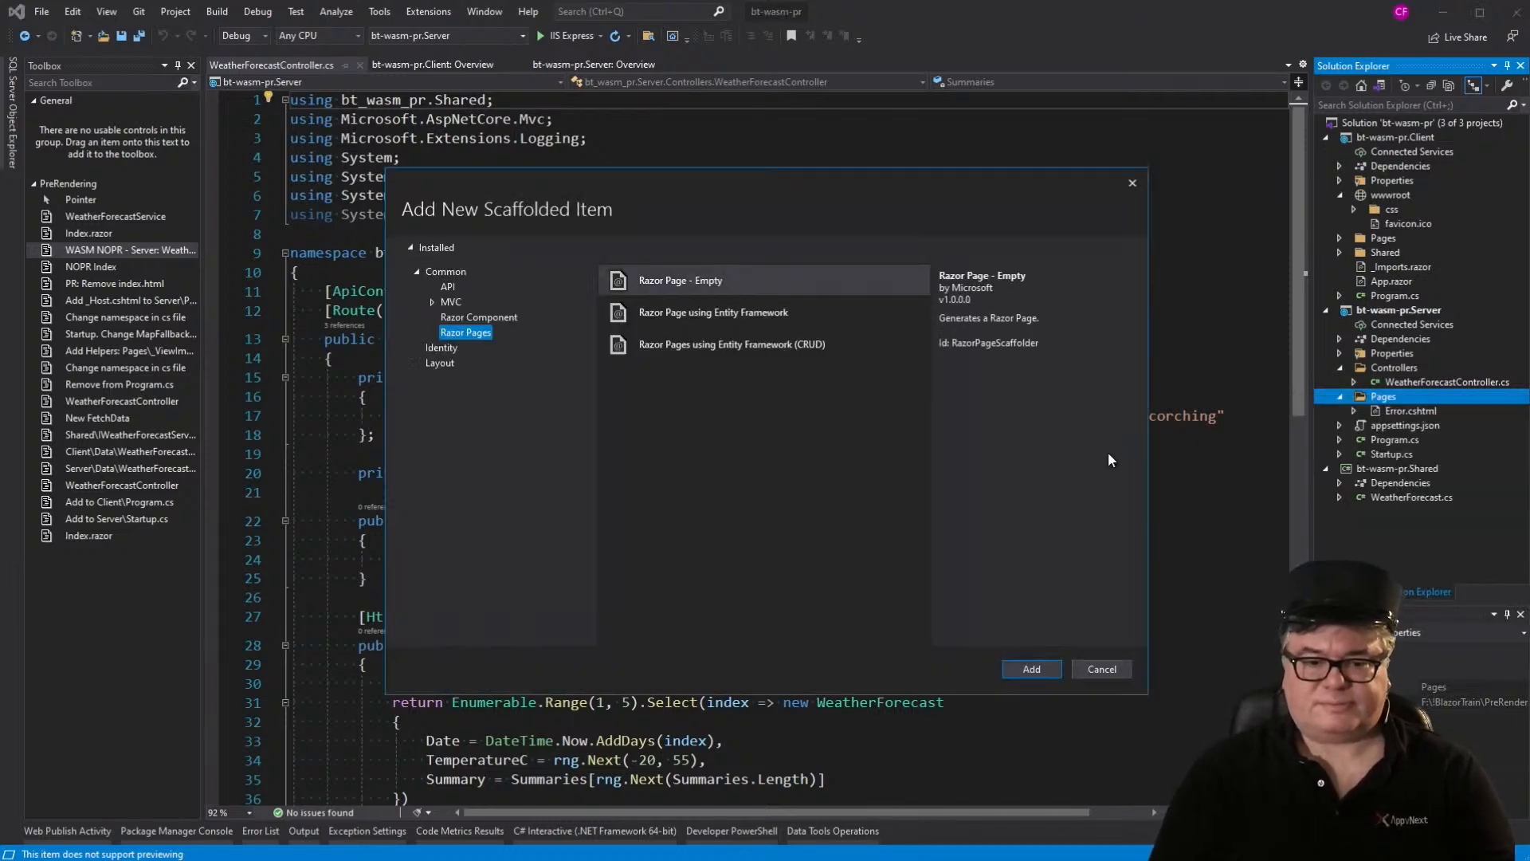
pyautogui.click(1101, 668)
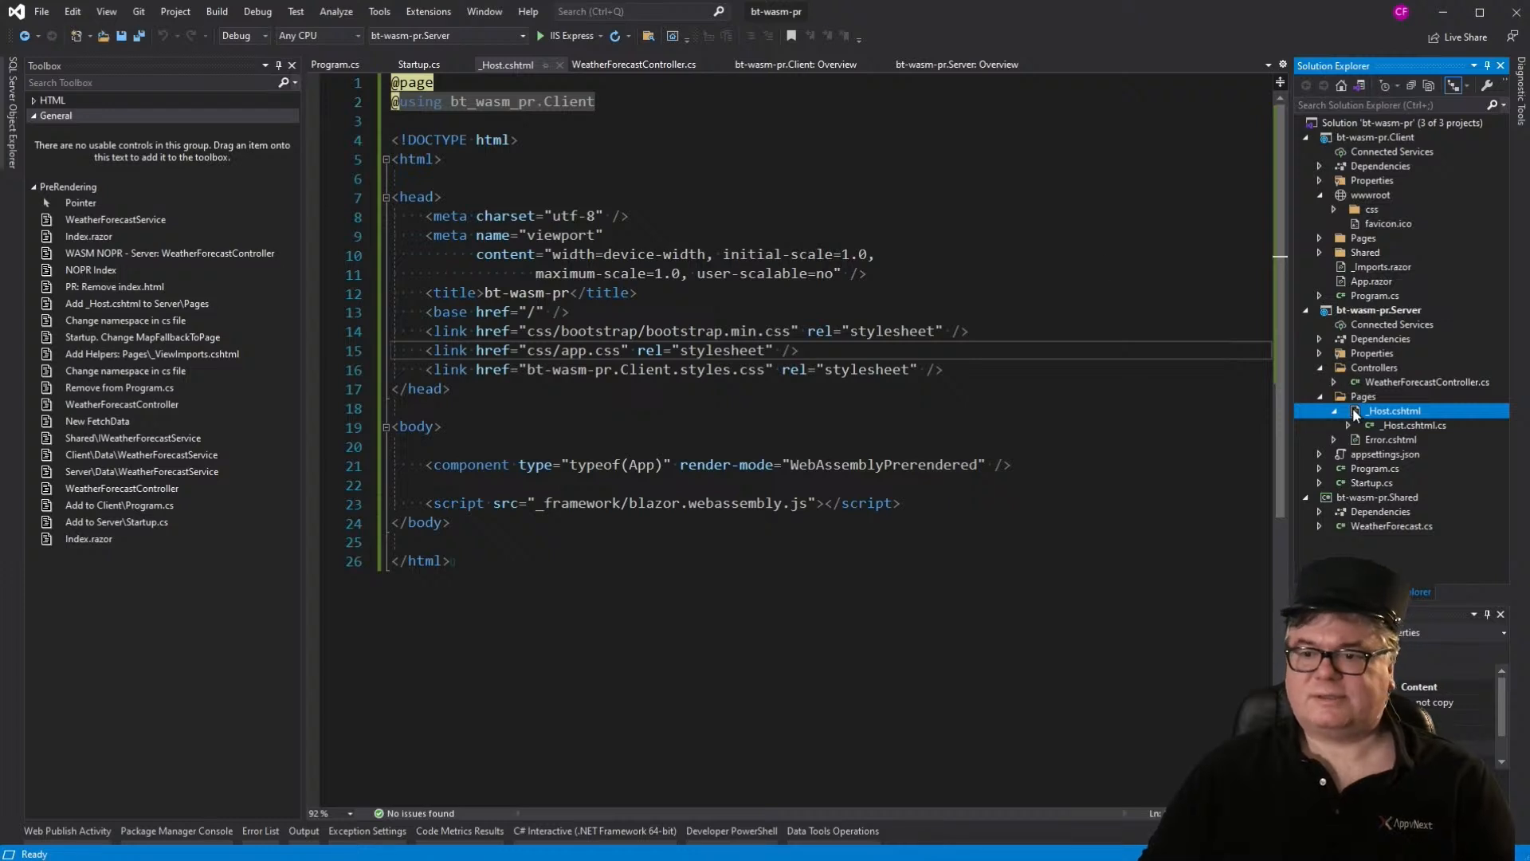
# Step: Add another empty Razor Page named _ViewImports to the Server Pages folder
pyautogui.rightClick(1393, 409)
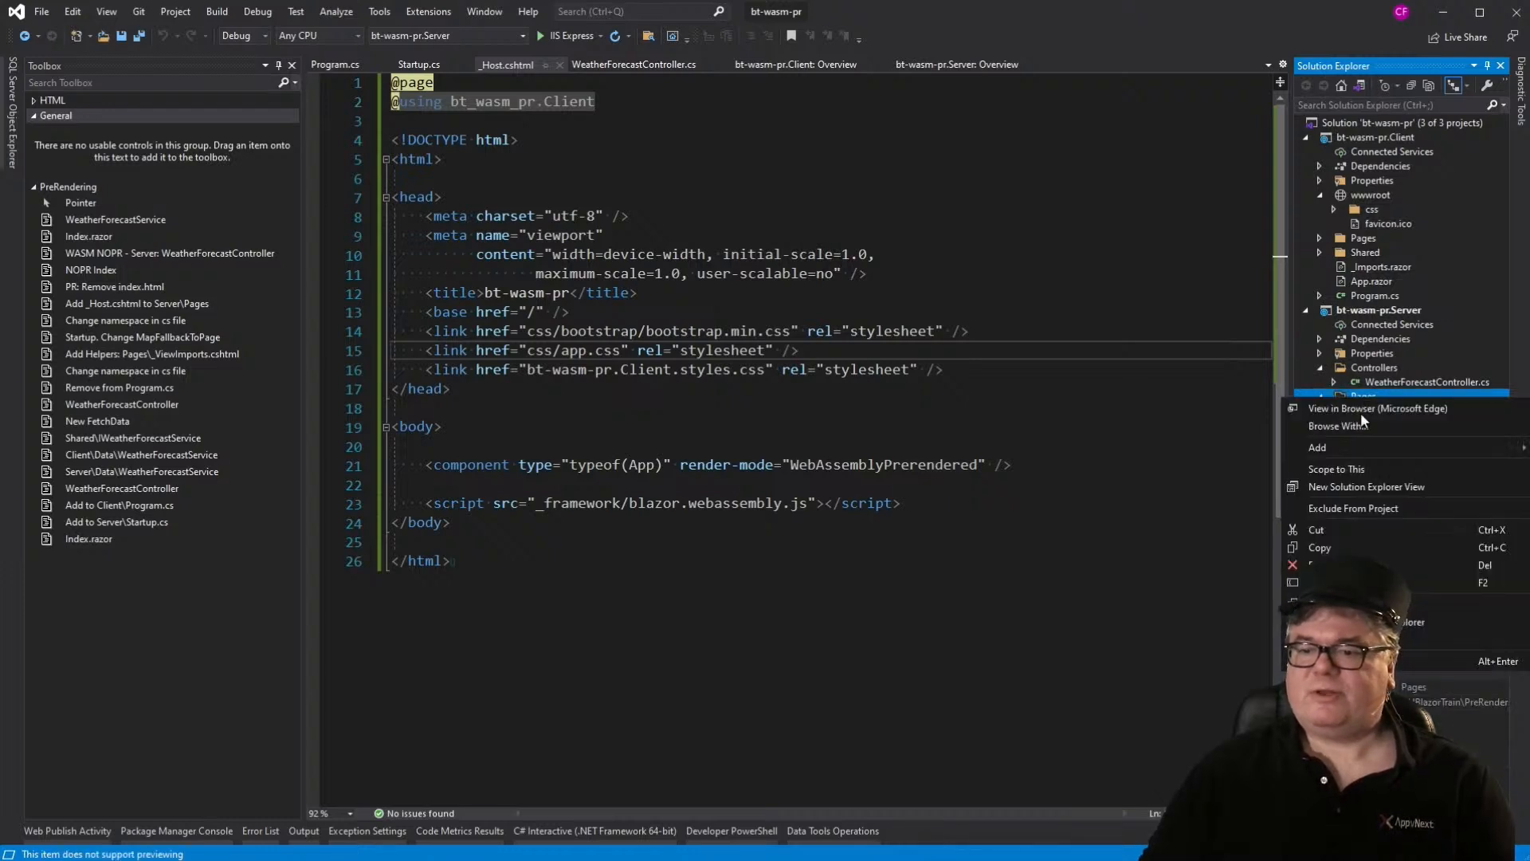
pyautogui.click(1318, 447)
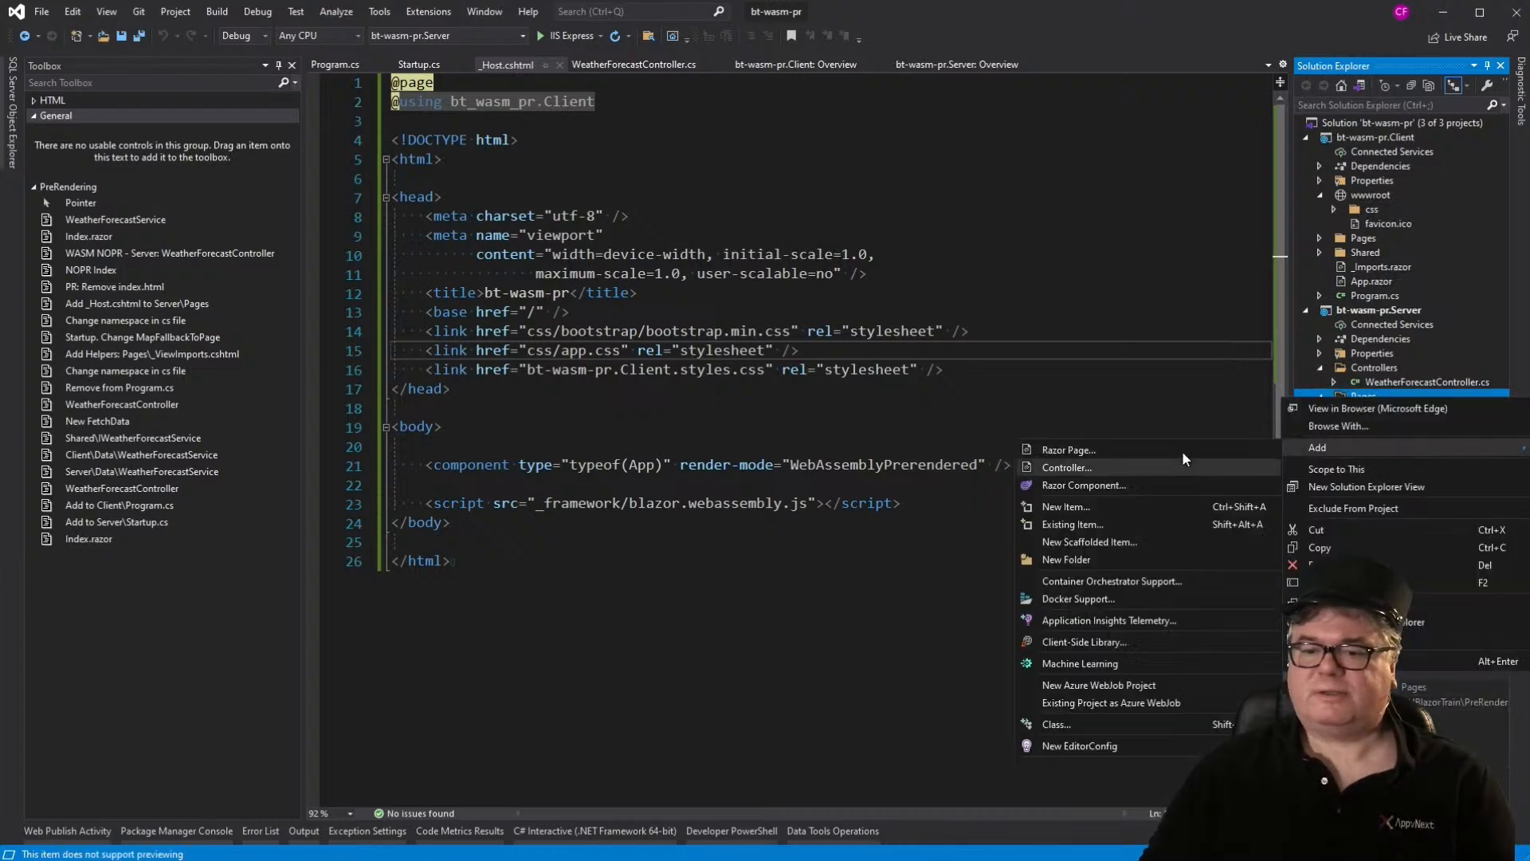
pyautogui.click(1088, 542)
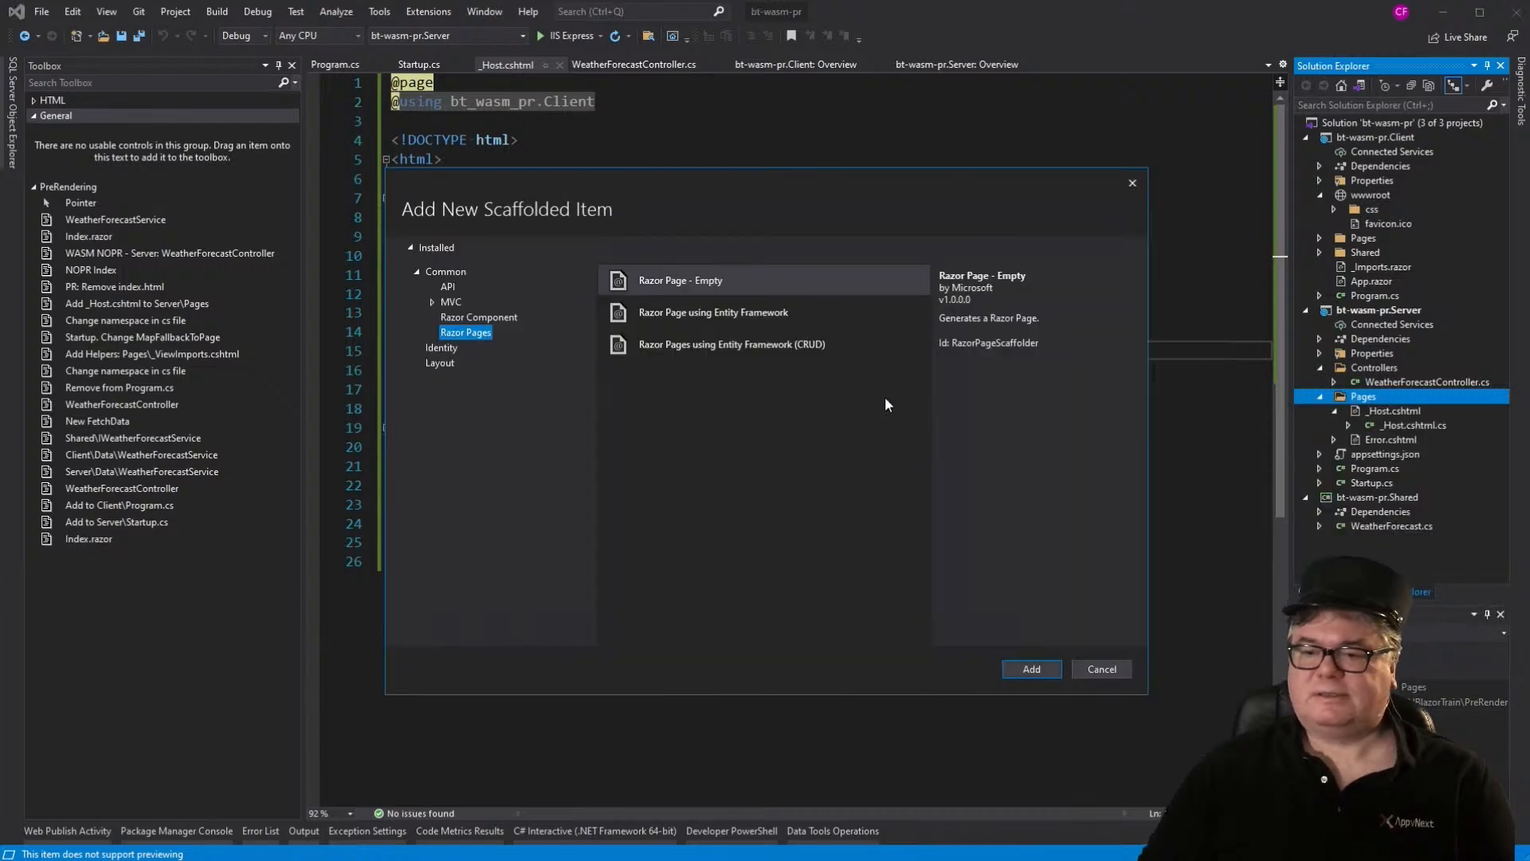
pyautogui.click(1030, 668)
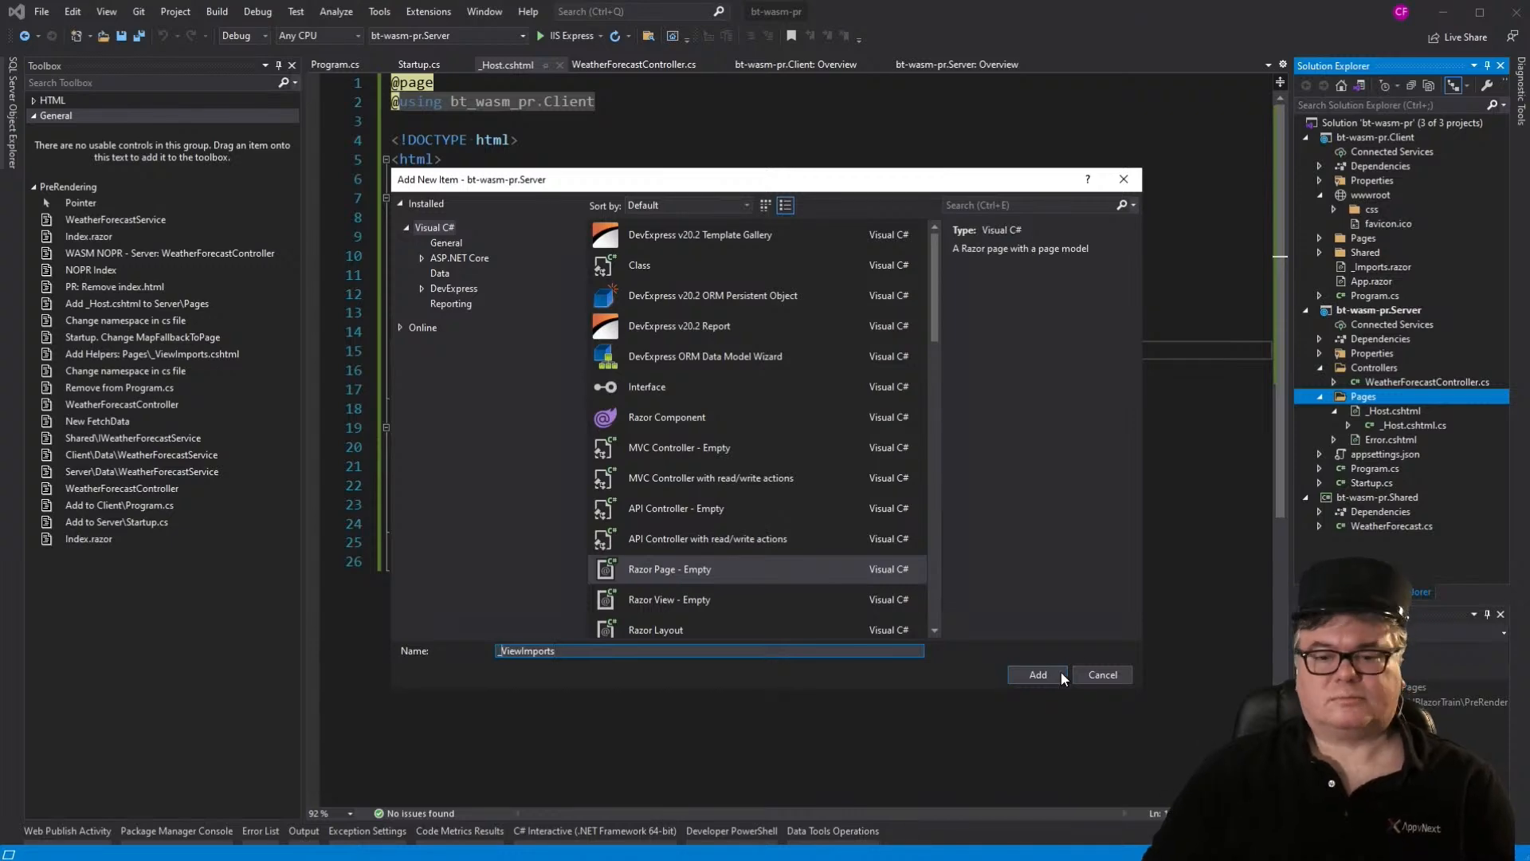
pyautogui.click(1036, 674)
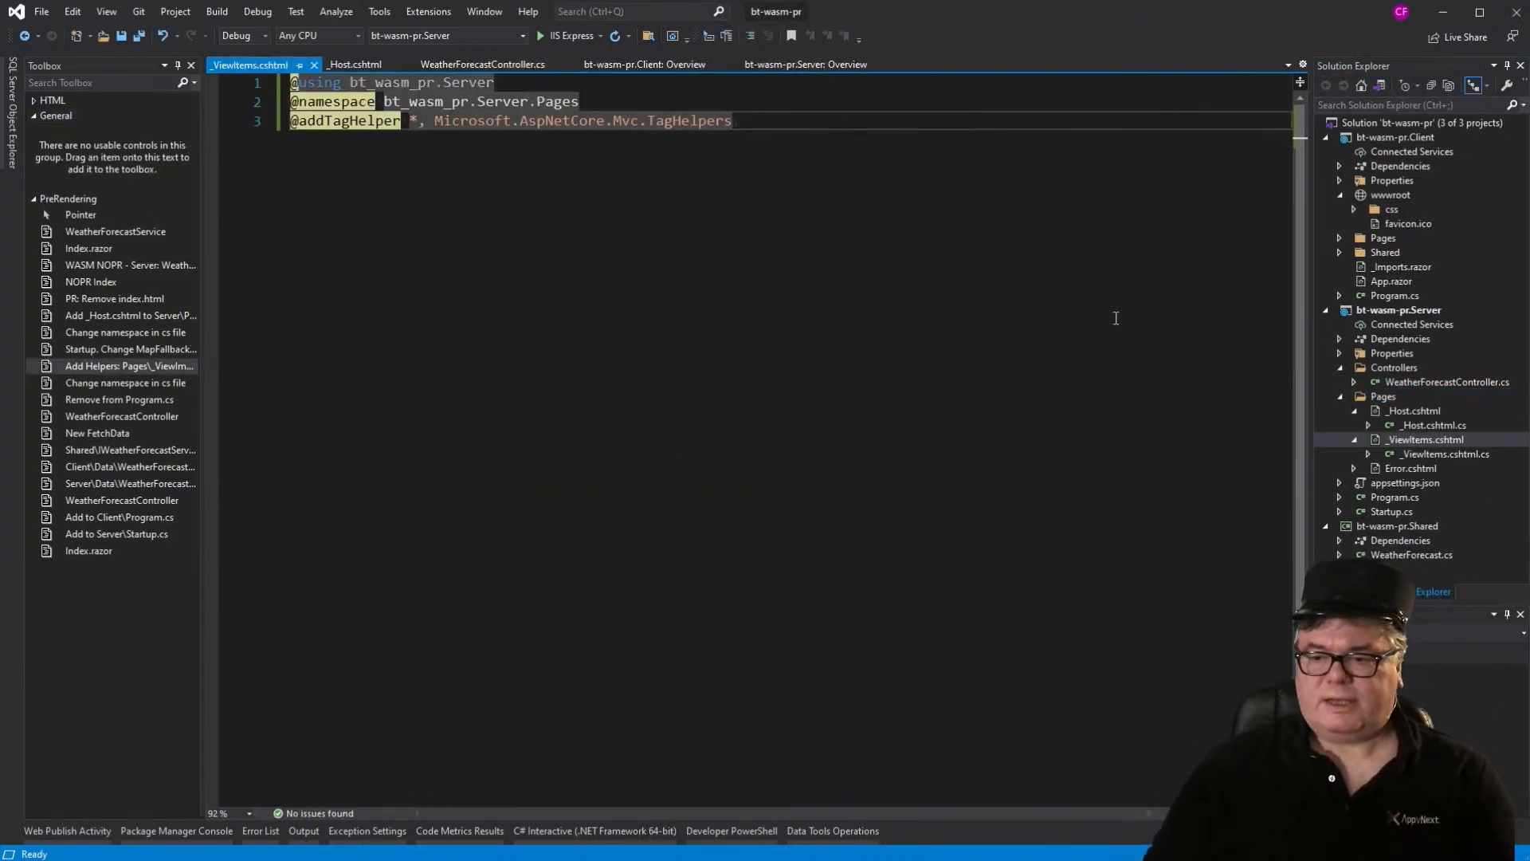
pyautogui.moveTo(1396, 512)
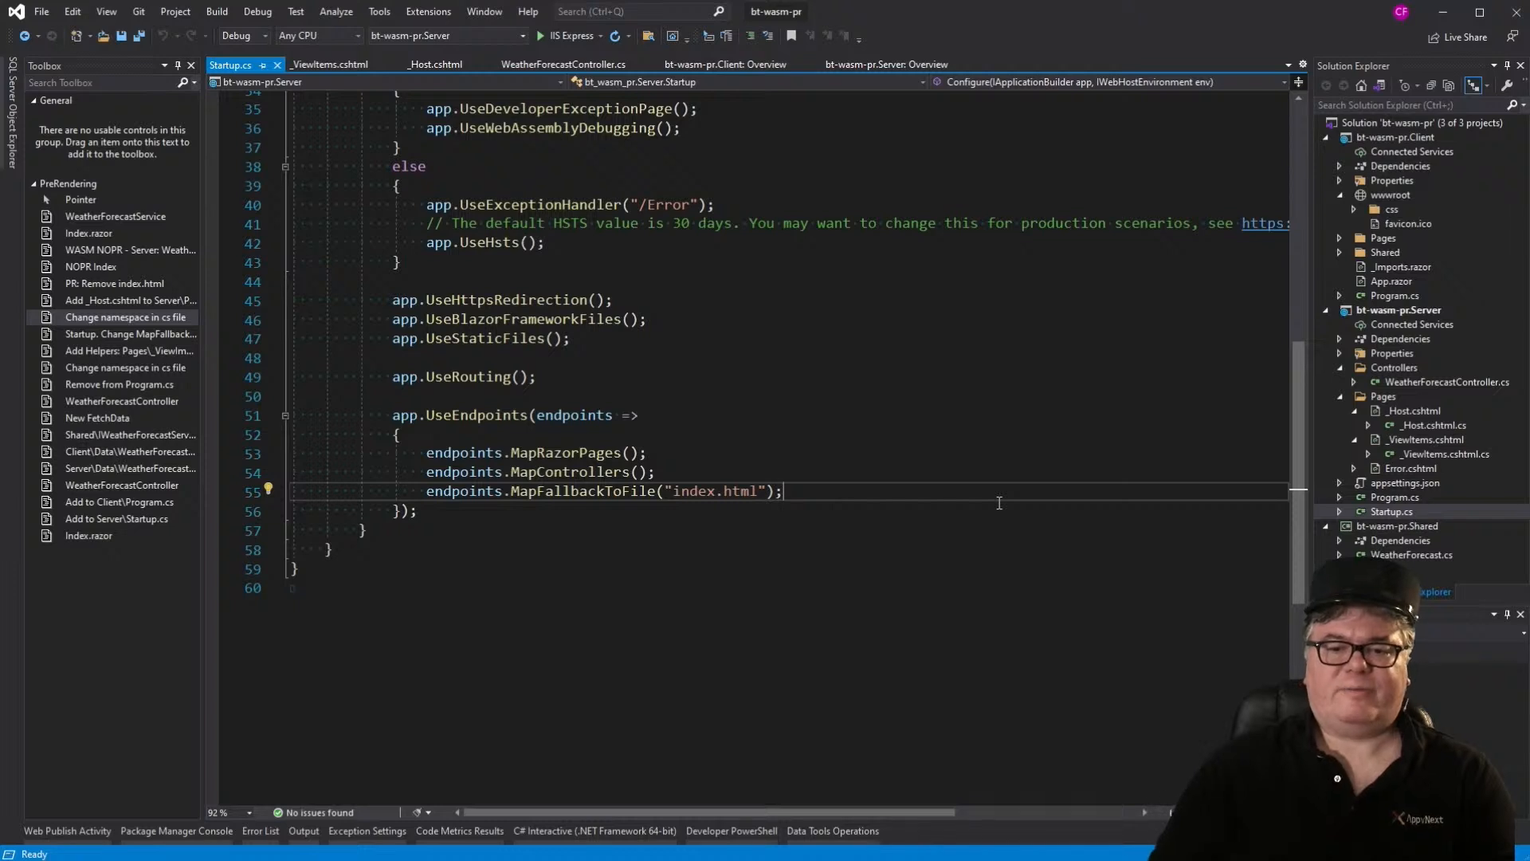
# Step: Replace MapFallbackToFile("index.html") with MapFallbackToPage("/_Host") in Startup.cs and save
pyautogui.press('Delete')
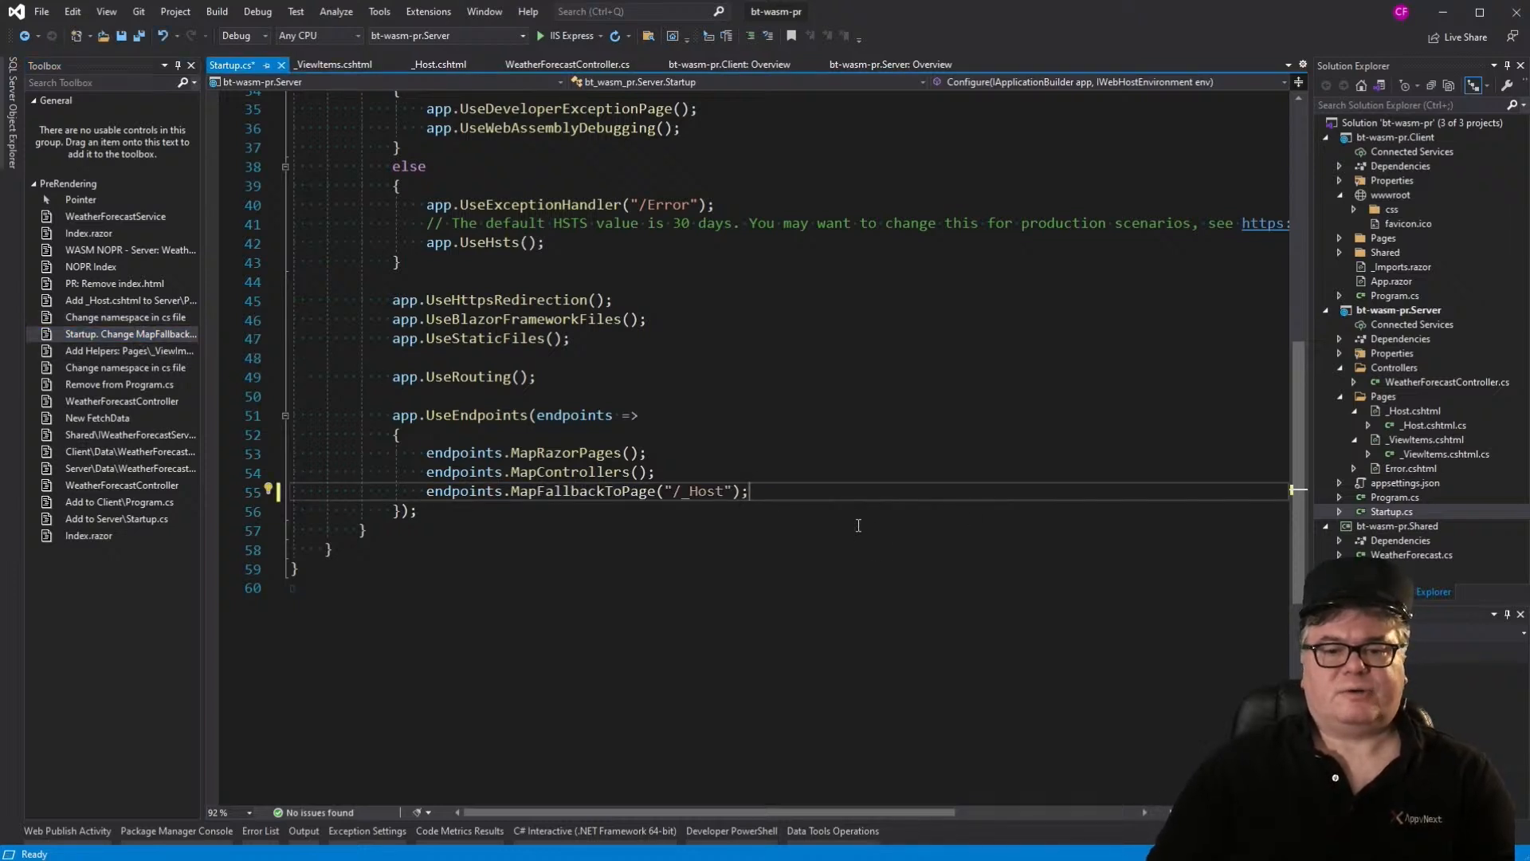
pyautogui.press('ctrl+s')
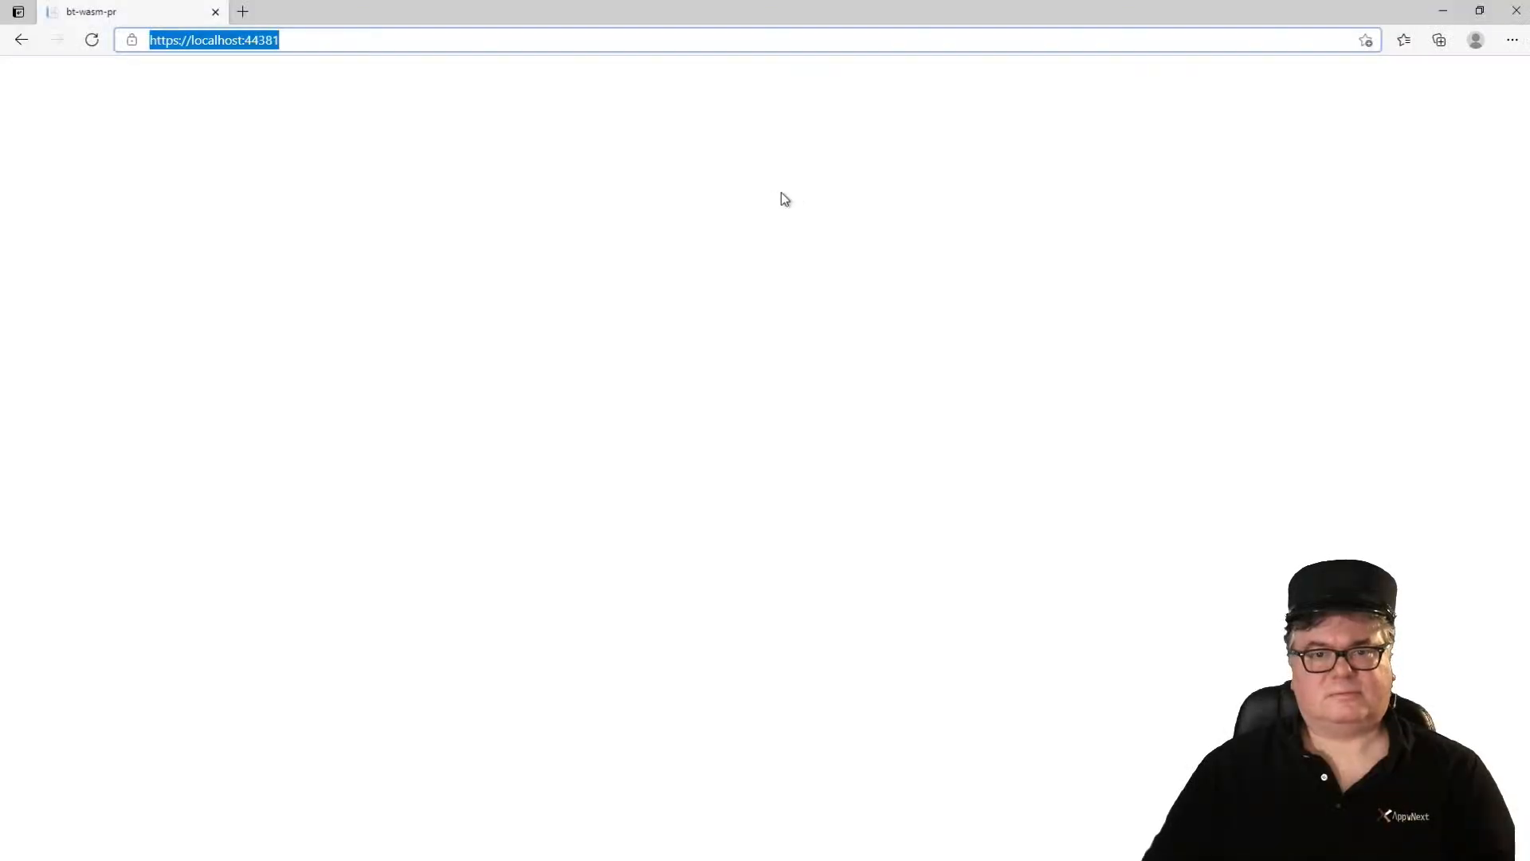
pyautogui.moveTo(689, 202)
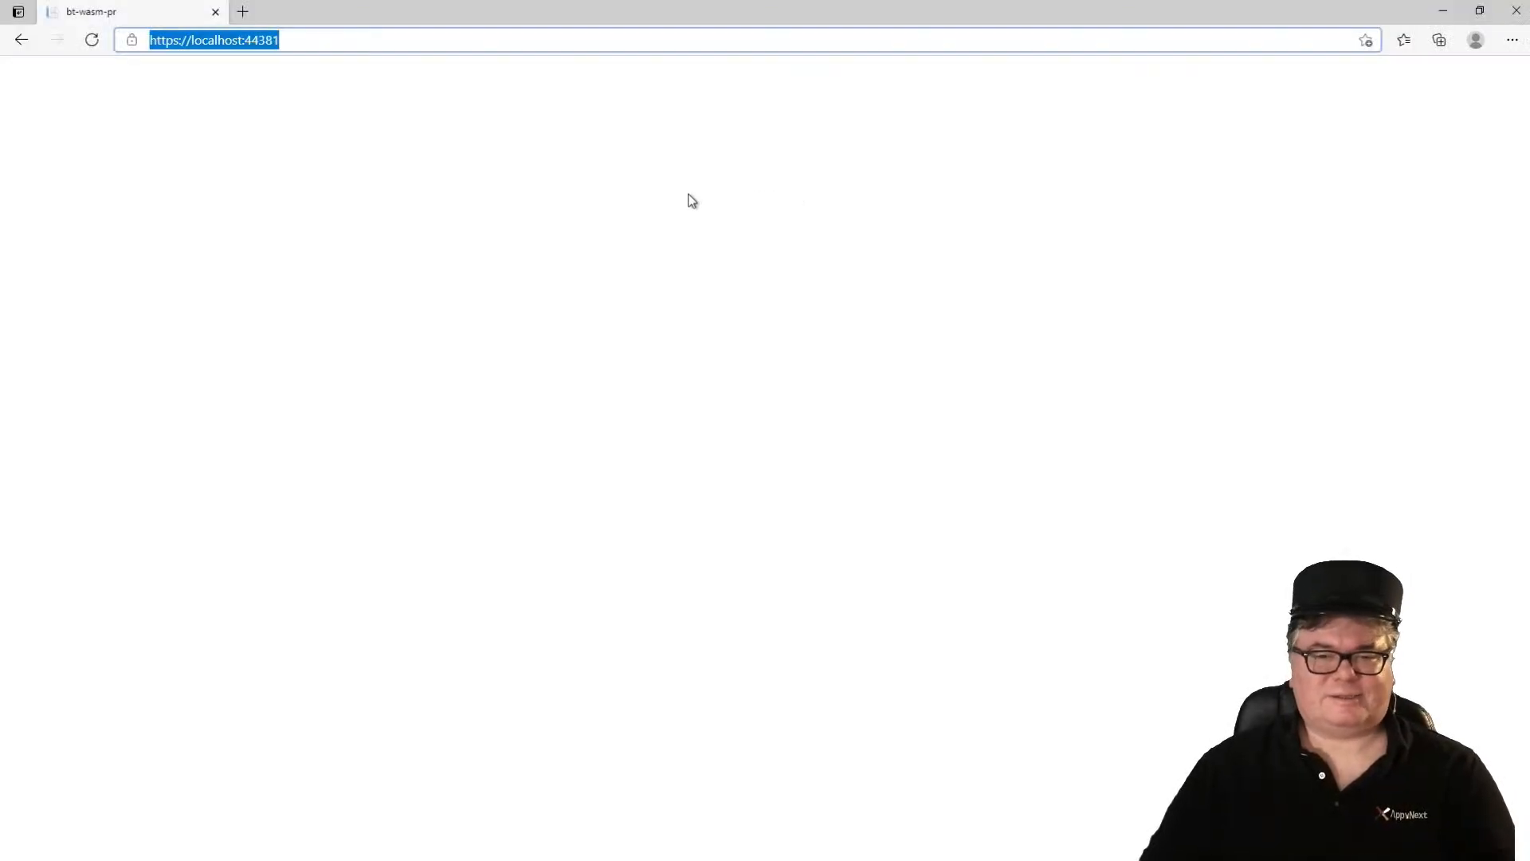
# Step: View the blank page's HTML source and select the unrendered component tag
pyautogui.rightClick(689, 201)
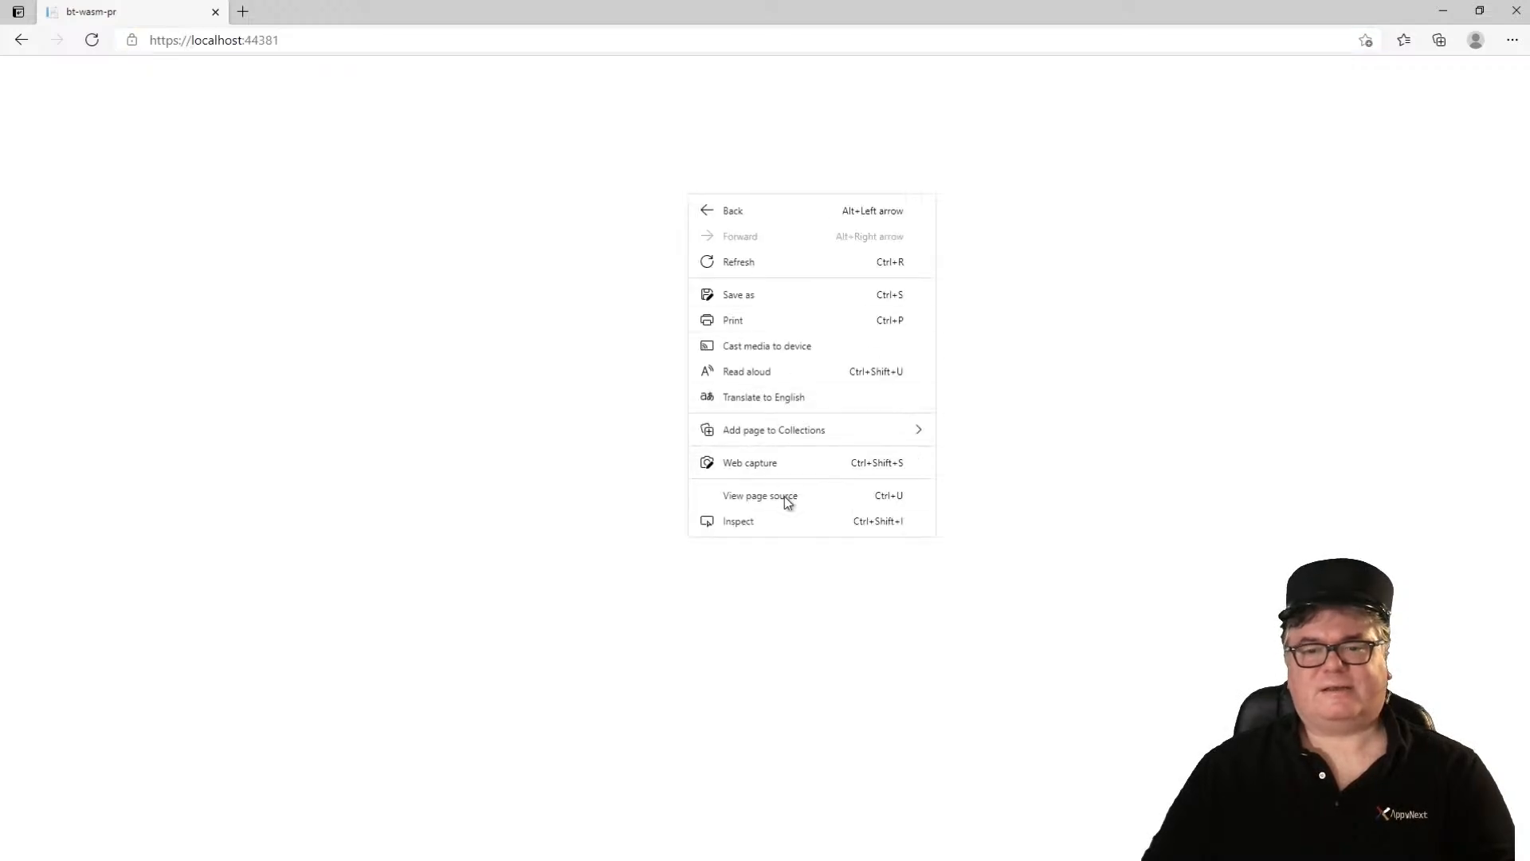
pyautogui.click(760, 494)
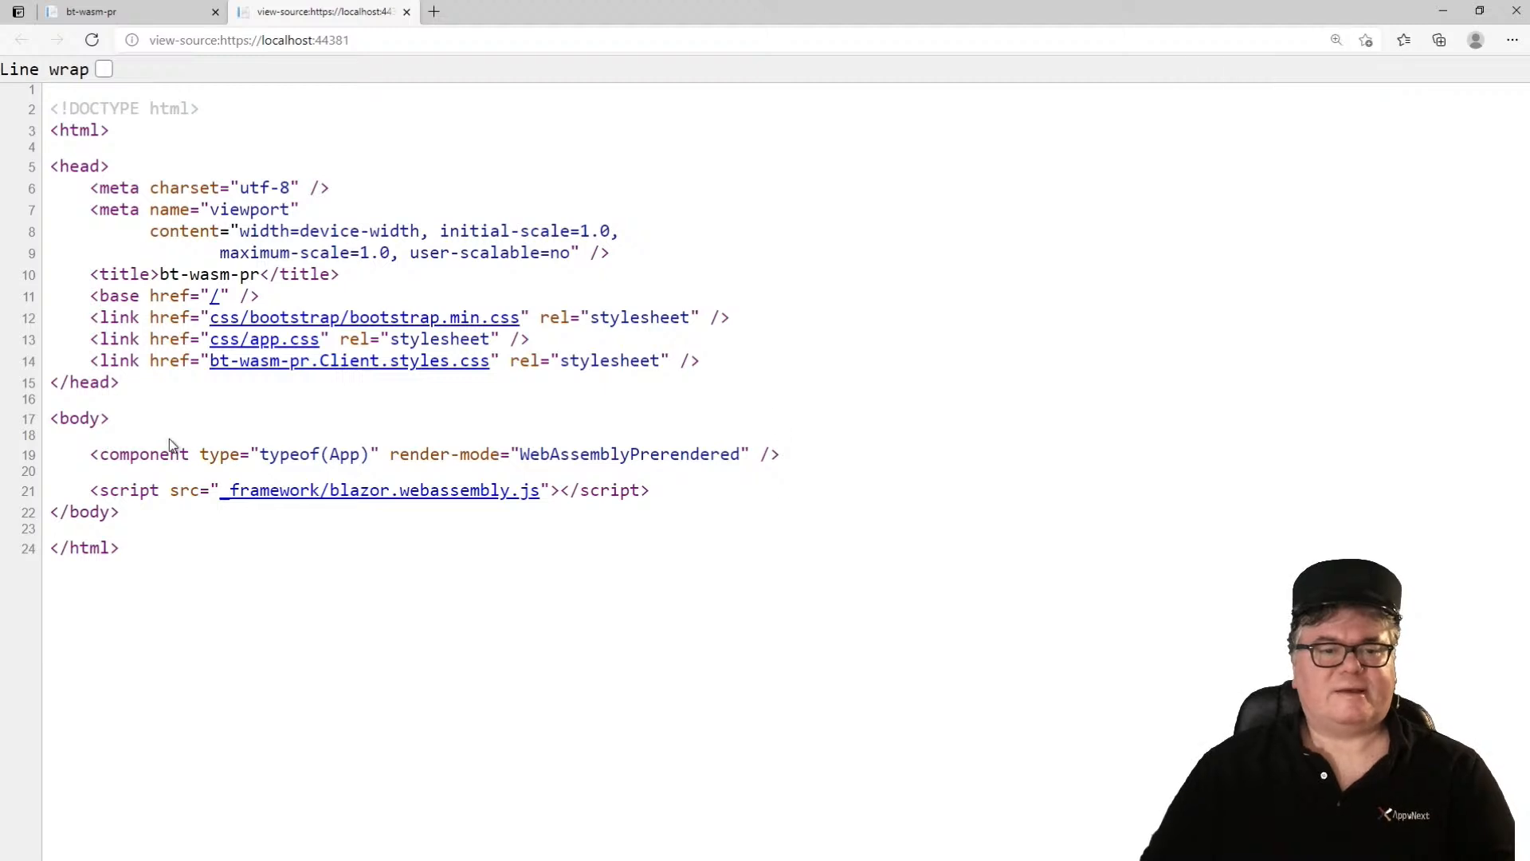
pyautogui.doubleClick(144, 454)
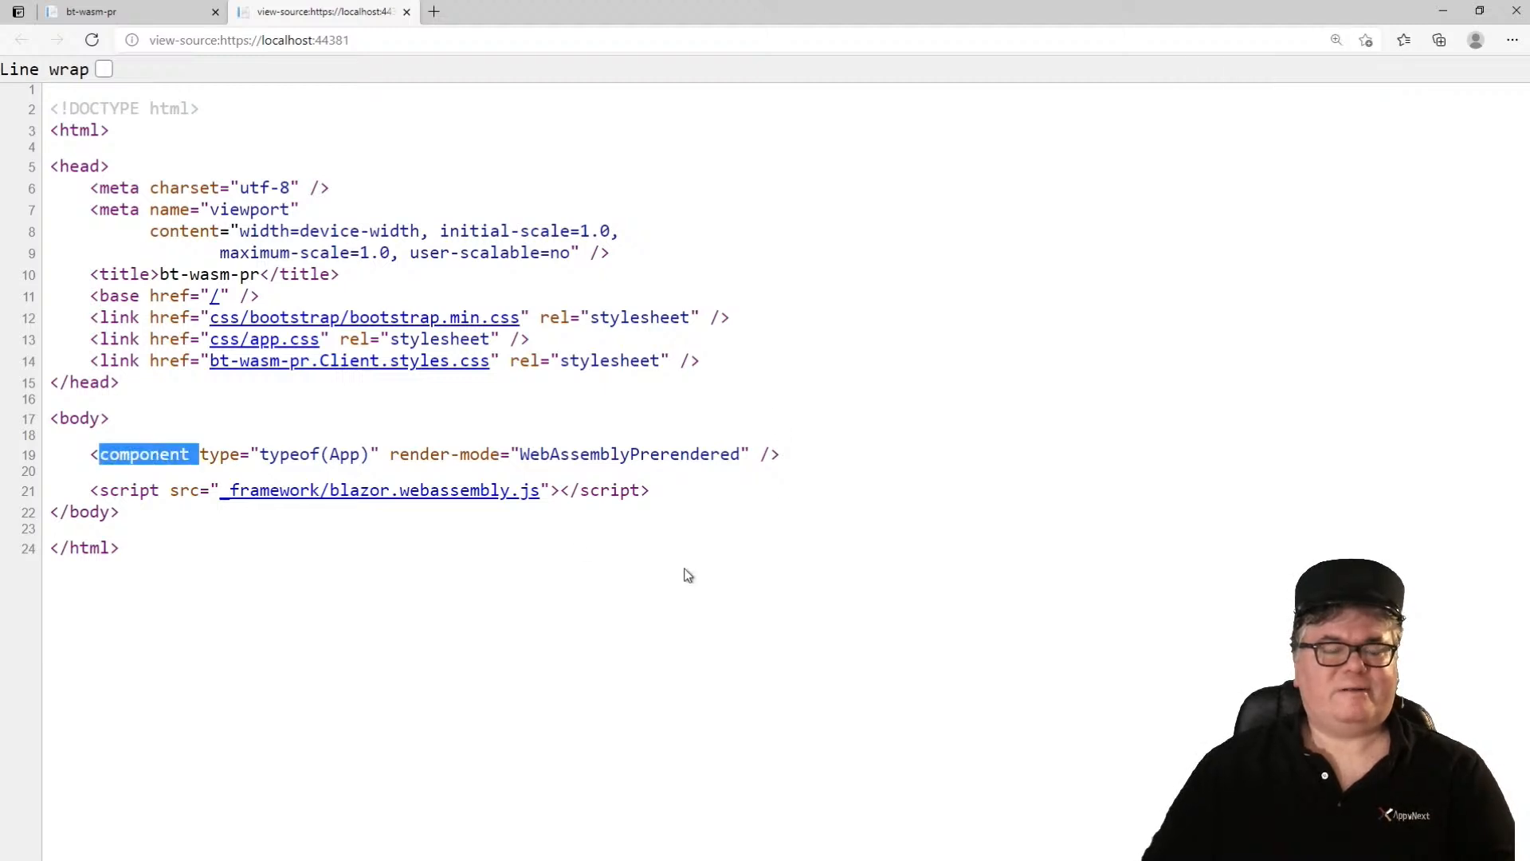
pyautogui.moveTo(534, 538)
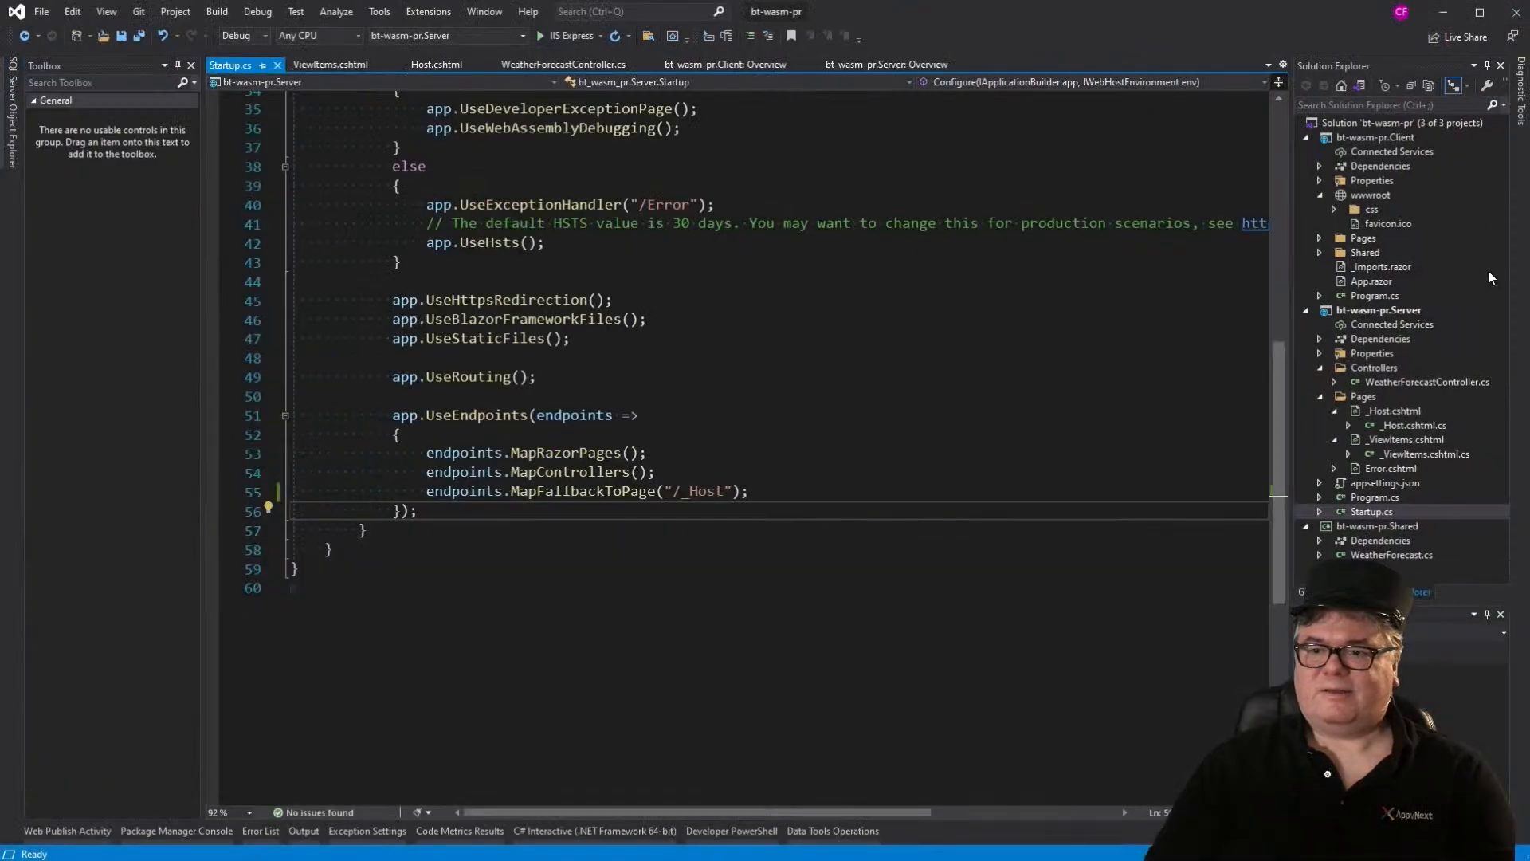
# Step: Delete the builder.RootComponents.Add<App>("#app") line from the Client's Program.cs
pyautogui.click(1376, 295)
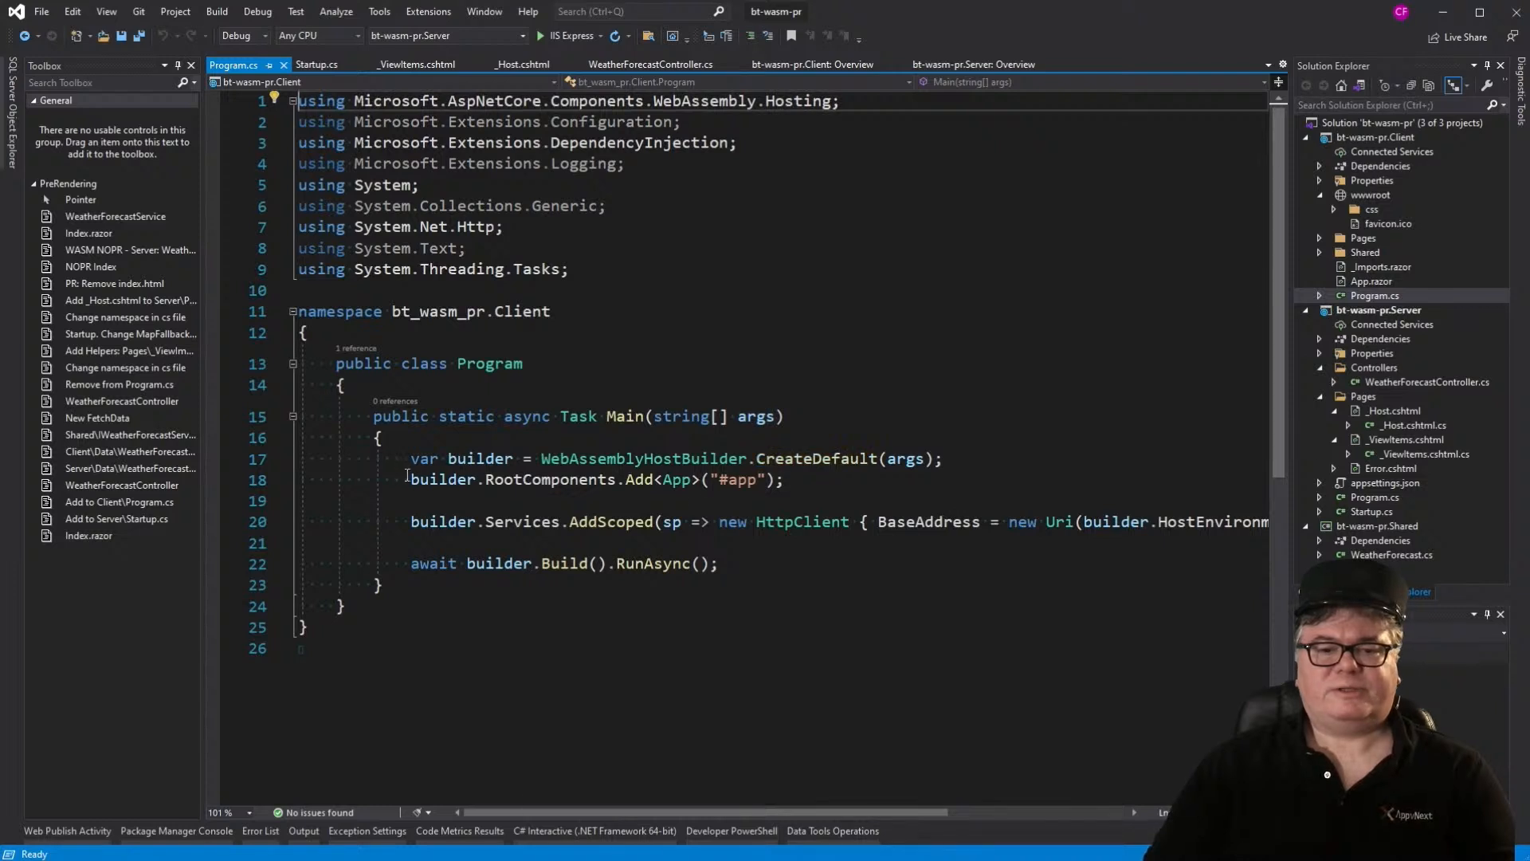
pyautogui.tripleClick(585, 480)
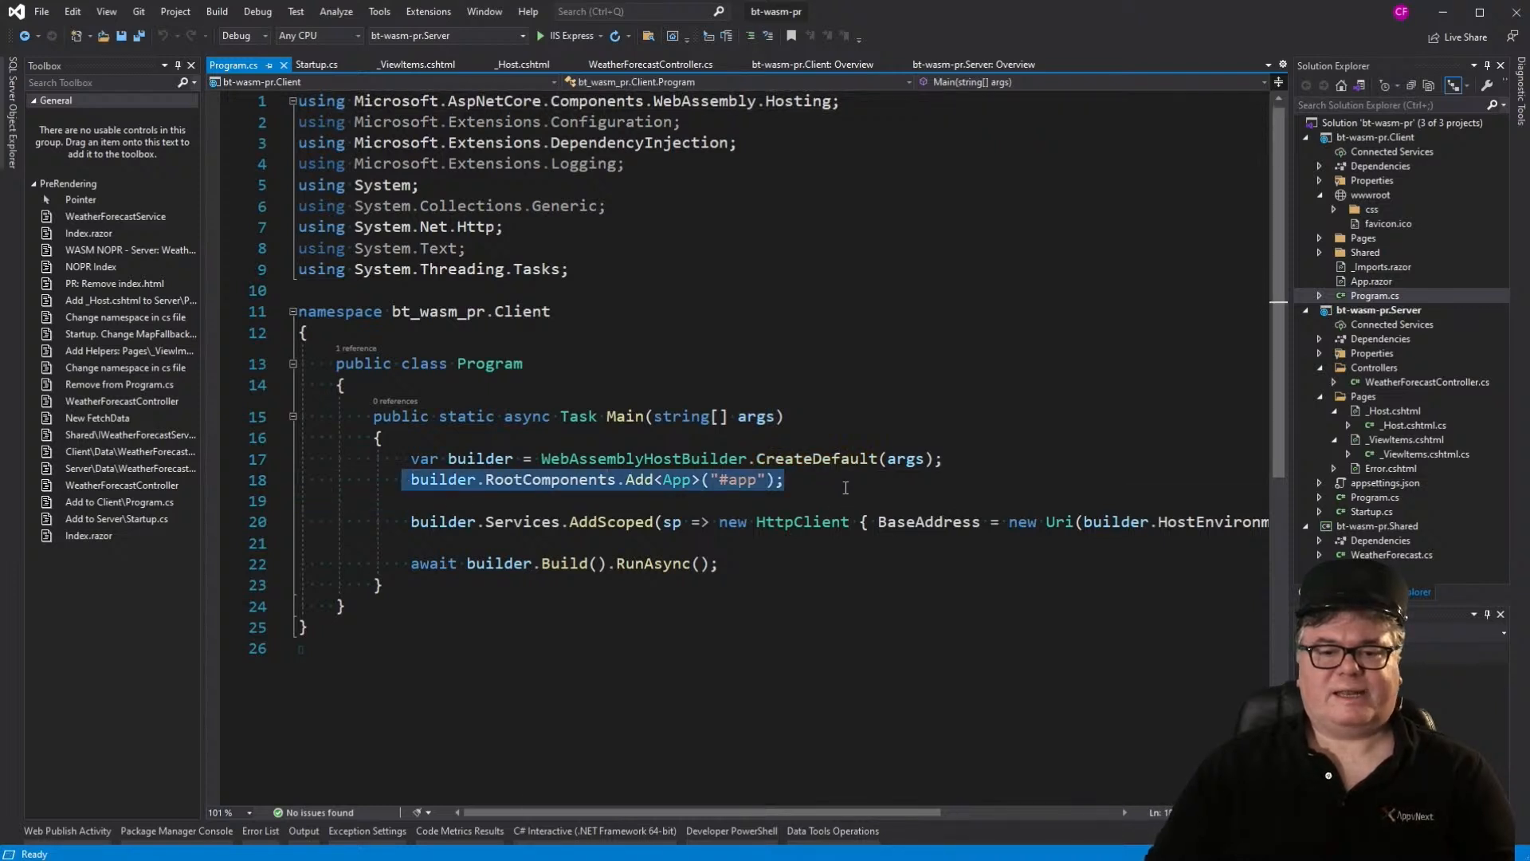
pyautogui.press('Delete')
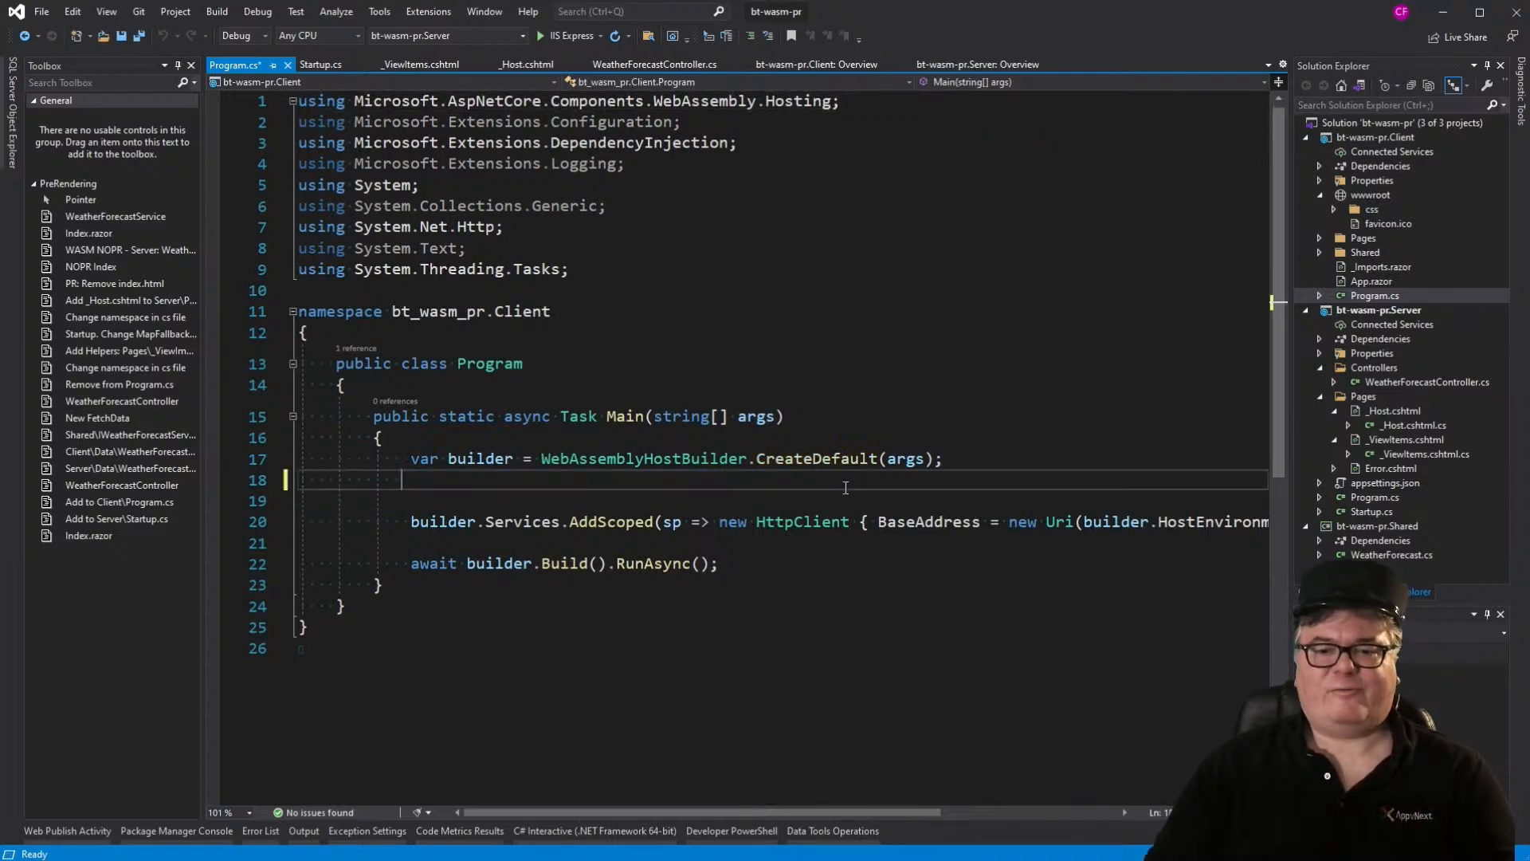
pyautogui.press('Delete')
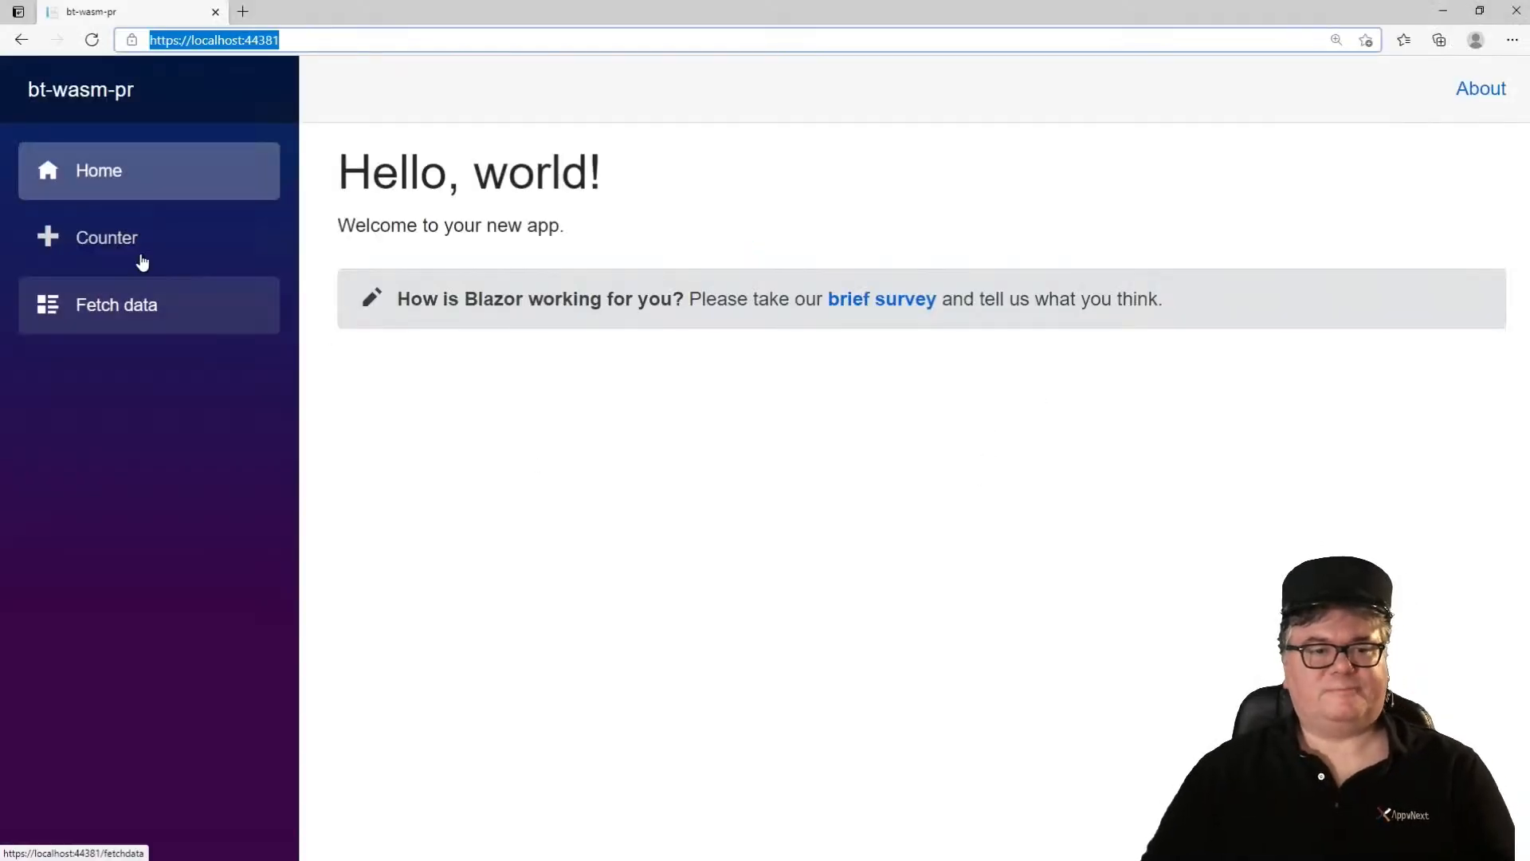
# Step: Visit Counter and Fetch data, then reload Fetch data, hitting the missing HttpClient exception
pyautogui.click(107, 238)
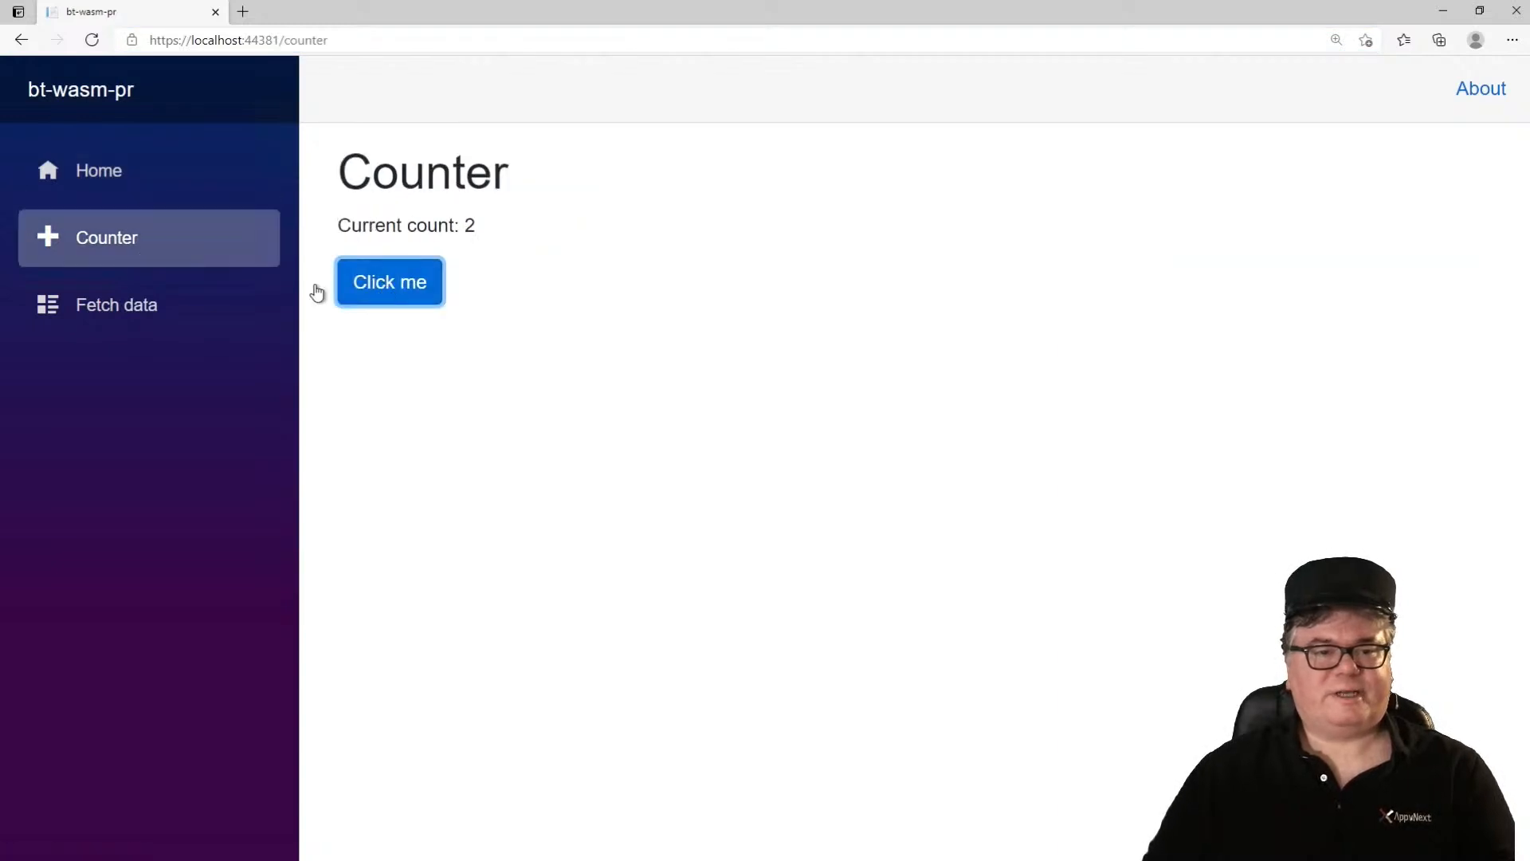
pyautogui.click(116, 304)
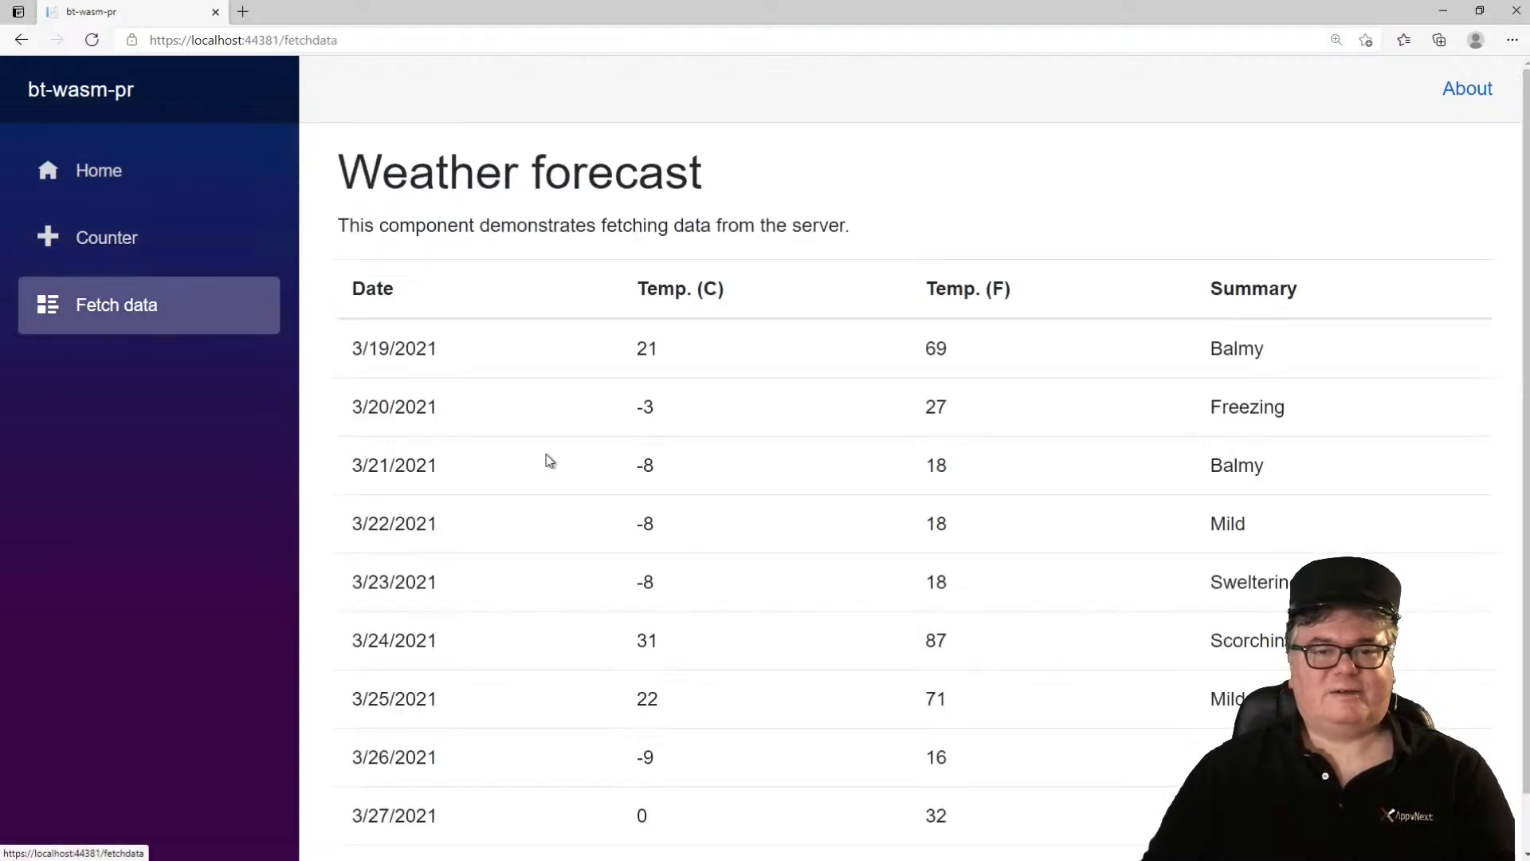
pyautogui.moveTo(161, 112)
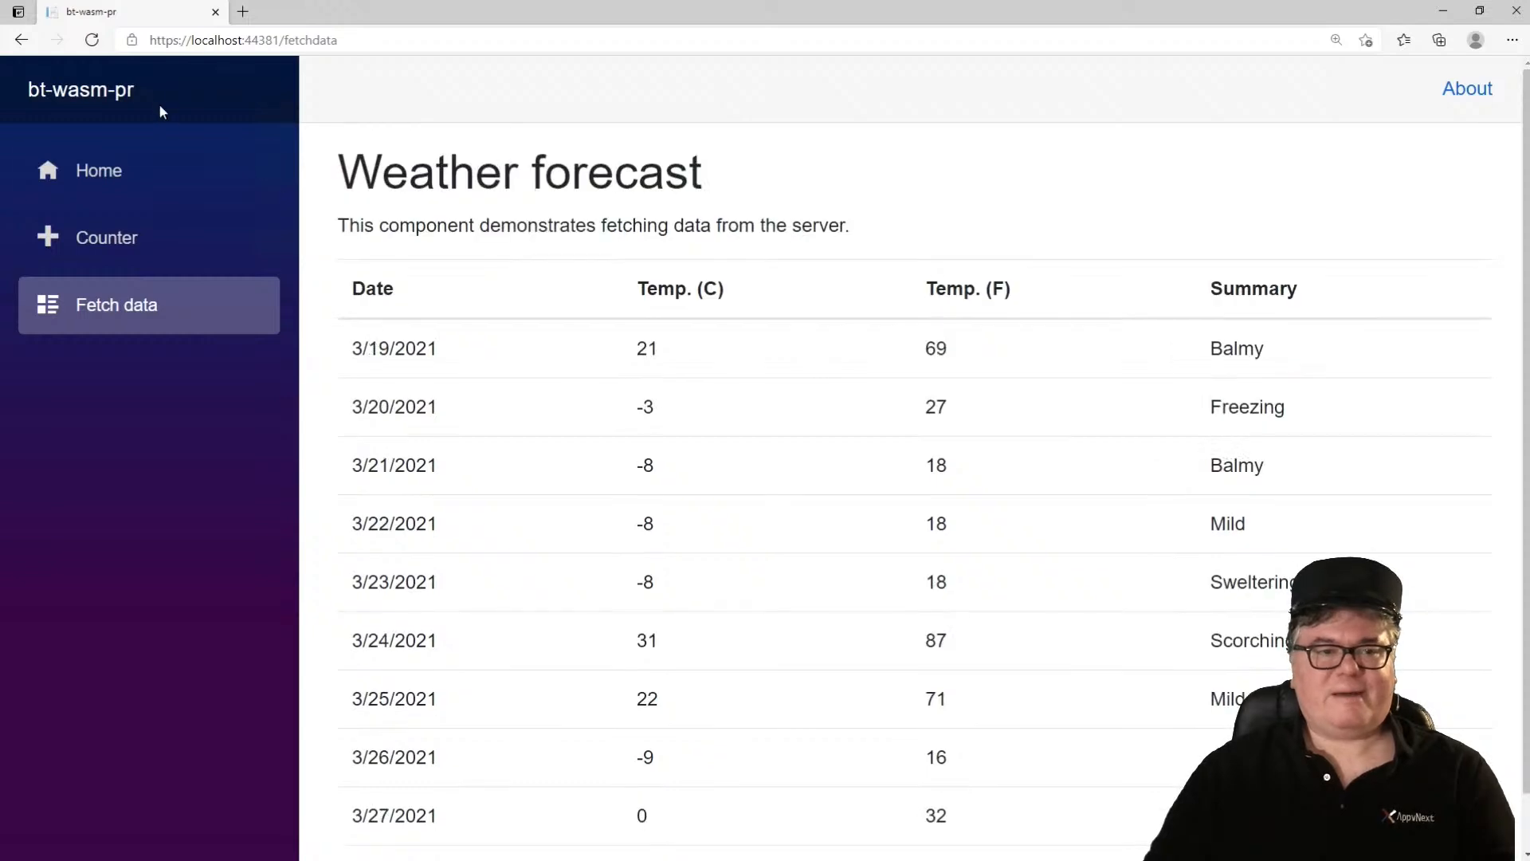
pyautogui.click(92, 40)
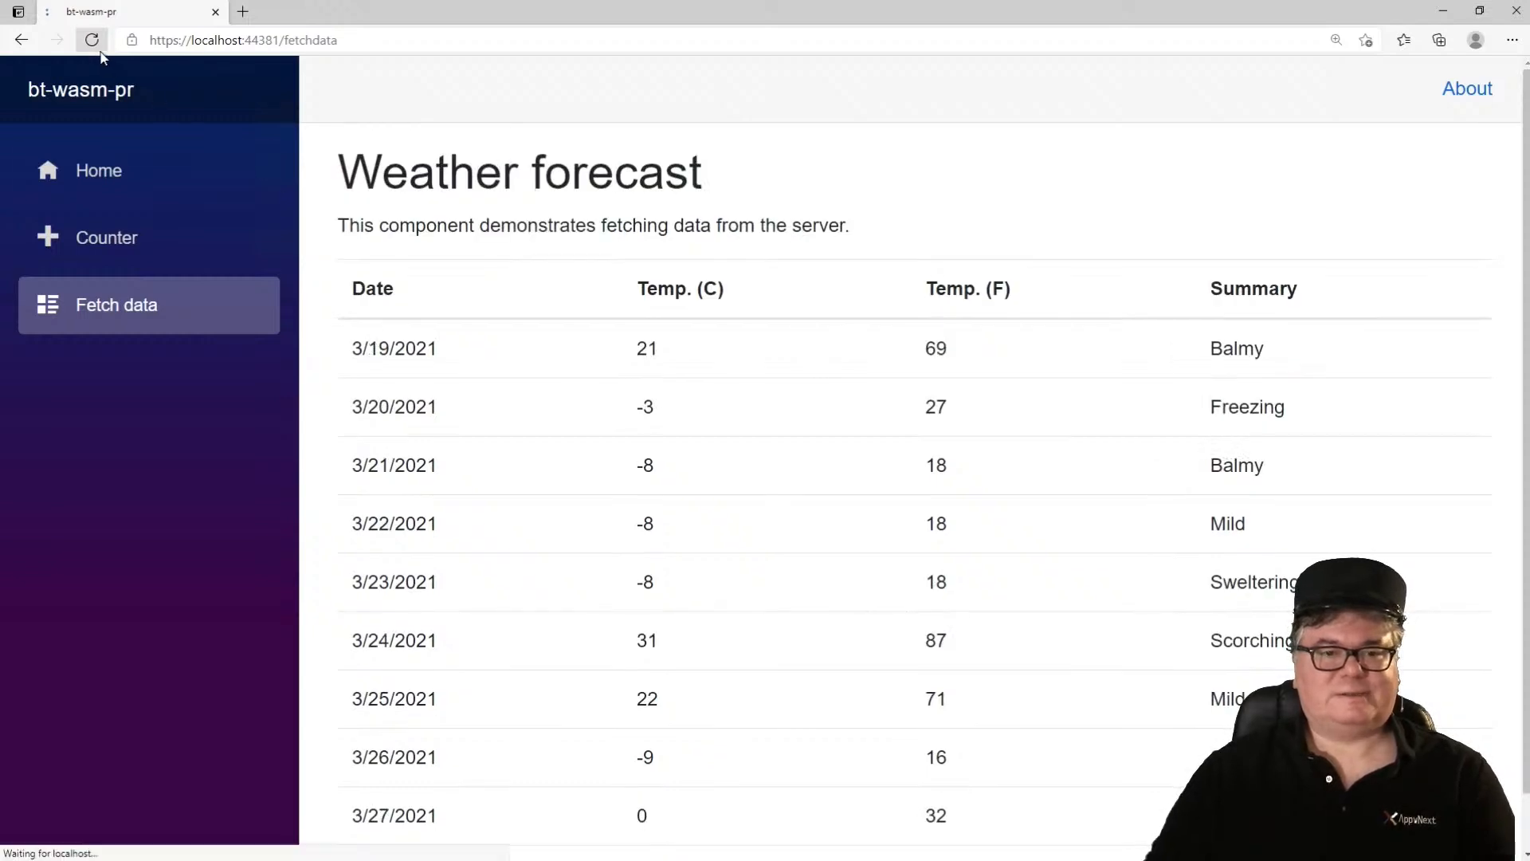
pyautogui.click(92, 40)
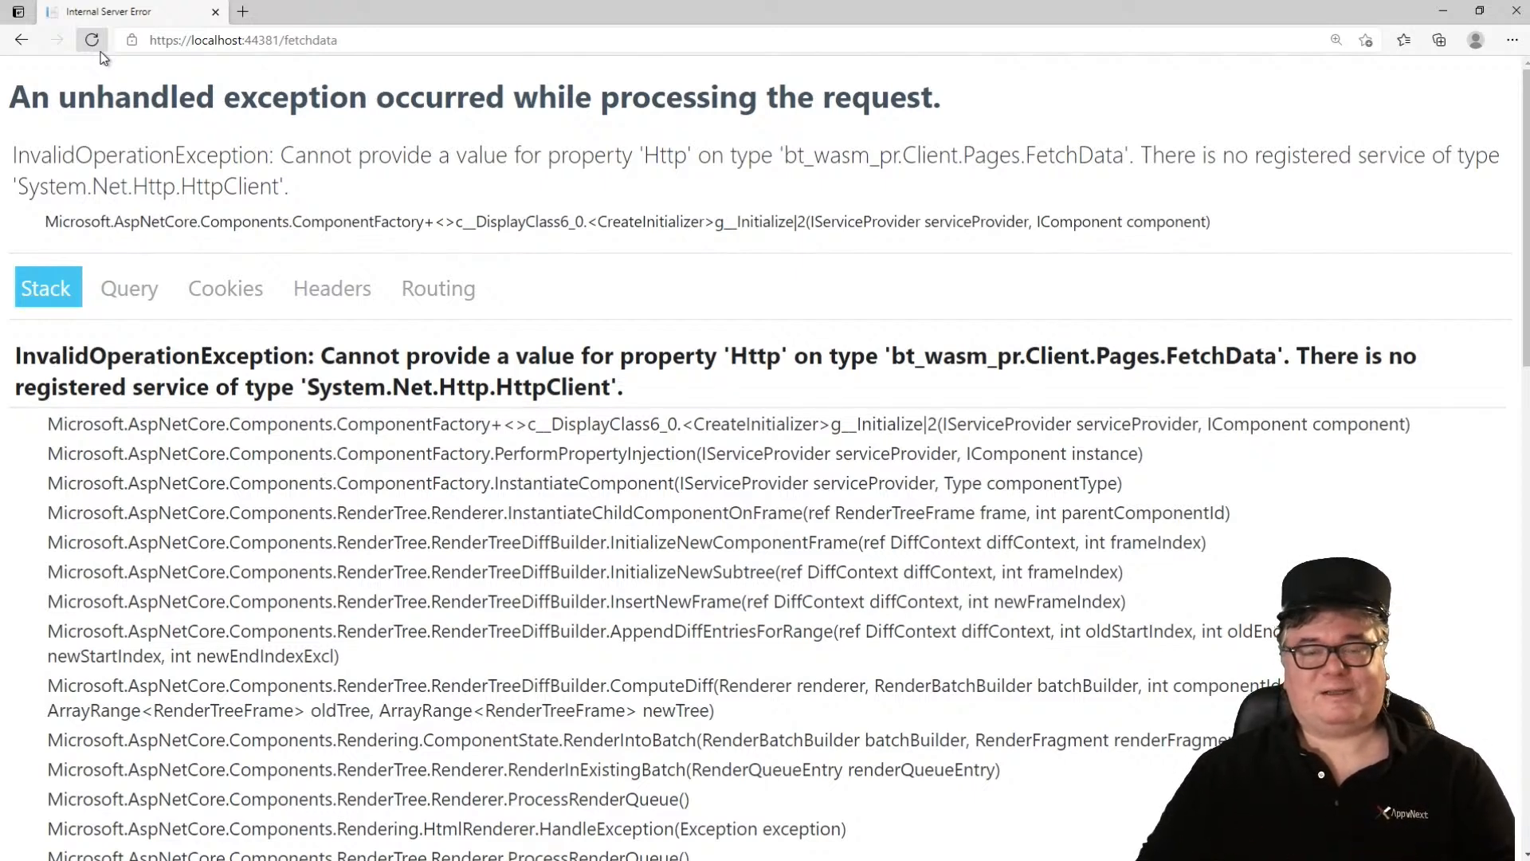
pyautogui.moveTo(137, 78)
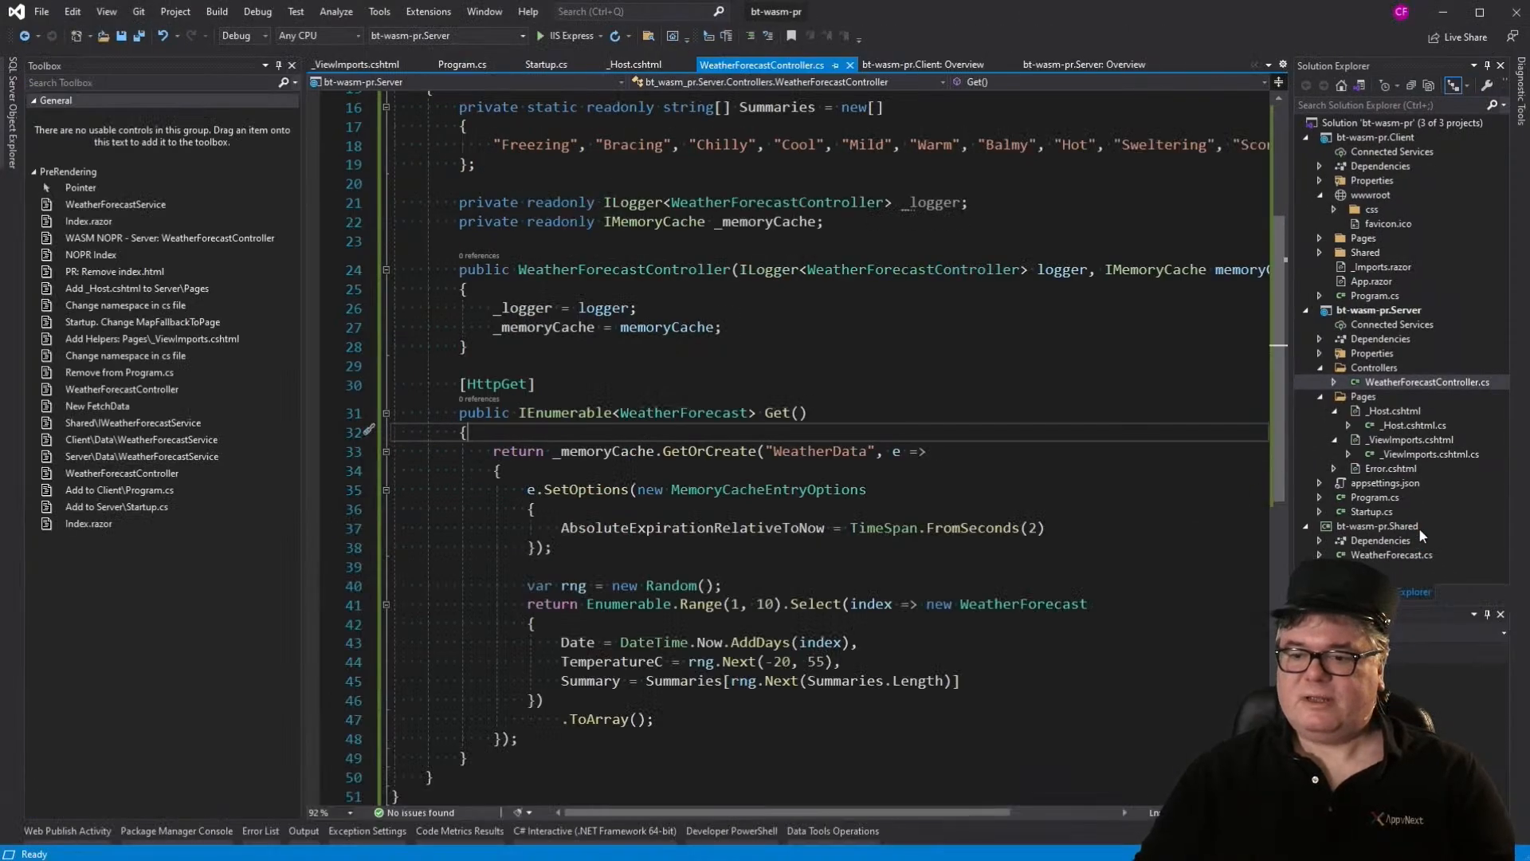
# Step: Add the IWeatherForecastService interface to the Shared project and save it
pyautogui.rightClick(1377, 309)
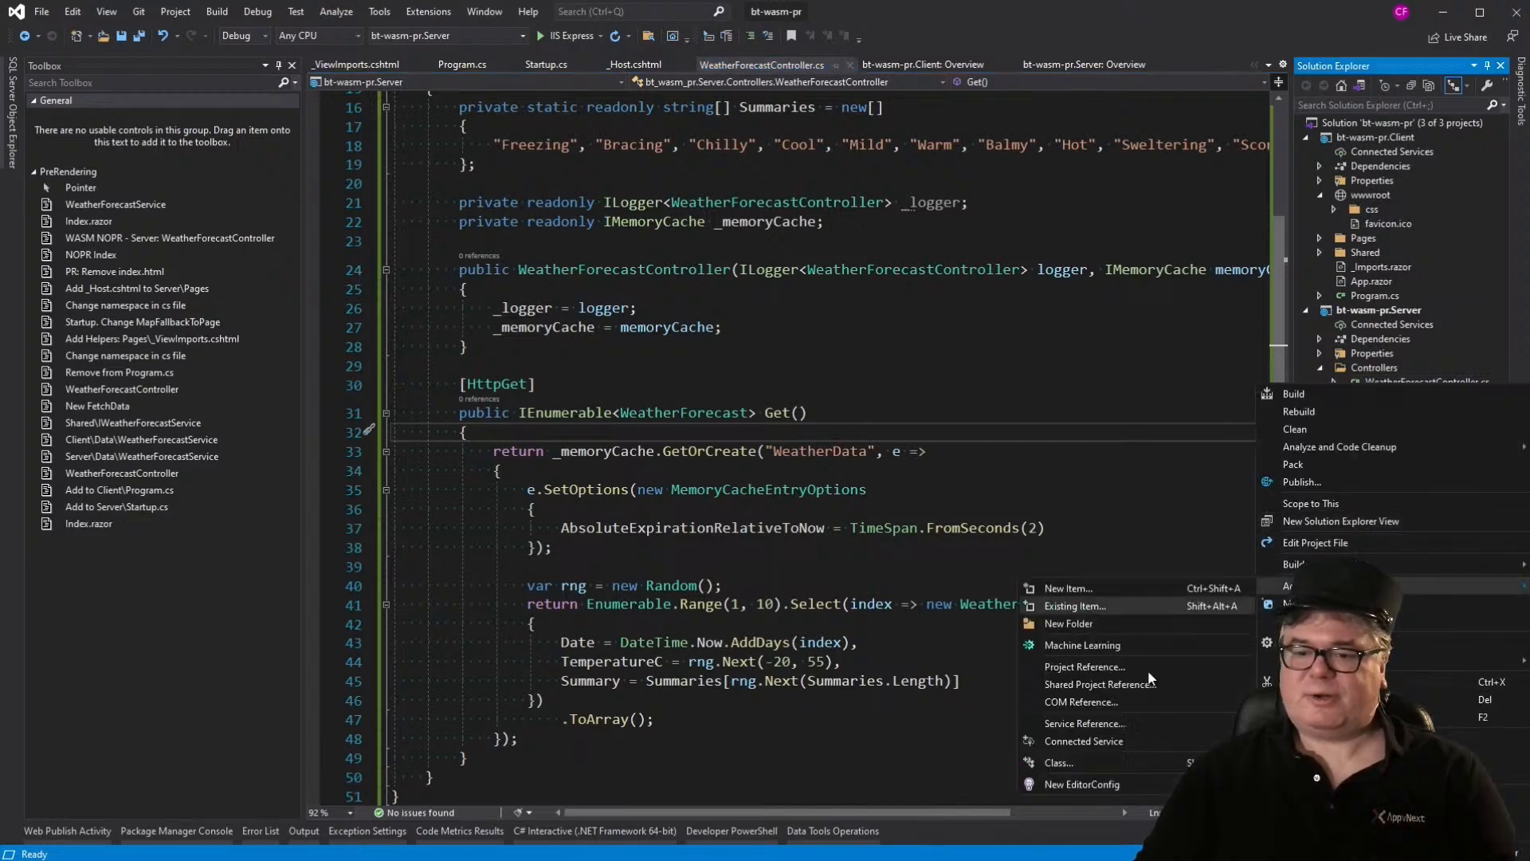
pyautogui.click(1059, 762)
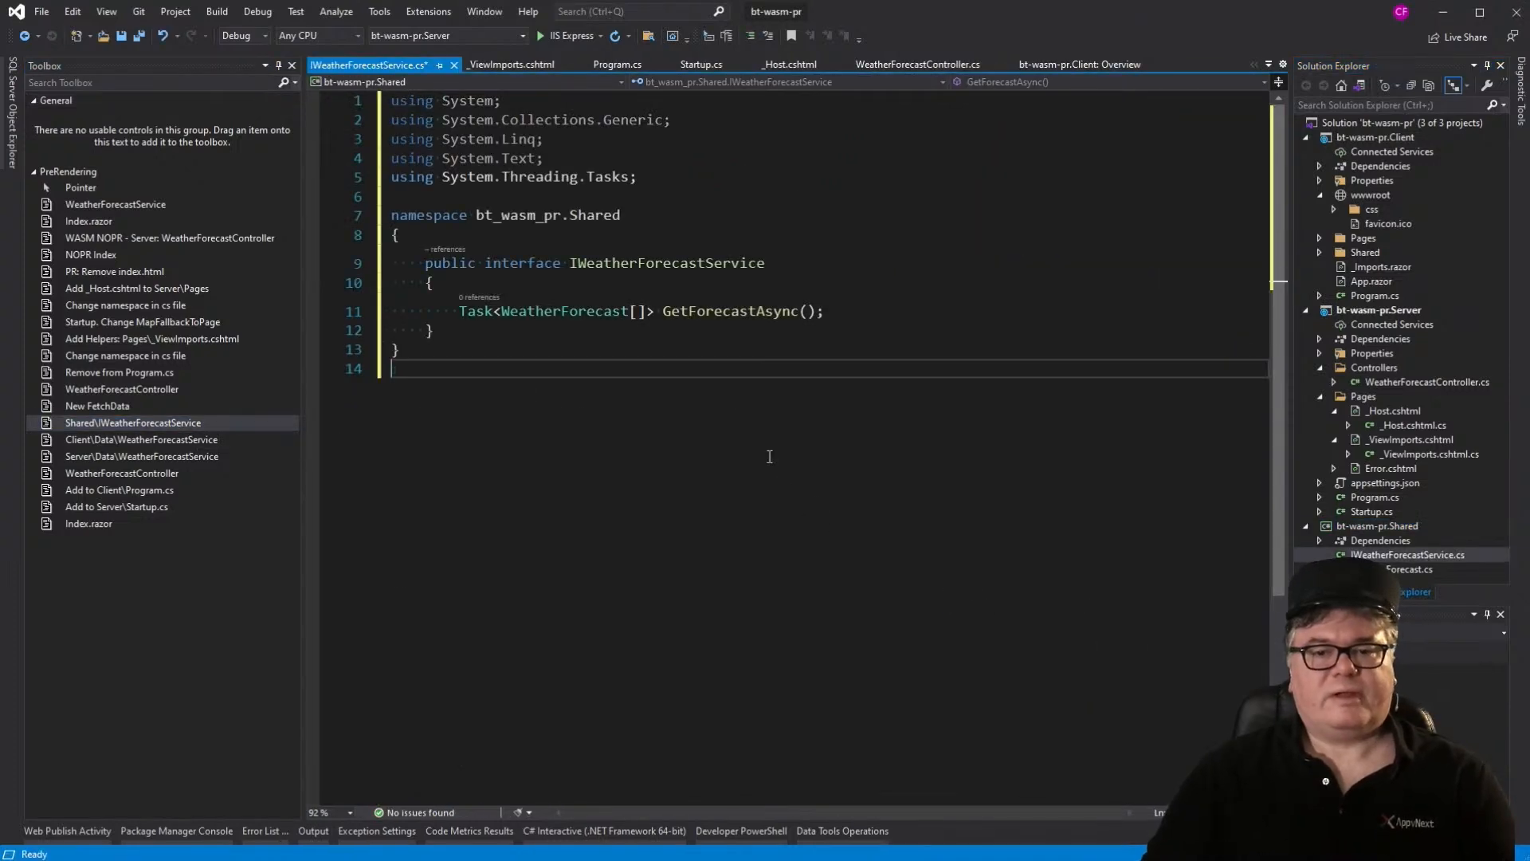
pyautogui.press('ctrl+s')
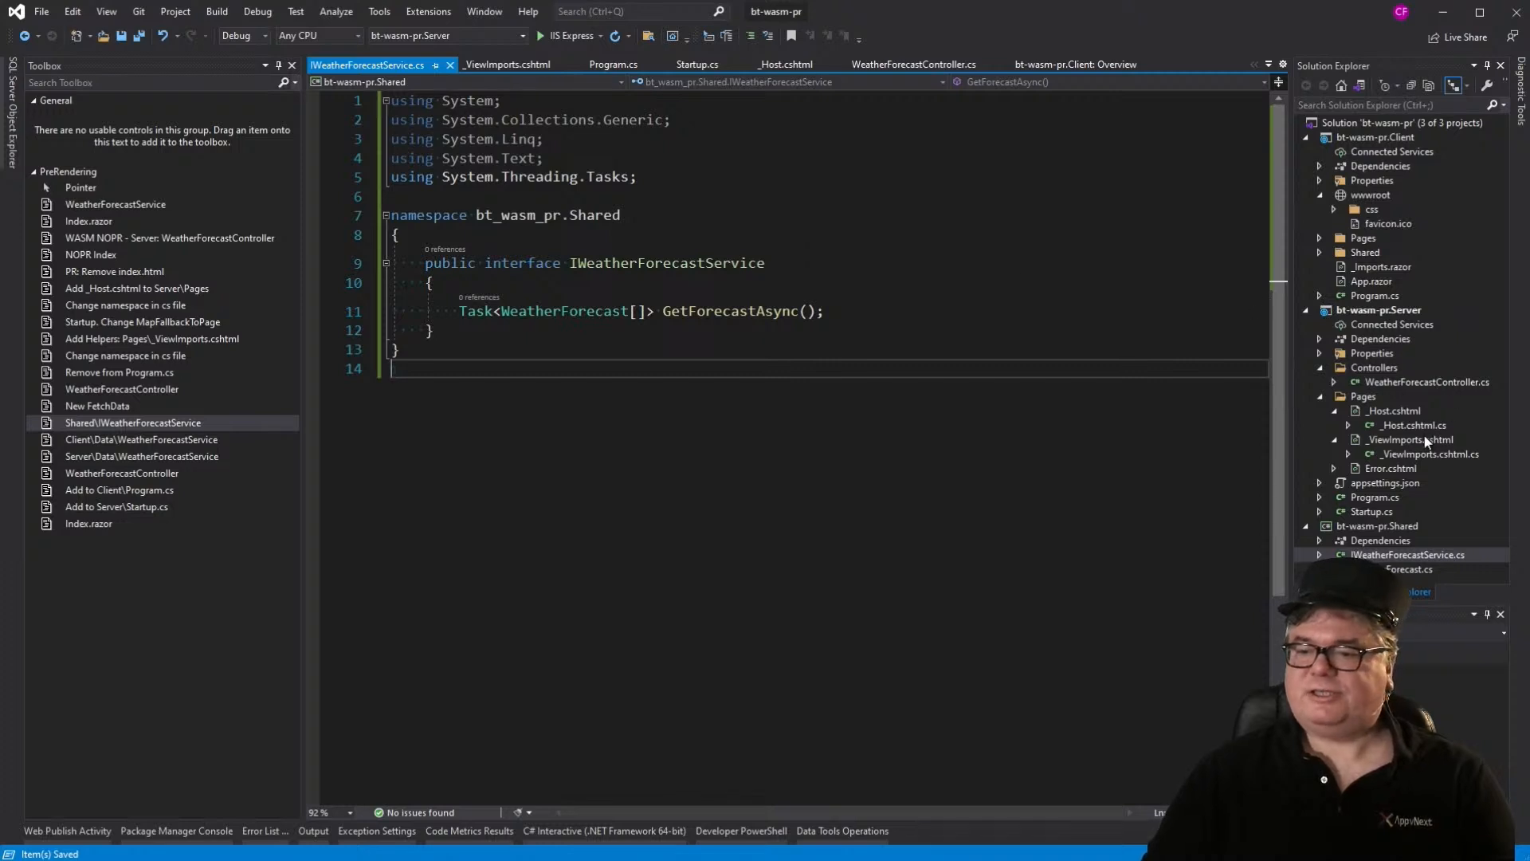
pyautogui.moveTo(1323, 244)
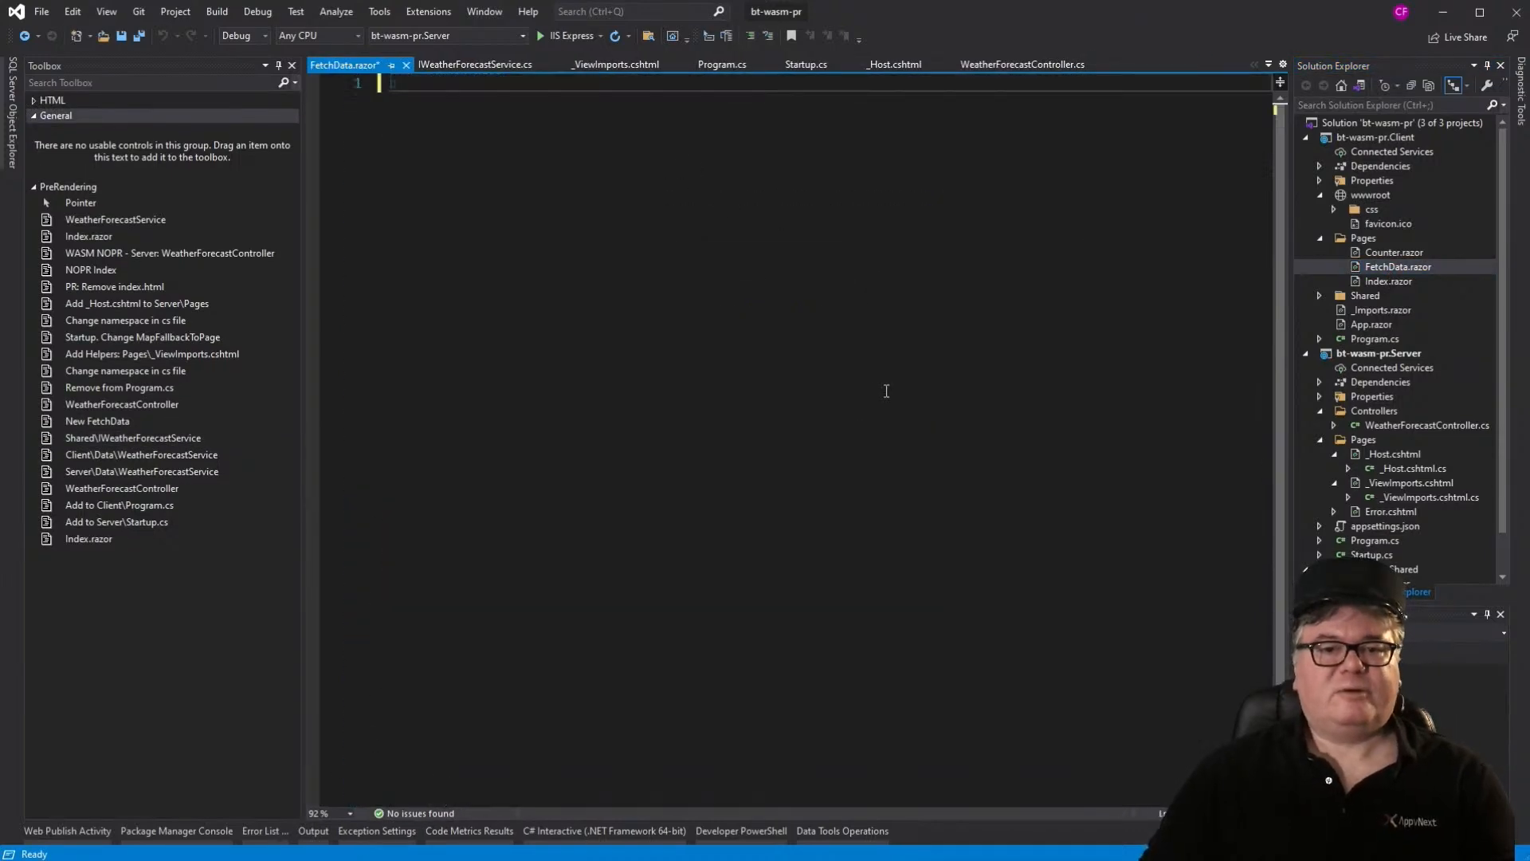
# Step: Replace FetchData.razor's code so forecasts come from WeatherForecastService.GetForecastAsync()
pyautogui.click(97, 421)
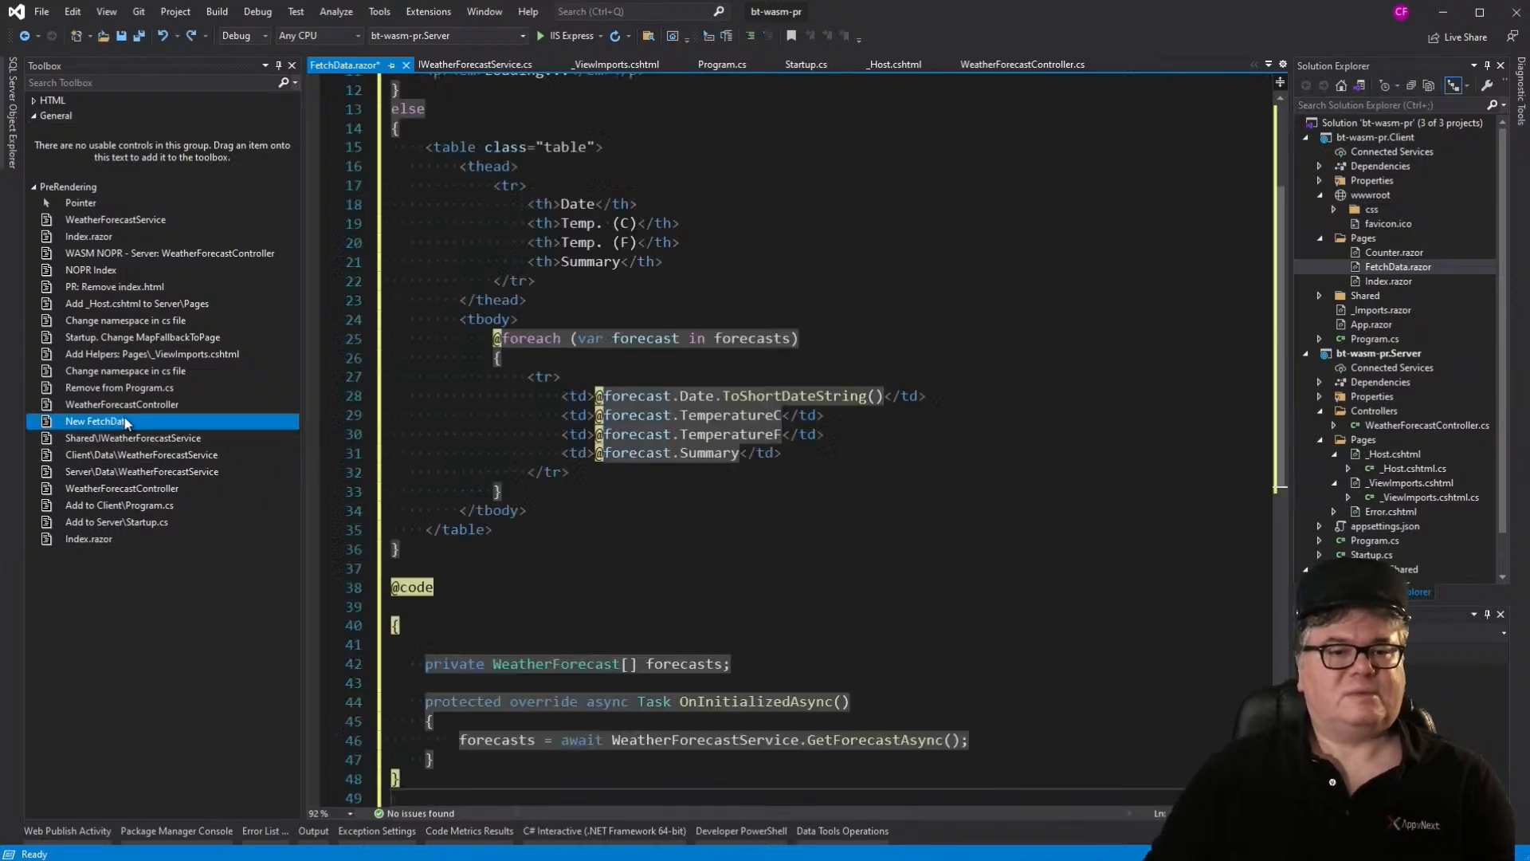
pyautogui.scroll(3)
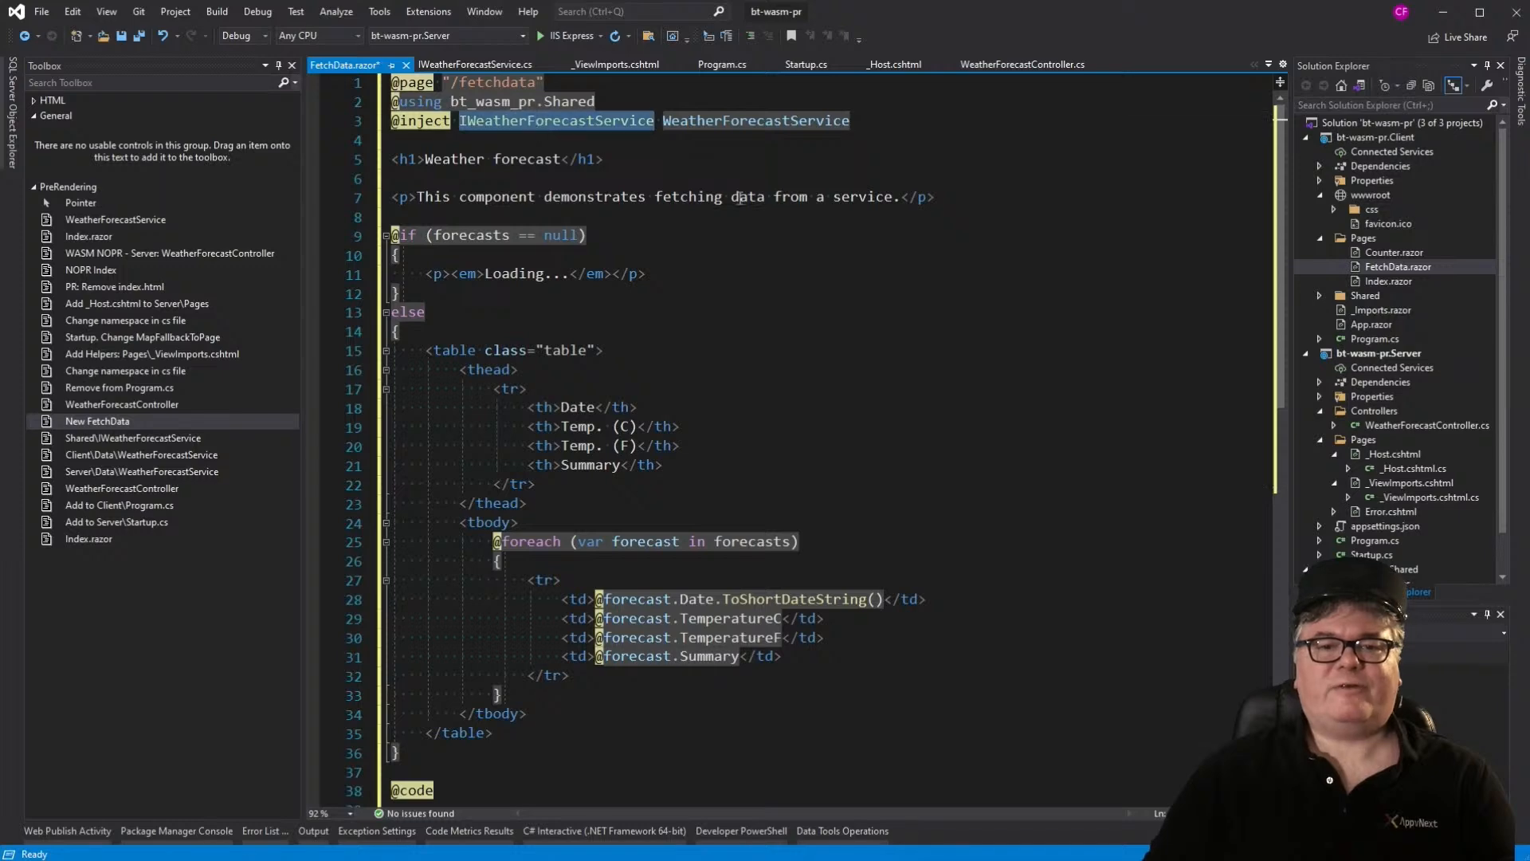
pyautogui.scroll(-3)
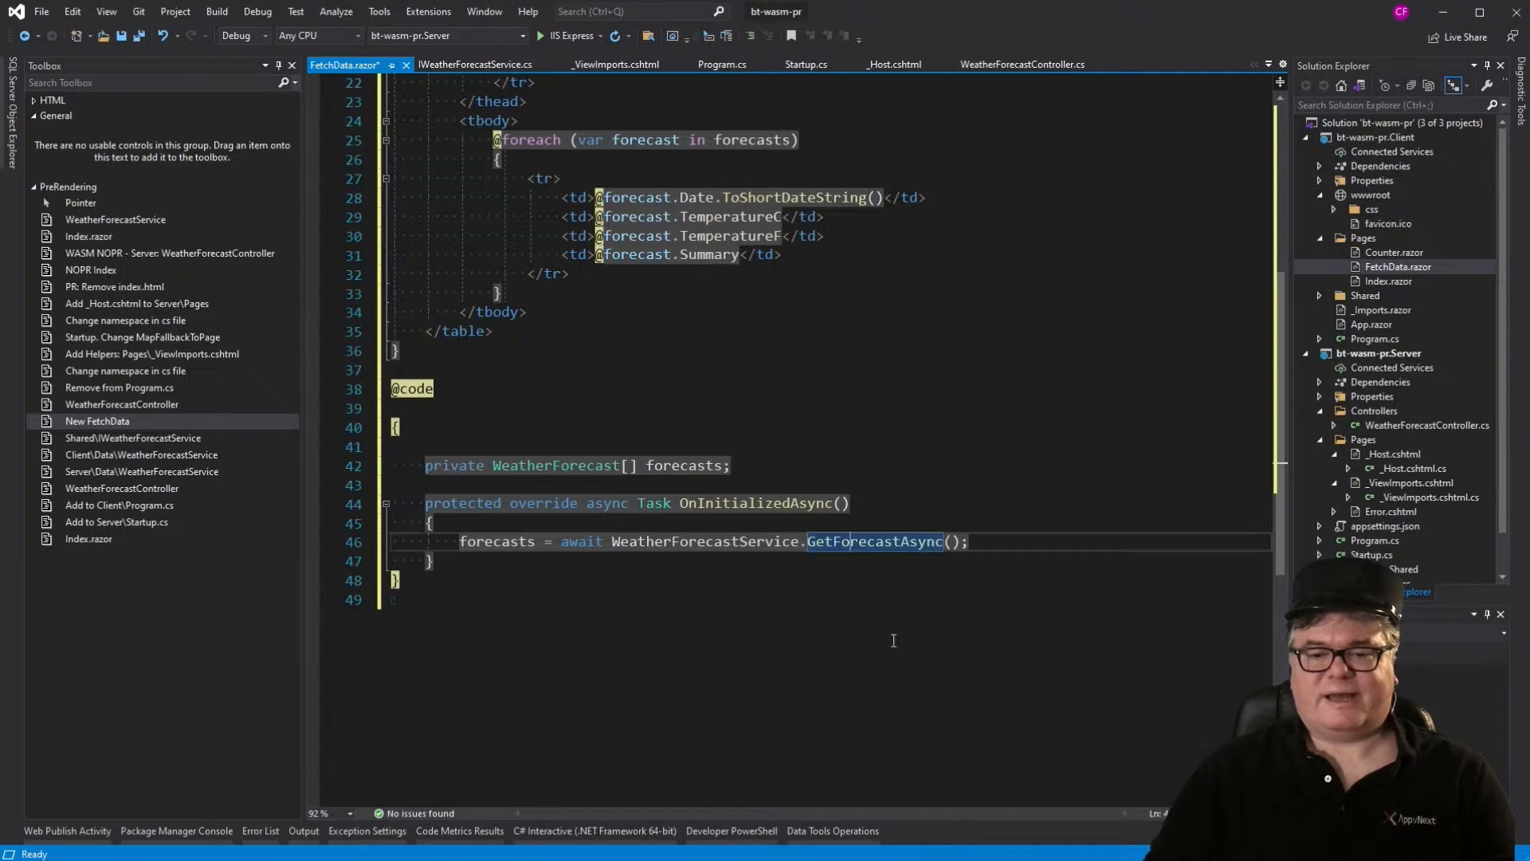
pyautogui.moveTo(885, 642)
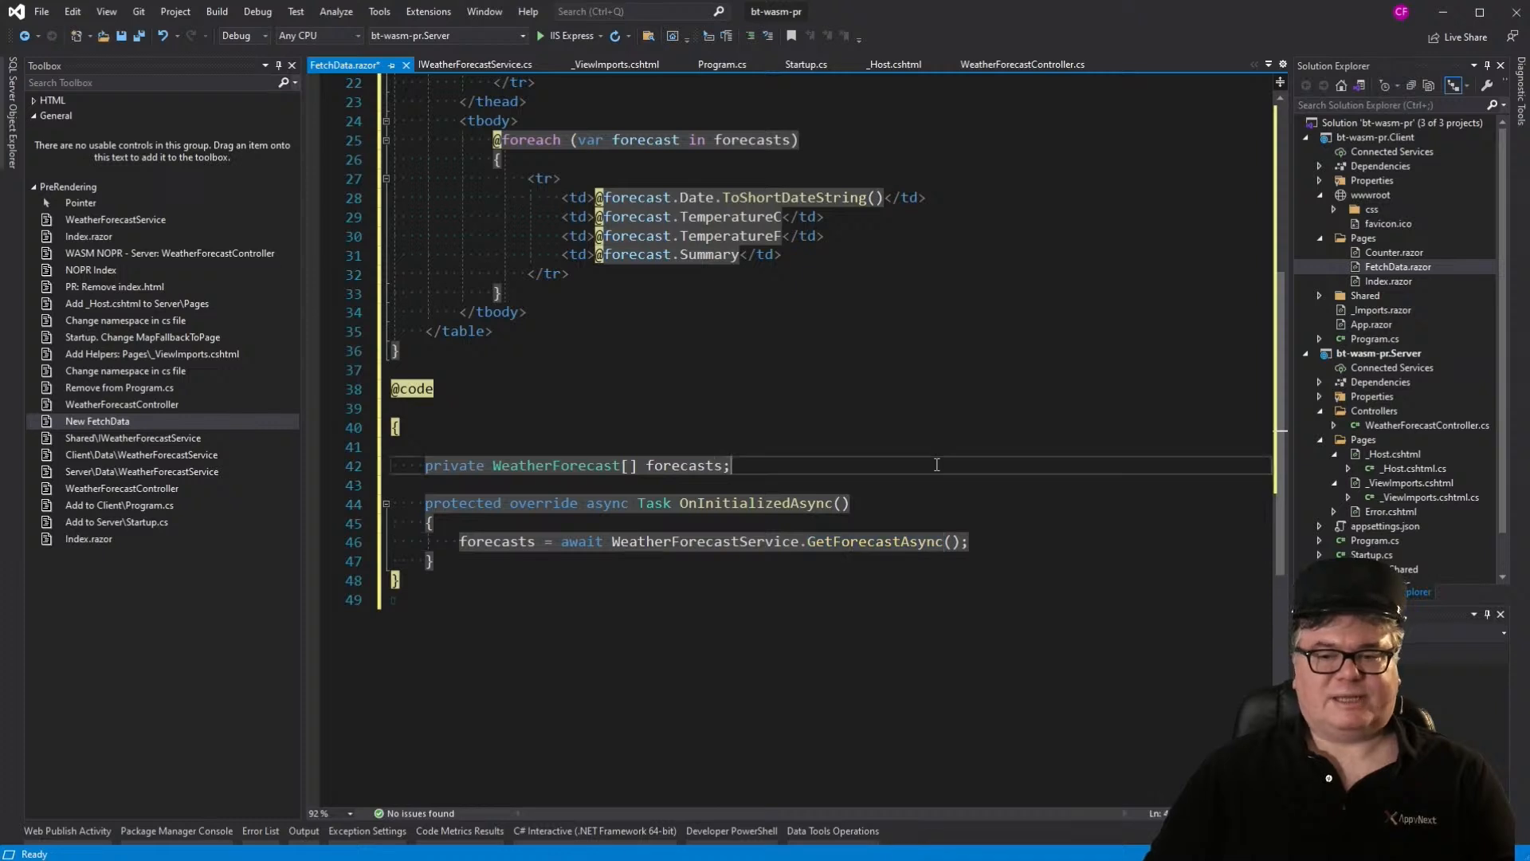
pyautogui.moveTo(1049, 433)
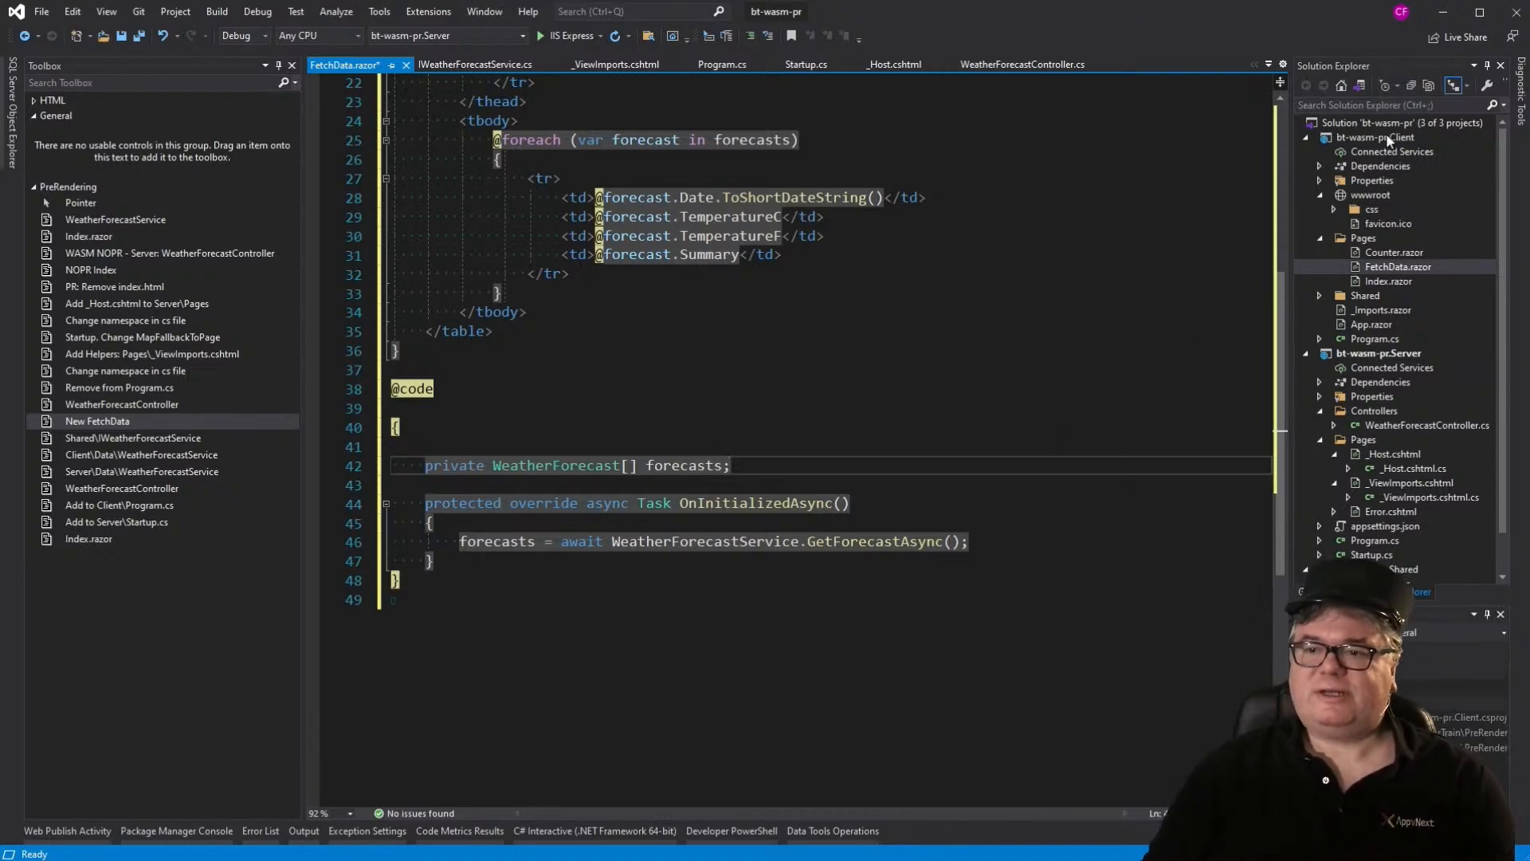
# Step: Create a Data folder in the Client project with a saved WeatherForecastService using HttpClient GetFromJsonAsync
pyautogui.rightClick(1379, 138)
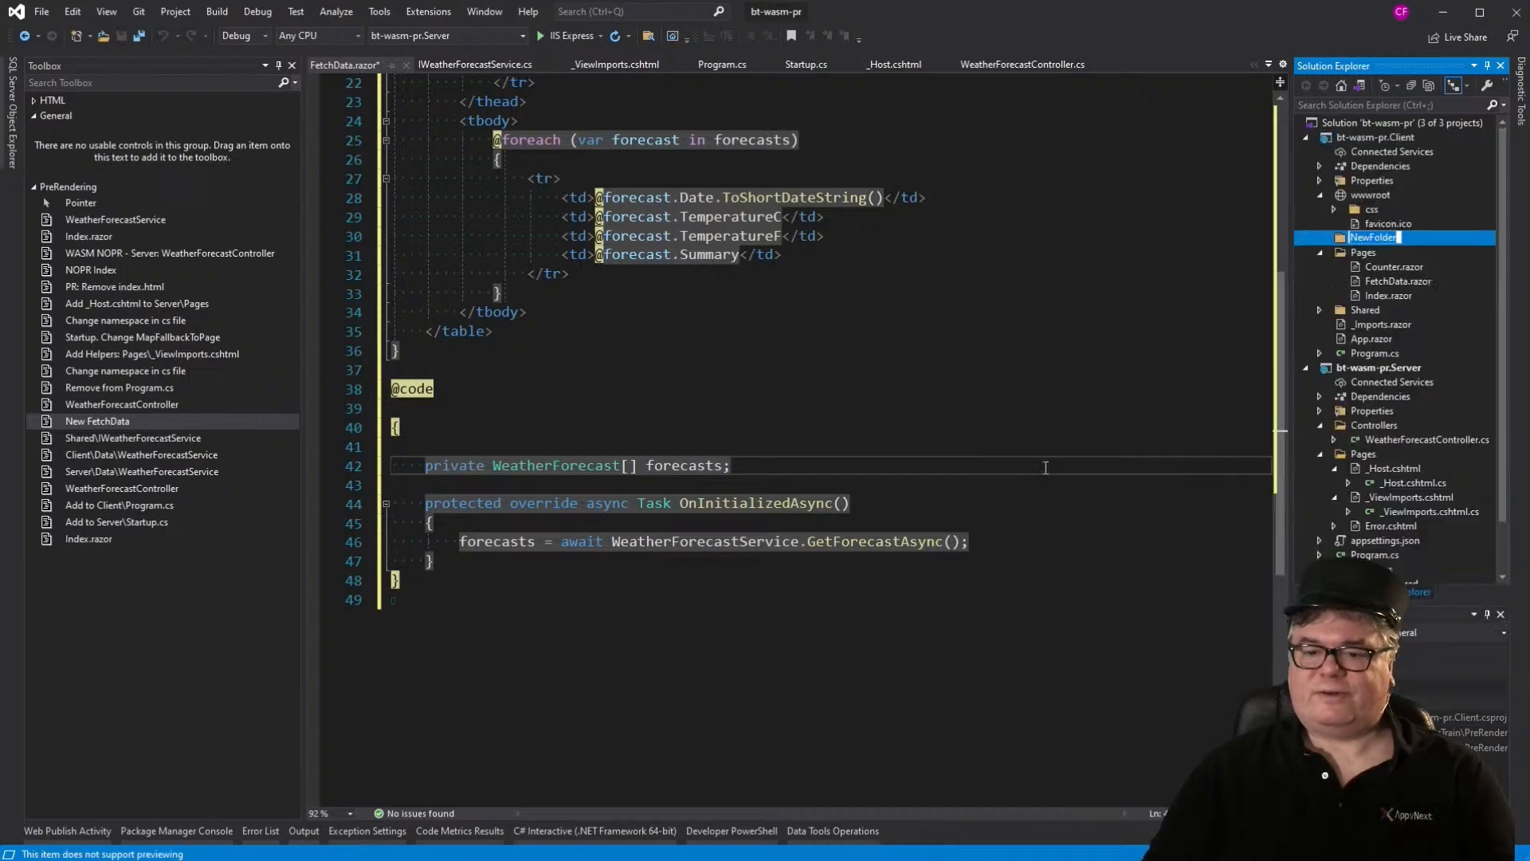
pyautogui.write('Data')
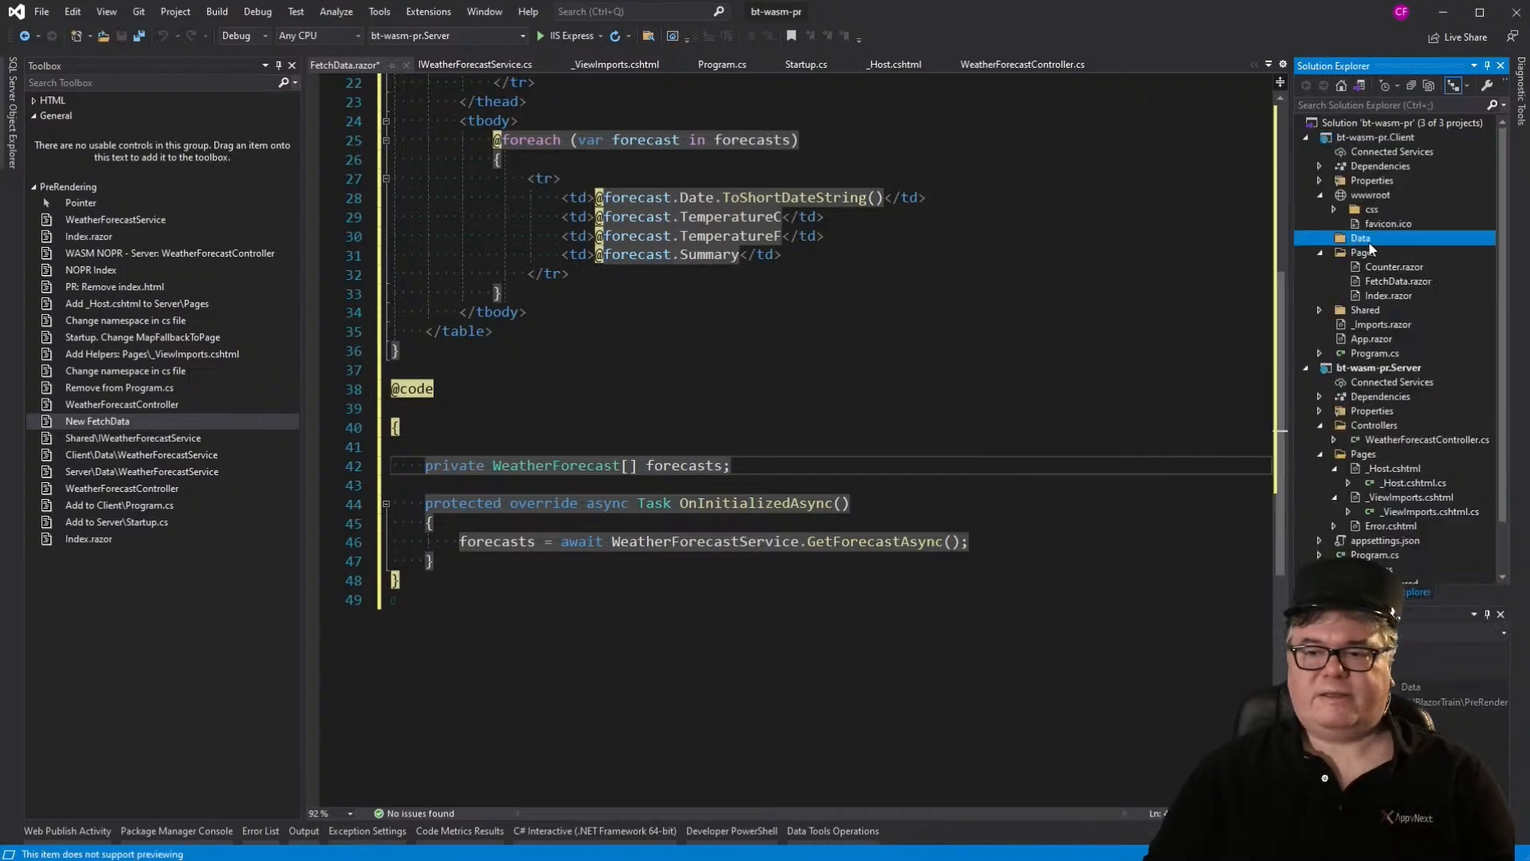
pyautogui.rightClick(1359, 238)
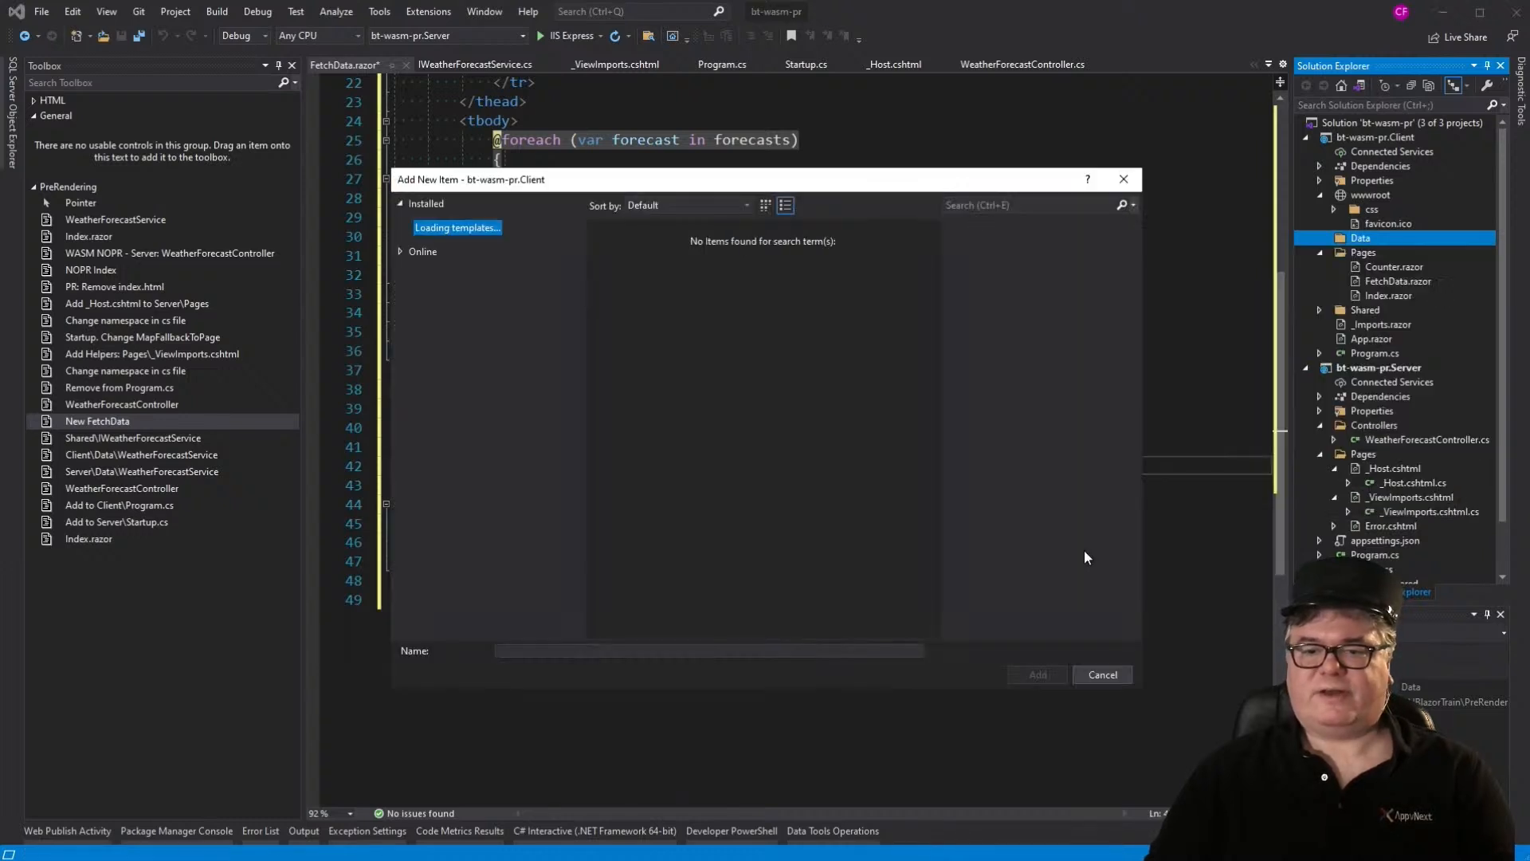
pyautogui.click(1036, 675)
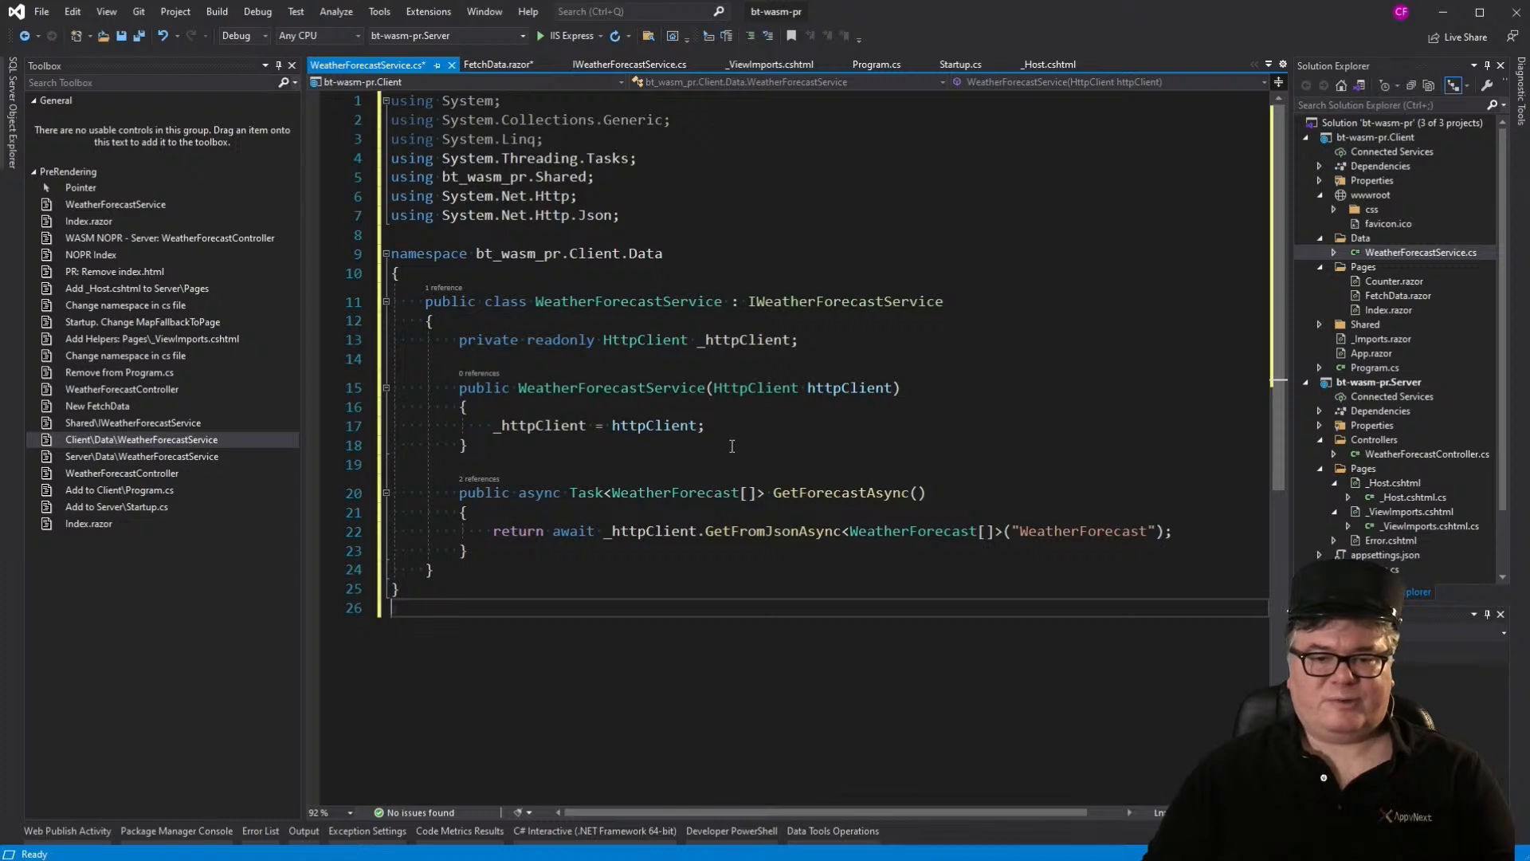
pyautogui.press('ctrl+s')
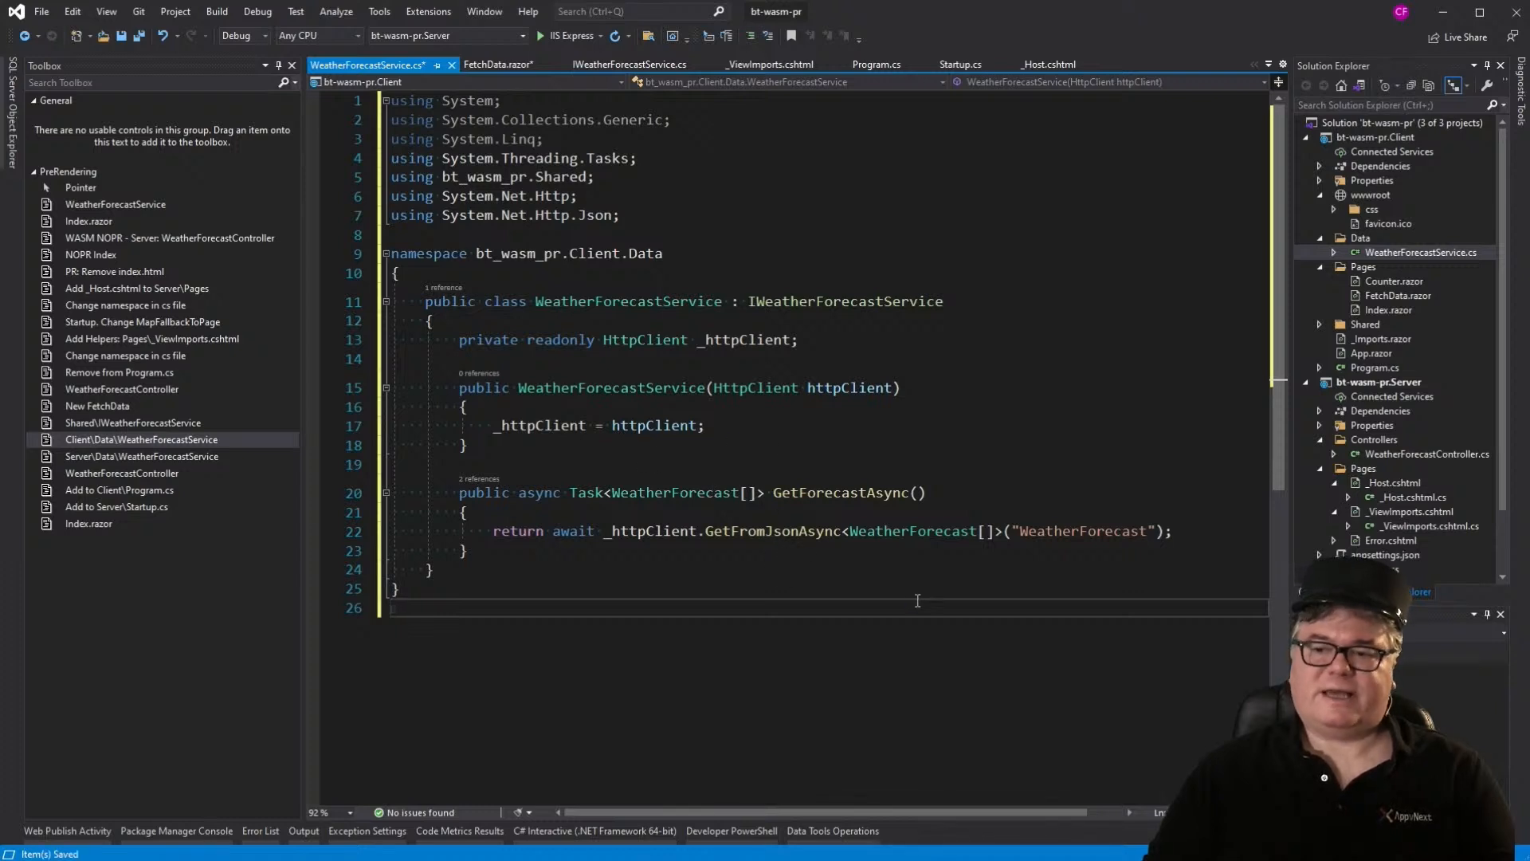
# Step: Add Data/WeatherForecastService.cs to the Server project, caching random forecasts via IMemoryCache.GetOrCreate, and save it
pyautogui.click(1377, 381)
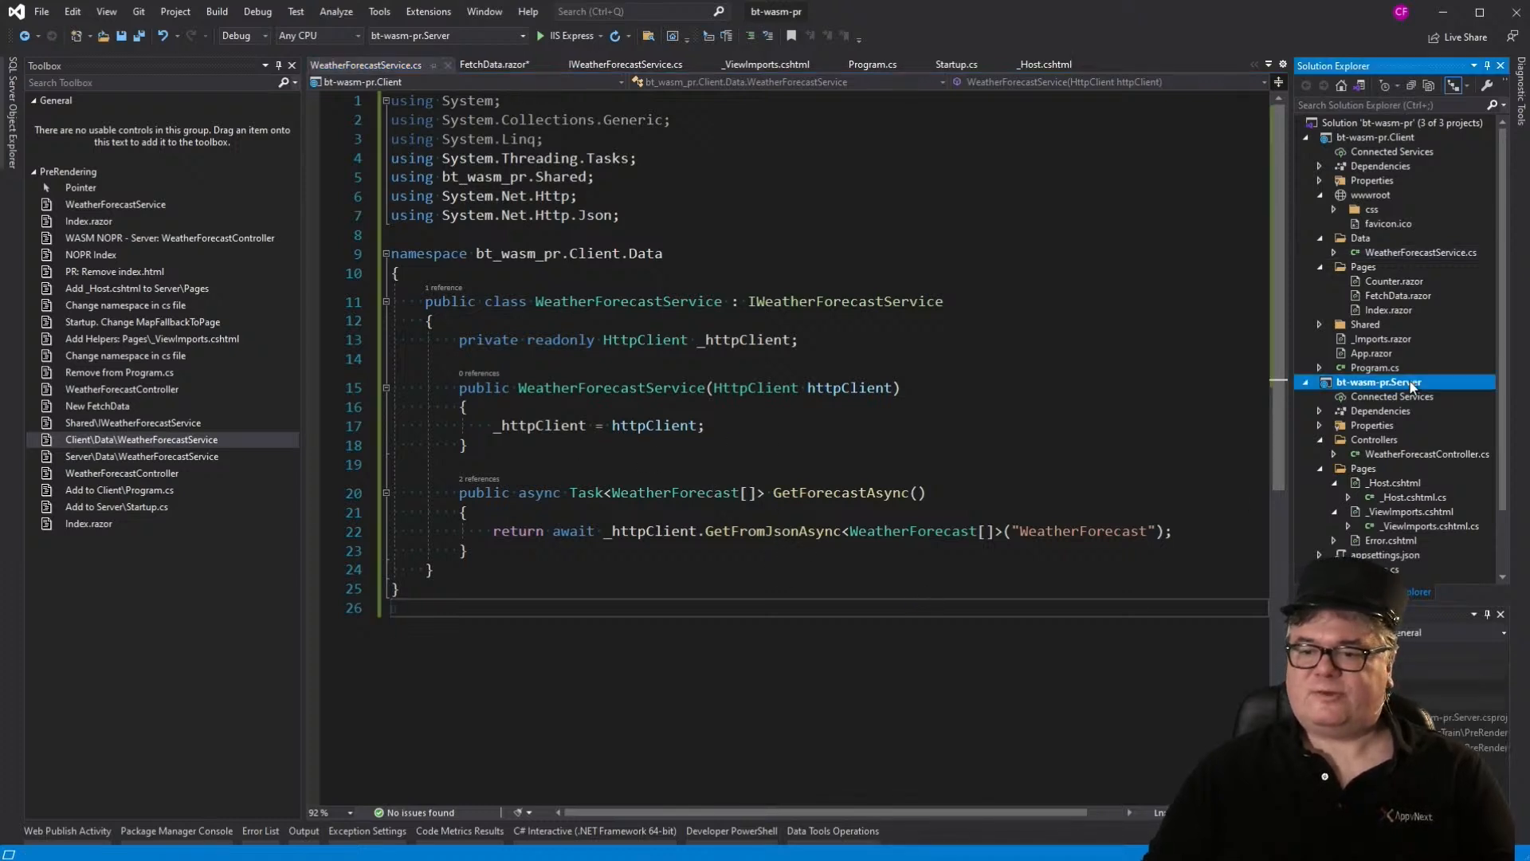
pyautogui.rightClick(1379, 381)
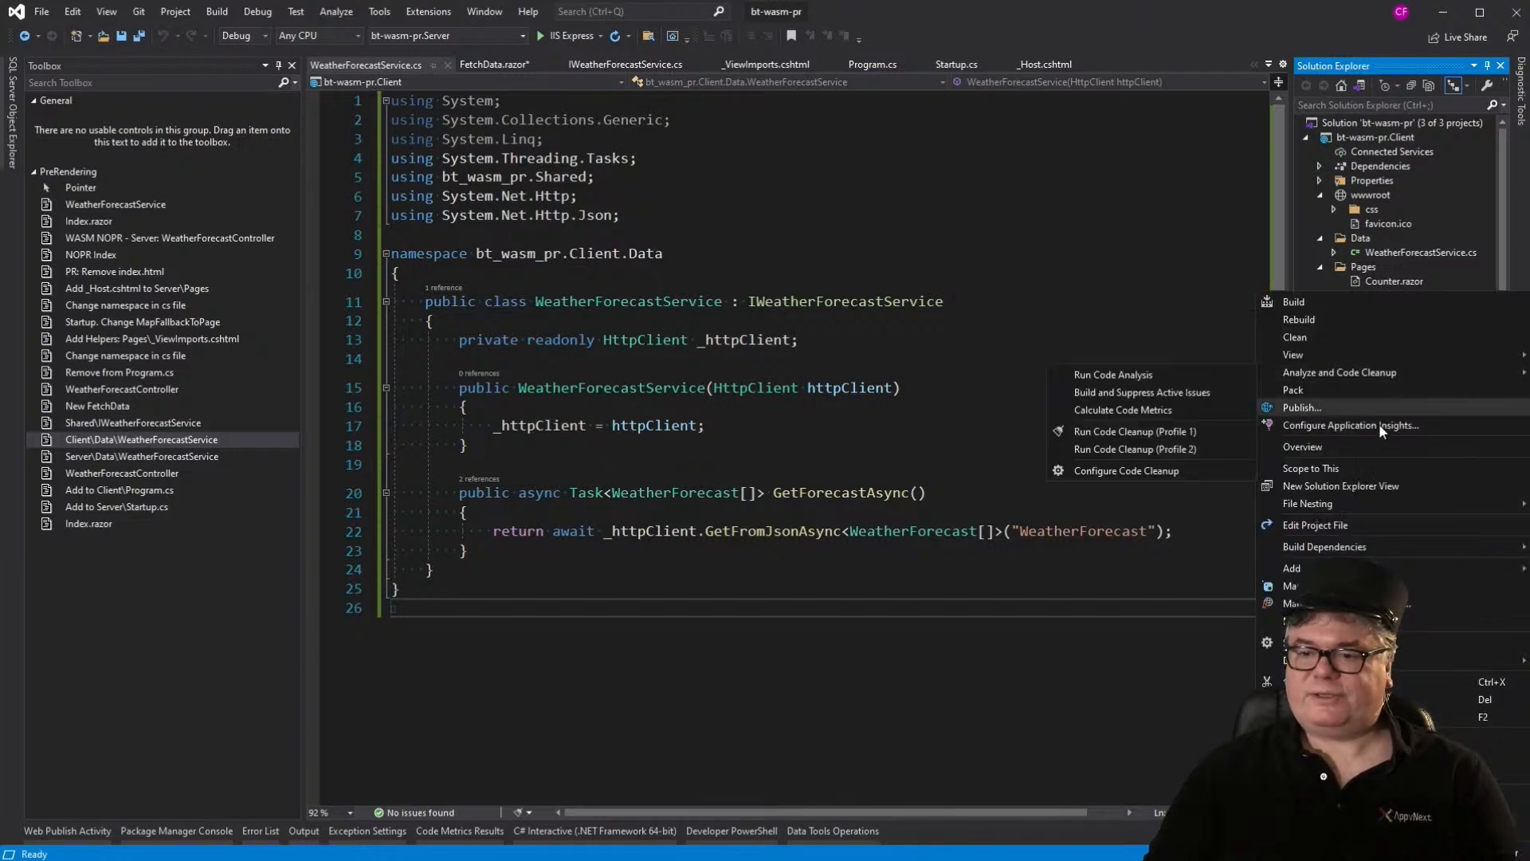
pyautogui.click(1293, 568)
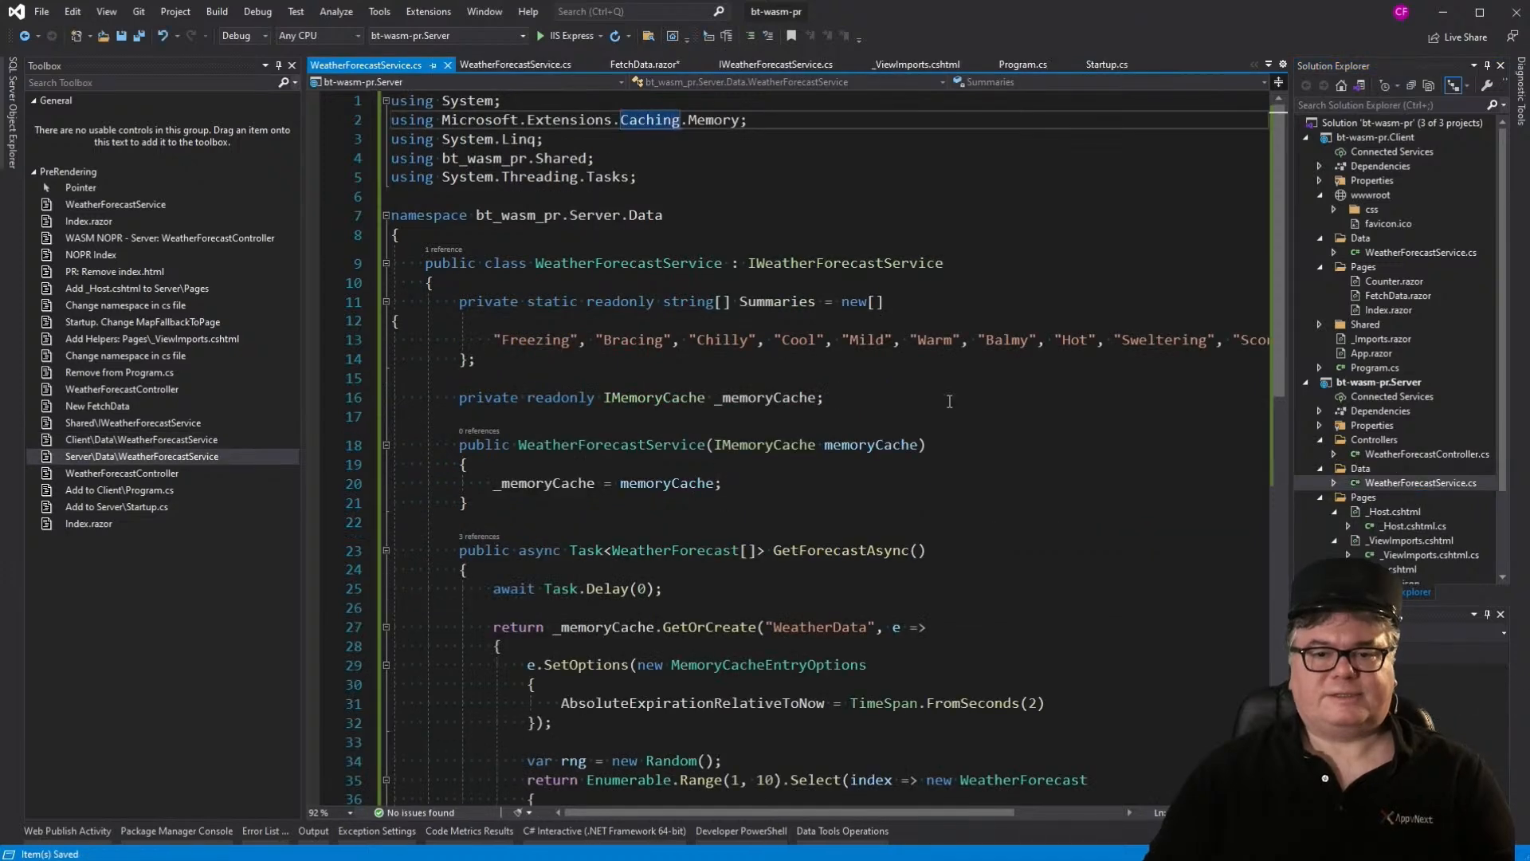
pyautogui.scroll(-3)
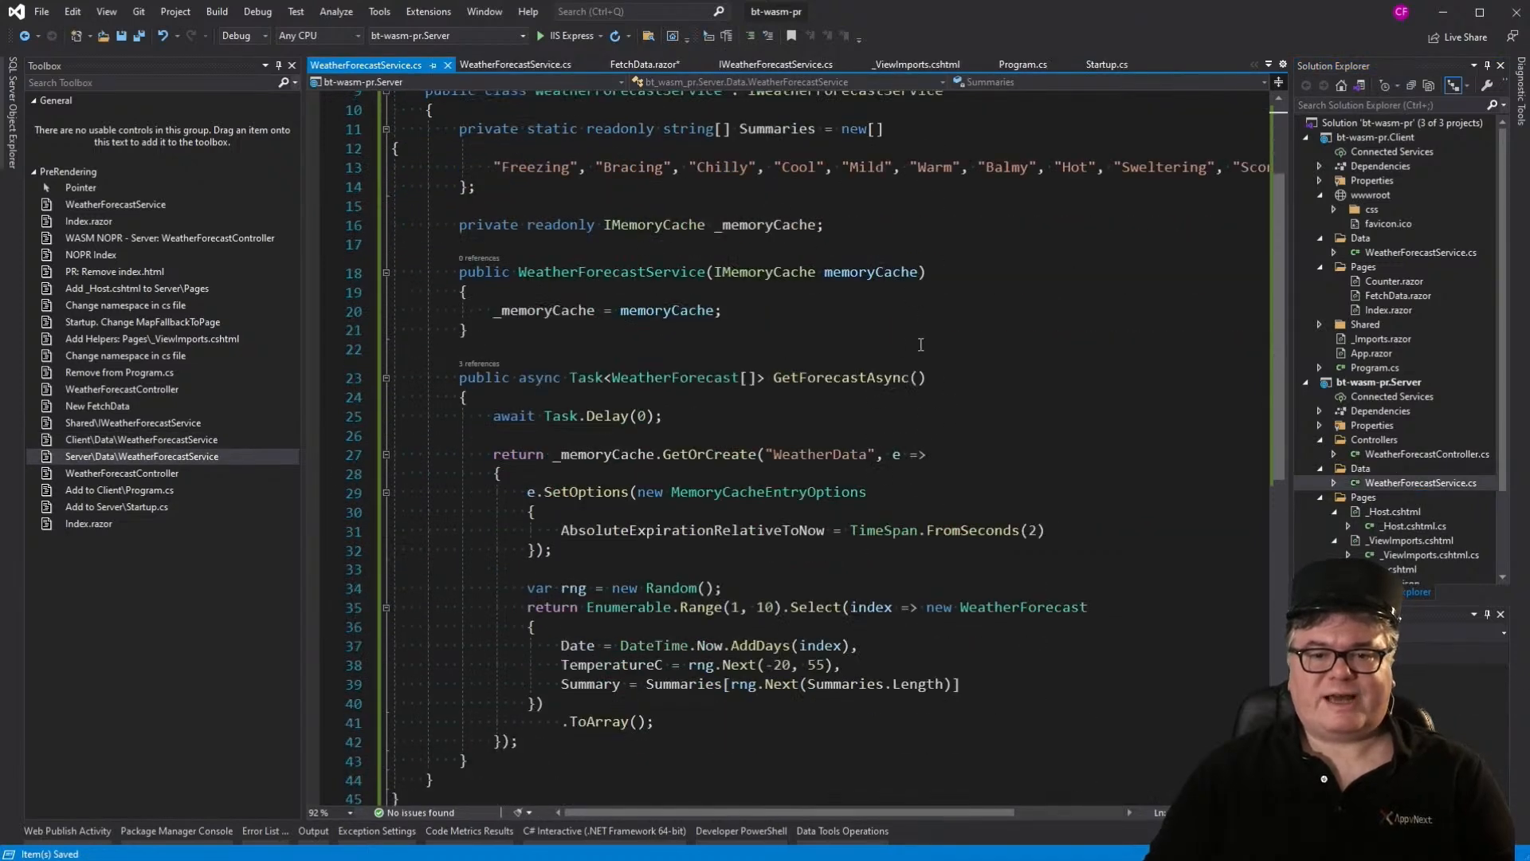
pyautogui.scroll(-3)
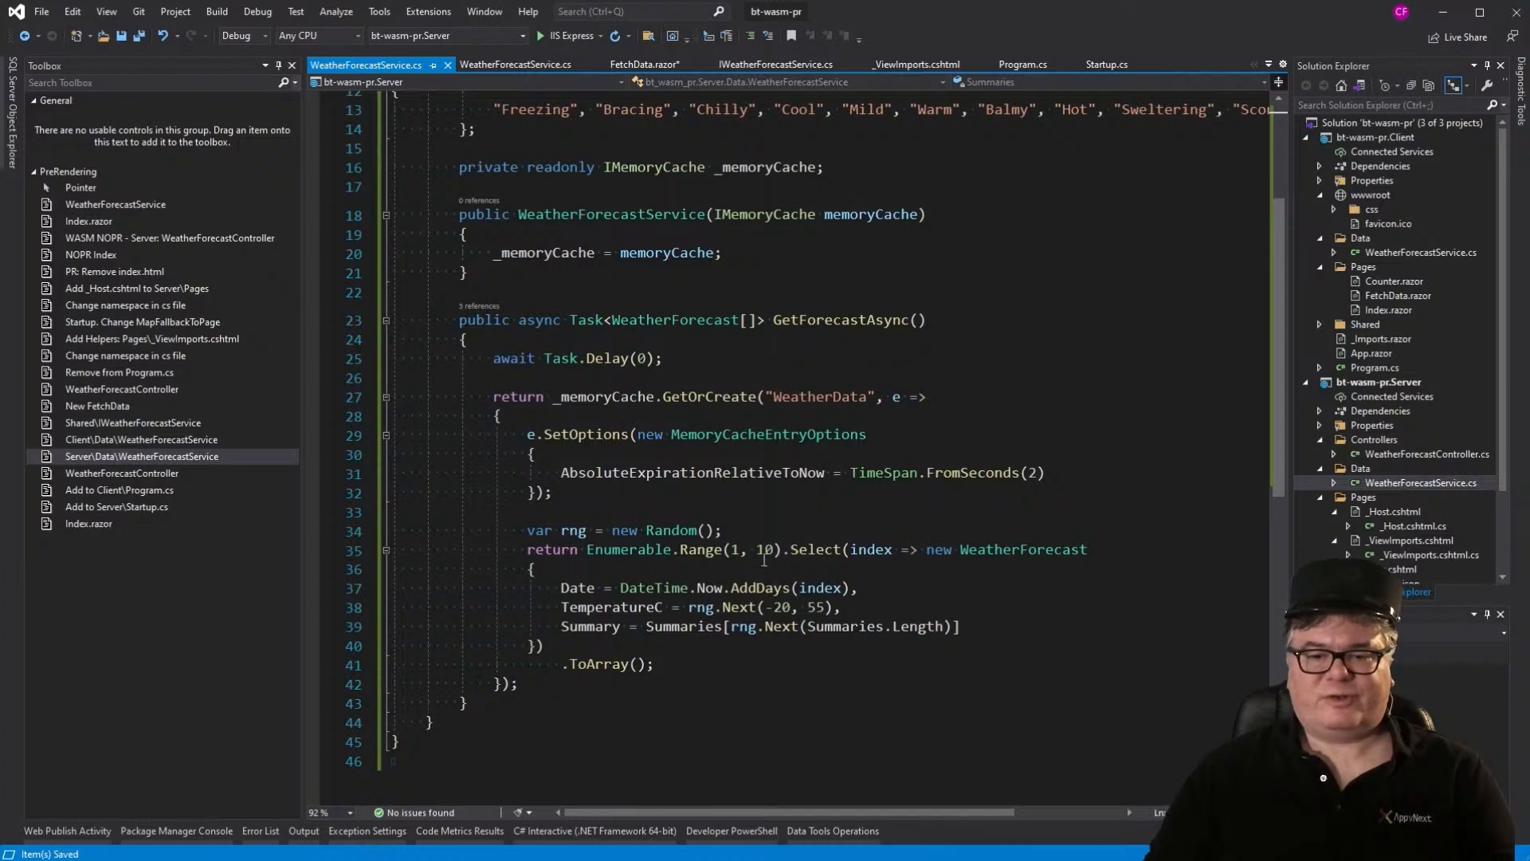
pyautogui.doubleClick(767, 550)
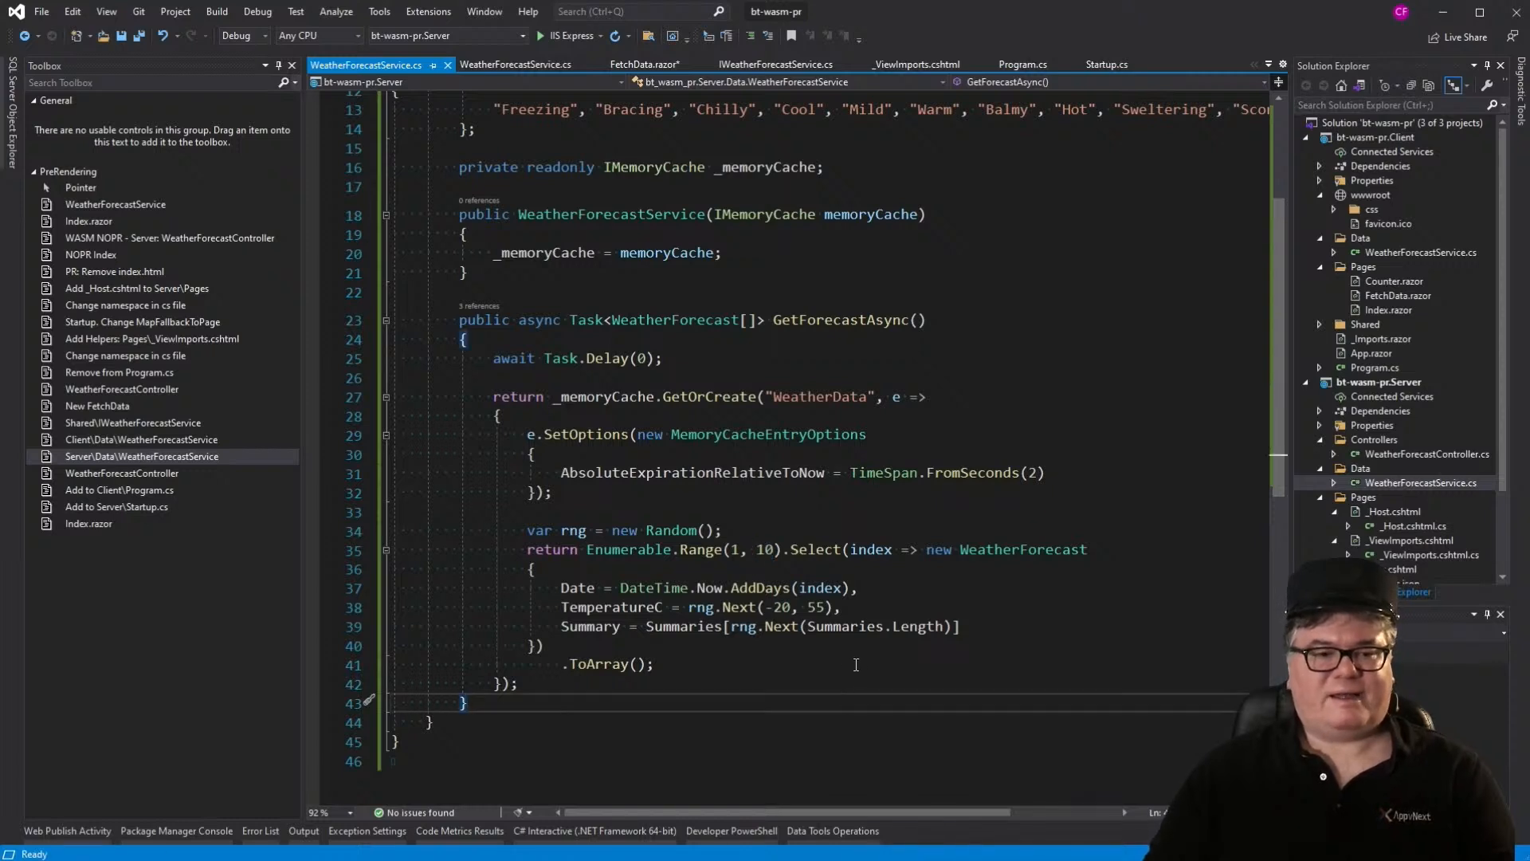
pyautogui.press('ctrl+s')
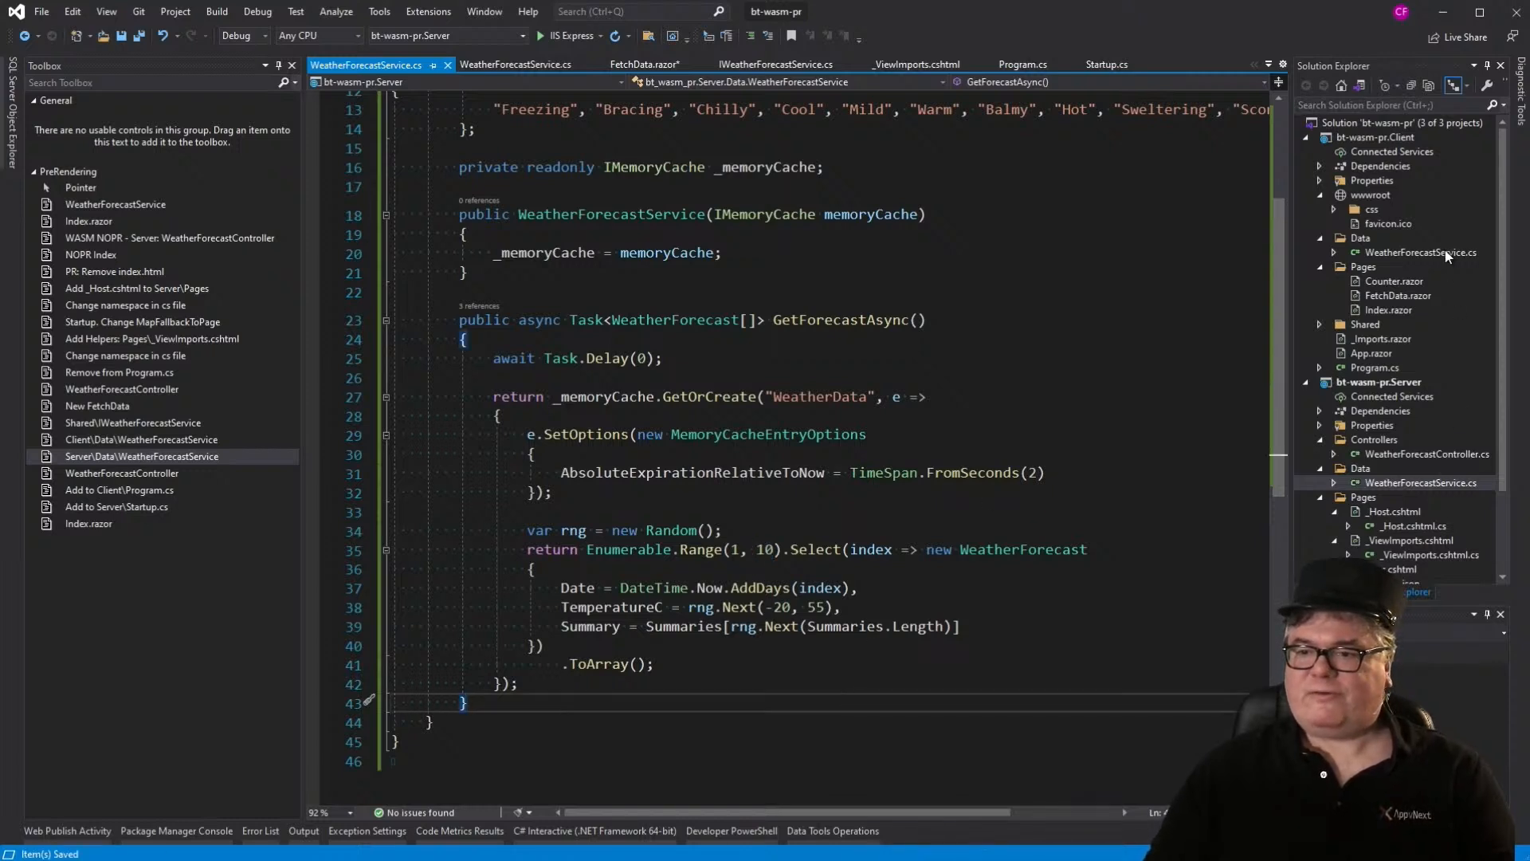
pyautogui.click(1425, 454)
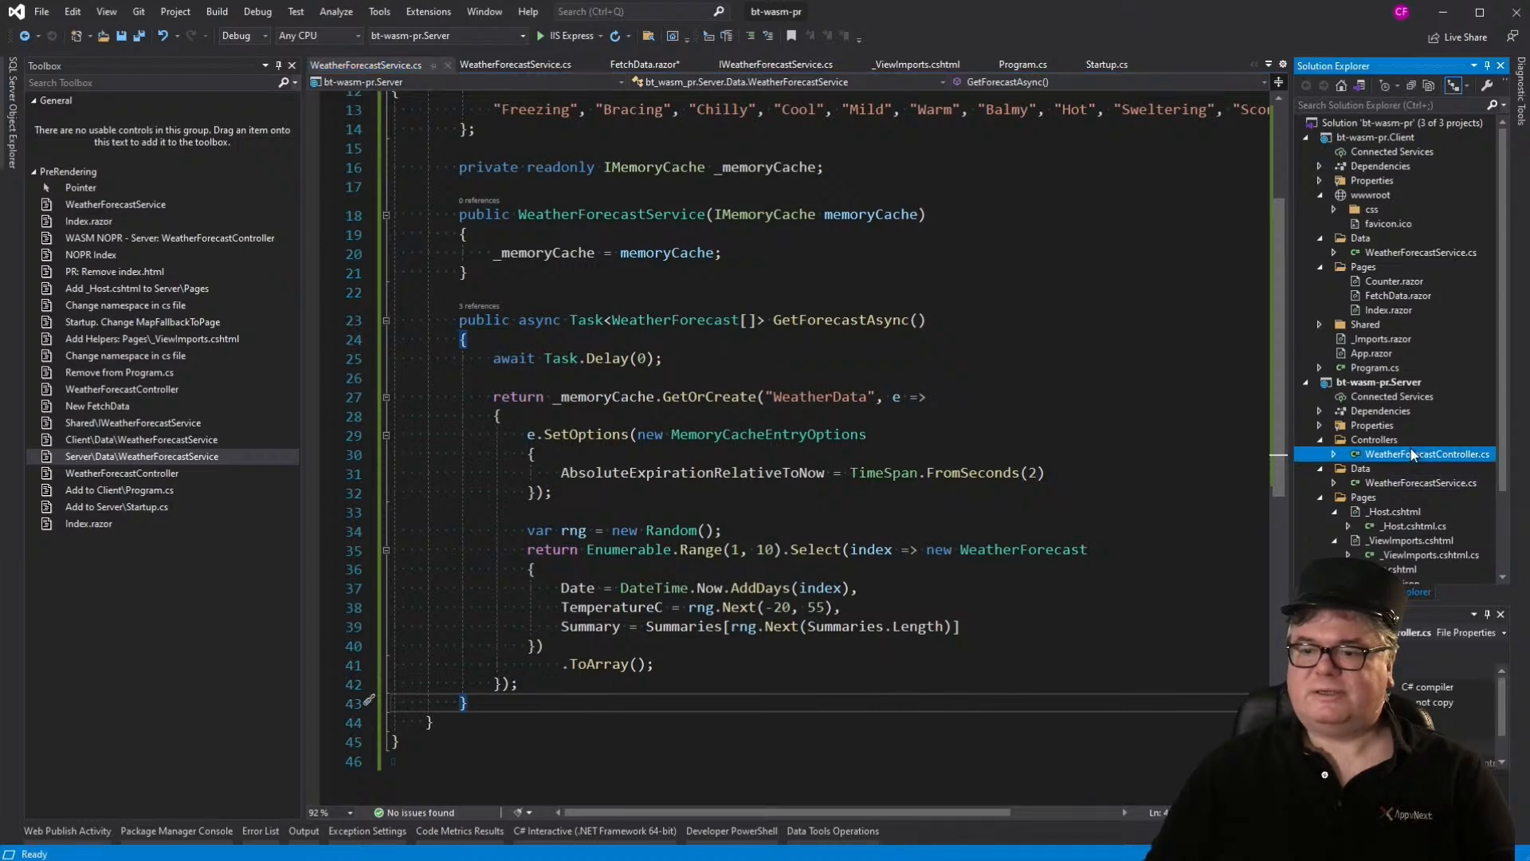
# Step: Make WeatherForecastController inject IWeatherForecastService and return GetForecastAsync() from Get, then save
pyautogui.doubleClick(1427, 454)
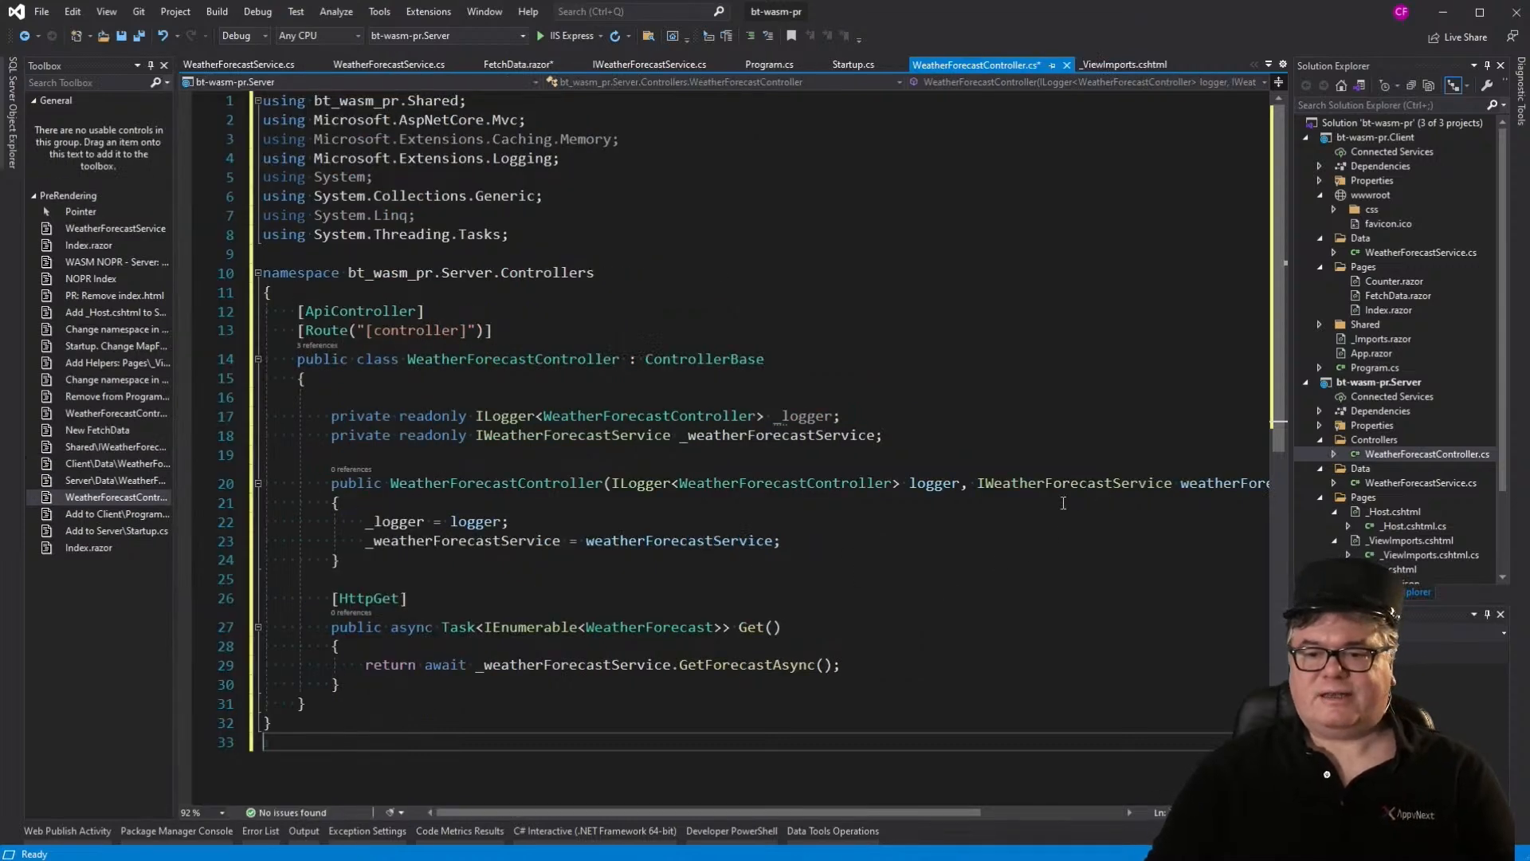
pyautogui.moveTo(1127, 547)
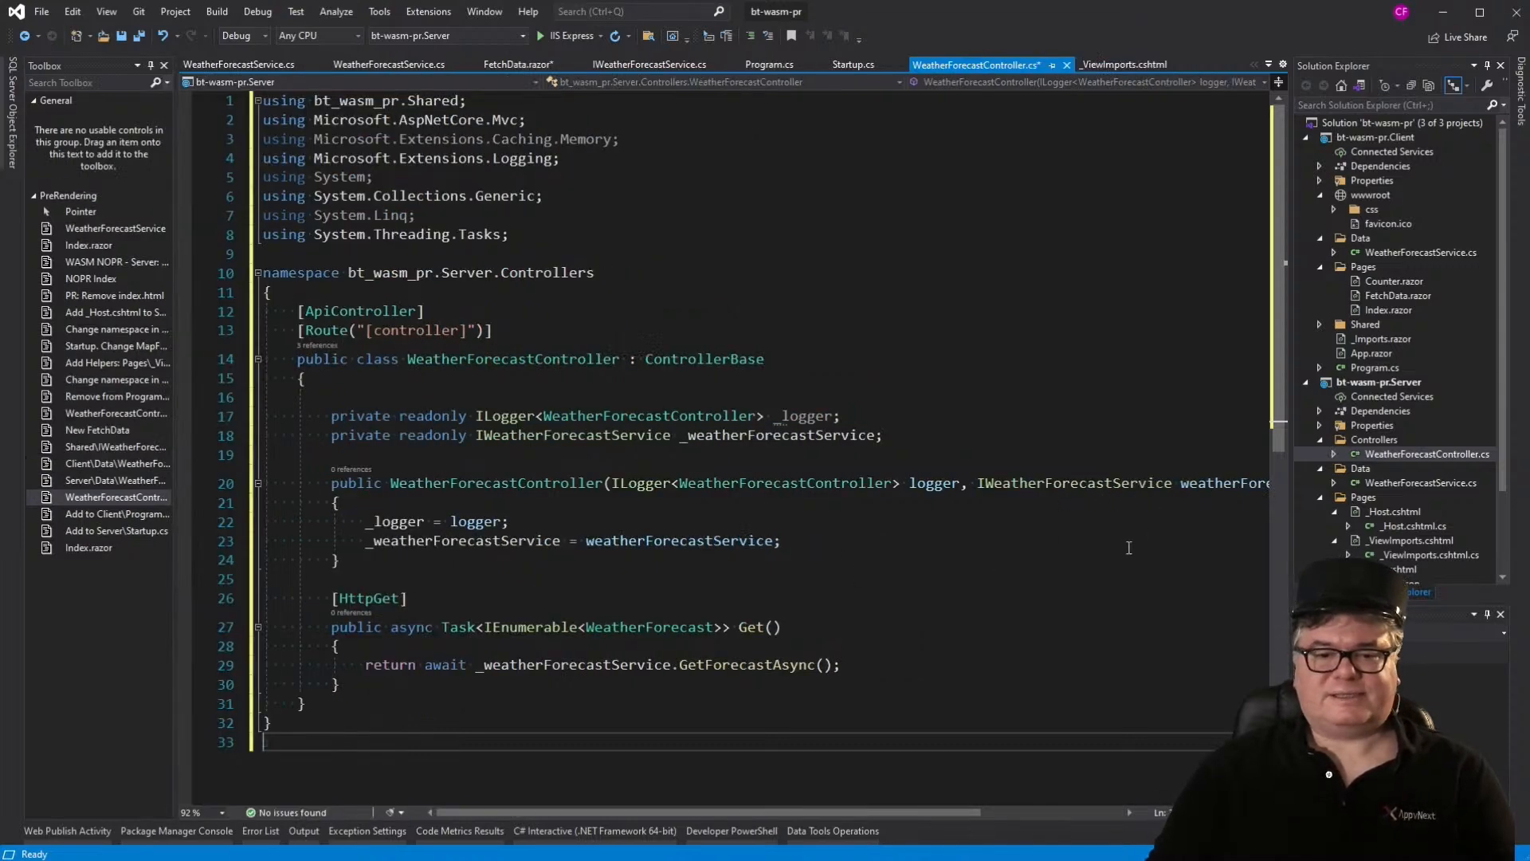
pyautogui.click(829, 540)
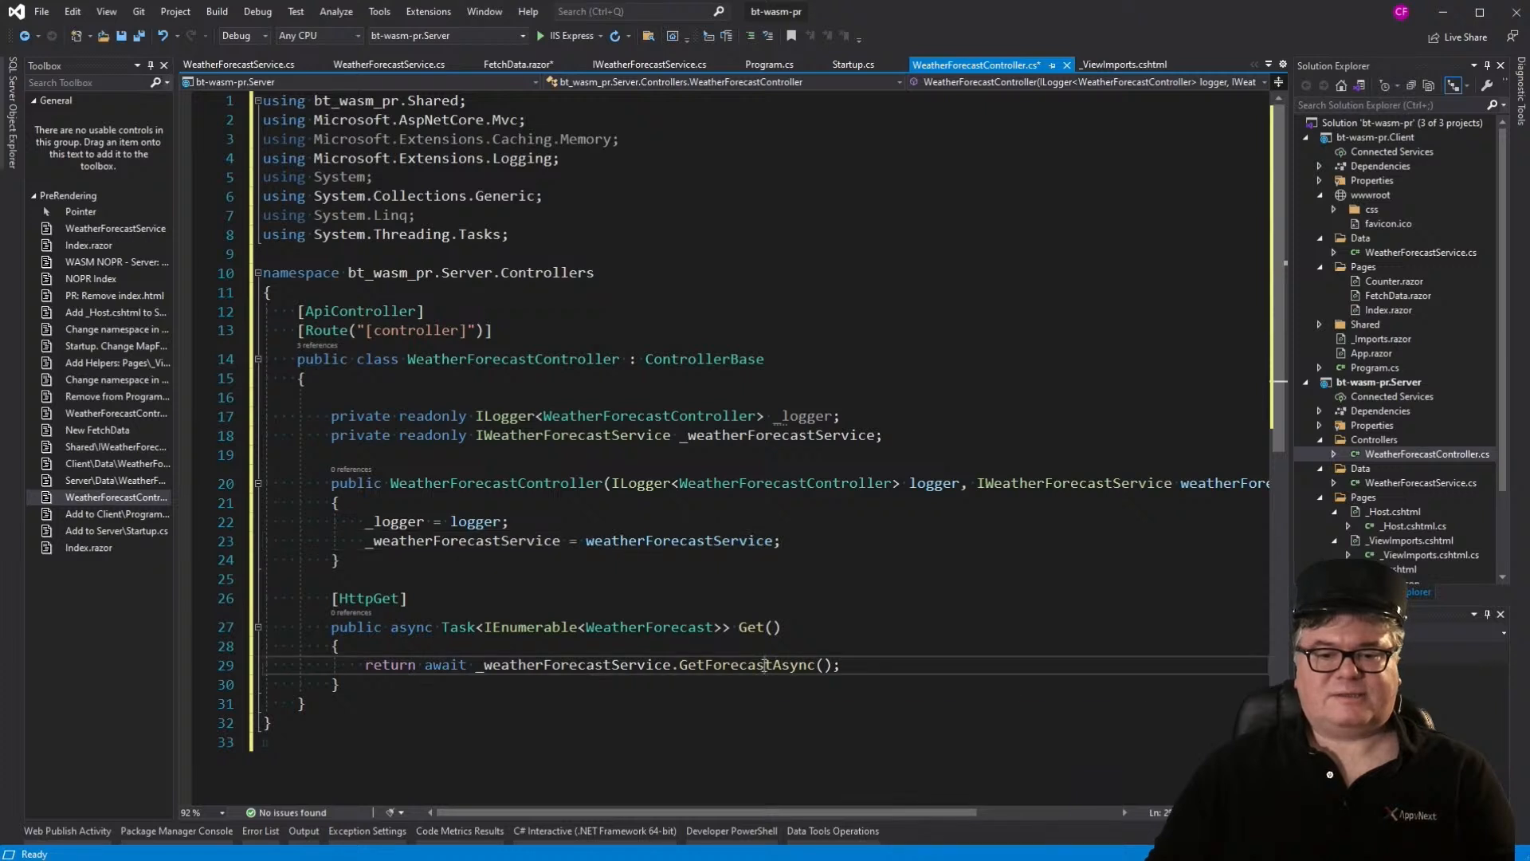
pyautogui.doubleClick(746, 665)
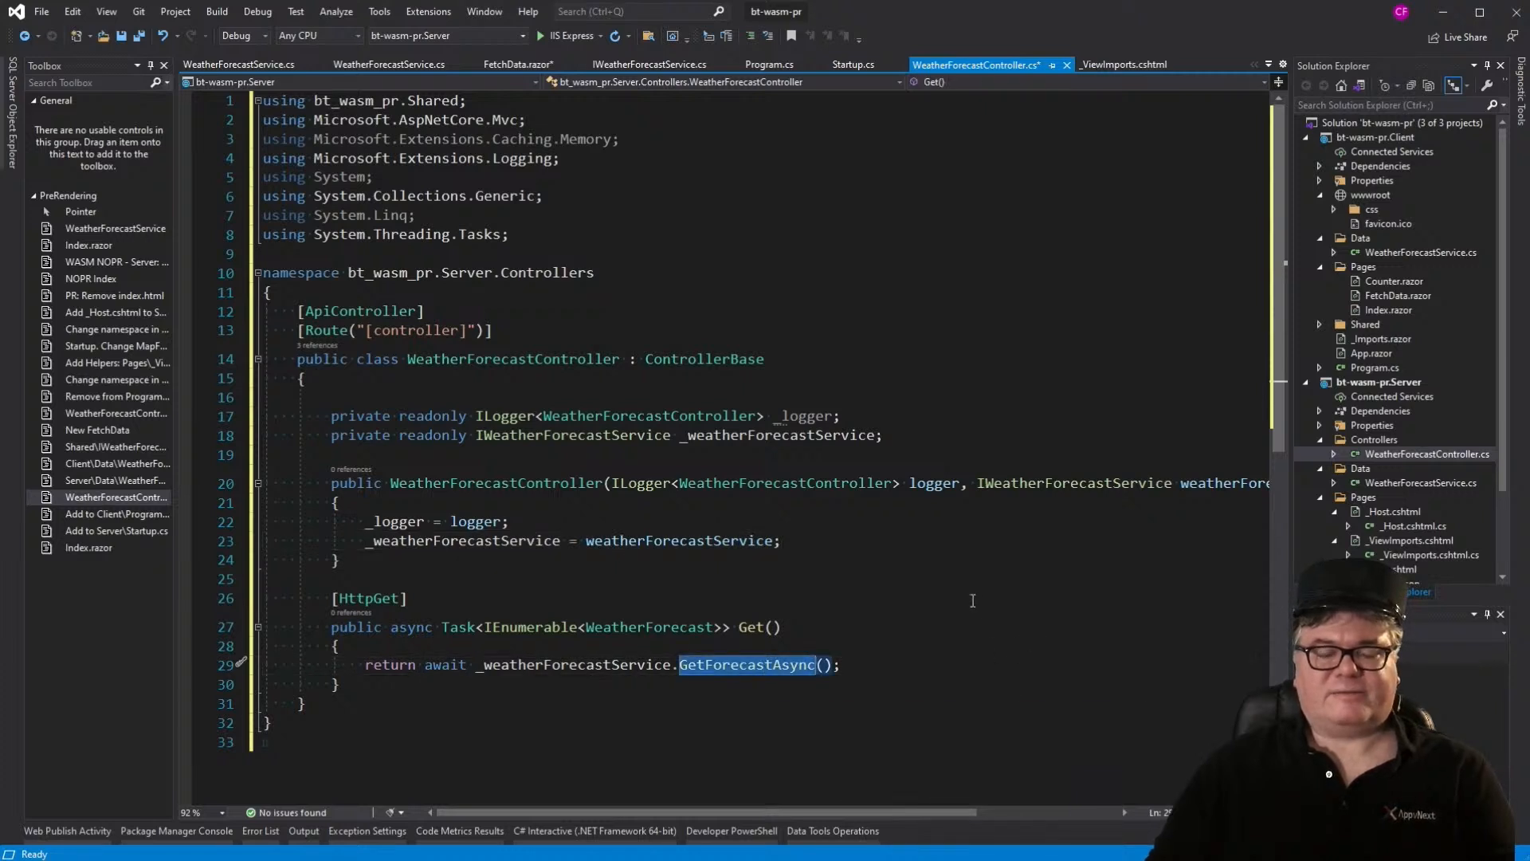
pyautogui.press('ctrl+s')
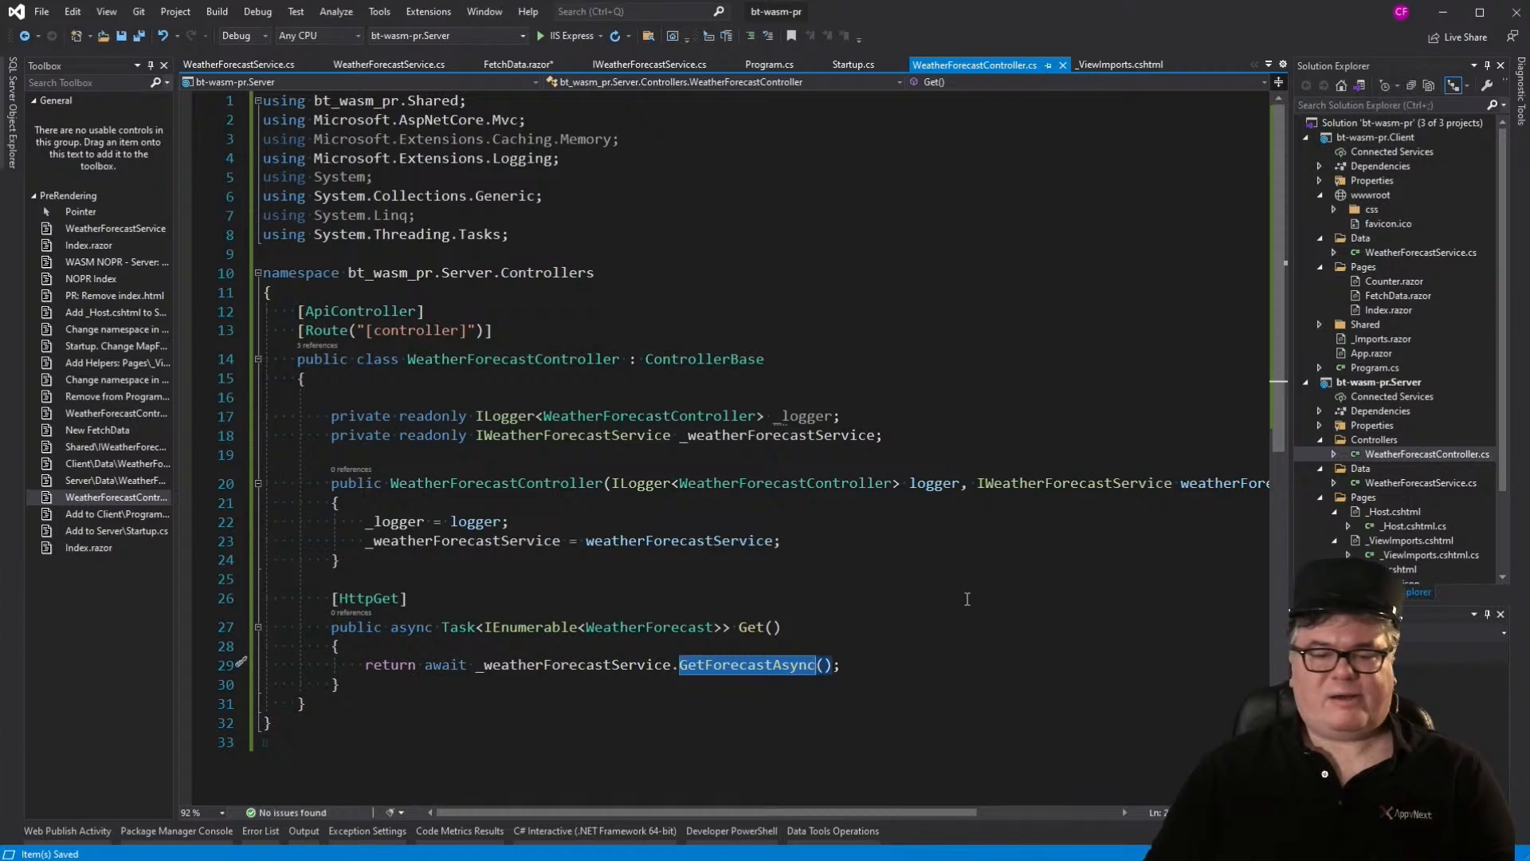
pyautogui.moveTo(1070, 352)
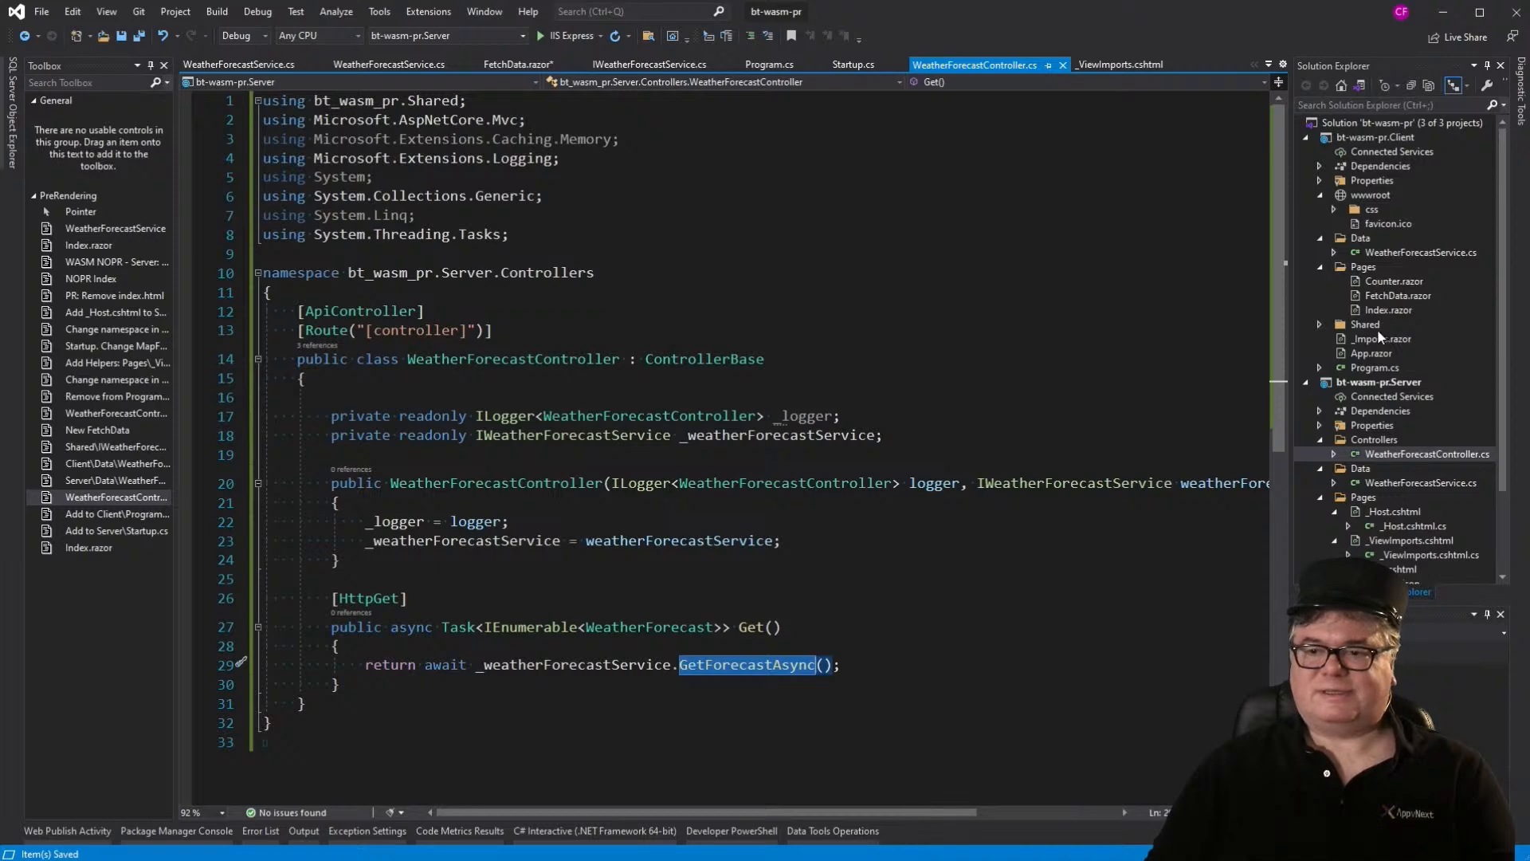
# Step: Register AddScoped<IWeatherForecastService, WeatherForecastService>() in the Client Program.cs
pyautogui.click(772, 64)
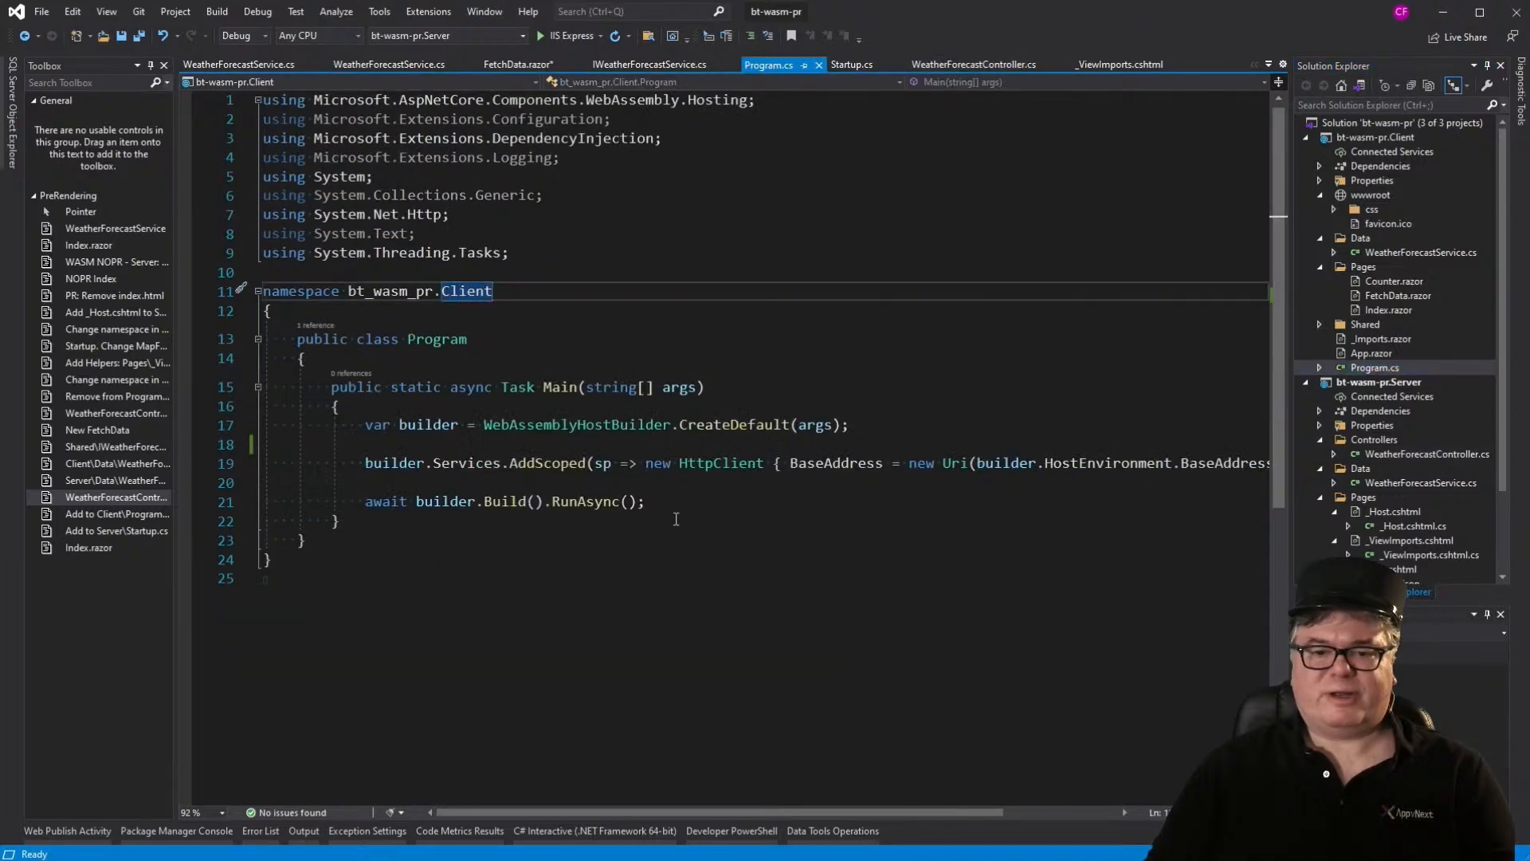
pyautogui.write('builder.Services.AddScoped<IWeatherForecastService, WeatherForecastService>();')
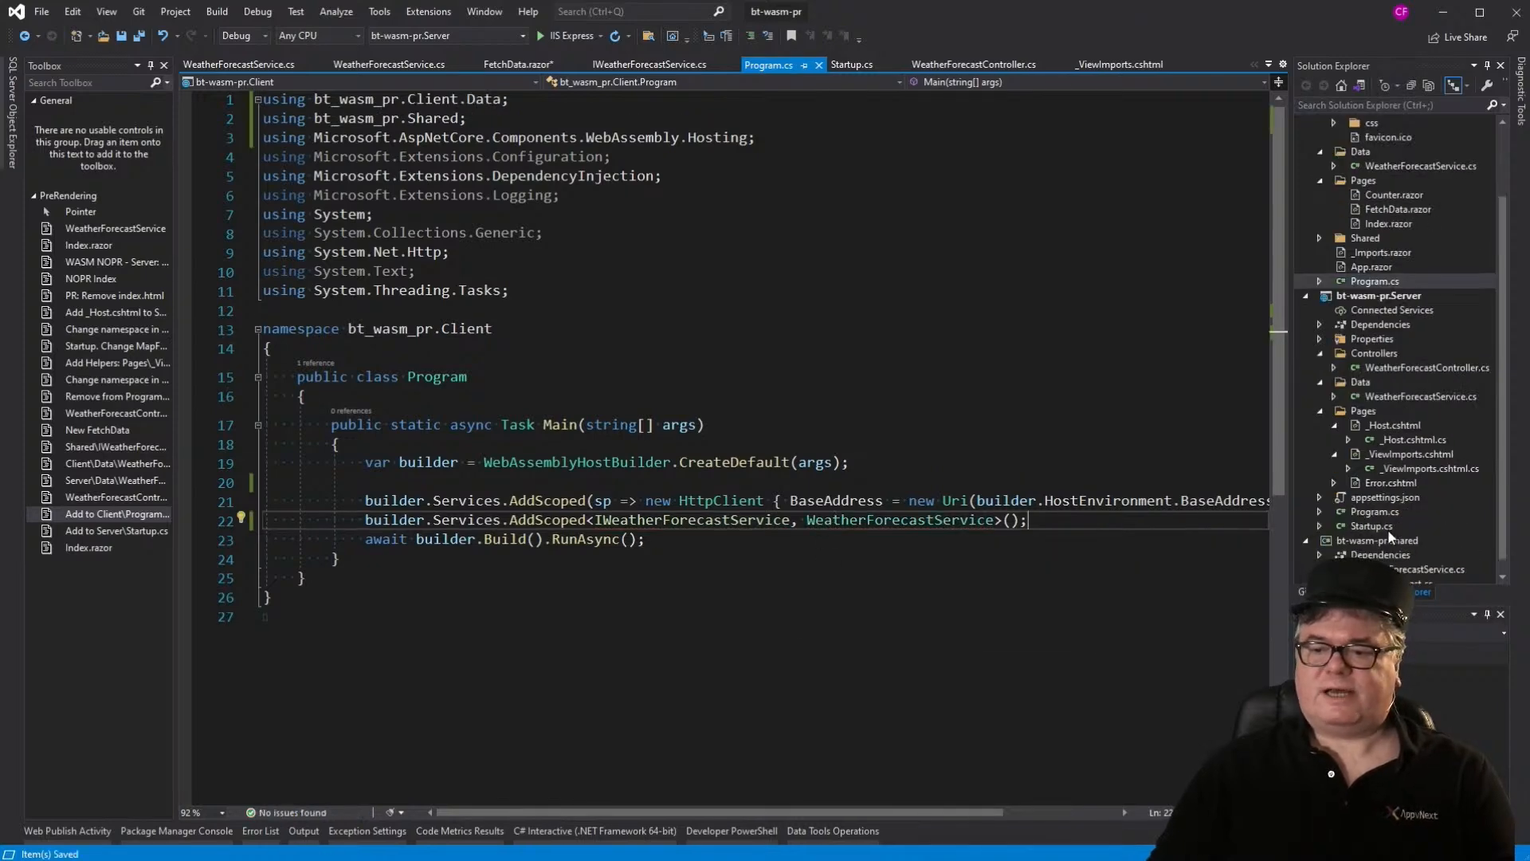
# Step: Register the same scoped service in Server Startup.cs with the missing using added, and save
pyautogui.click(851, 63)
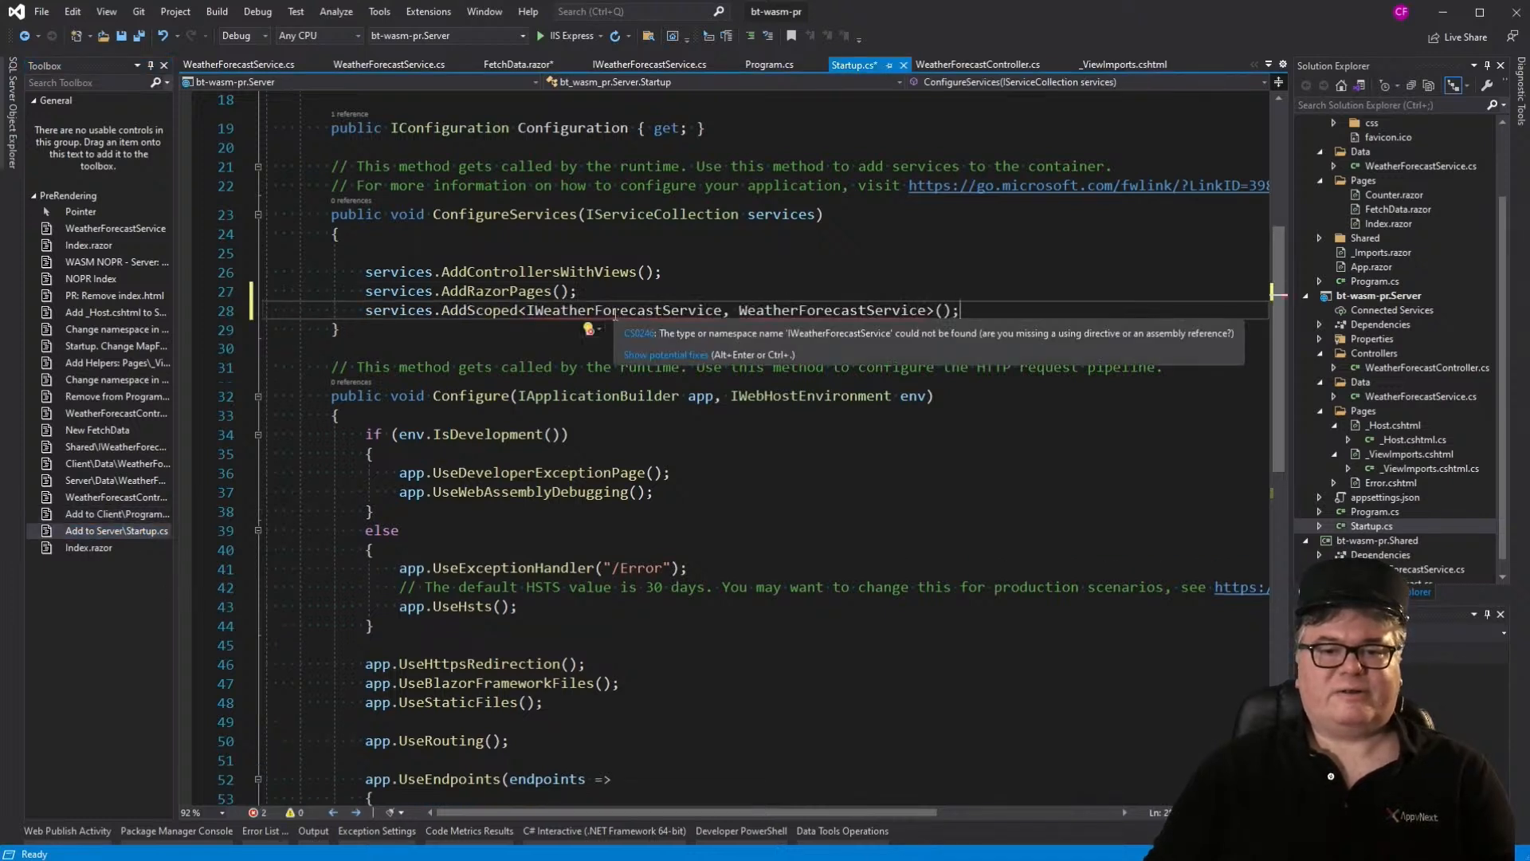
pyautogui.click(590, 328)
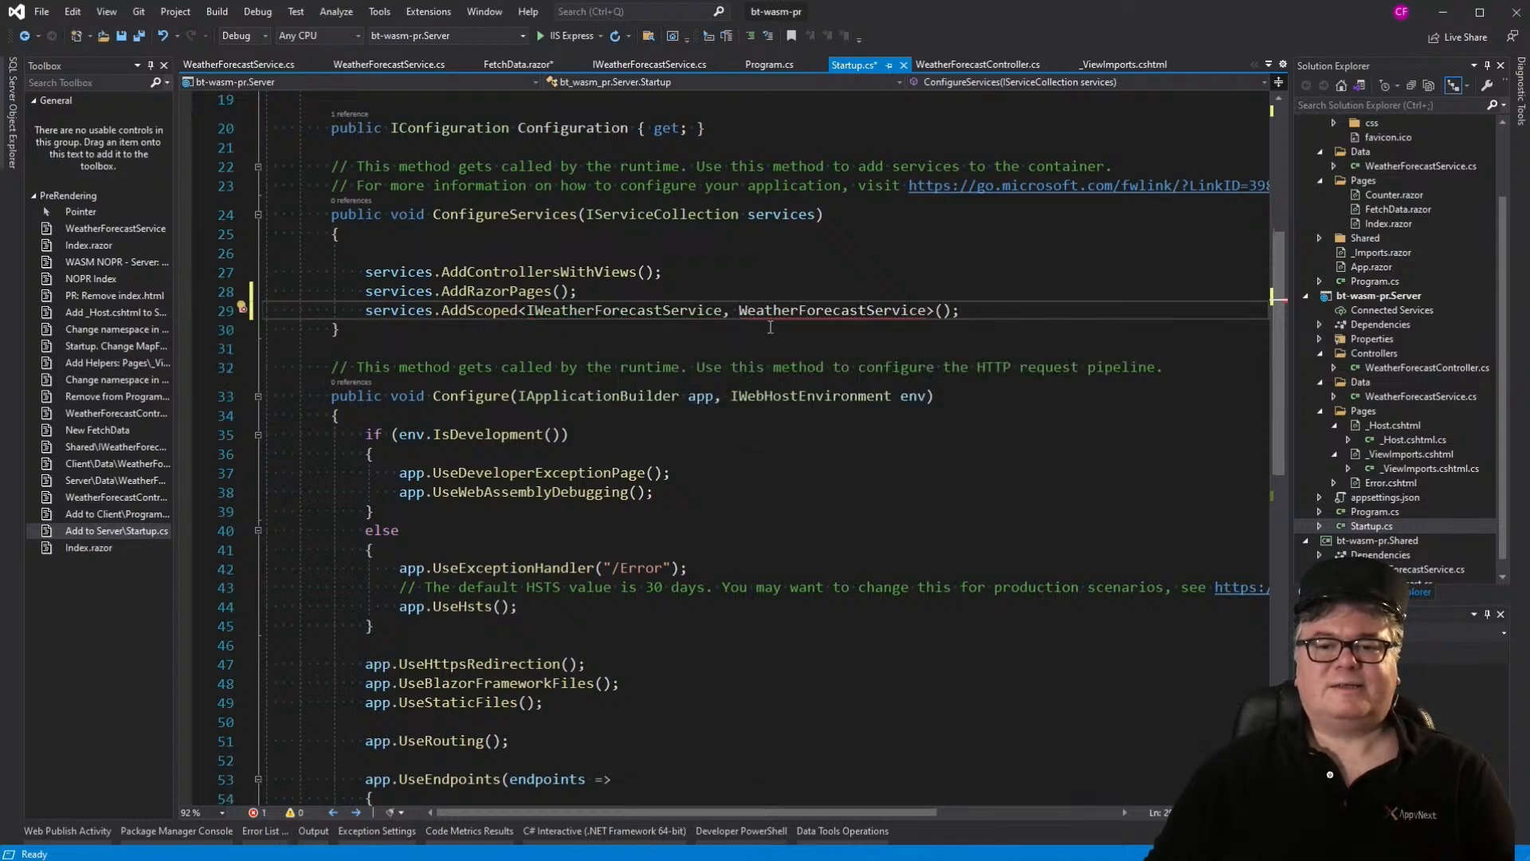
pyautogui.click(749, 329)
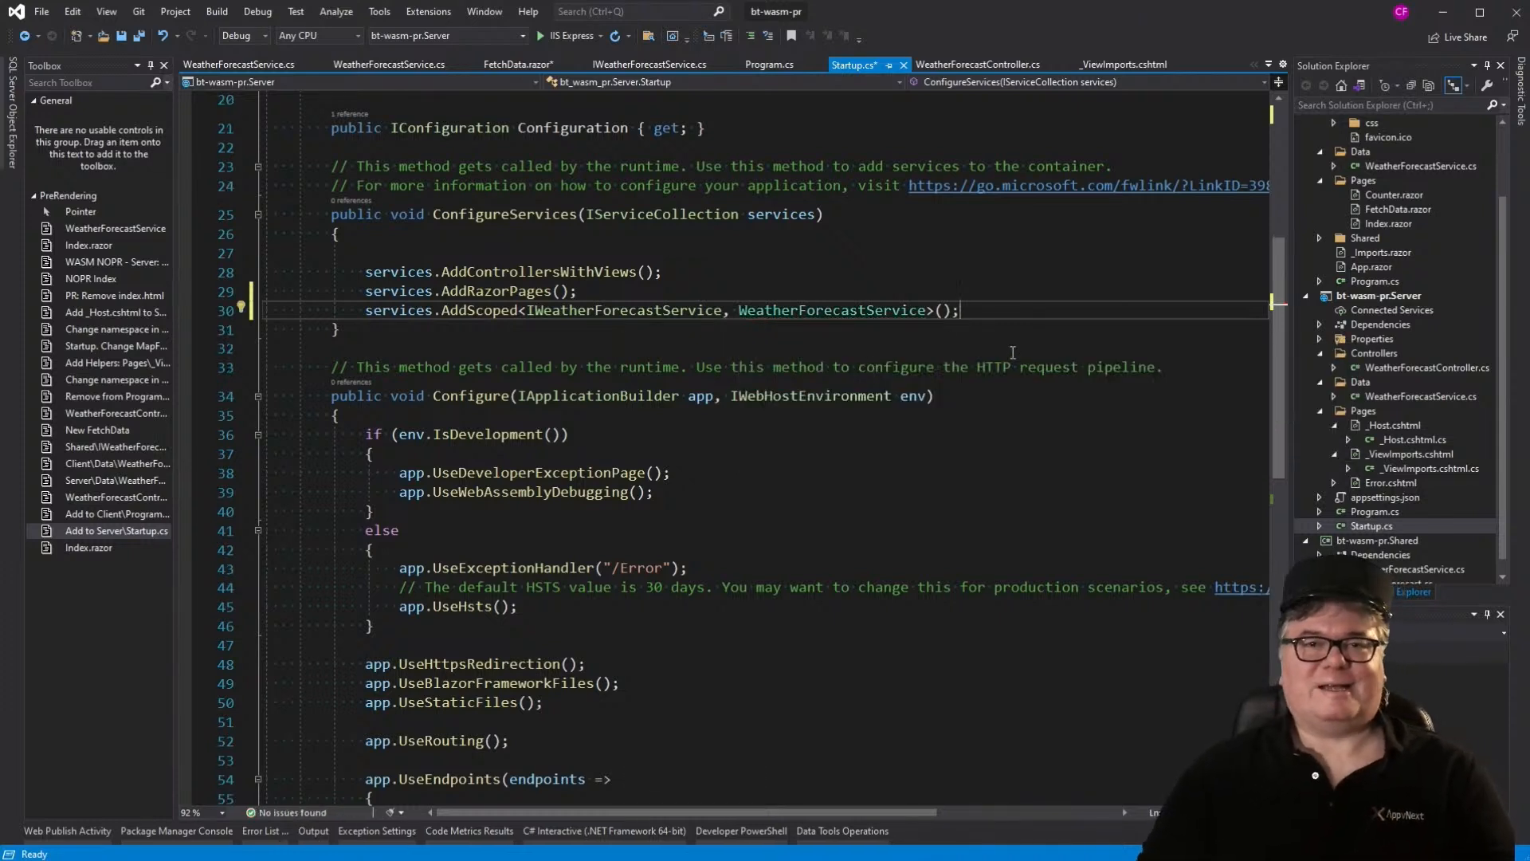
pyautogui.press('ctrl+s')
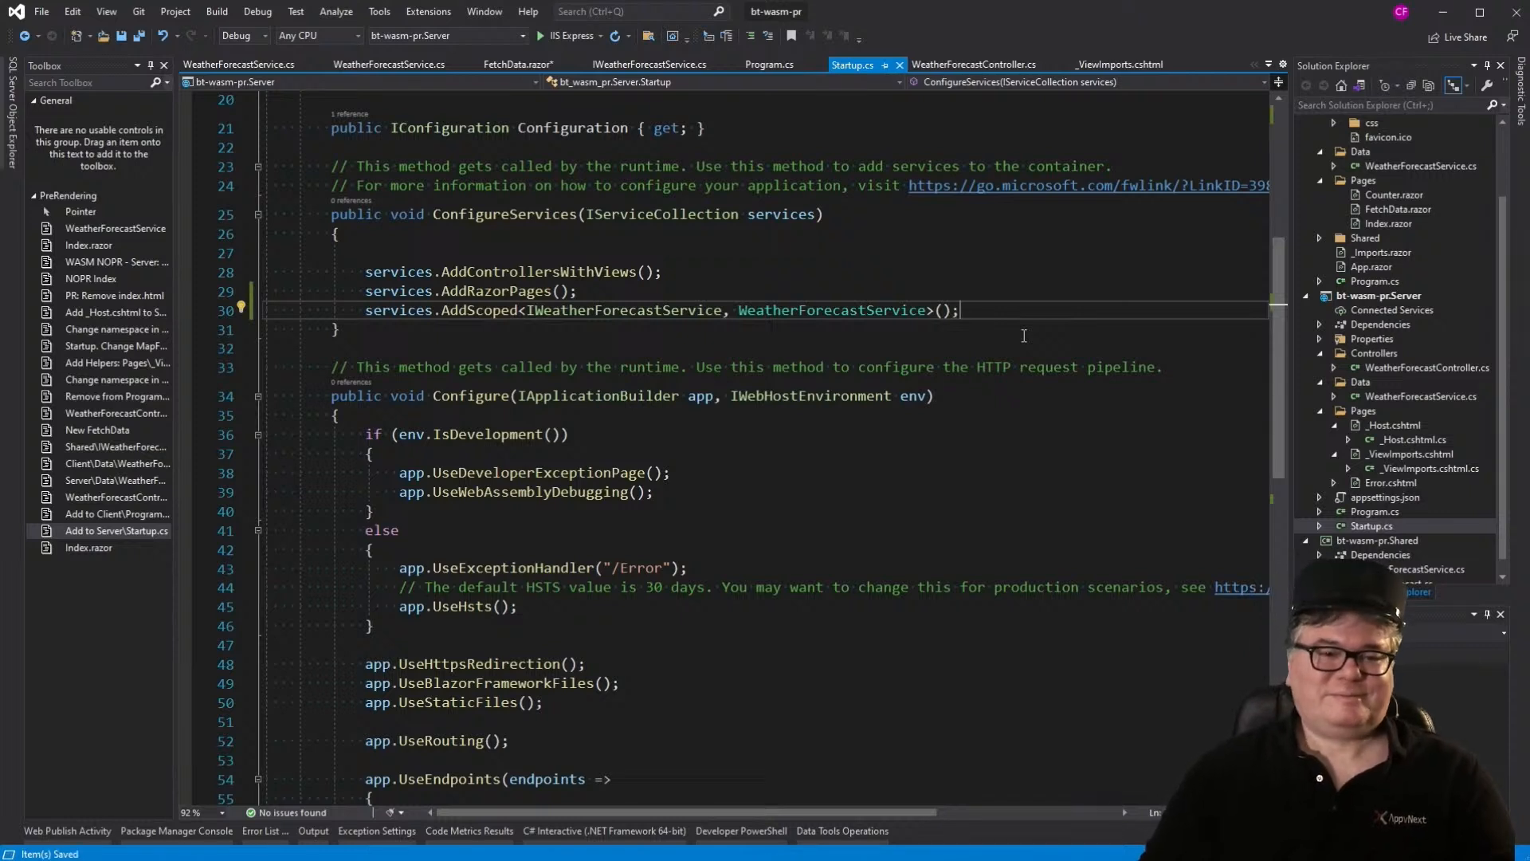
pyautogui.moveTo(1444, 313)
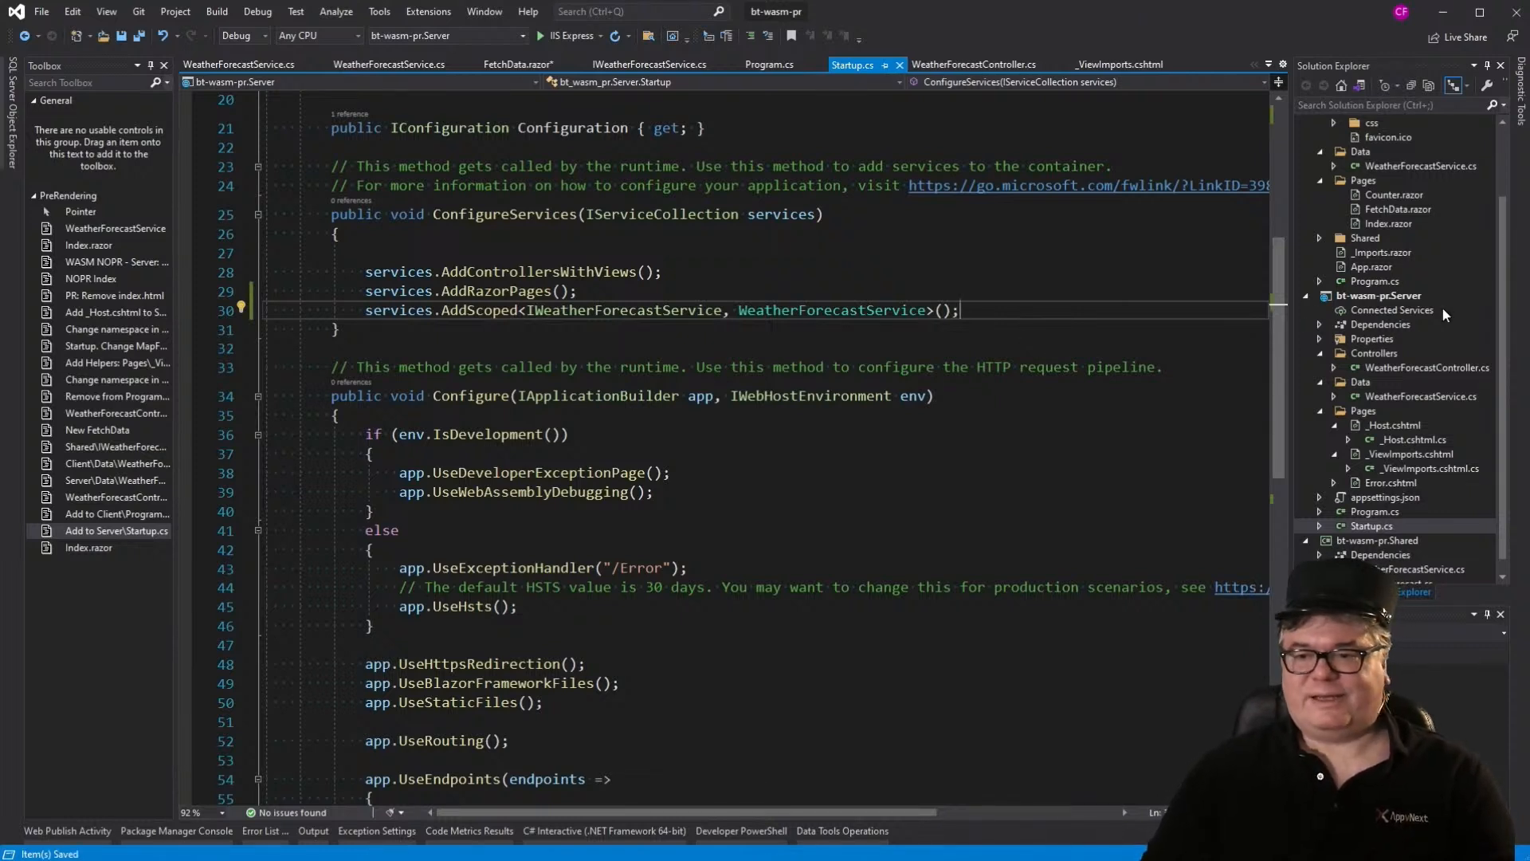
pyautogui.scroll(3)
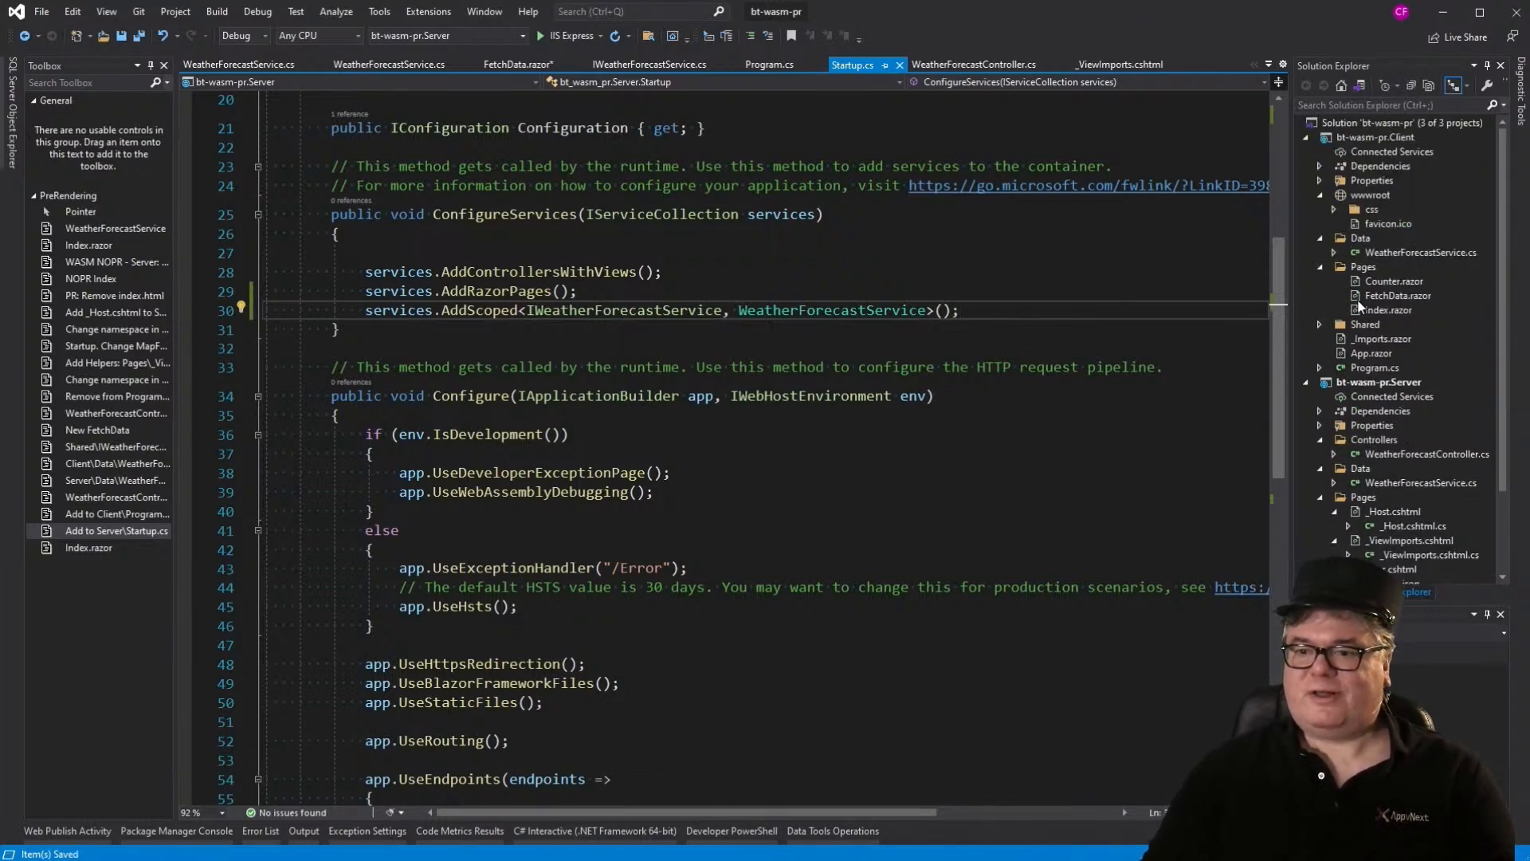
# Step: Save Index.razor listing forecasts from the injected IWeatherForecastService
pyautogui.click(1386, 309)
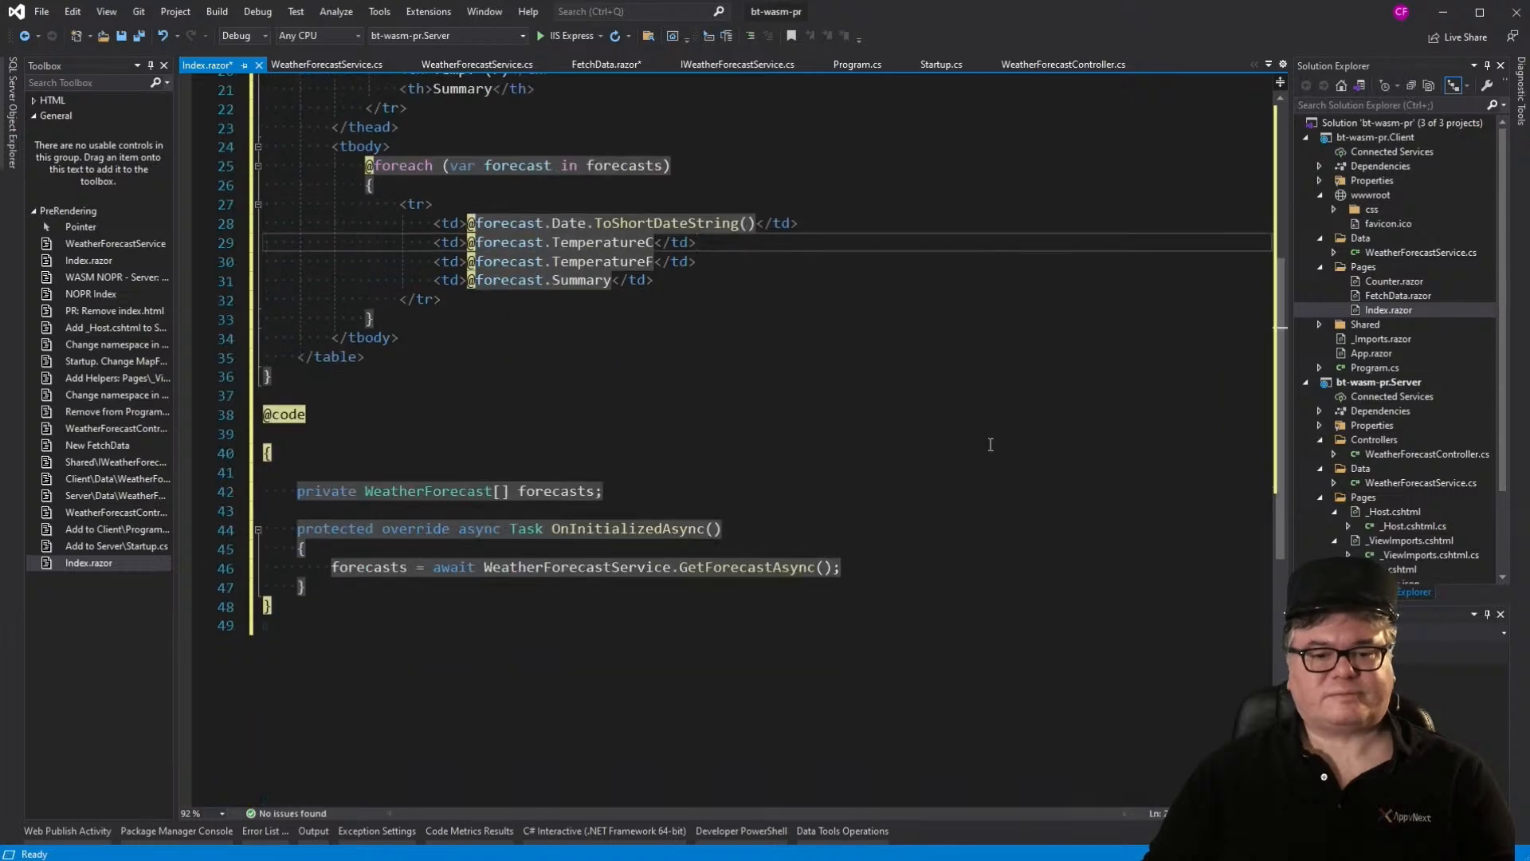
pyautogui.press('ctrl+s')
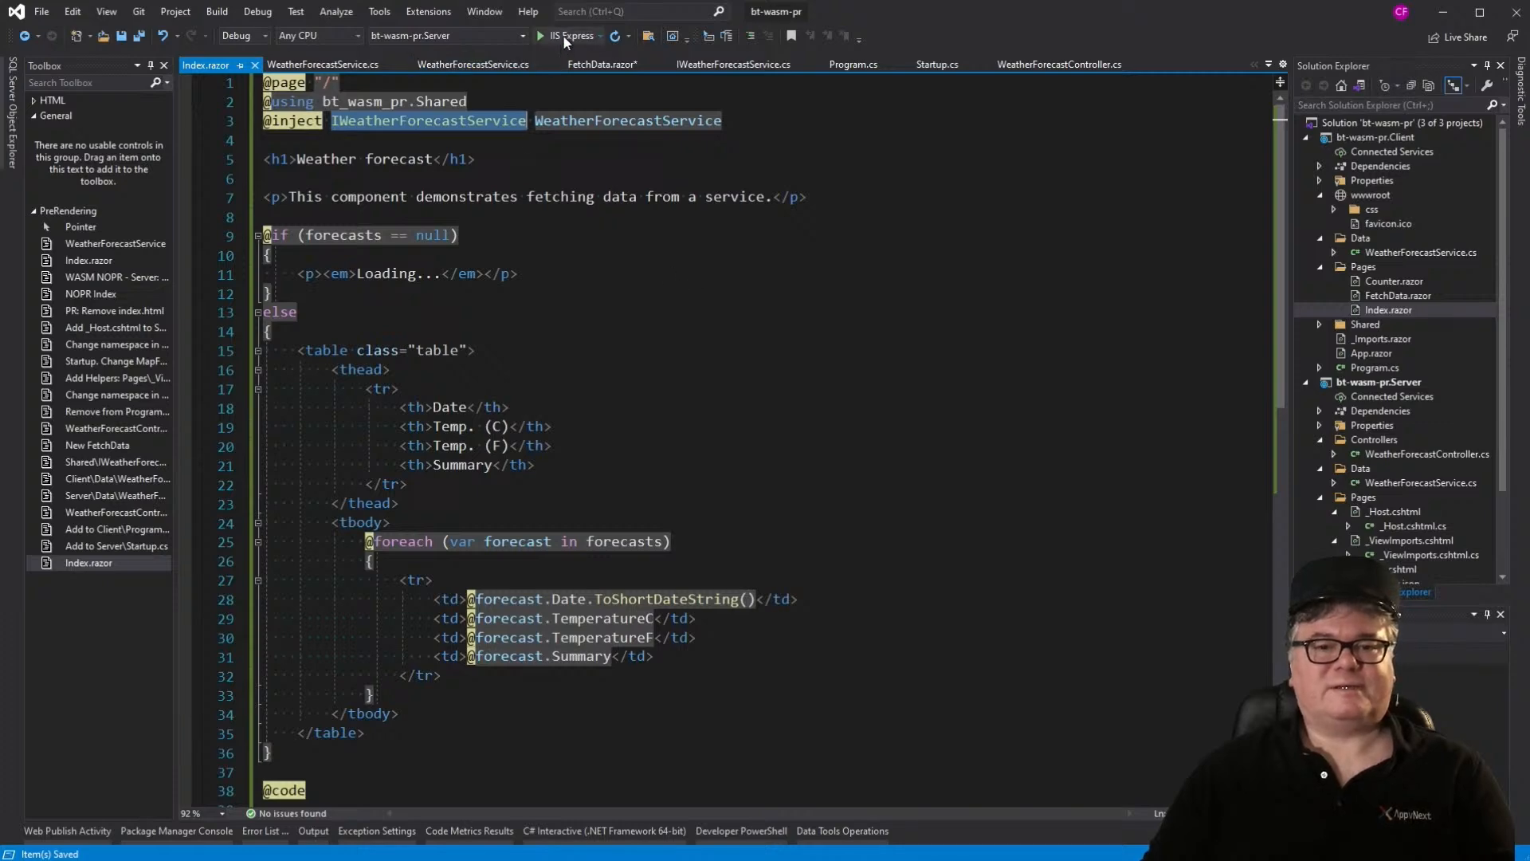
pyautogui.click(542, 35)
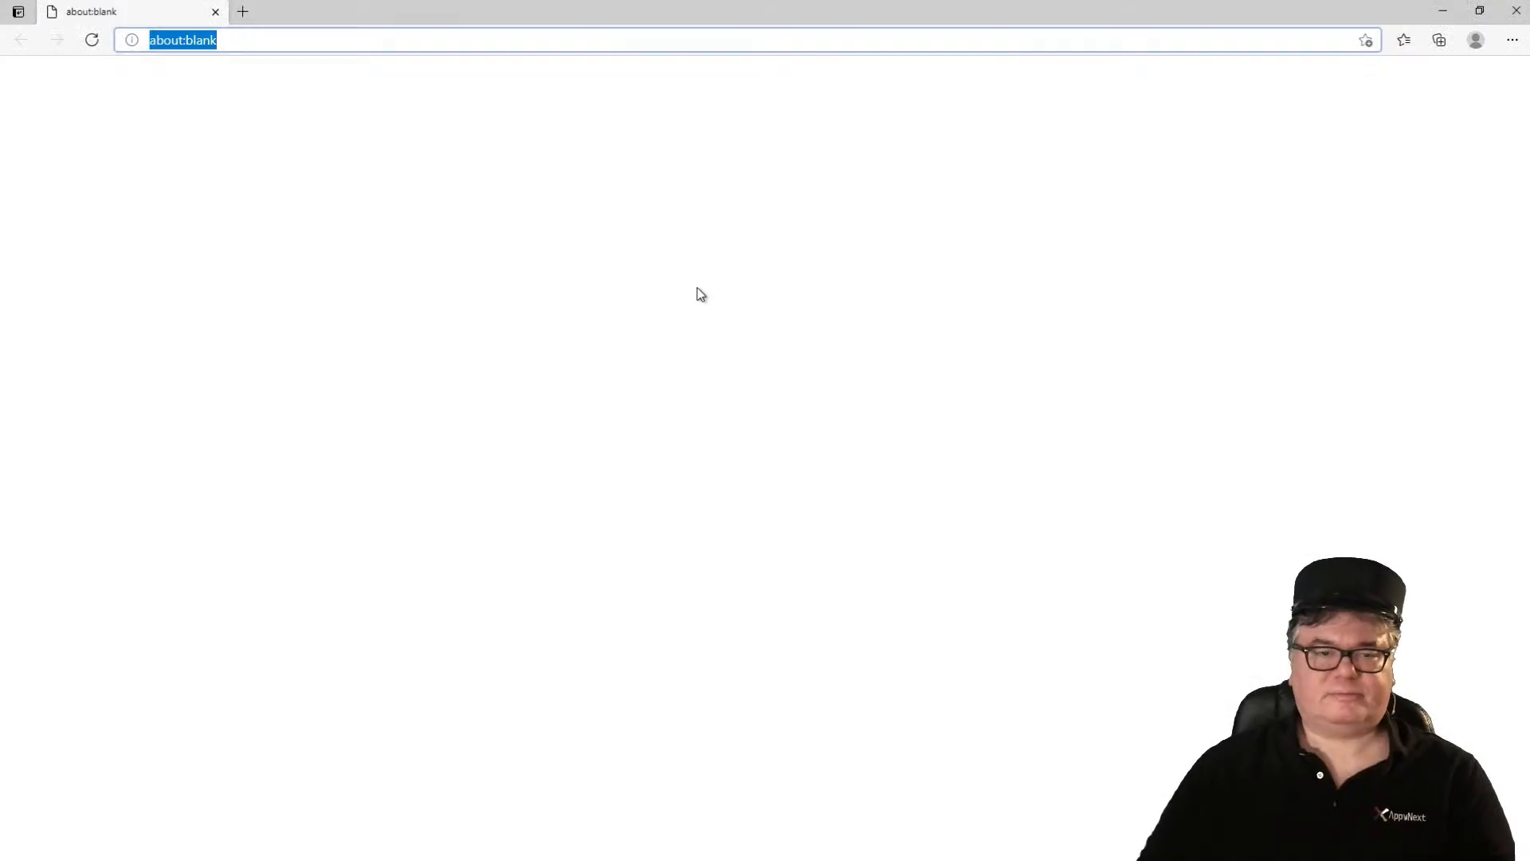
pyautogui.write('https://localhost:44381')
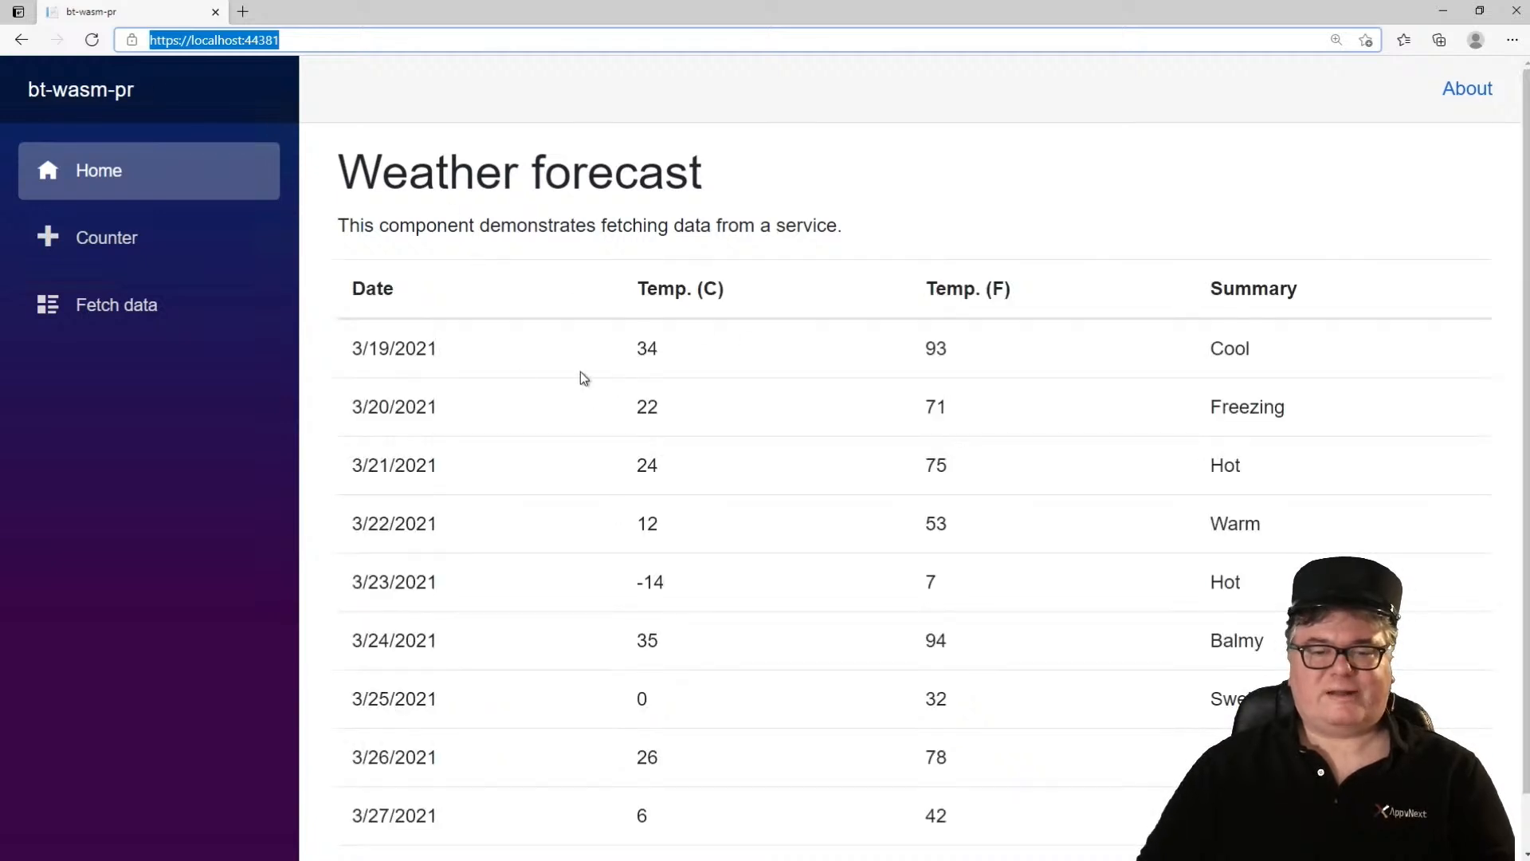
pyautogui.moveTo(574, 524)
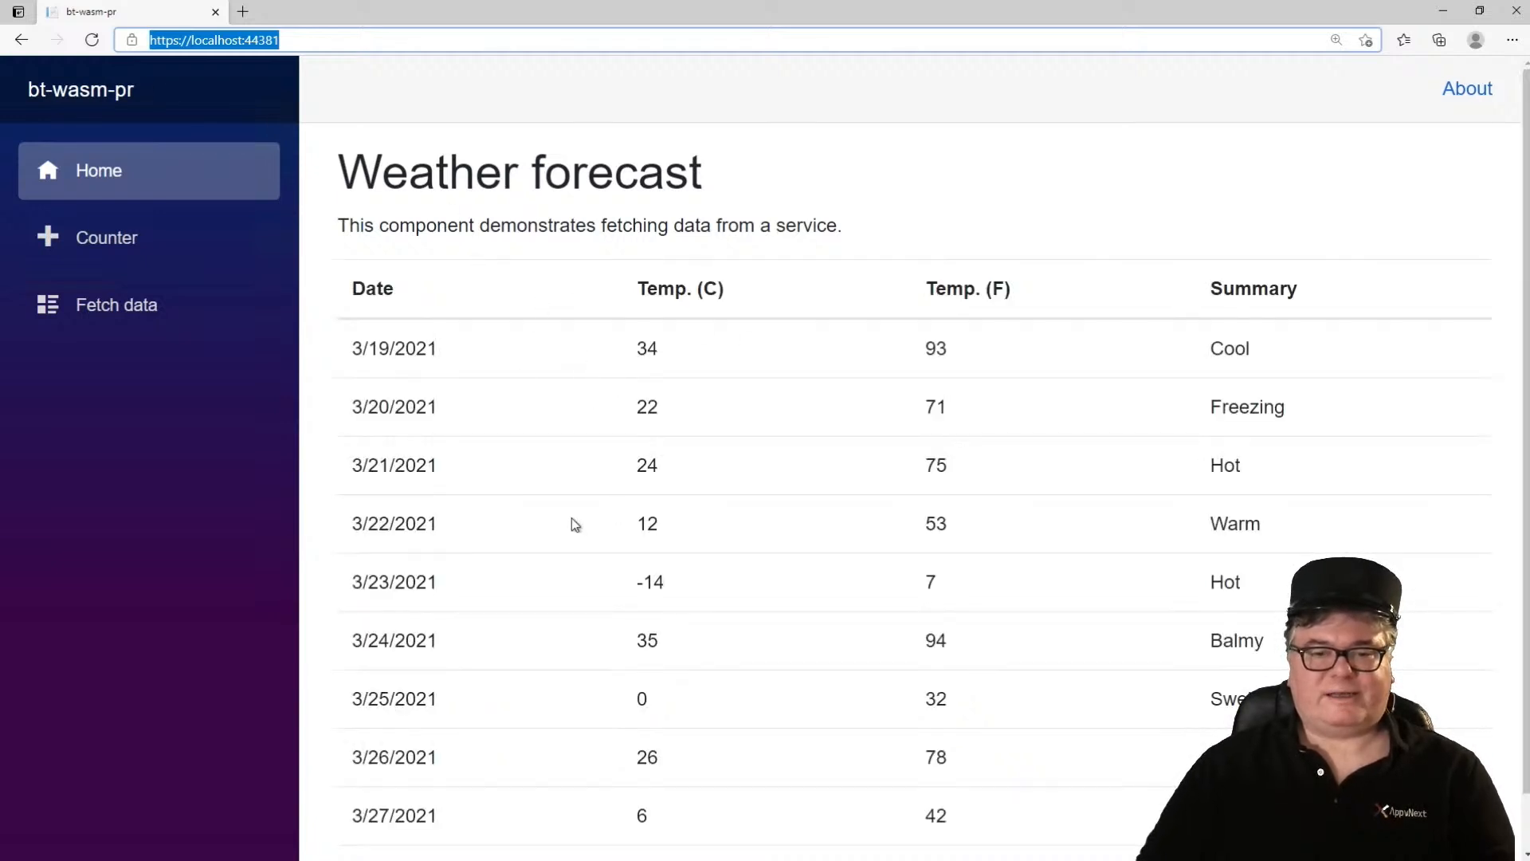
pyautogui.moveTo(520, 298)
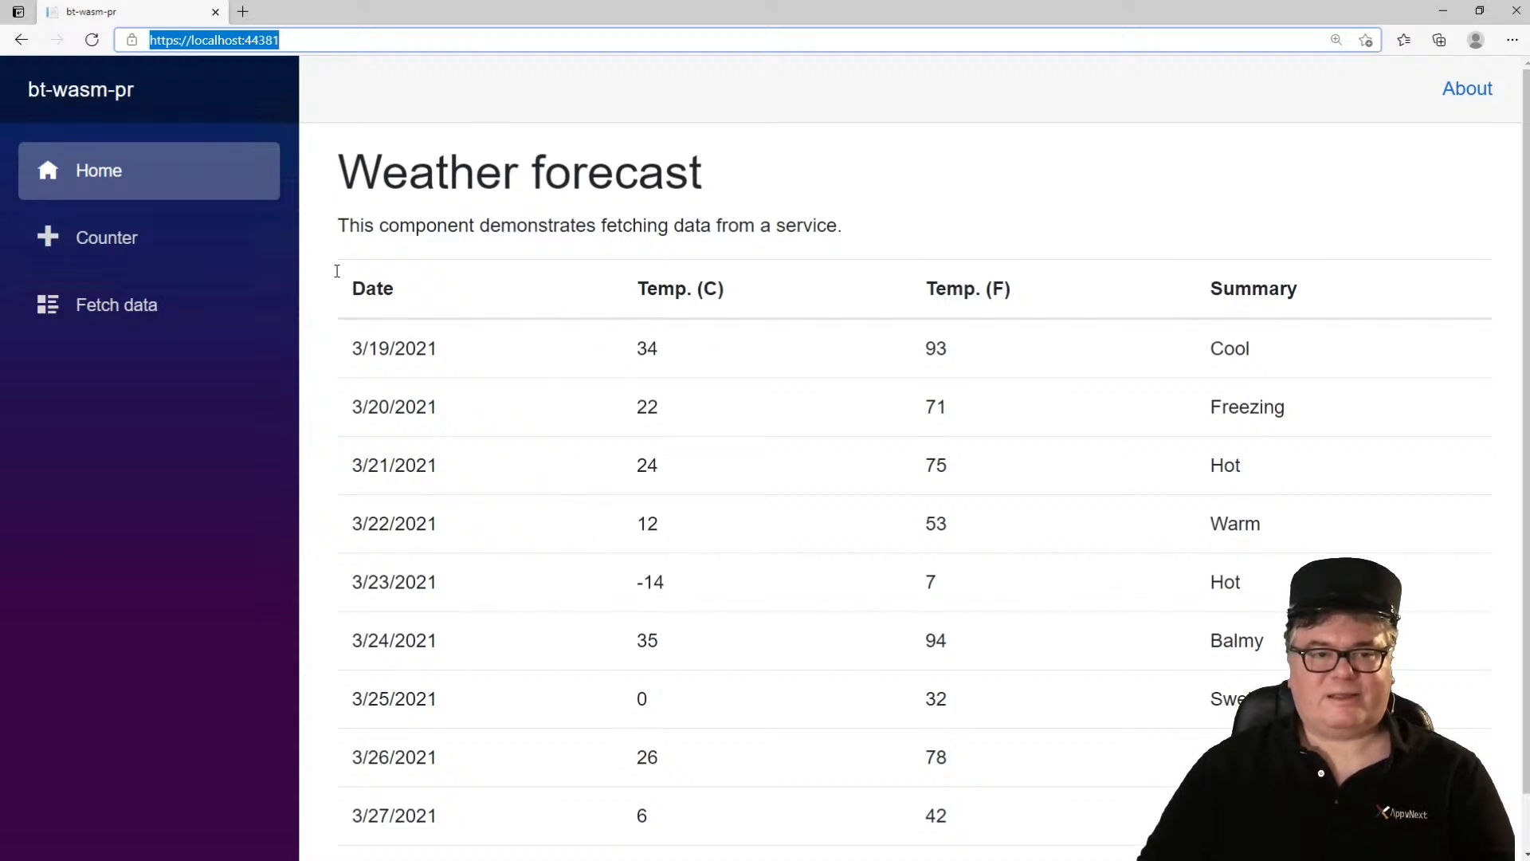
pyautogui.moveTo(93, 40)
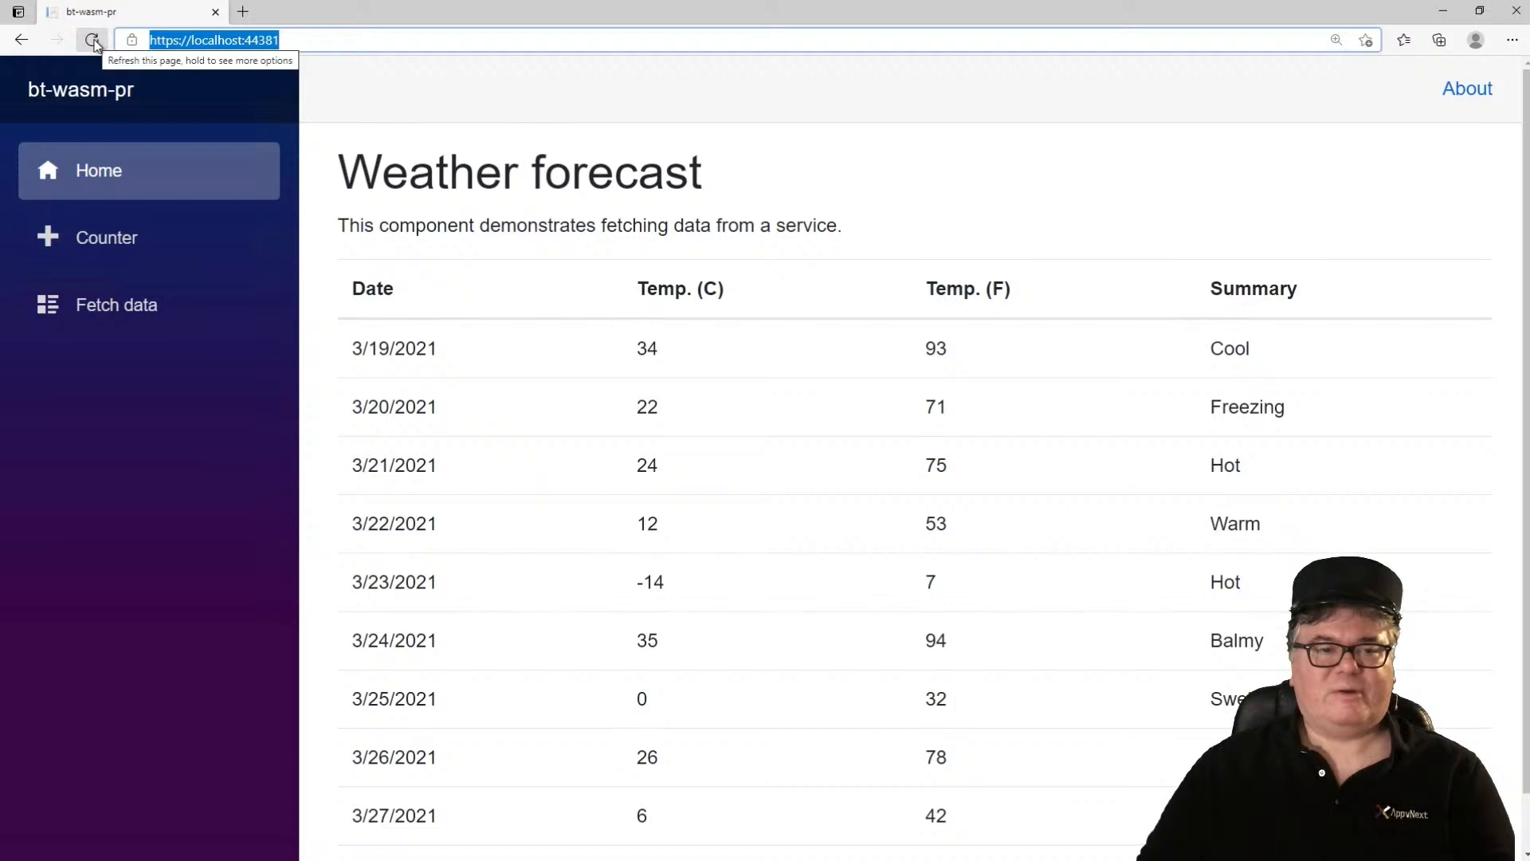
pyautogui.click(94, 40)
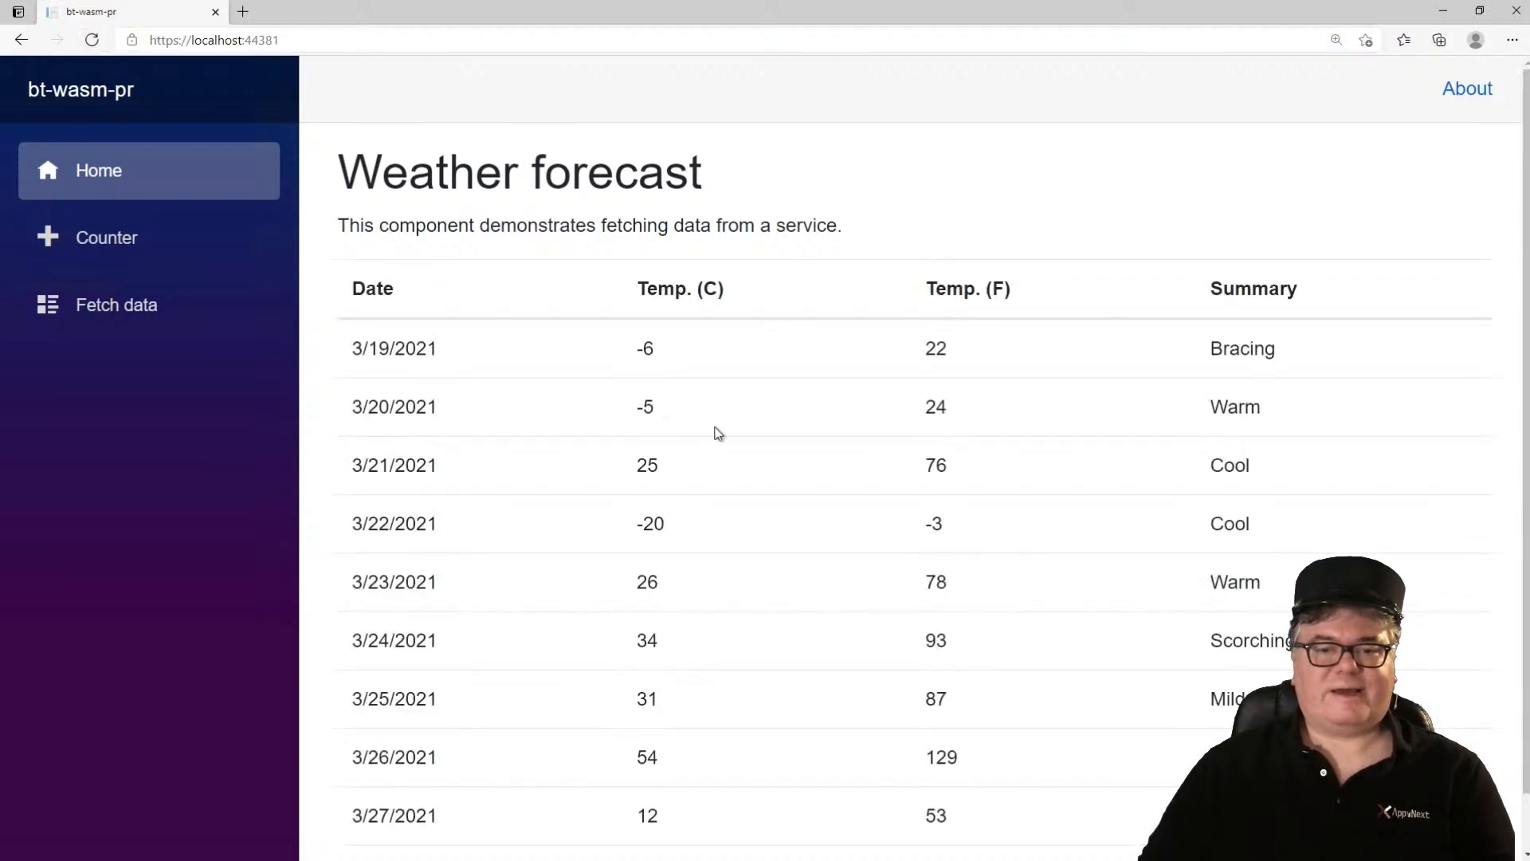
pyautogui.moveTo(274, 271)
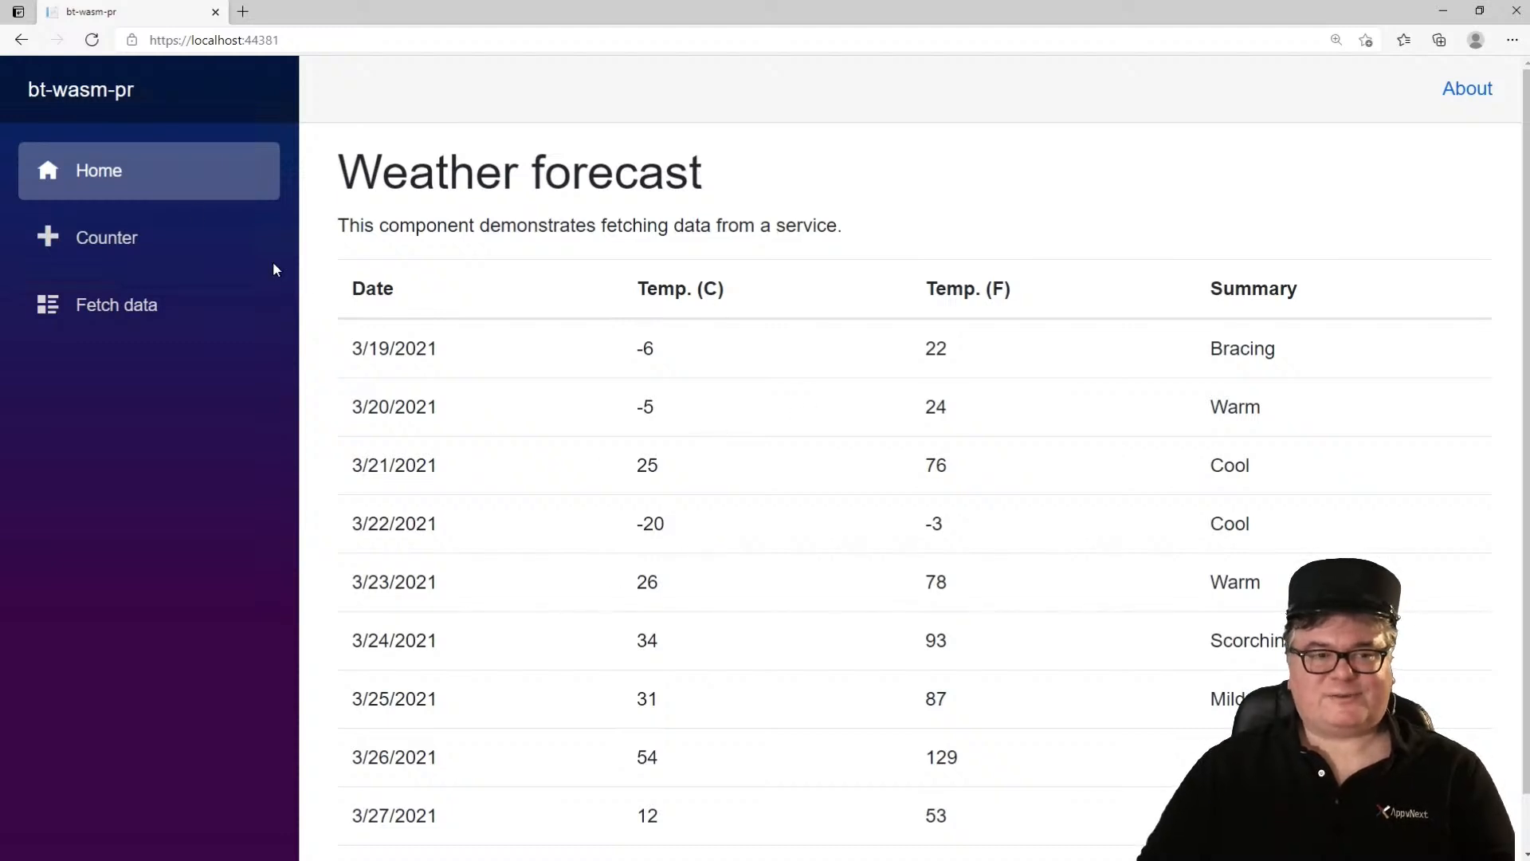
pyautogui.moveTo(92, 40)
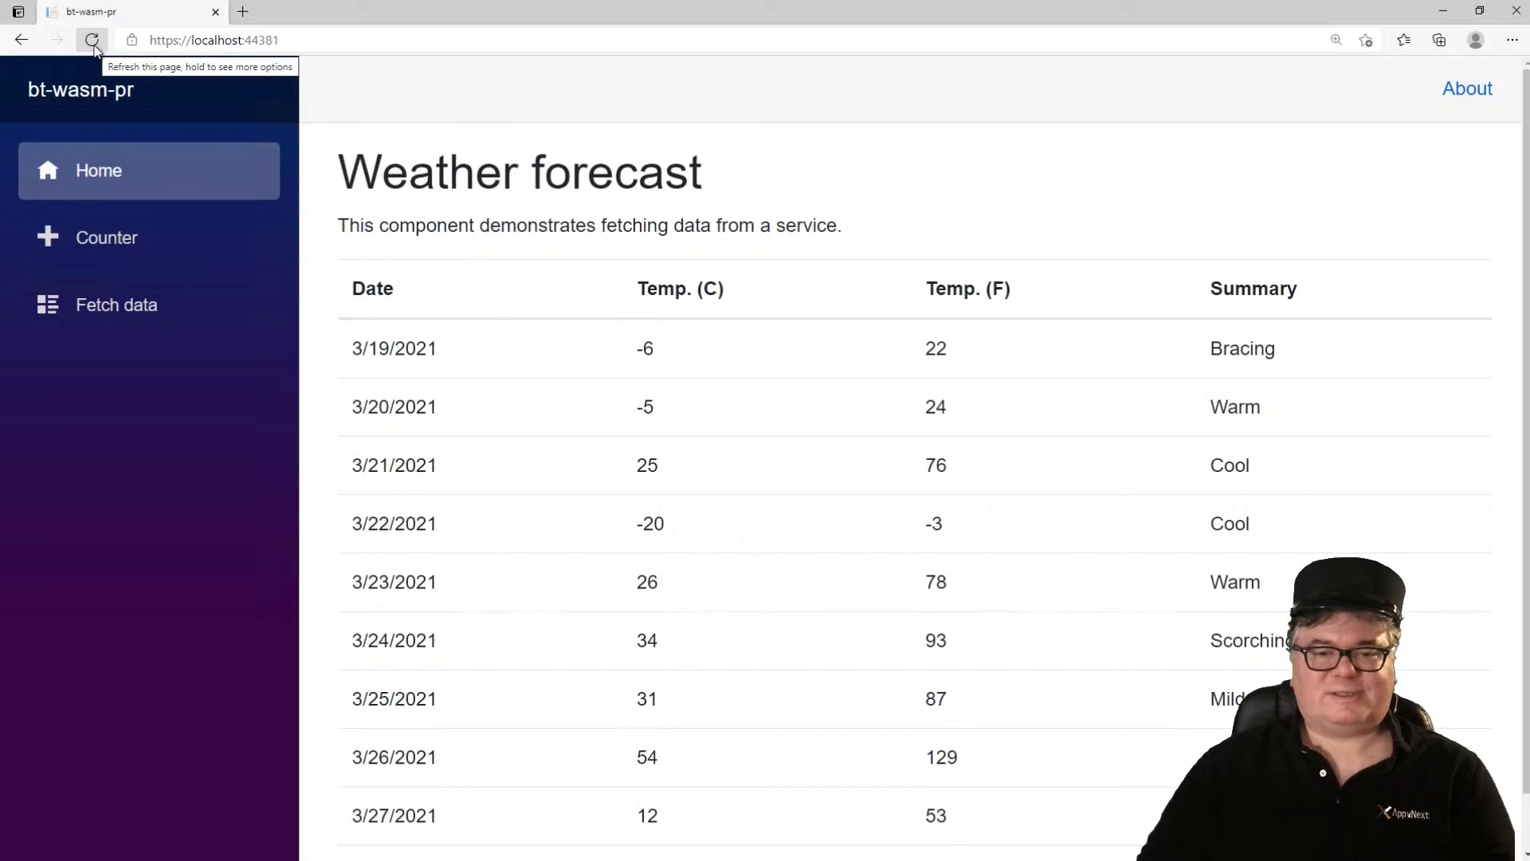
pyautogui.click(93, 40)
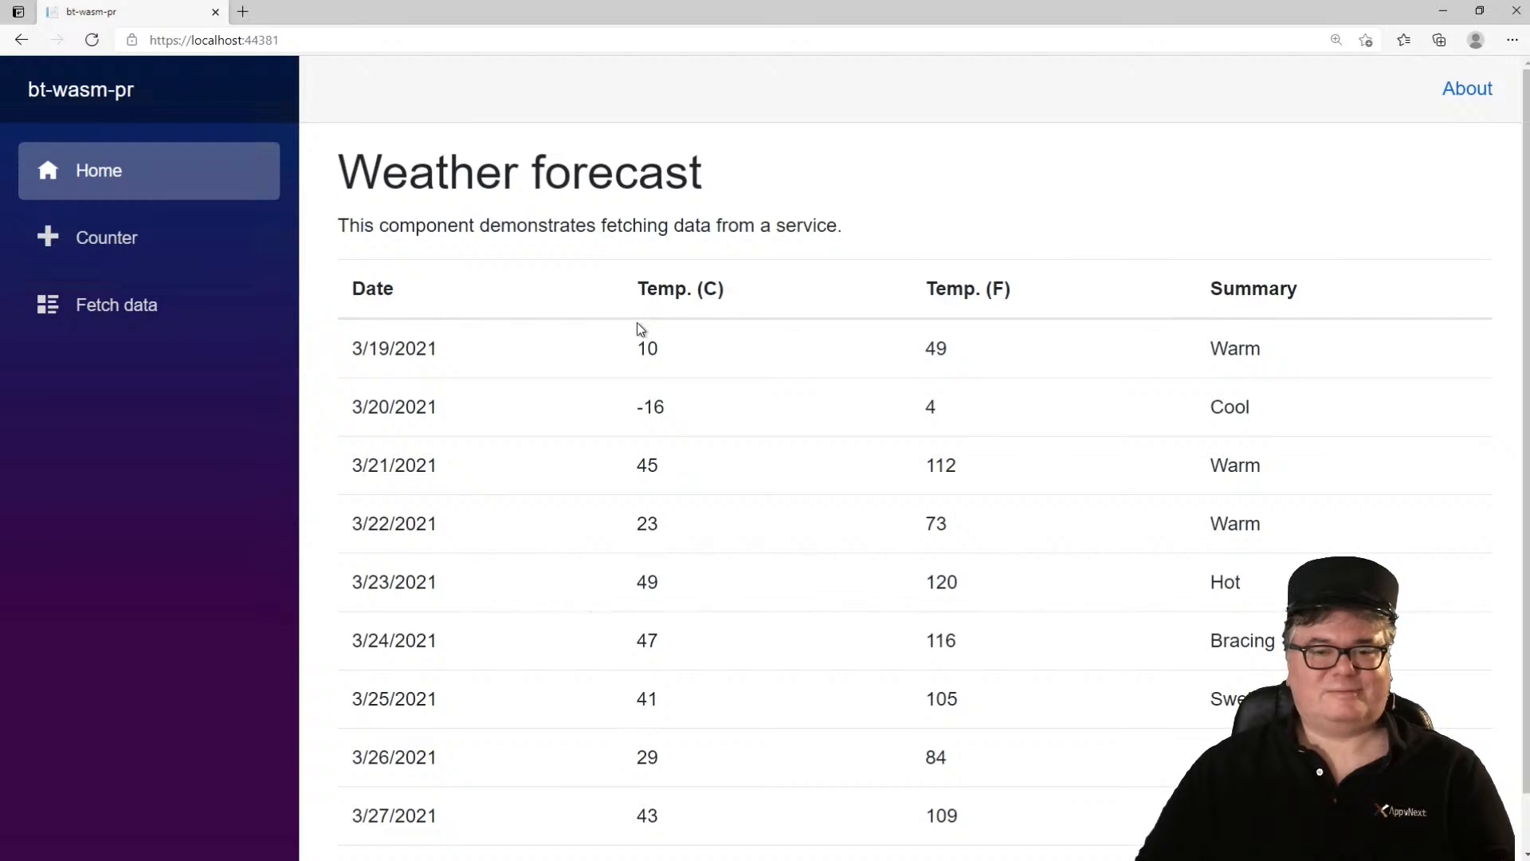
pyautogui.moveTo(861, 433)
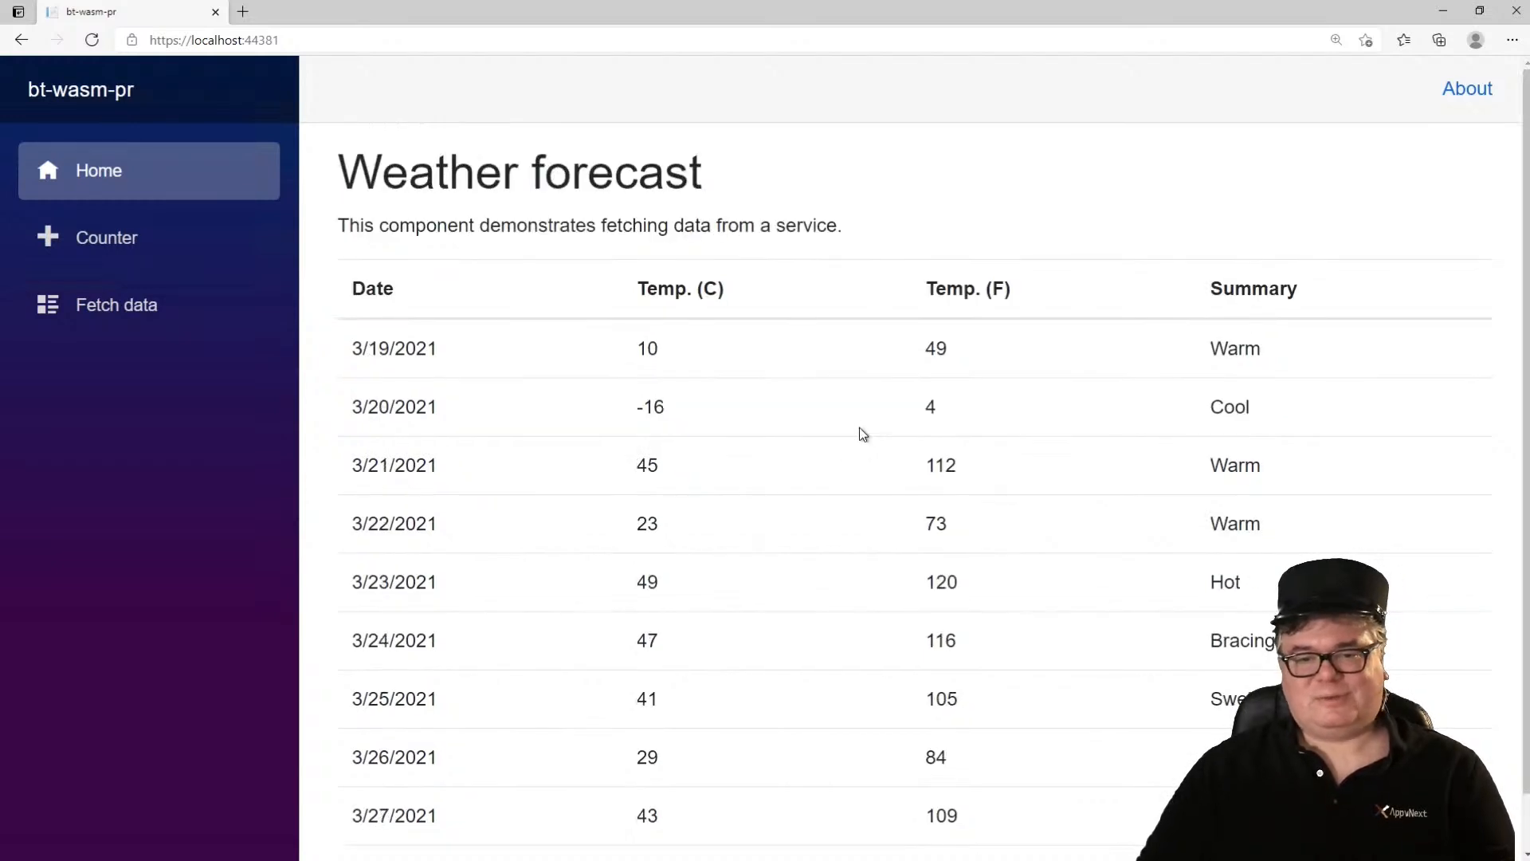
pyautogui.moveTo(738, 356)
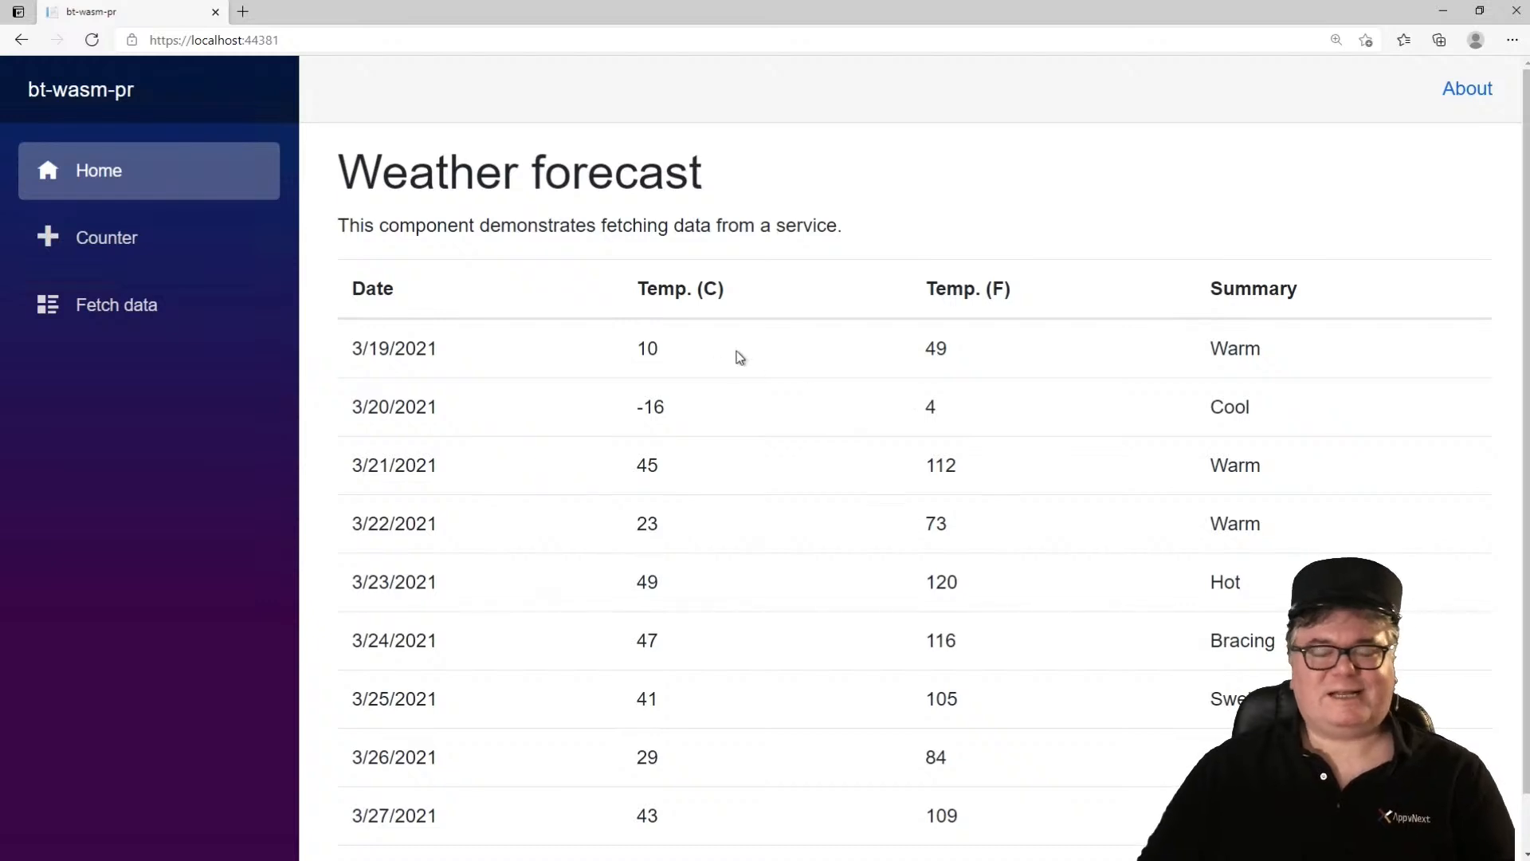
pyautogui.moveTo(802, 464)
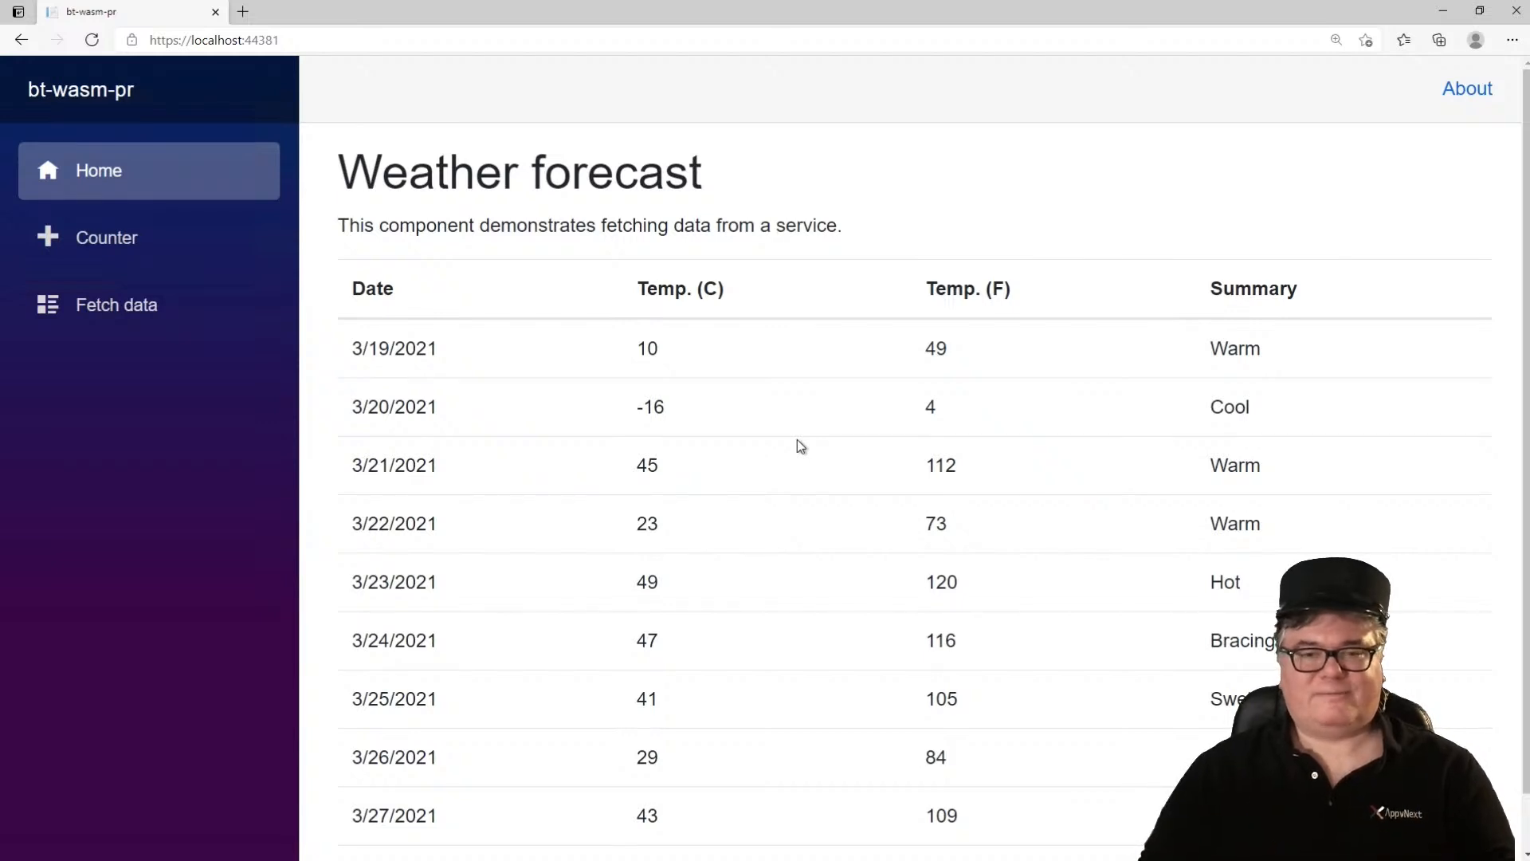
pyautogui.moveTo(93, 40)
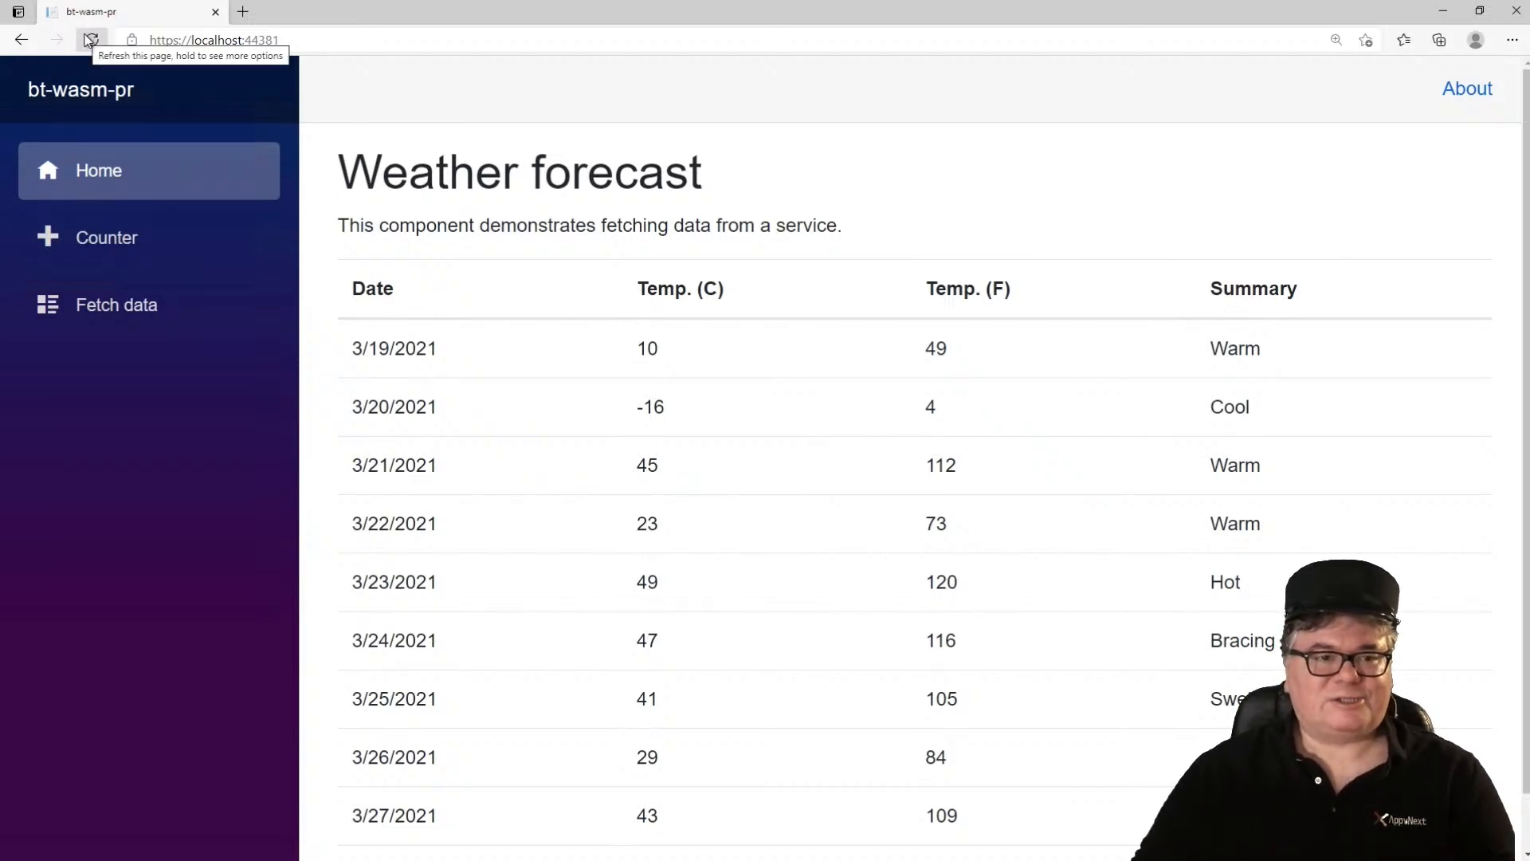
# Step: Reload the Home page to show a fresh forecast set starting 20°C Warm for 3/19/2021
pyautogui.click(91, 40)
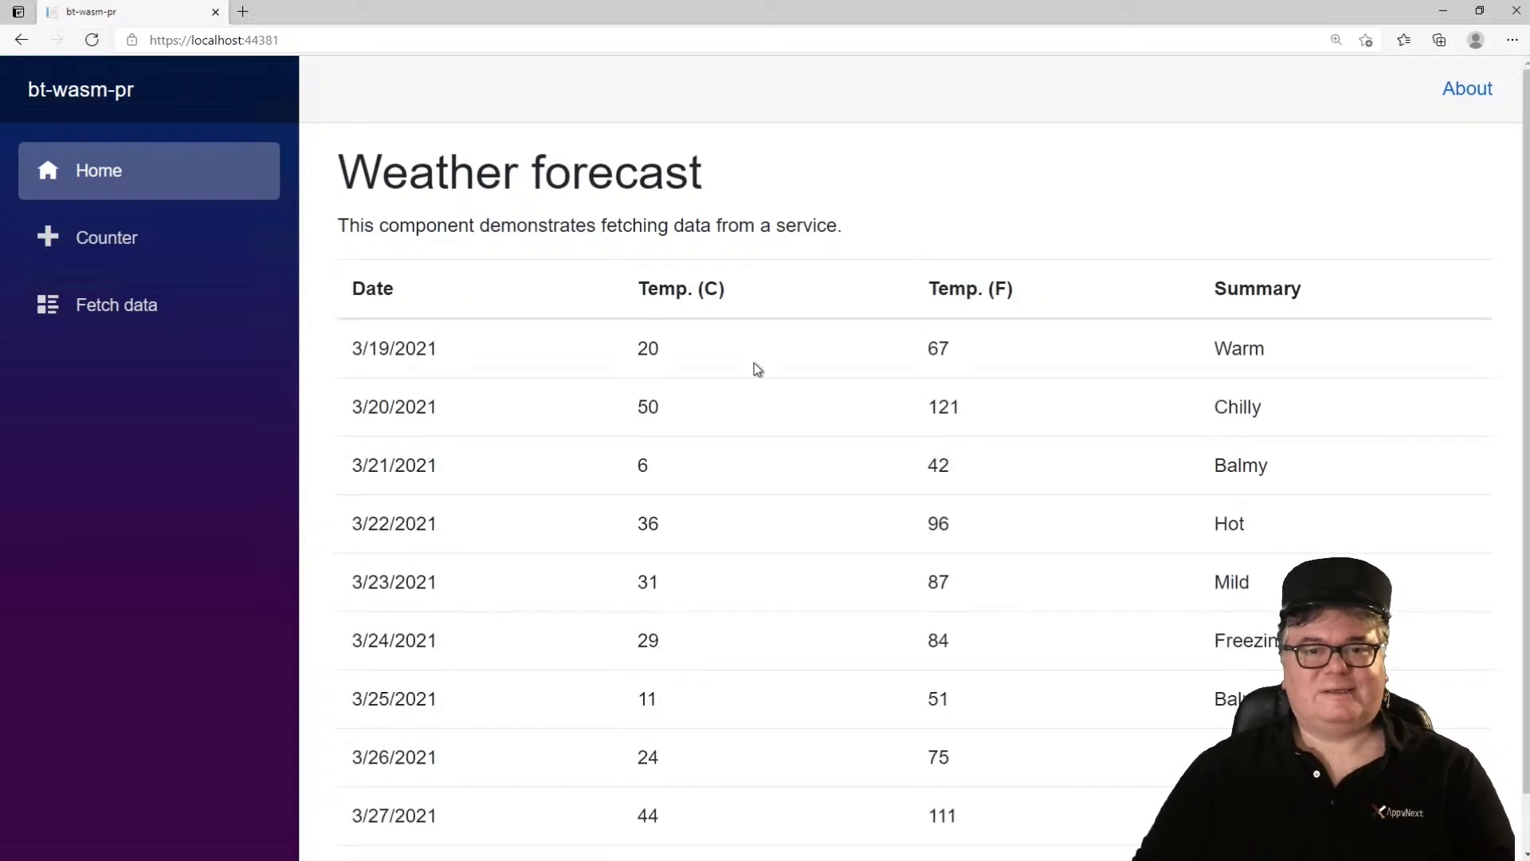
pyautogui.moveTo(745, 384)
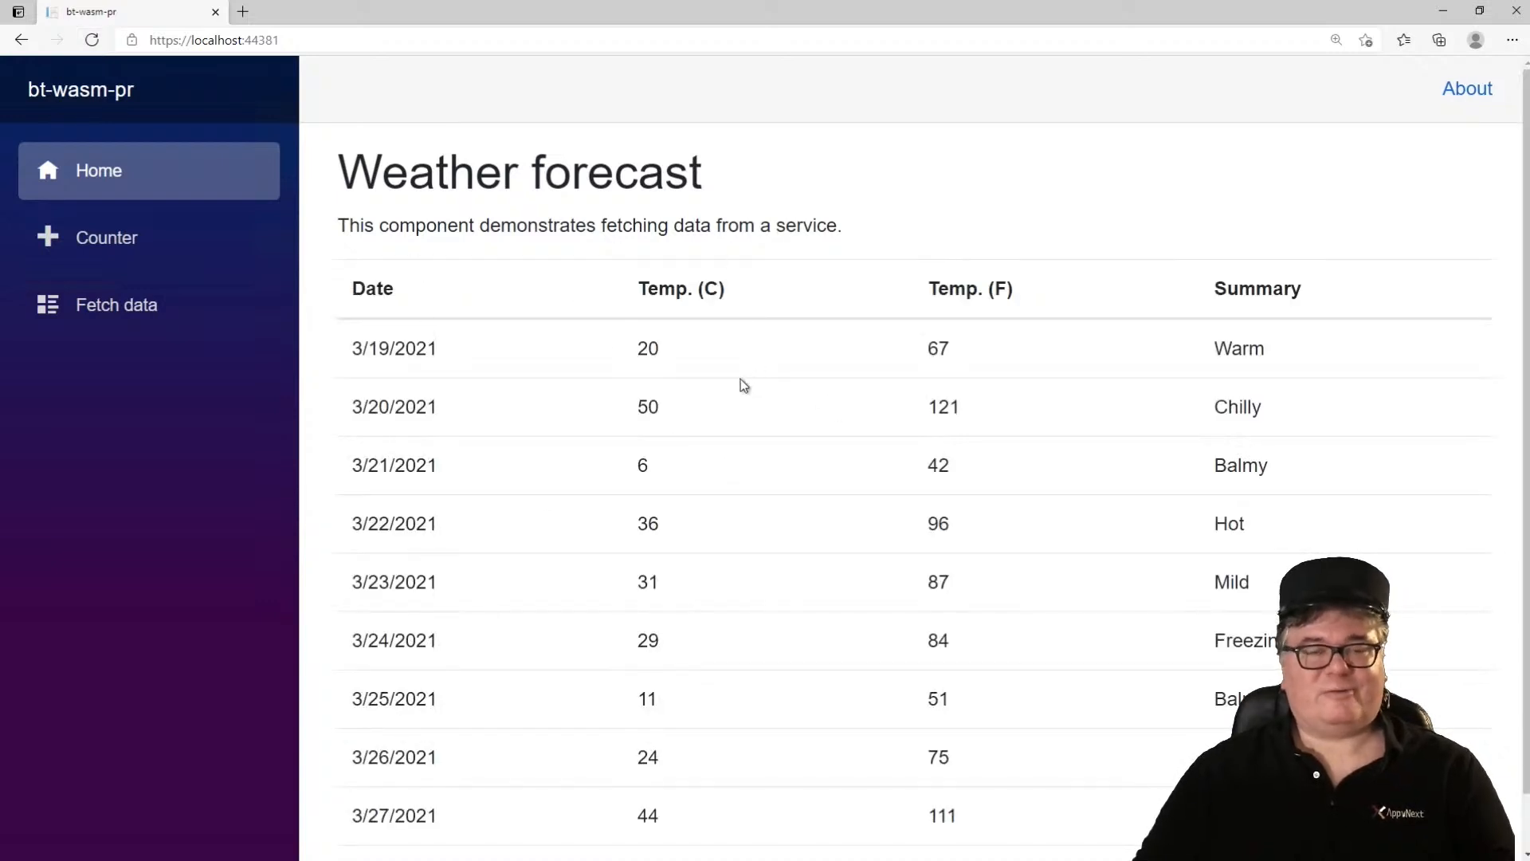
pyautogui.moveTo(671, 331)
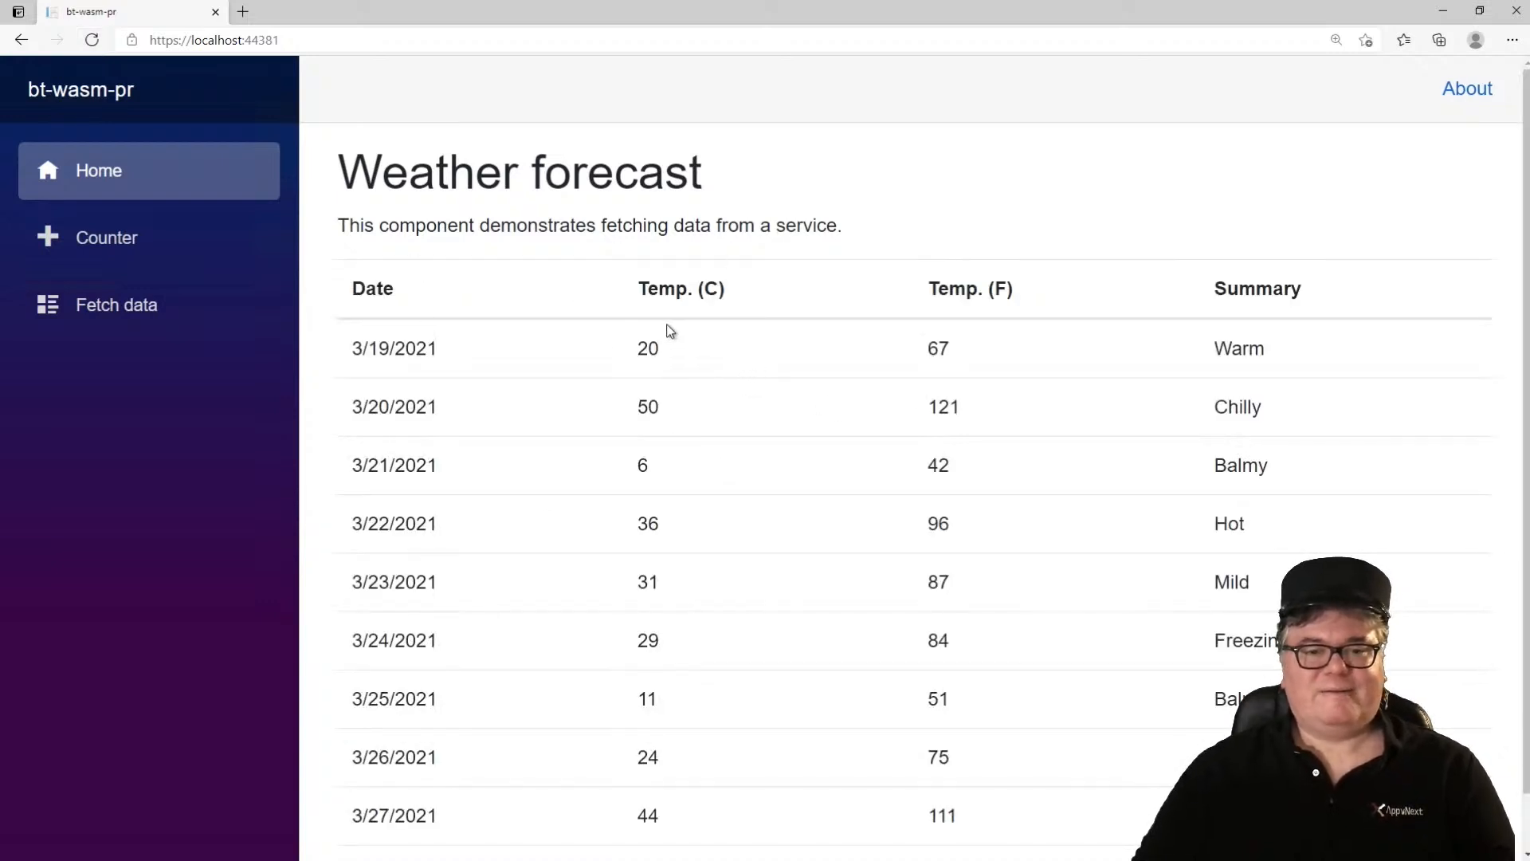
pyautogui.moveTo(631, 633)
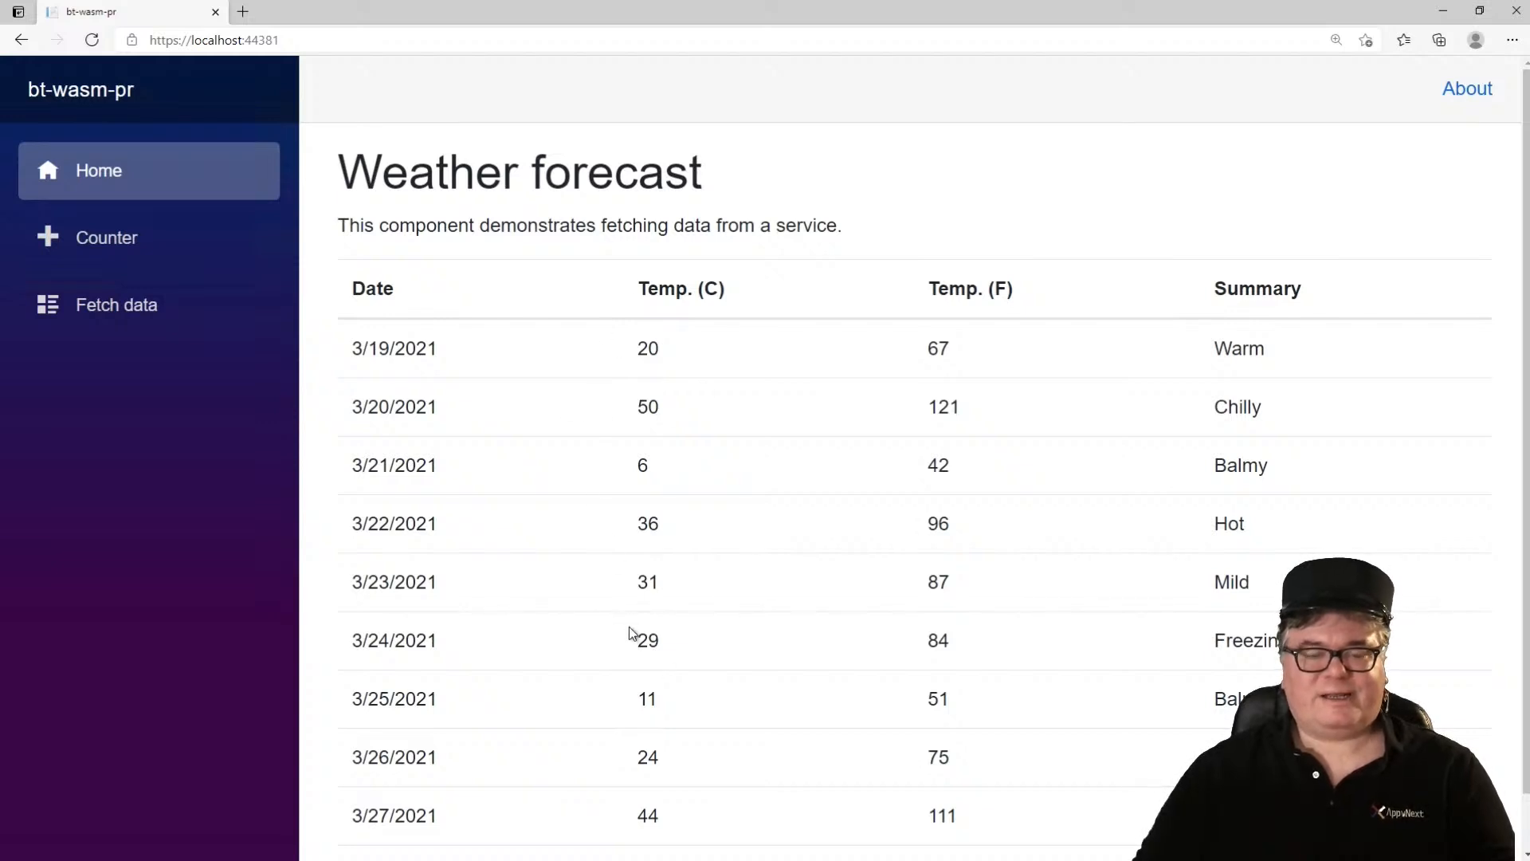
pyautogui.moveTo(359, 256)
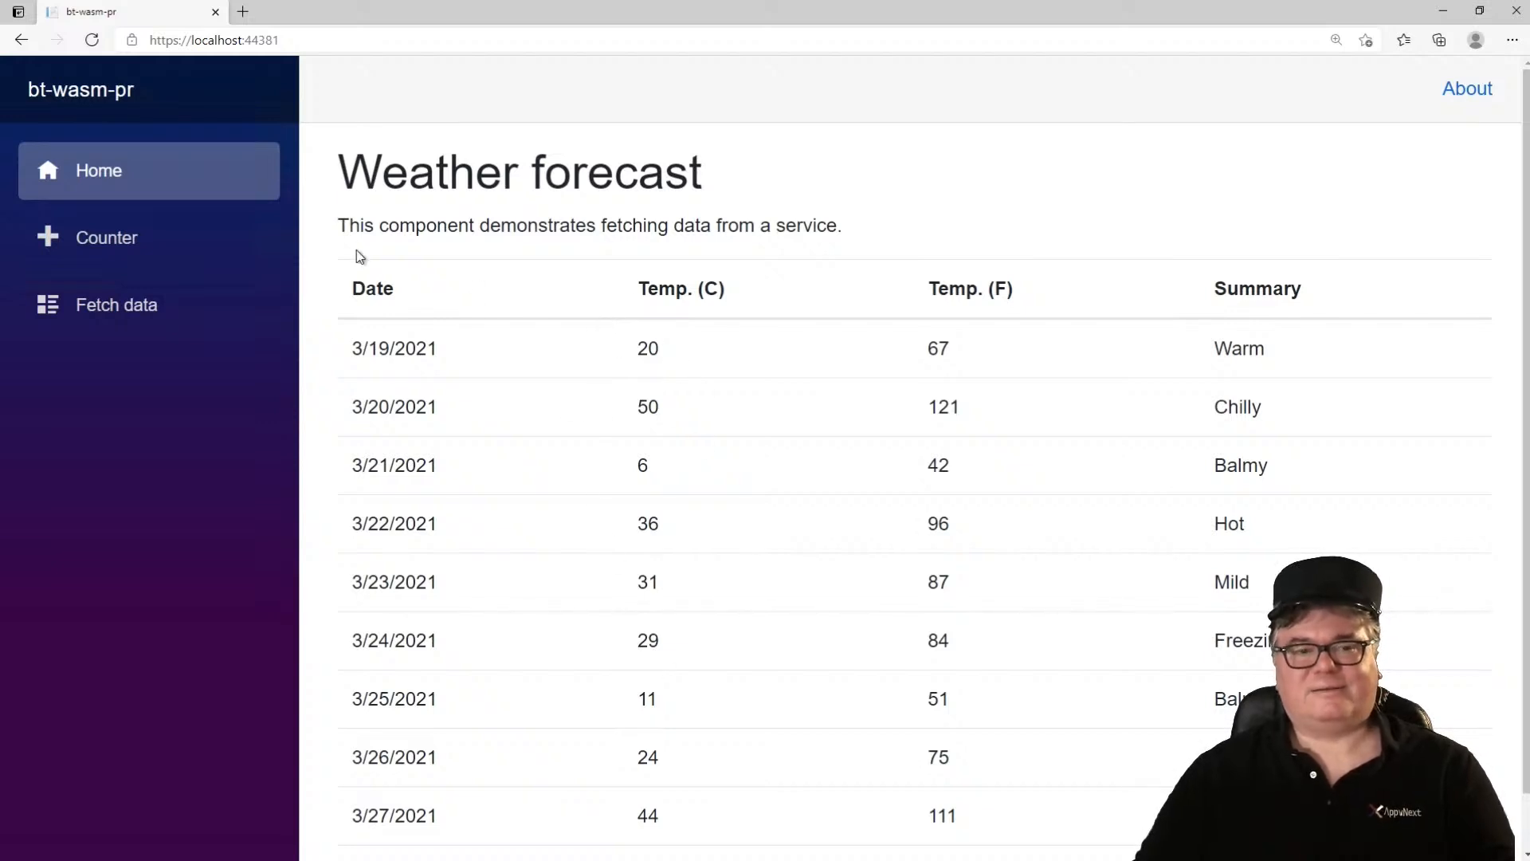
pyautogui.moveTo(528, 303)
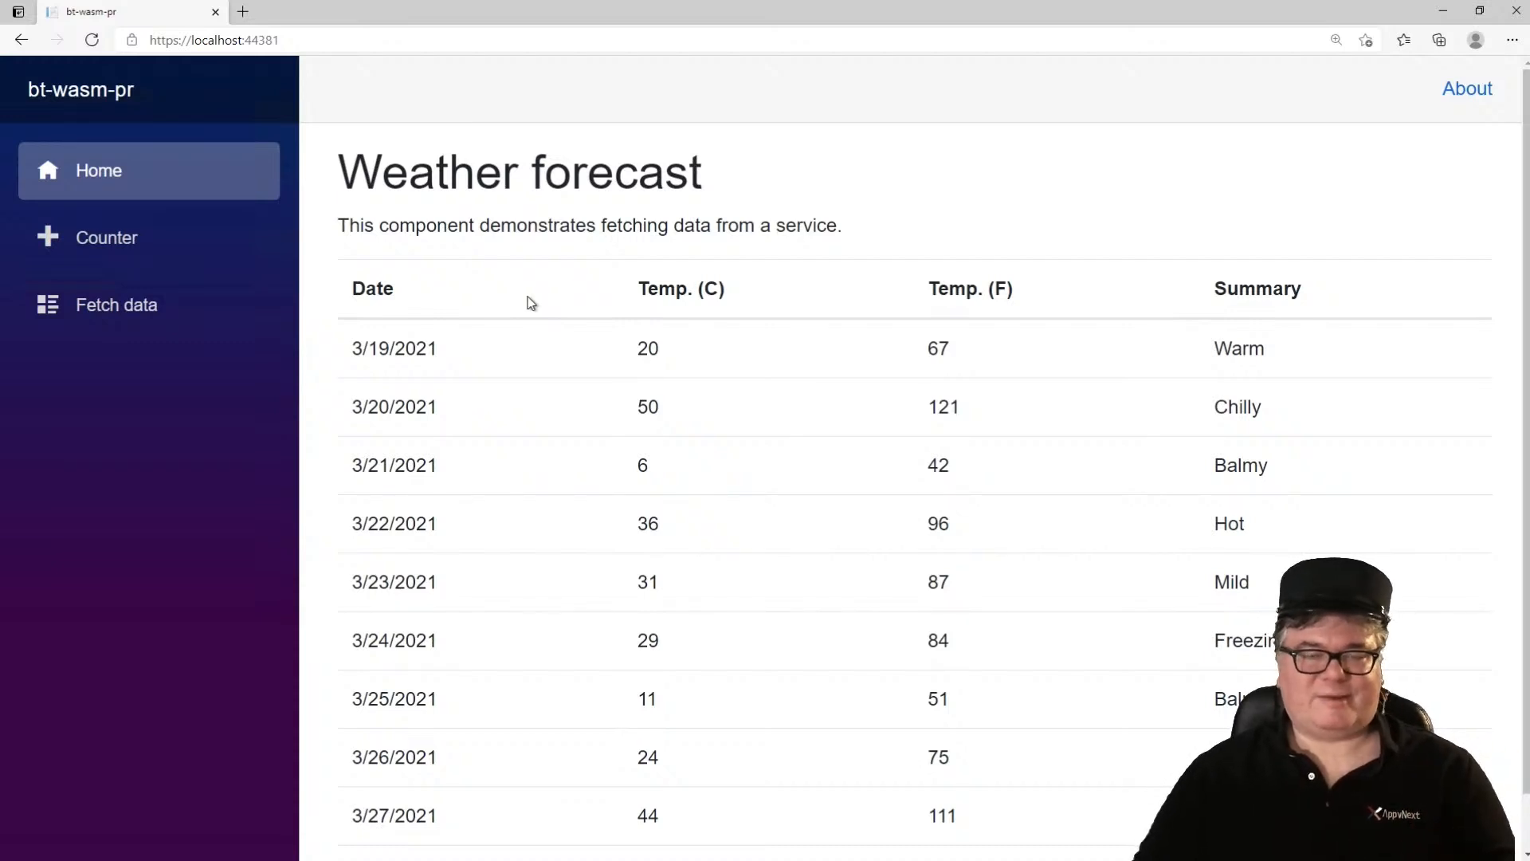
pyautogui.moveTo(210, 137)
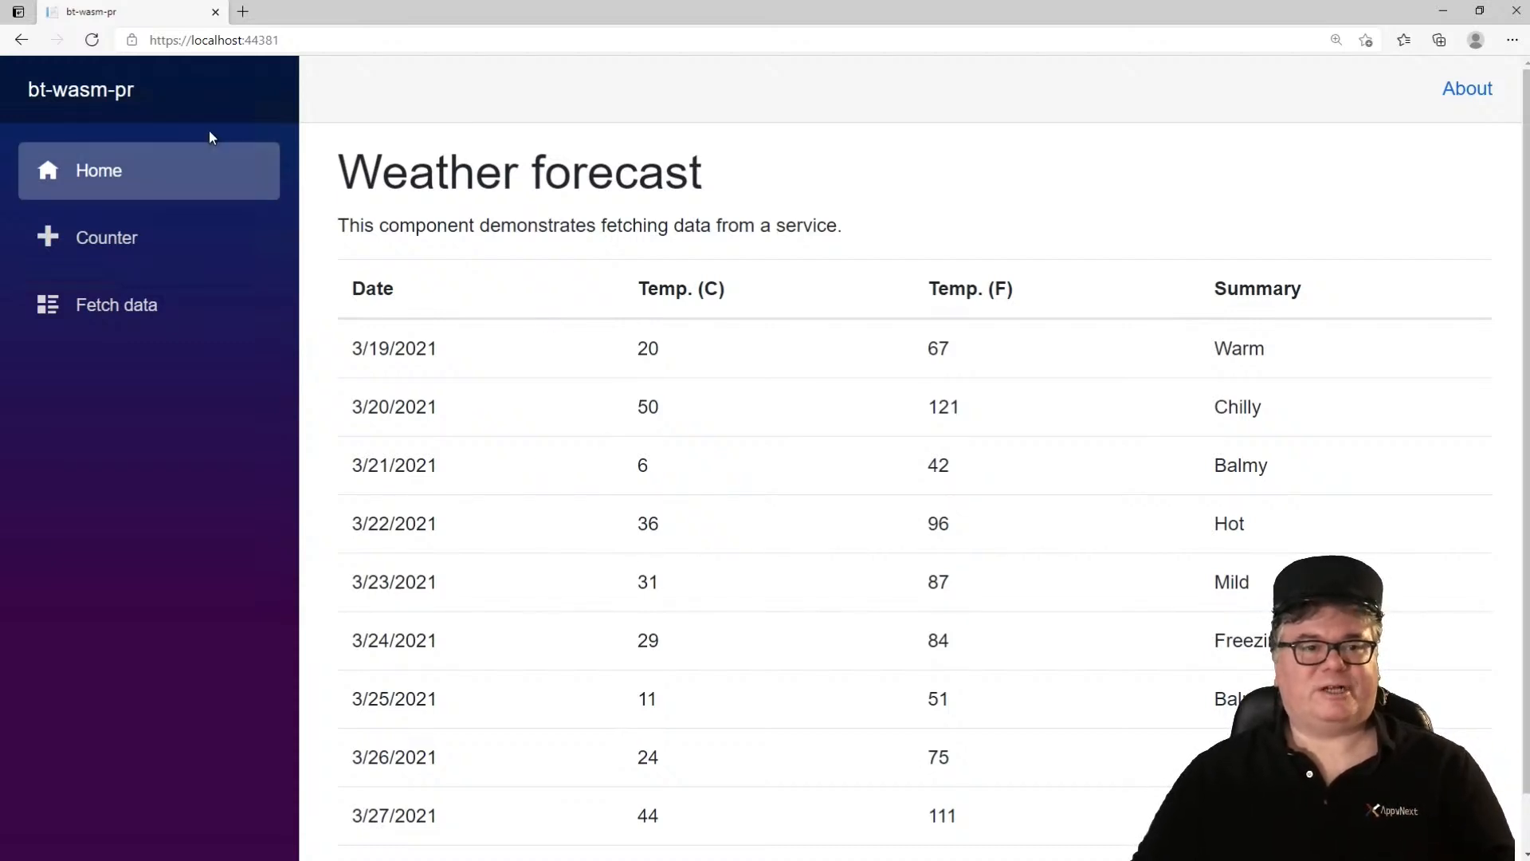
pyautogui.moveTo(653, 400)
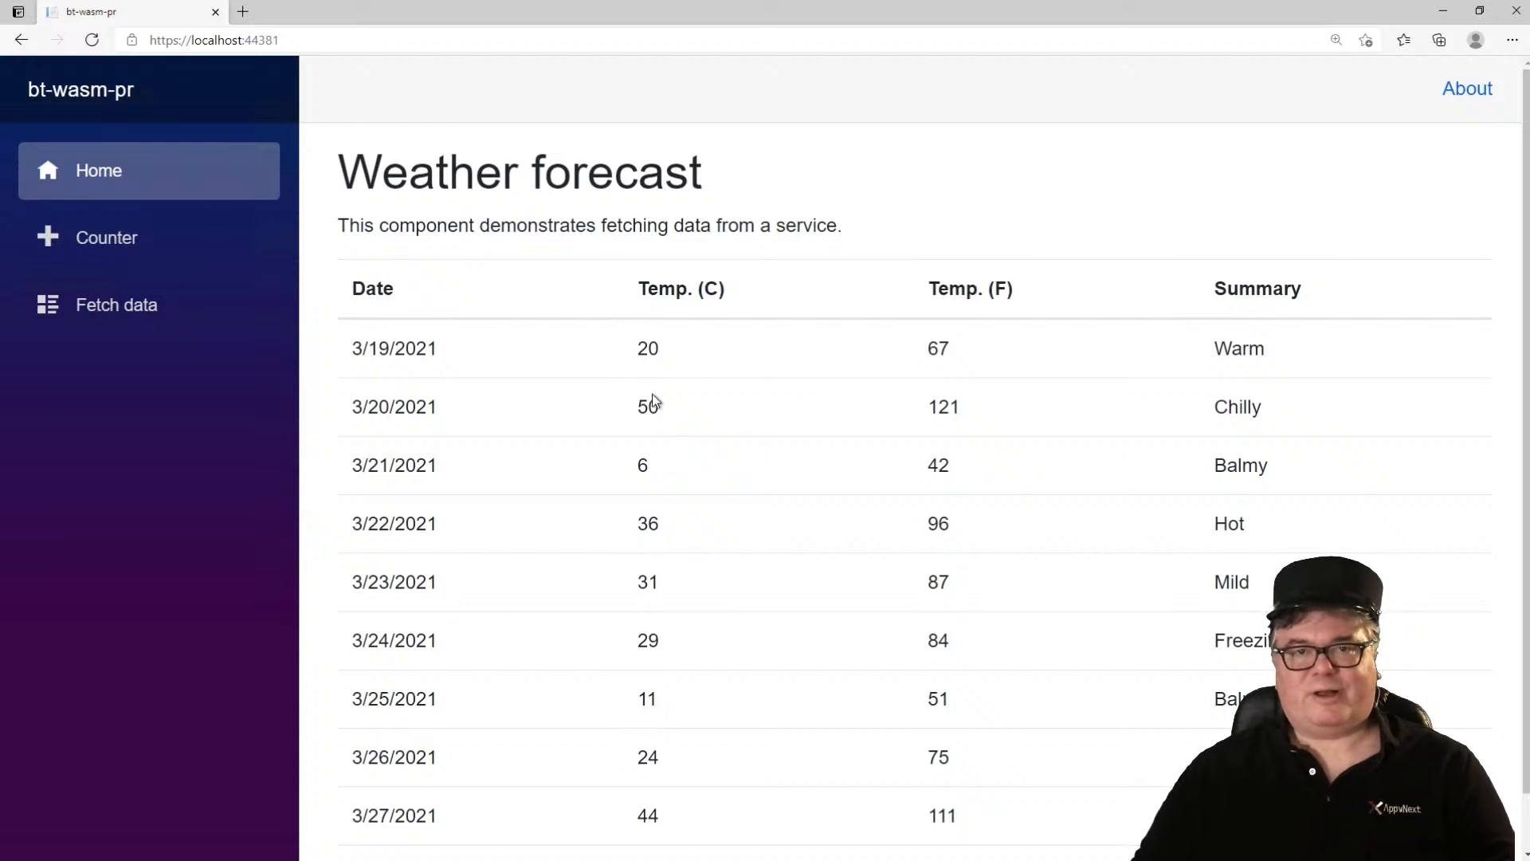
pyautogui.moveTo(646, 456)
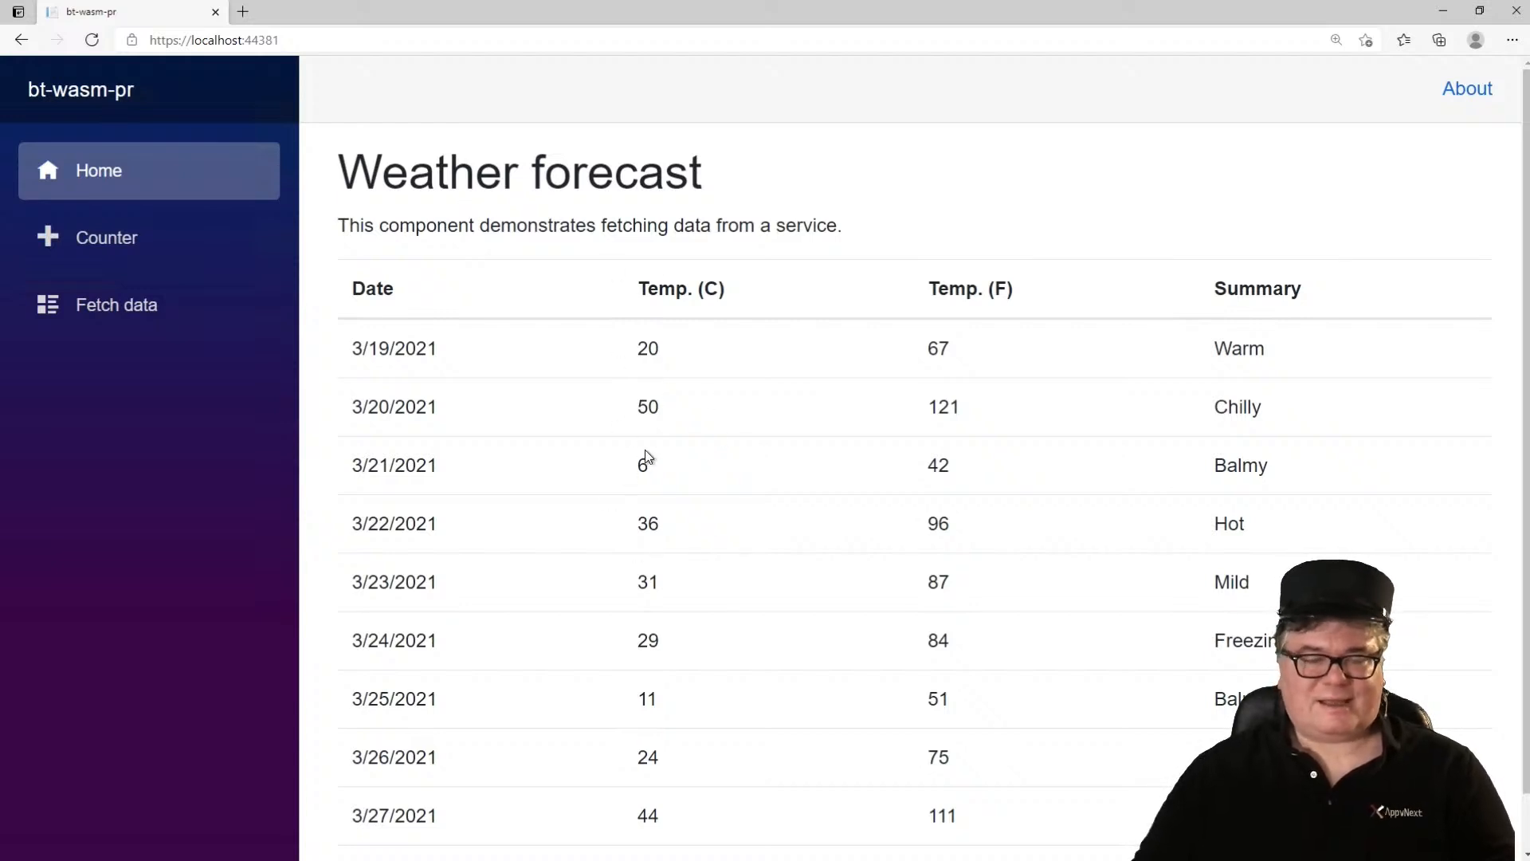
pyautogui.moveTo(683, 445)
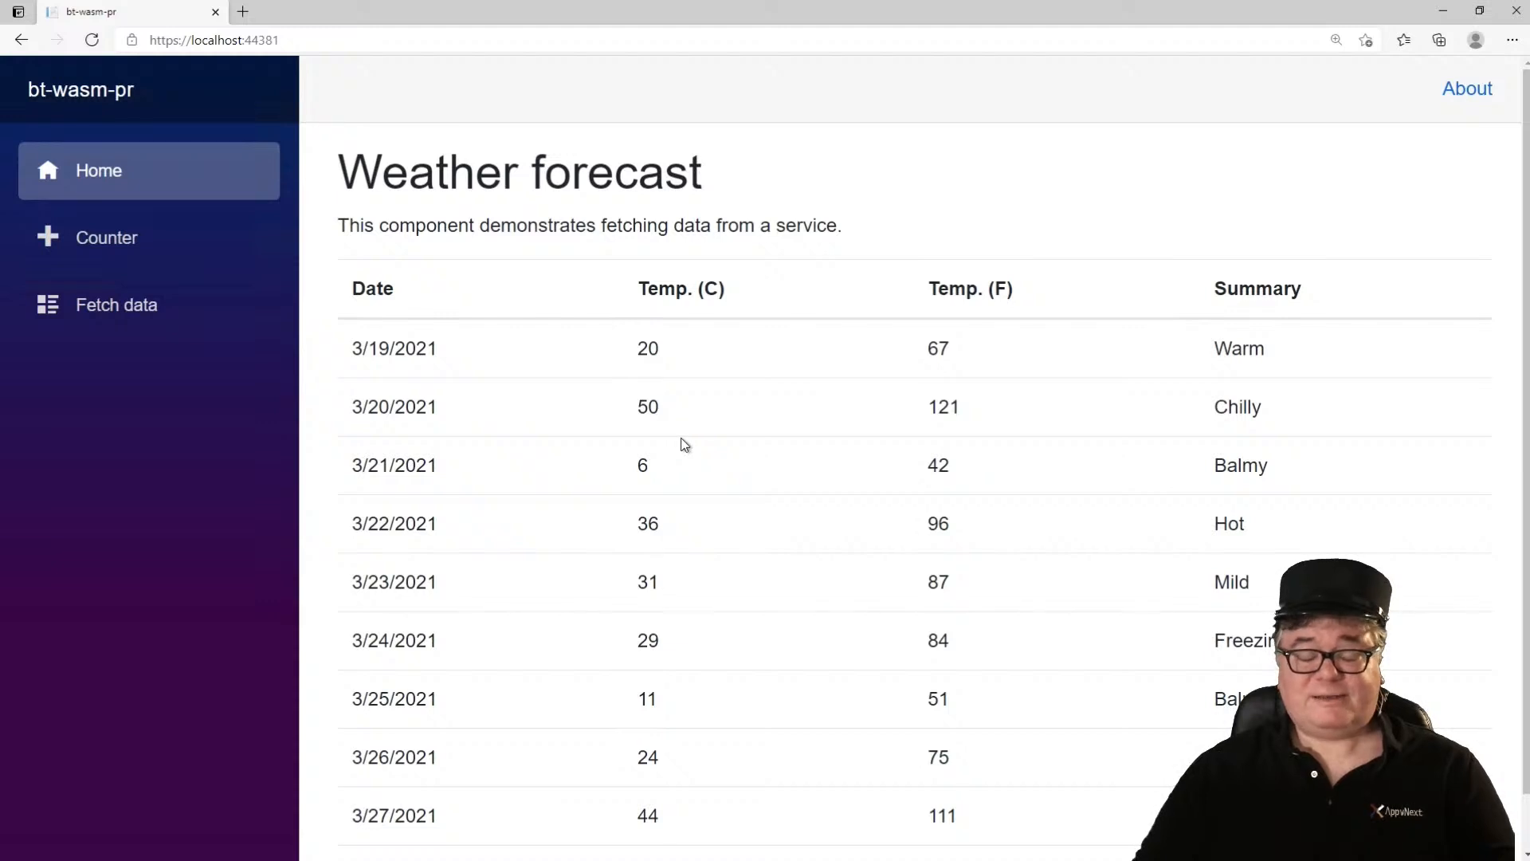